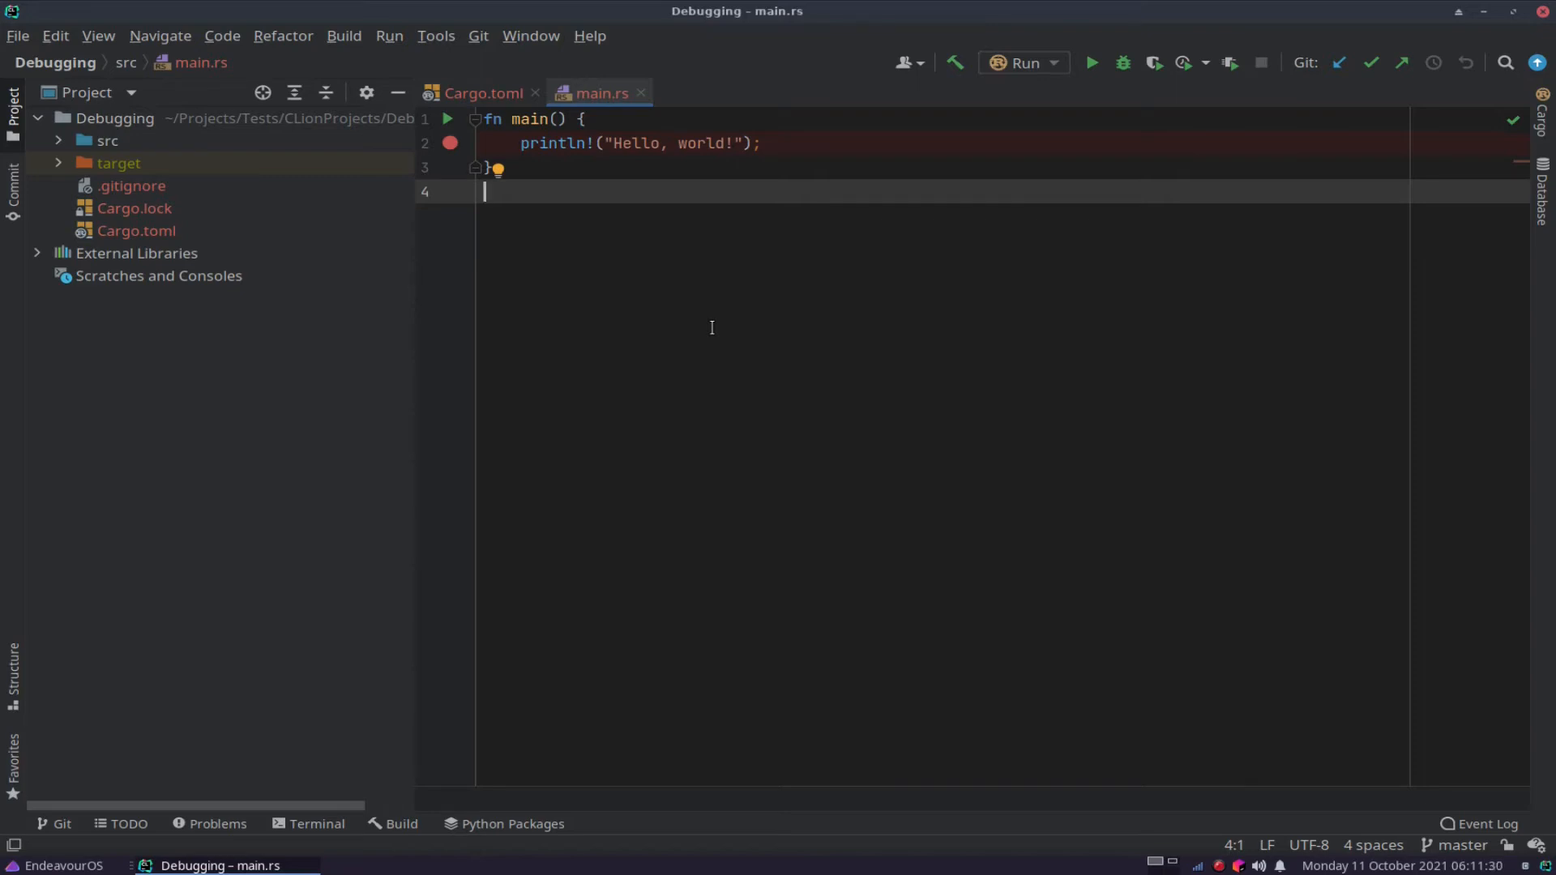
{"action": "mouse_move", "coordinate": [697, 313]}
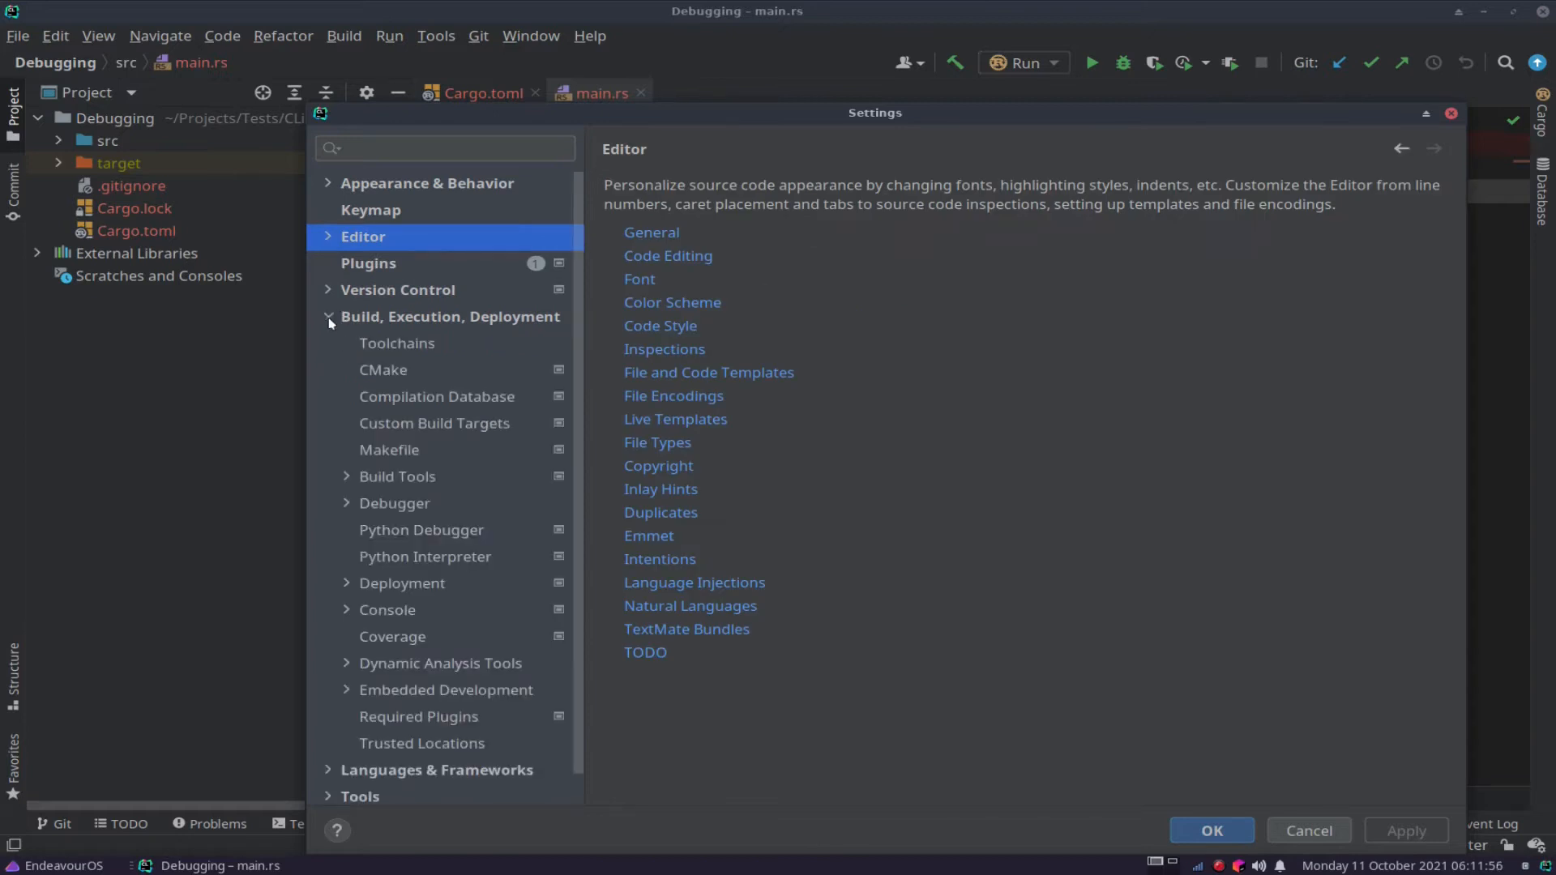
View the Default toolchain's debugger options, keeping Bundled GDB 10.2 selected.
{"action": "left_click", "coordinate": [396, 342]}
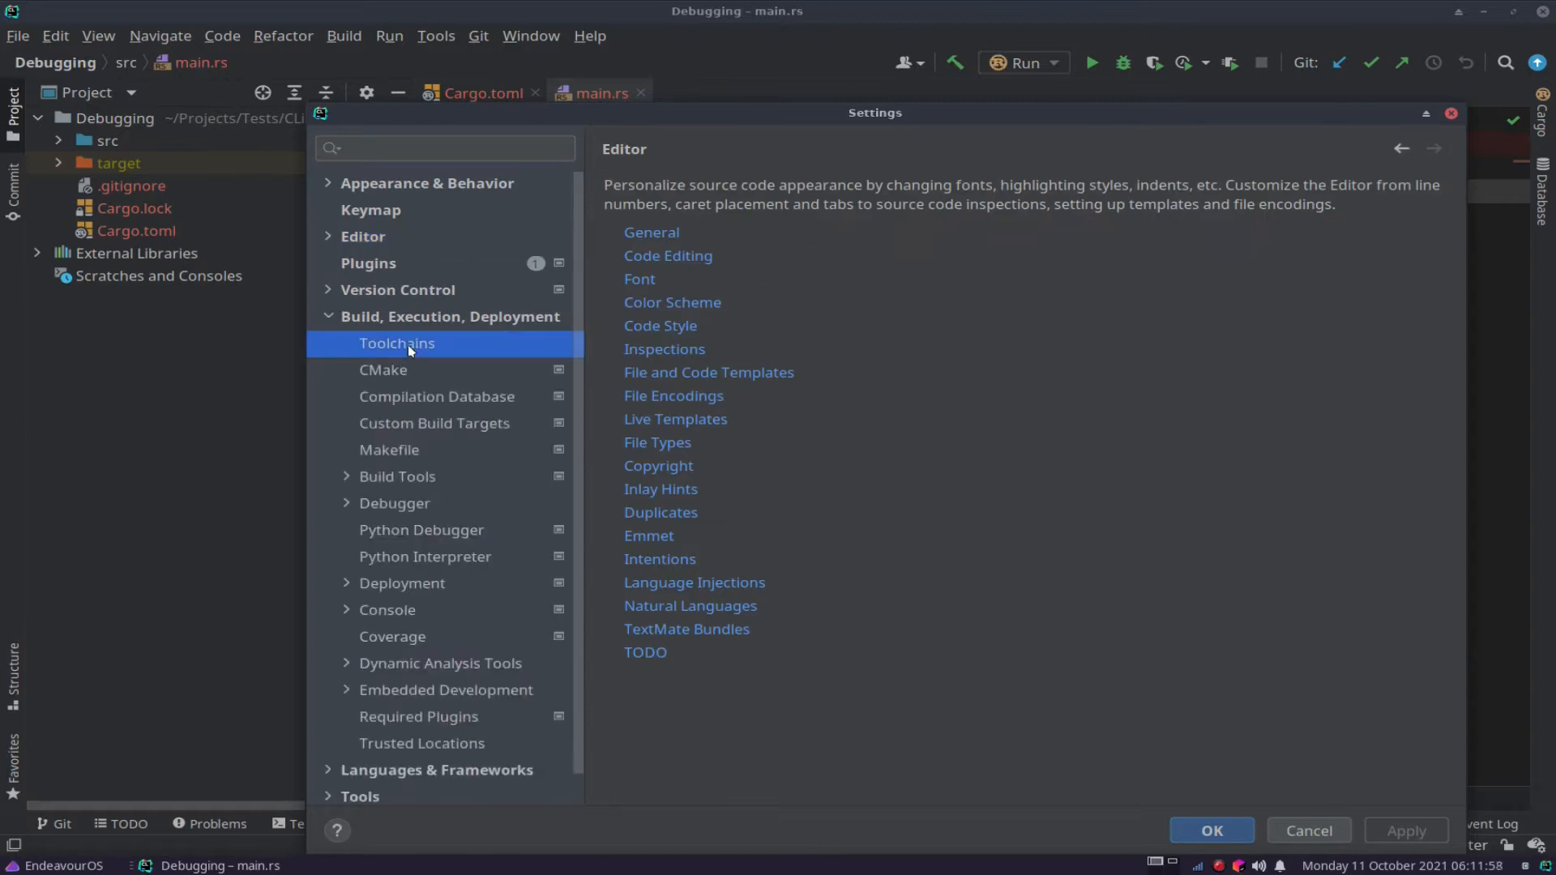
{"action": "left_click", "coordinate": [397, 342]}
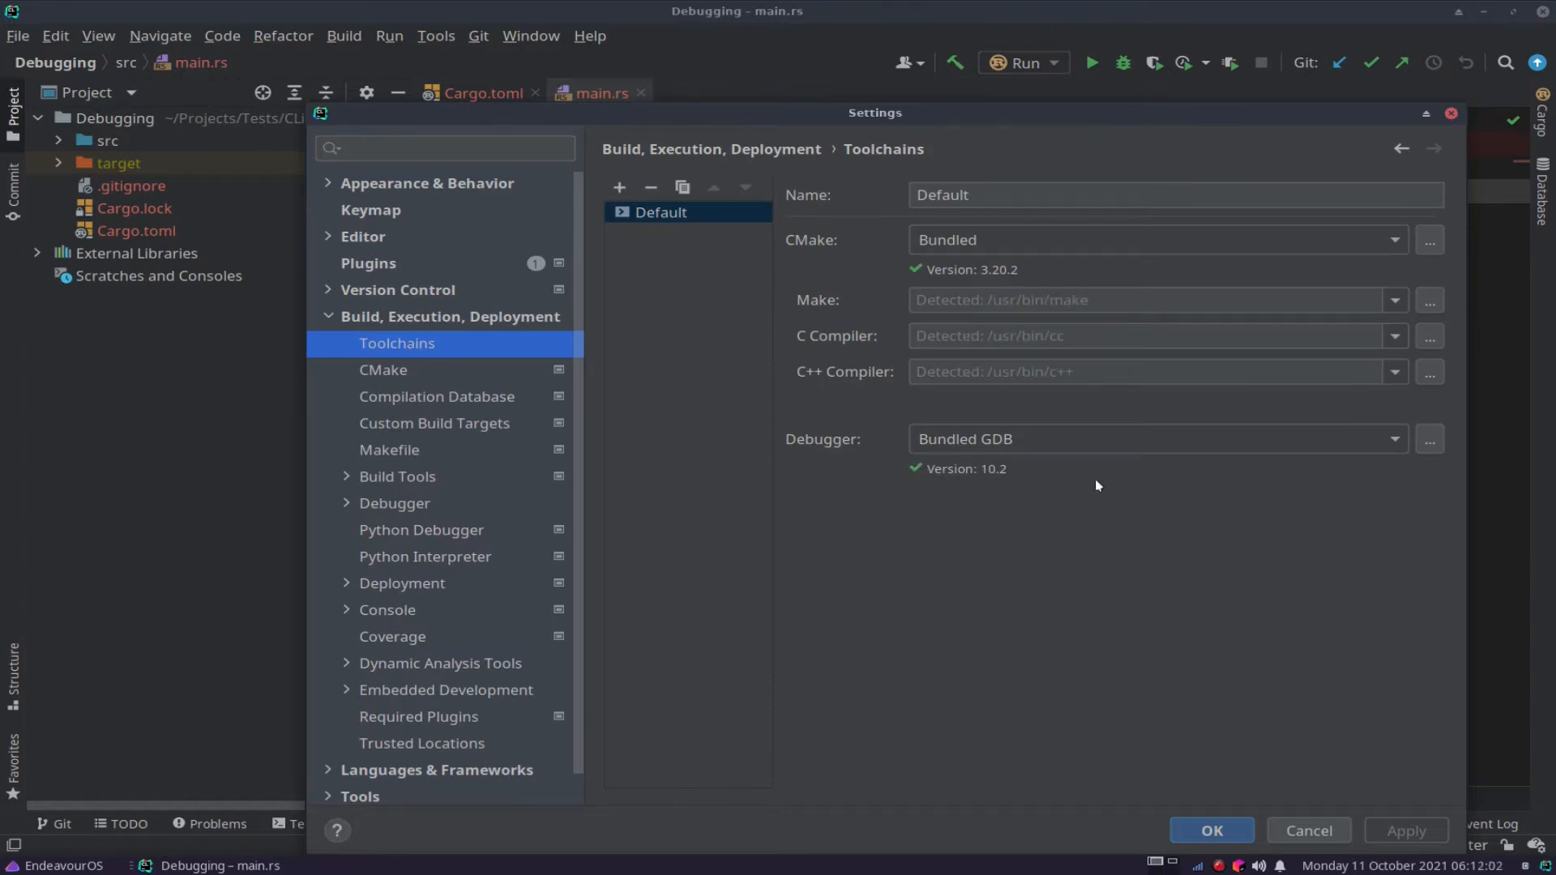
{"action": "mouse_move", "coordinate": [947, 638]}
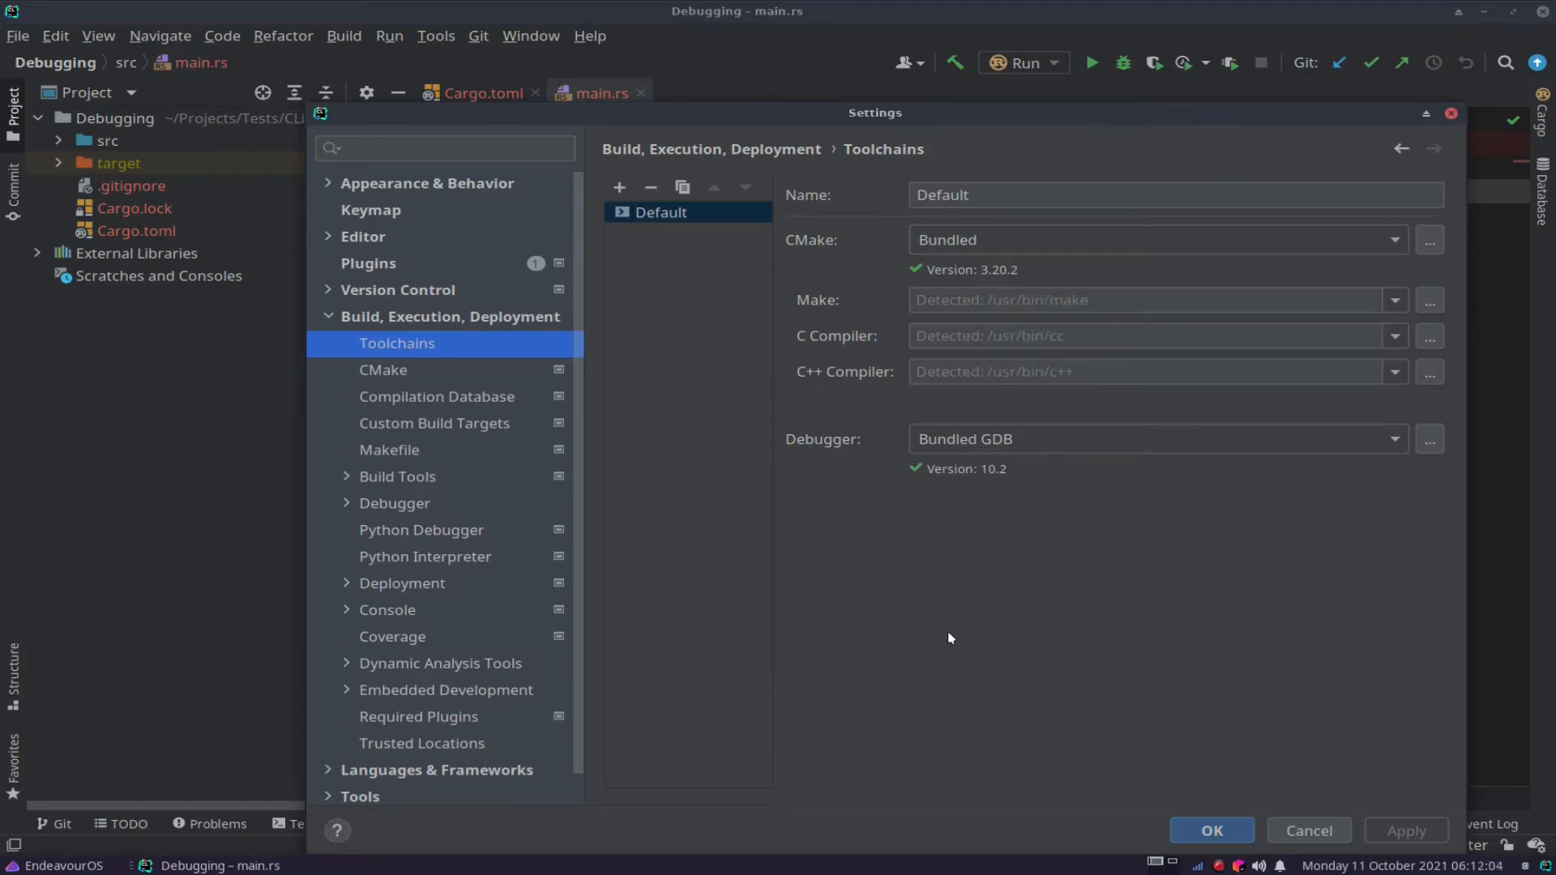
{"action": "left_click", "coordinate": [1157, 438]}
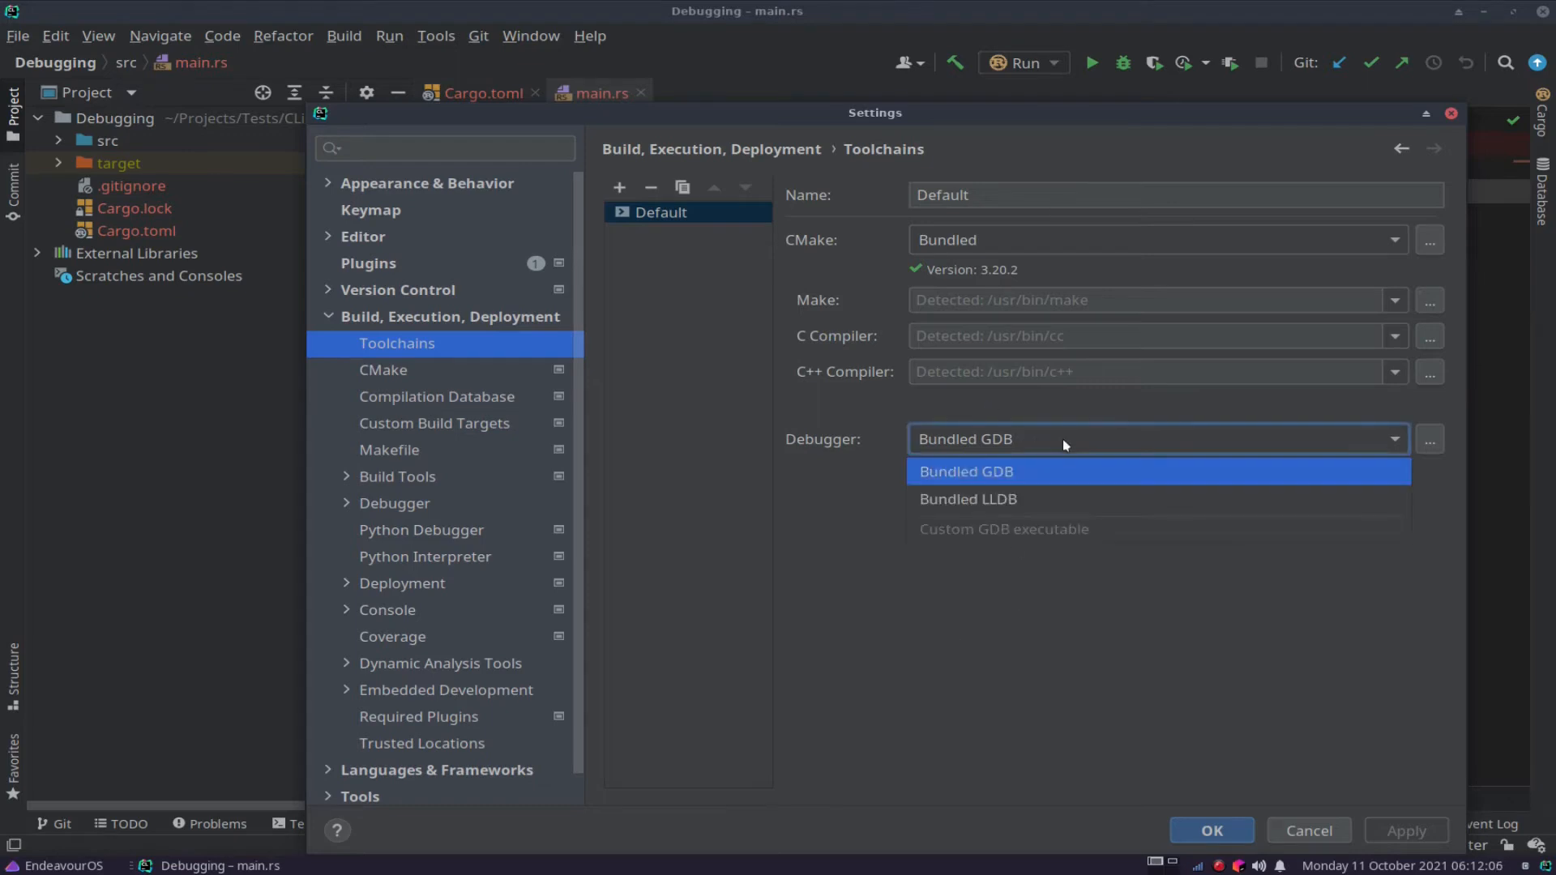
{"action": "mouse_move", "coordinate": [1027, 499]}
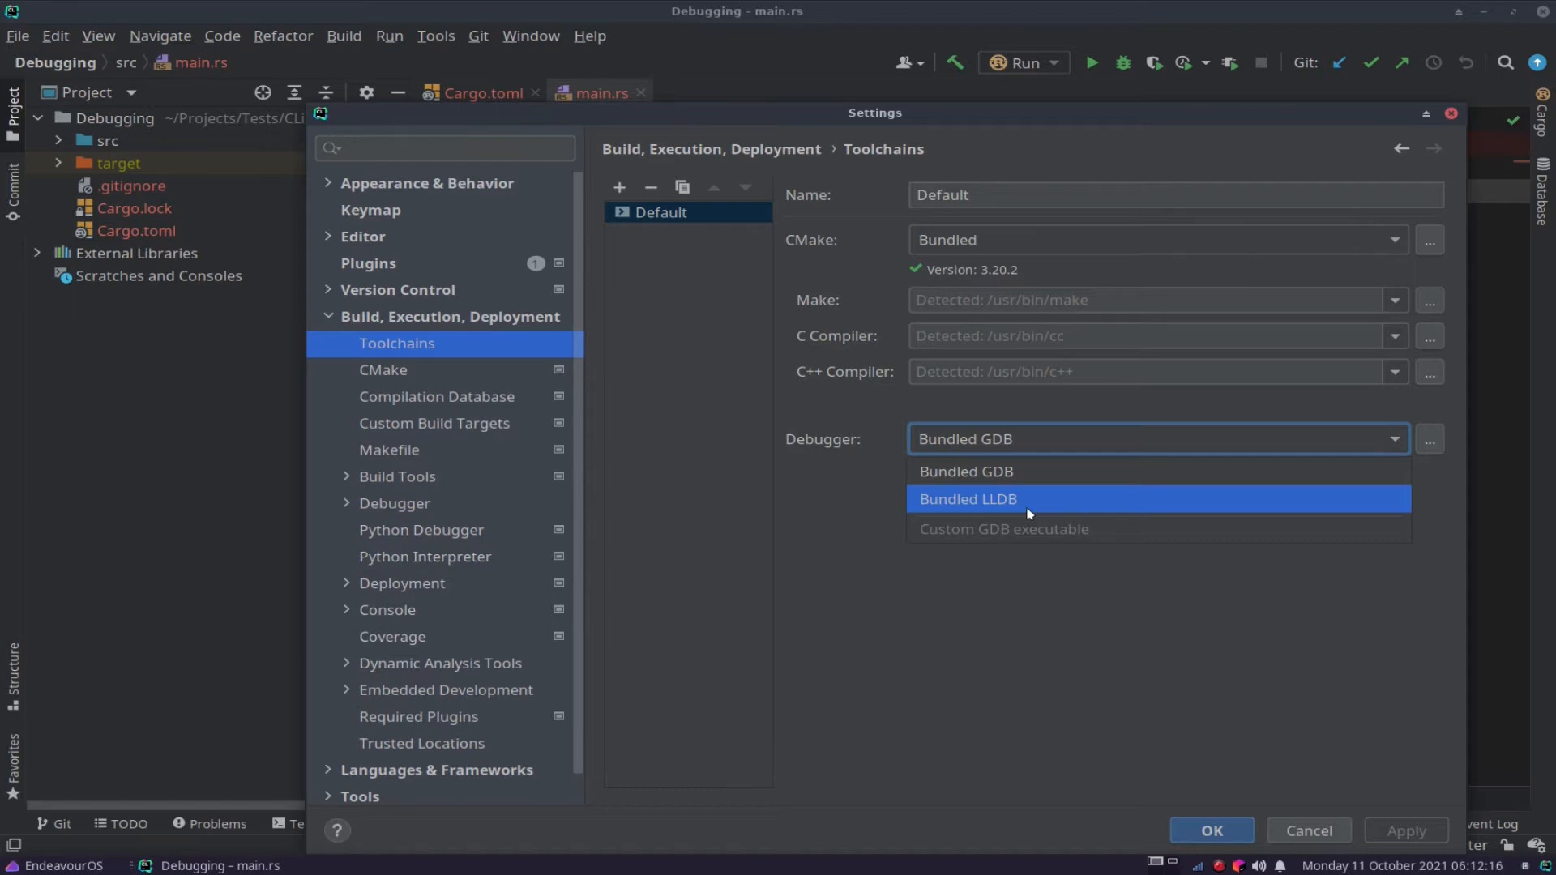
{"action": "mouse_move", "coordinate": [1013, 509]}
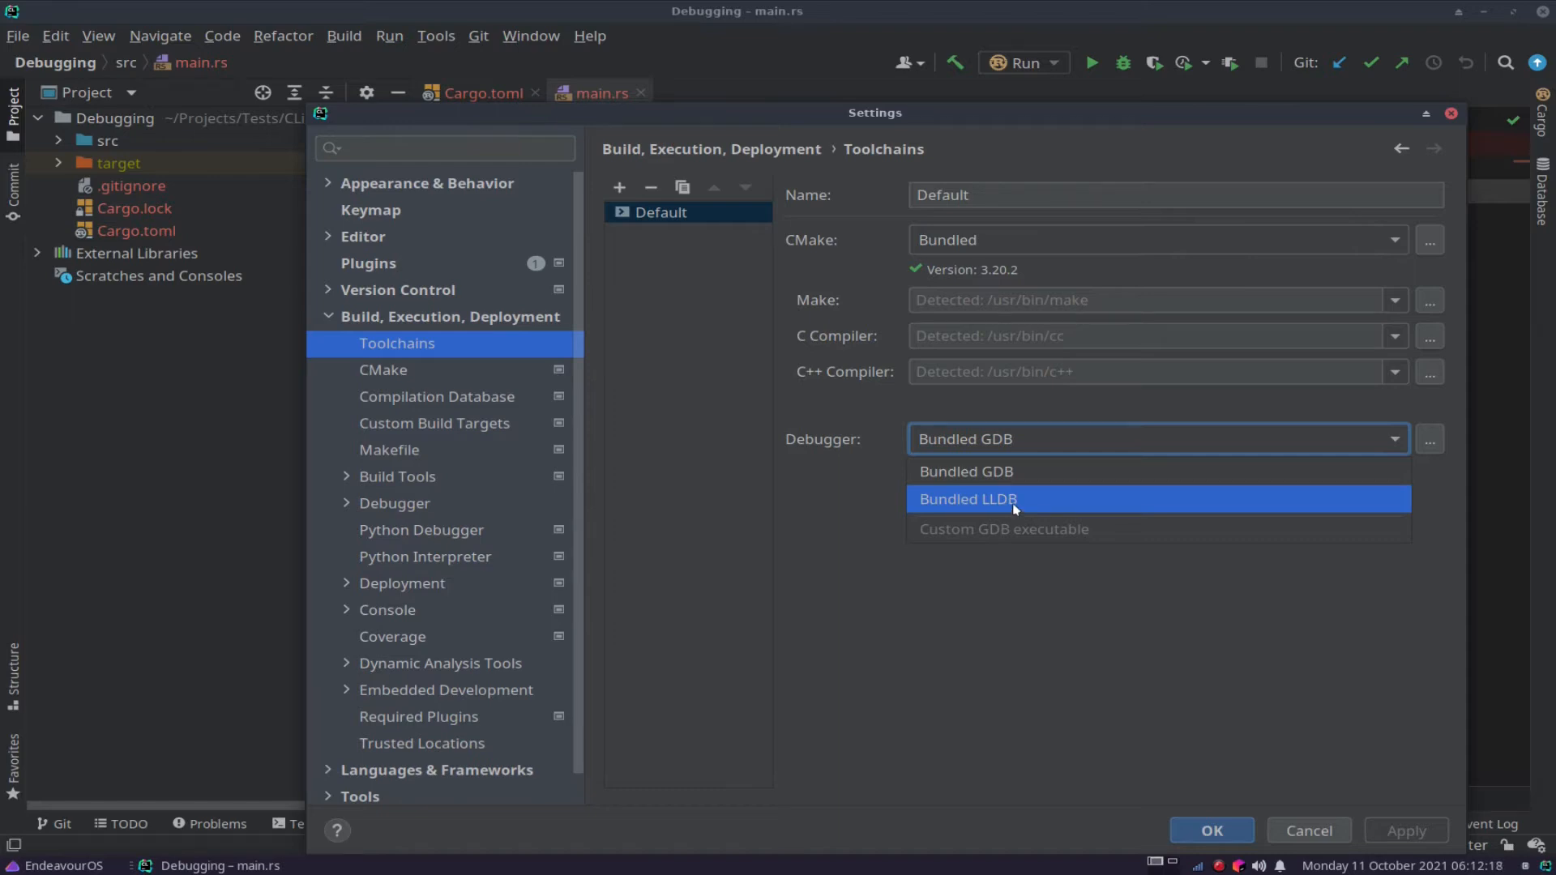
{"action": "mouse_move", "coordinate": [1005, 472]}
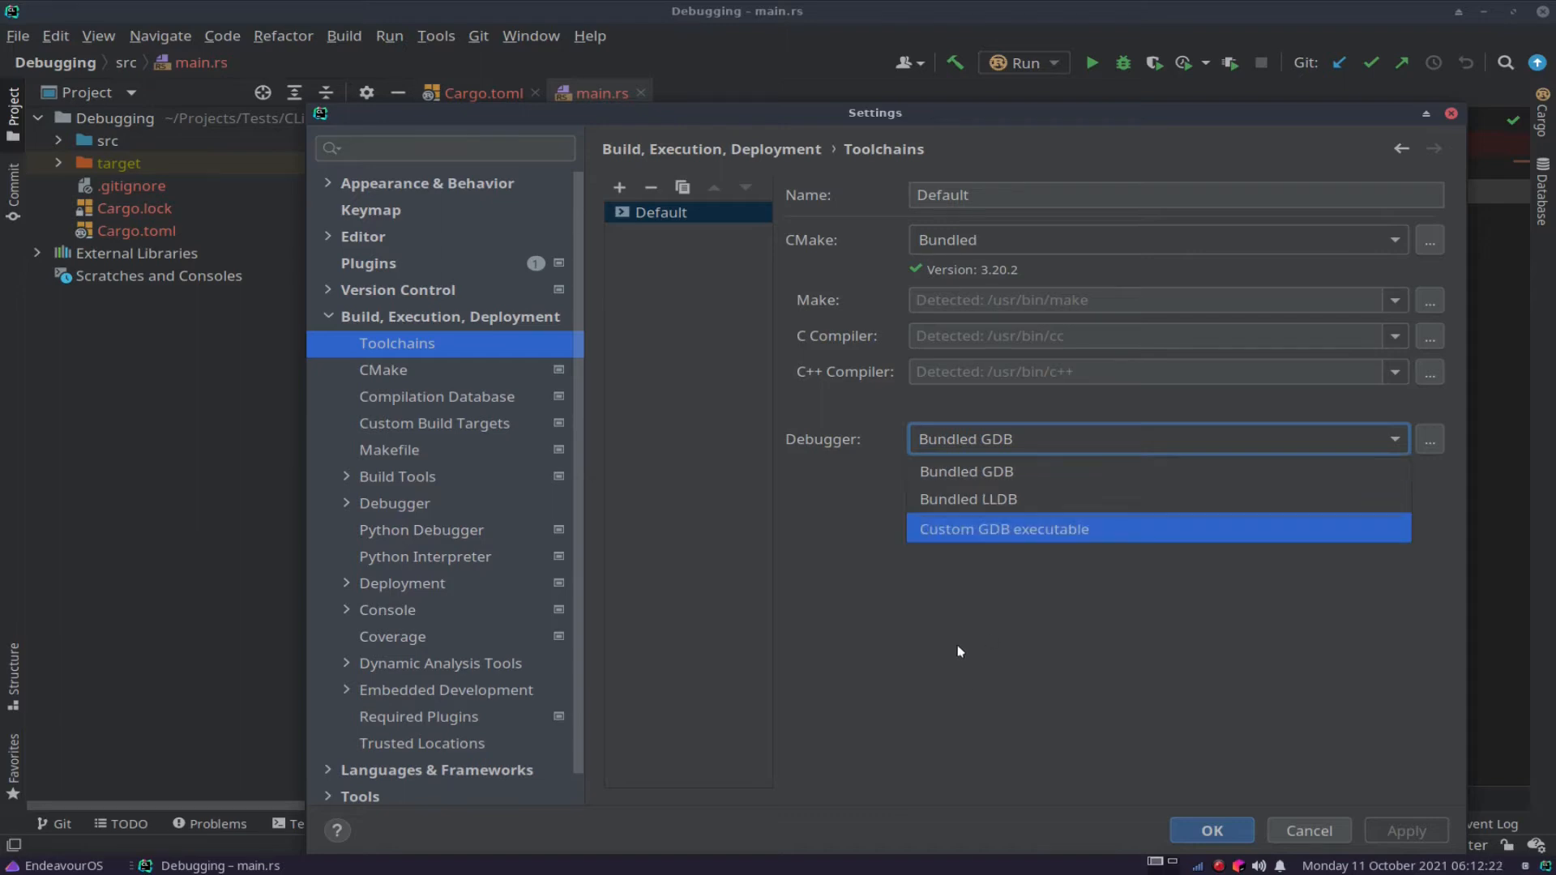
{"action": "left_click", "coordinate": [965, 470]}
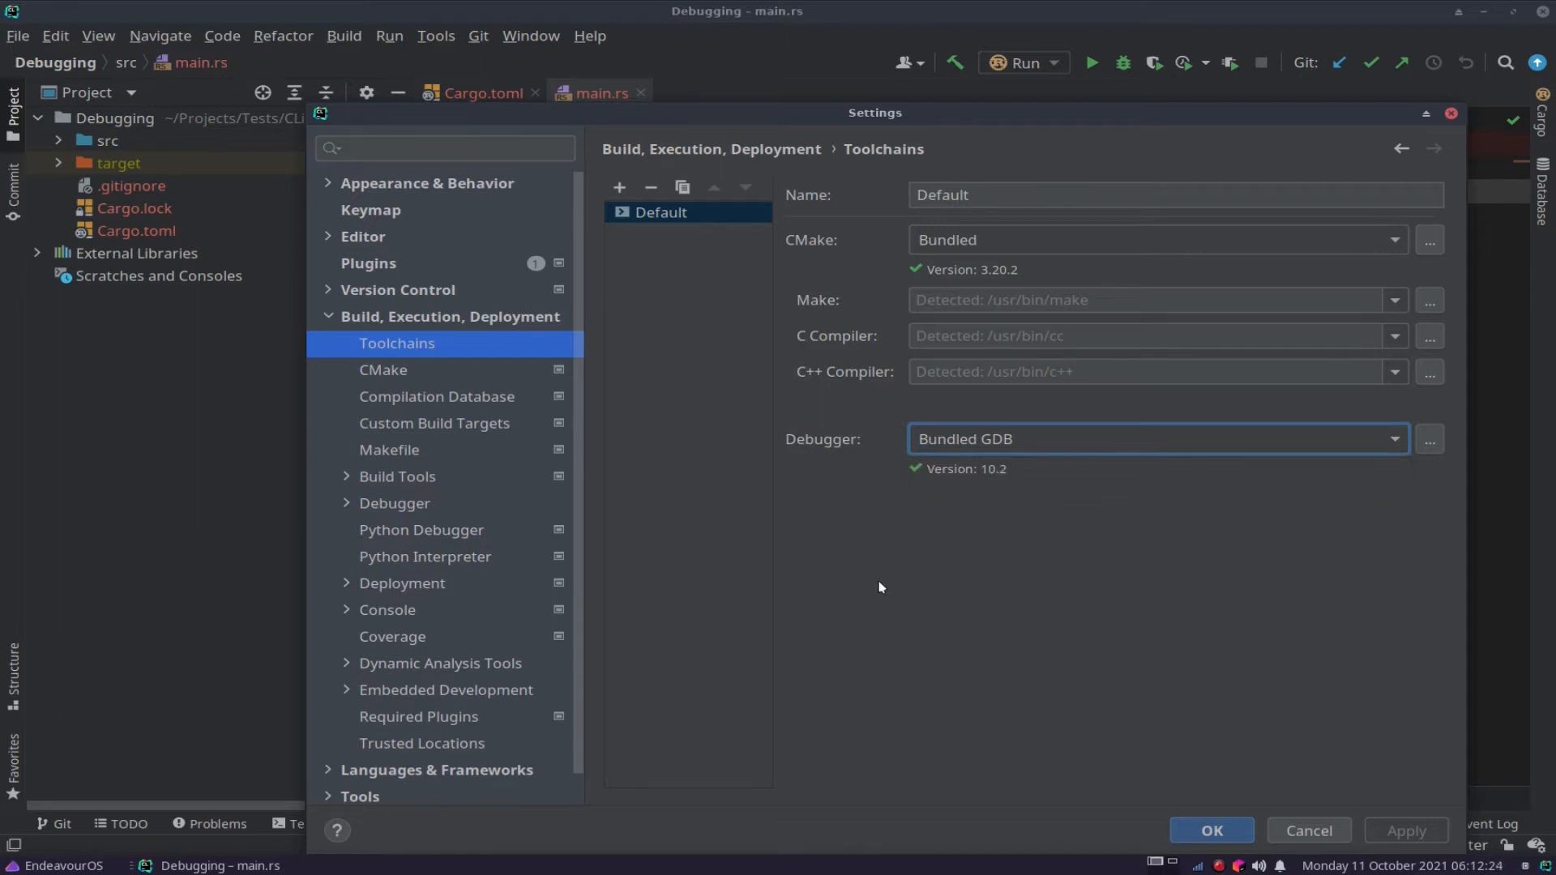
{"action": "mouse_move", "coordinate": [774, 499]}
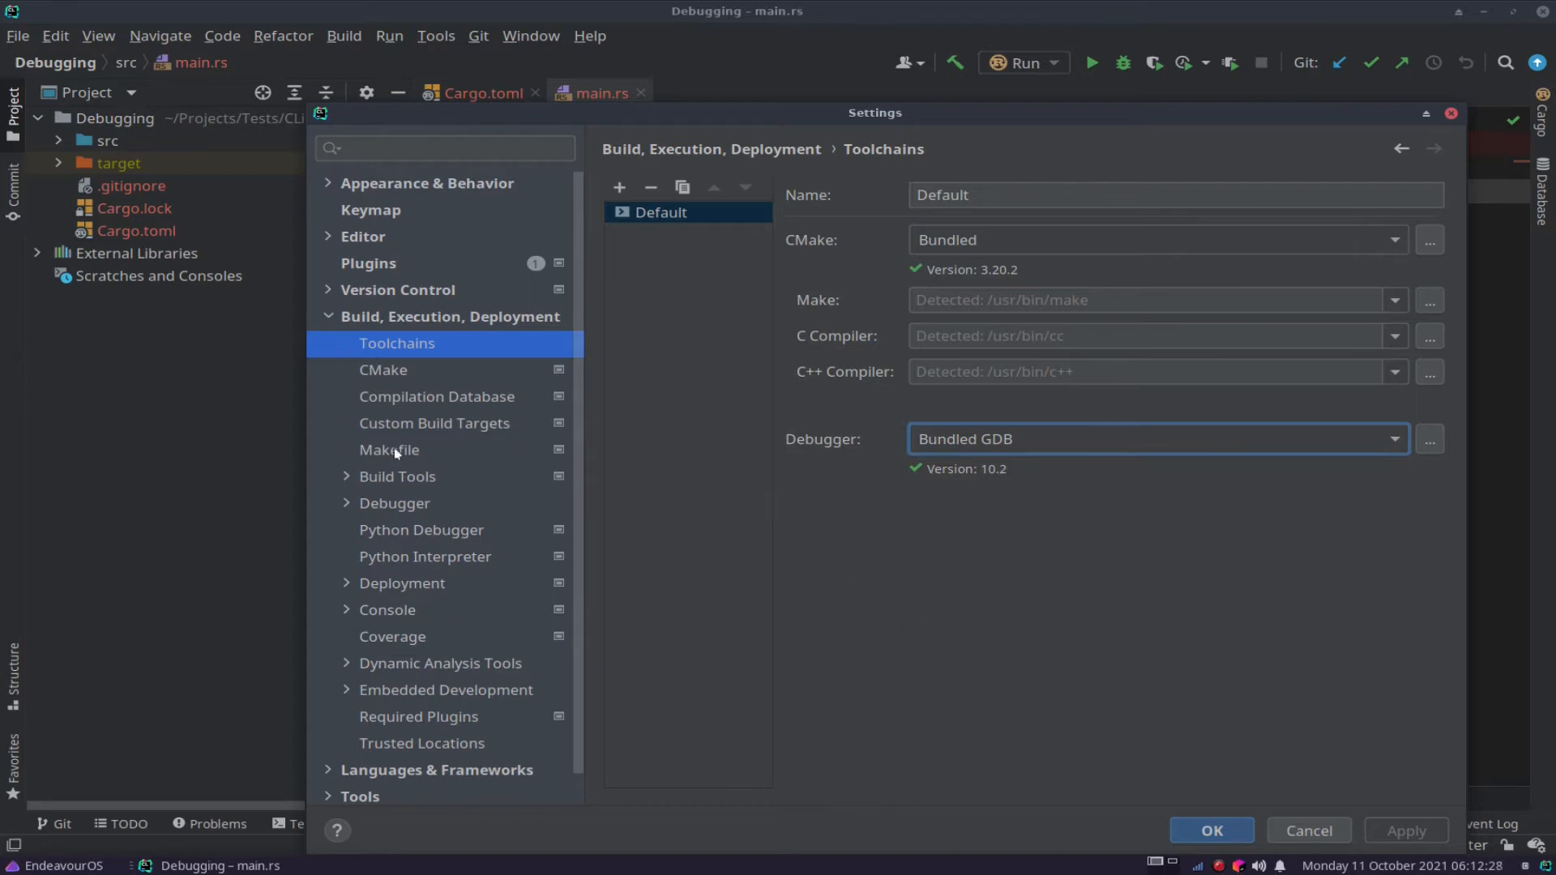
Open Debugger > Data Views > Rust and review the LLDB renderers, keeping Rust compiler's renderers.
{"action": "scroll", "scroll_direction": "down", "scroll_amount": 3}
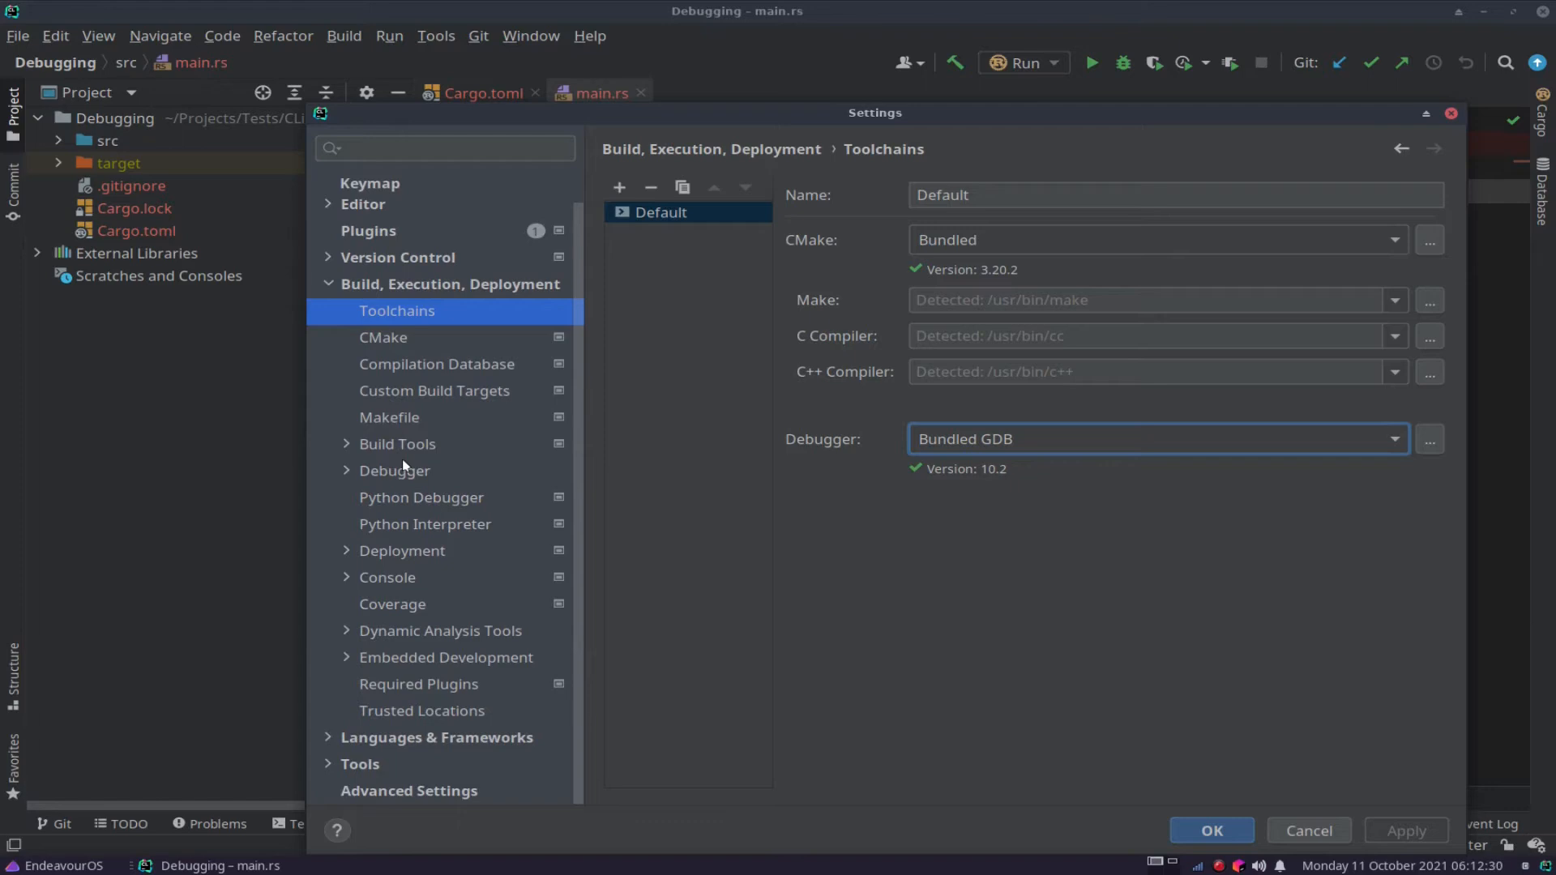
{"action": "left_click", "coordinate": [346, 470]}
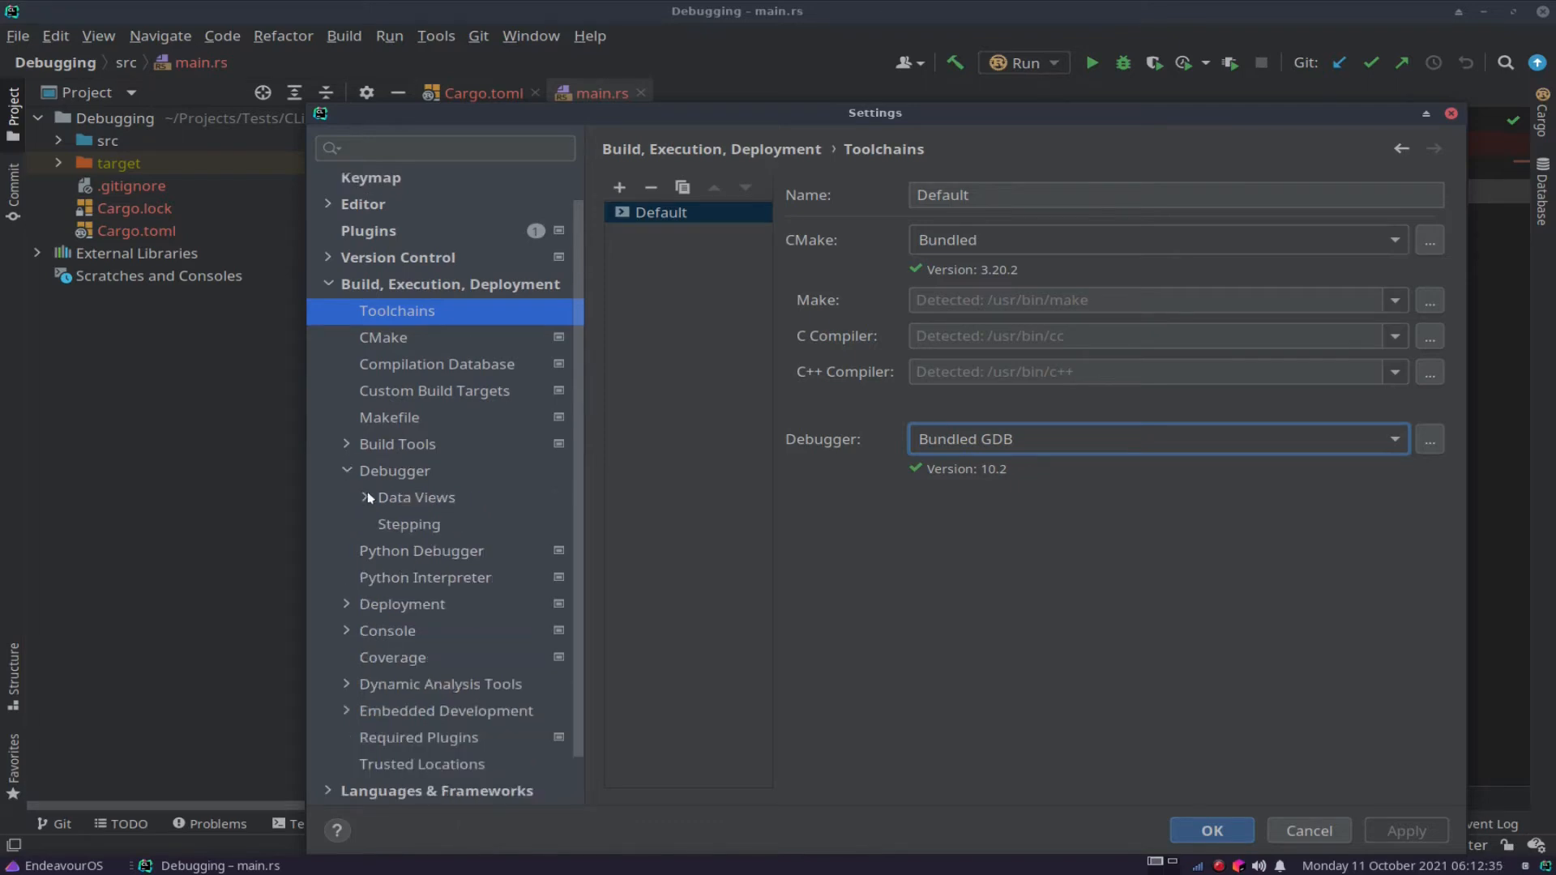
{"action": "left_click", "coordinate": [346, 497]}
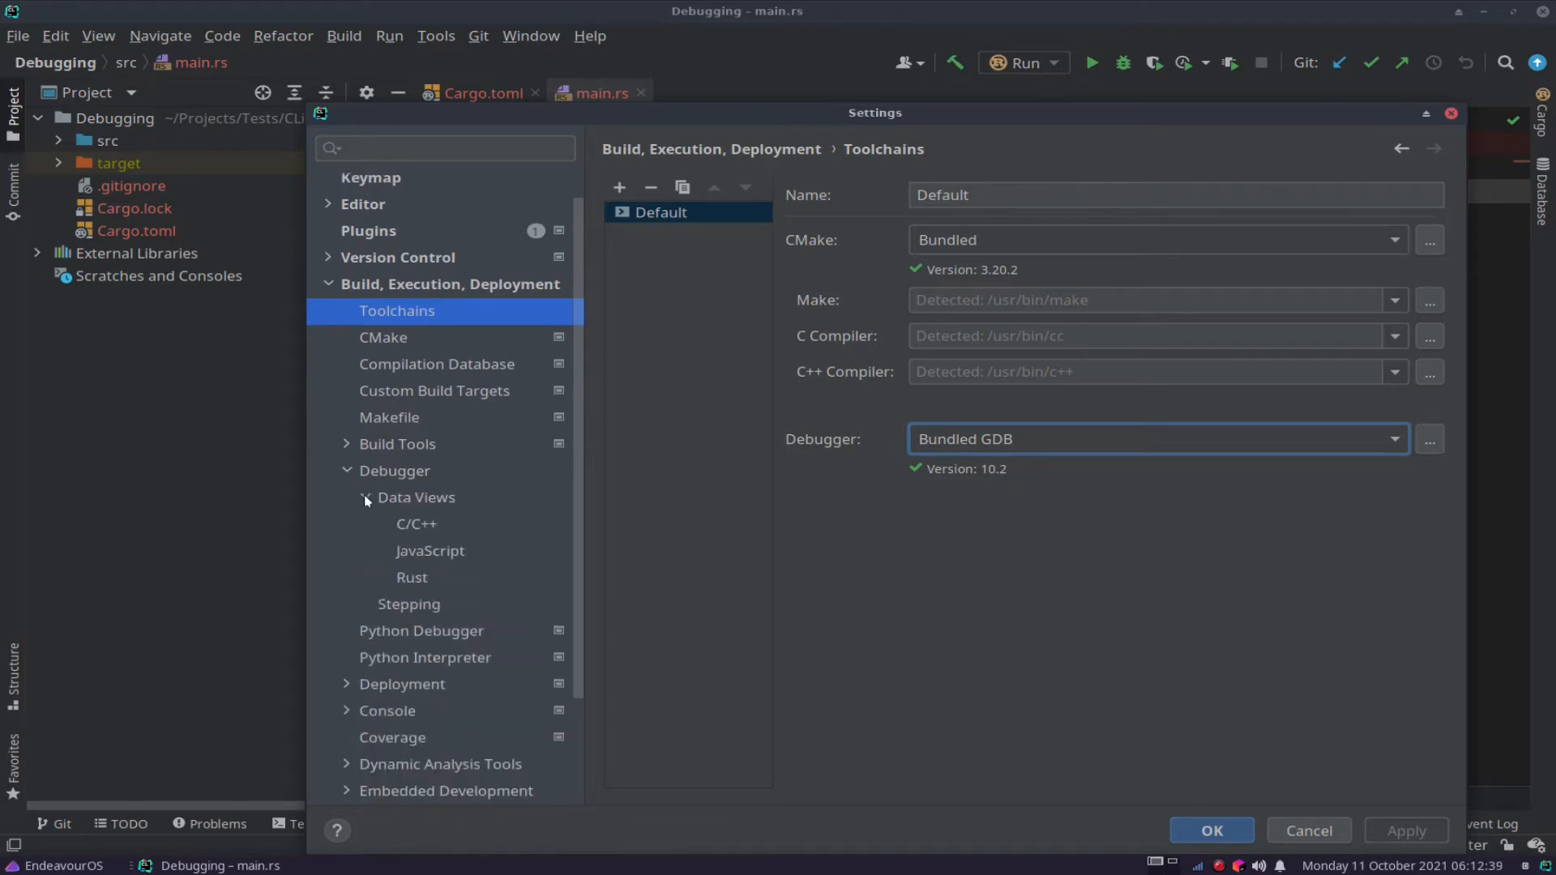
{"action": "left_click", "coordinate": [410, 576]}
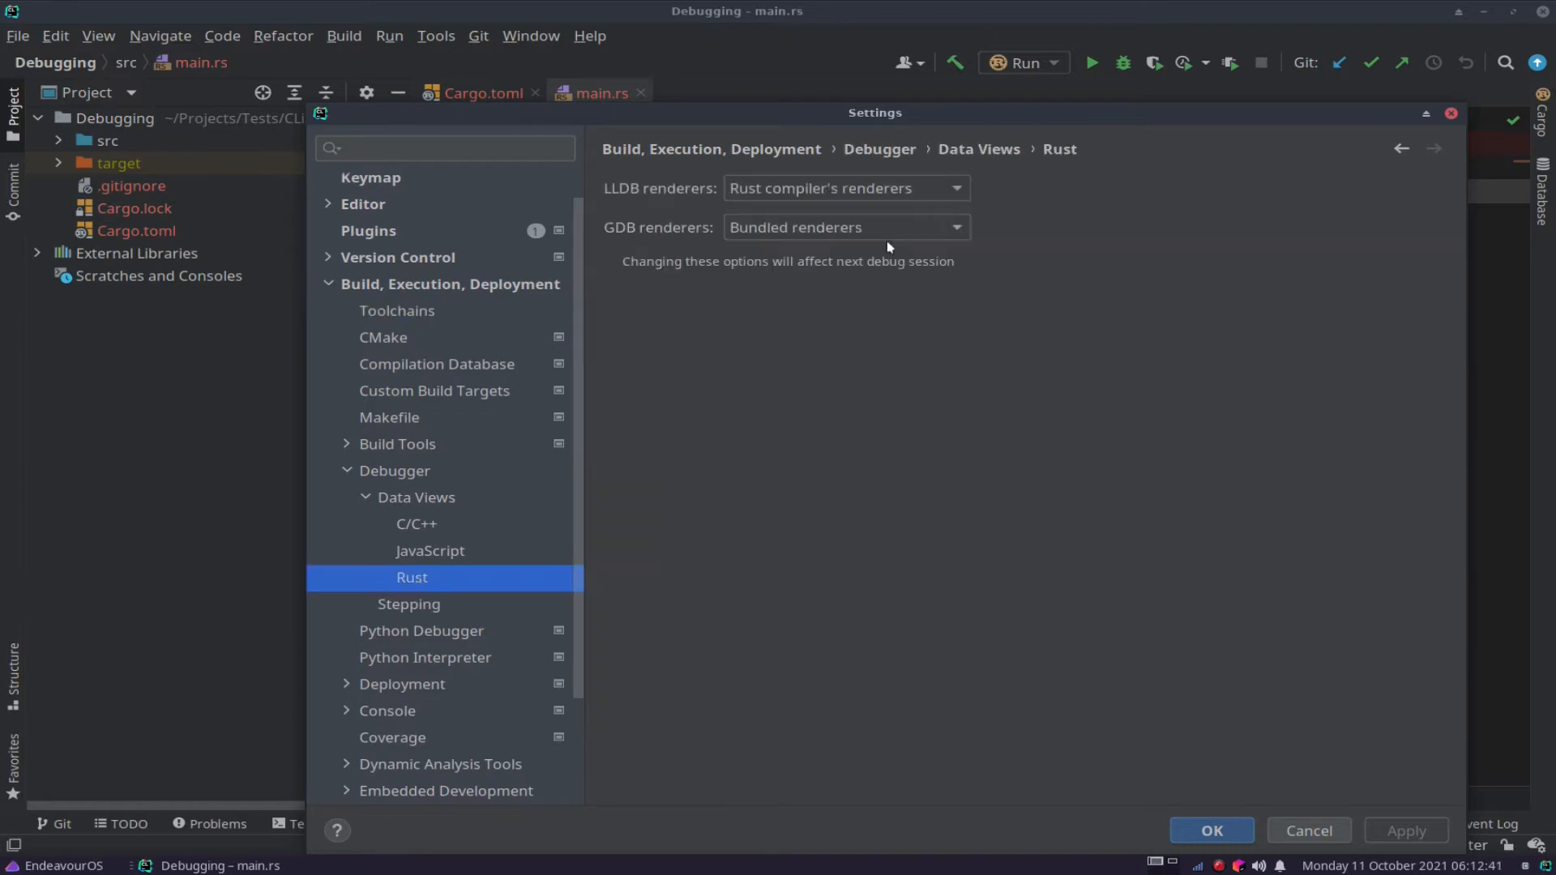
{"action": "mouse_move", "coordinate": [827, 214]}
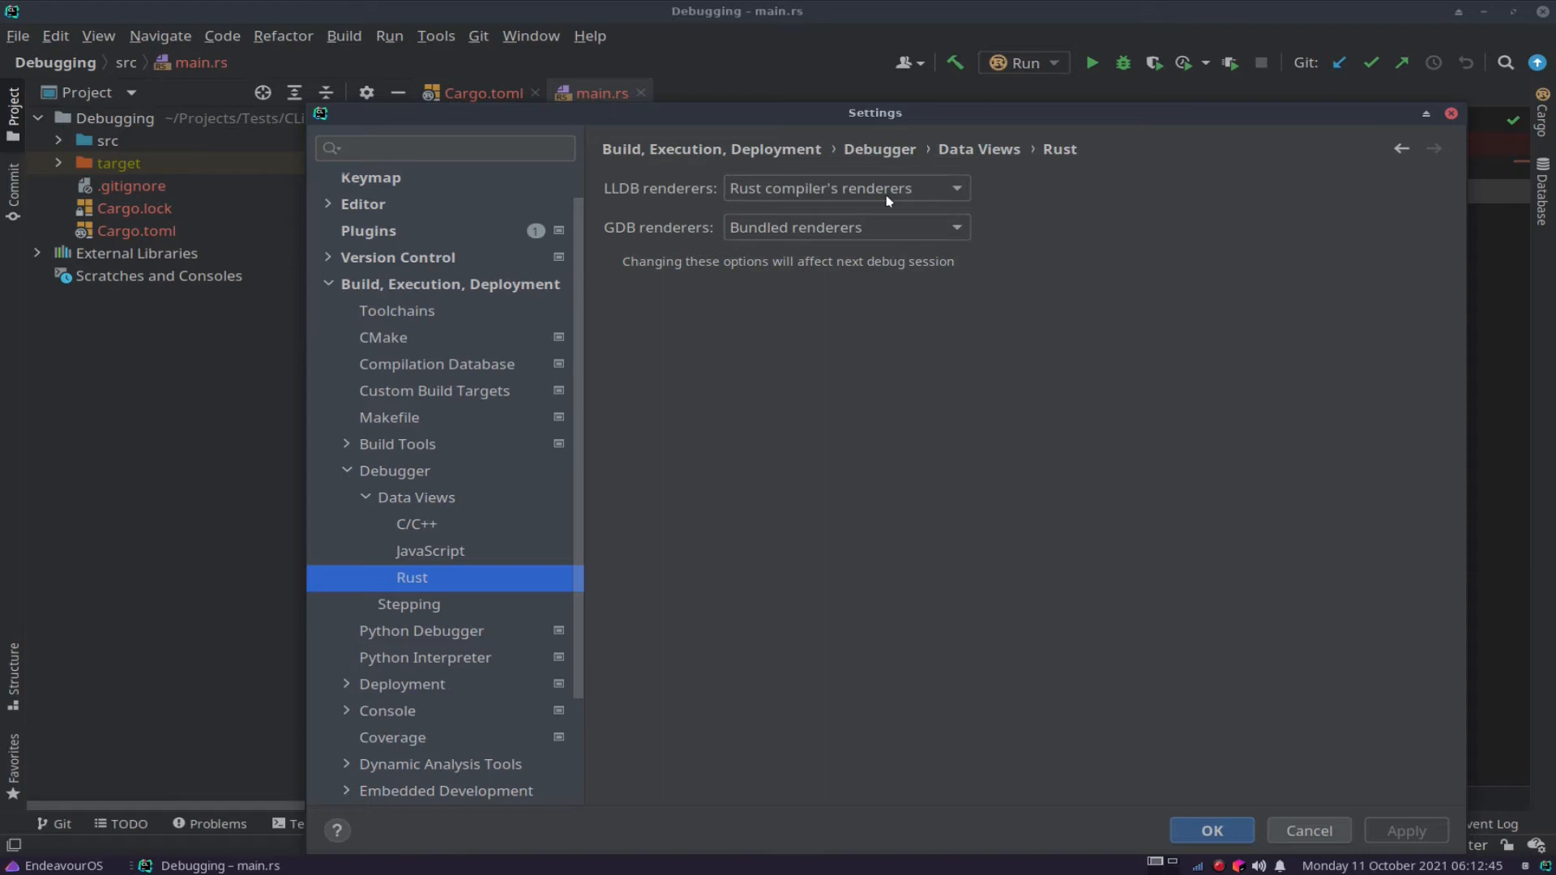
{"action": "left_click", "coordinate": [845, 187]}
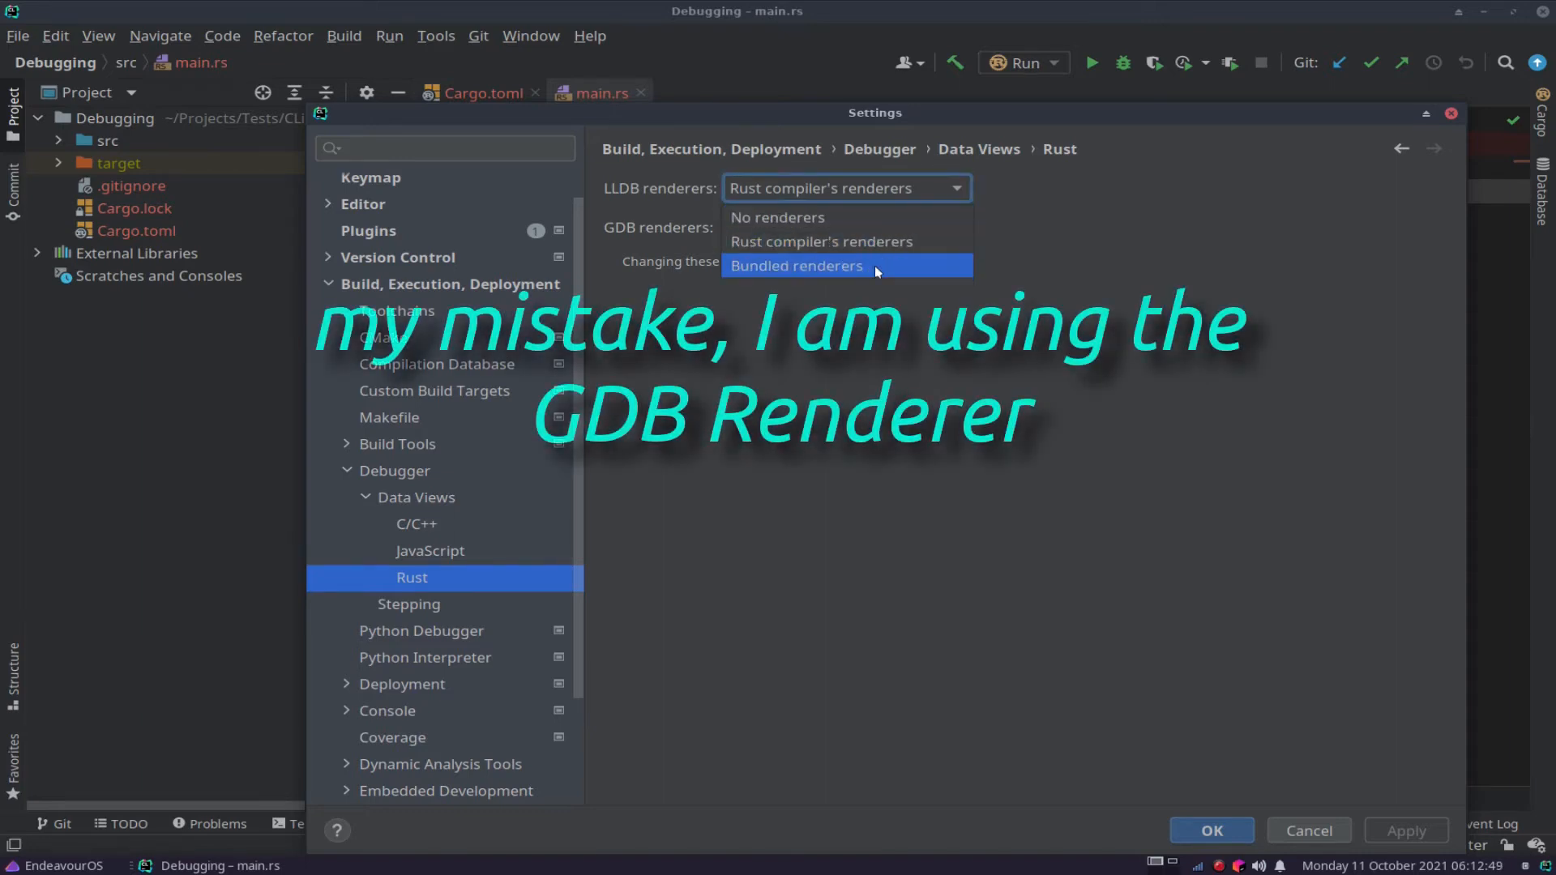
{"action": "left_click", "coordinate": [796, 265]}
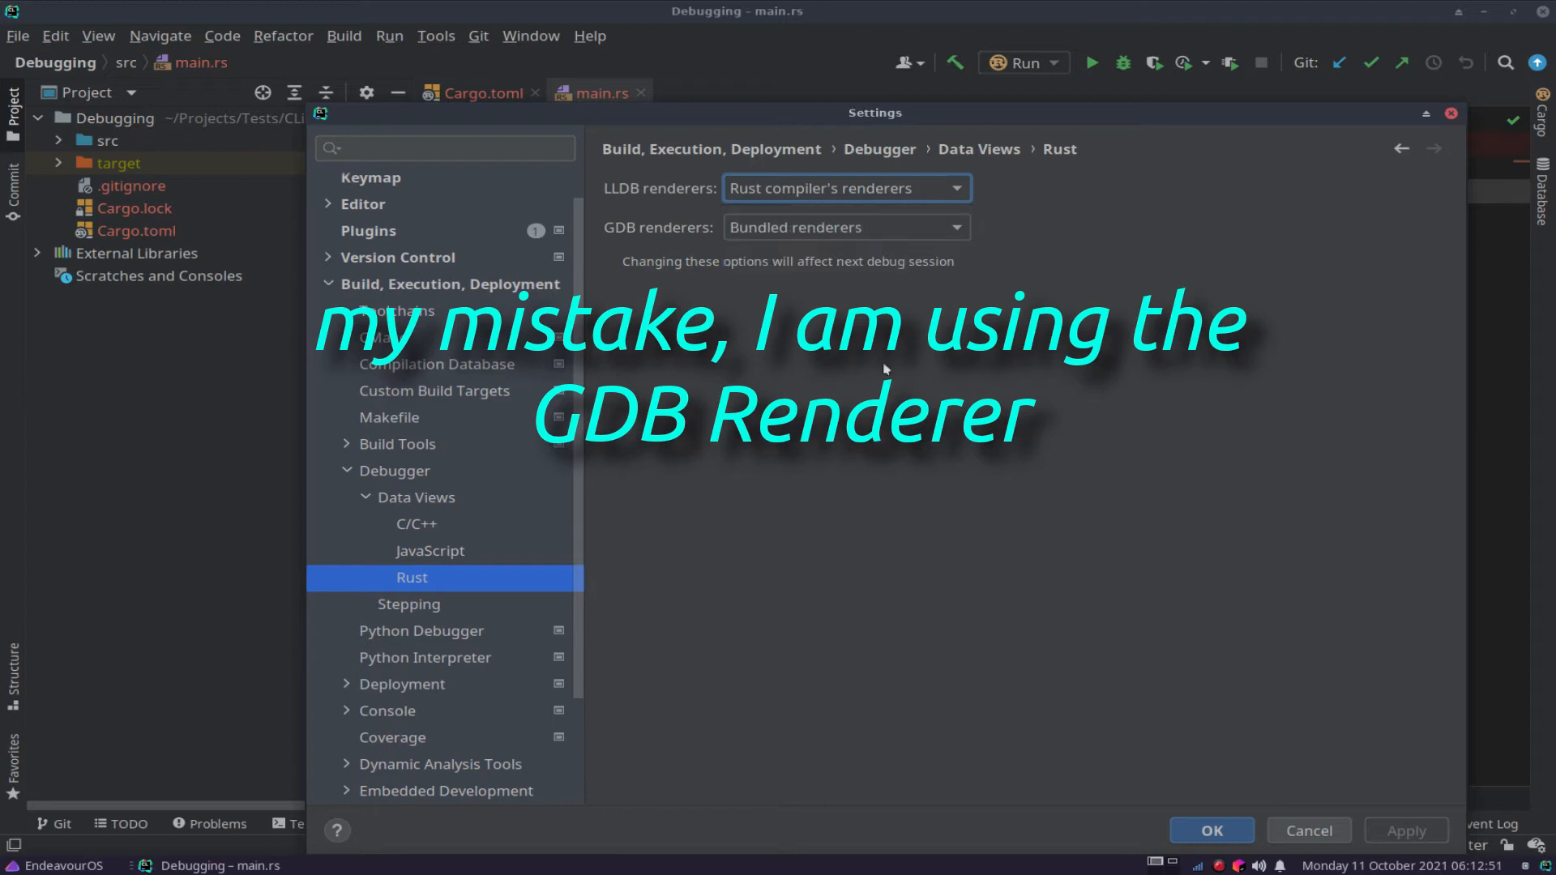
{"action": "mouse_move", "coordinate": [917, 344]}
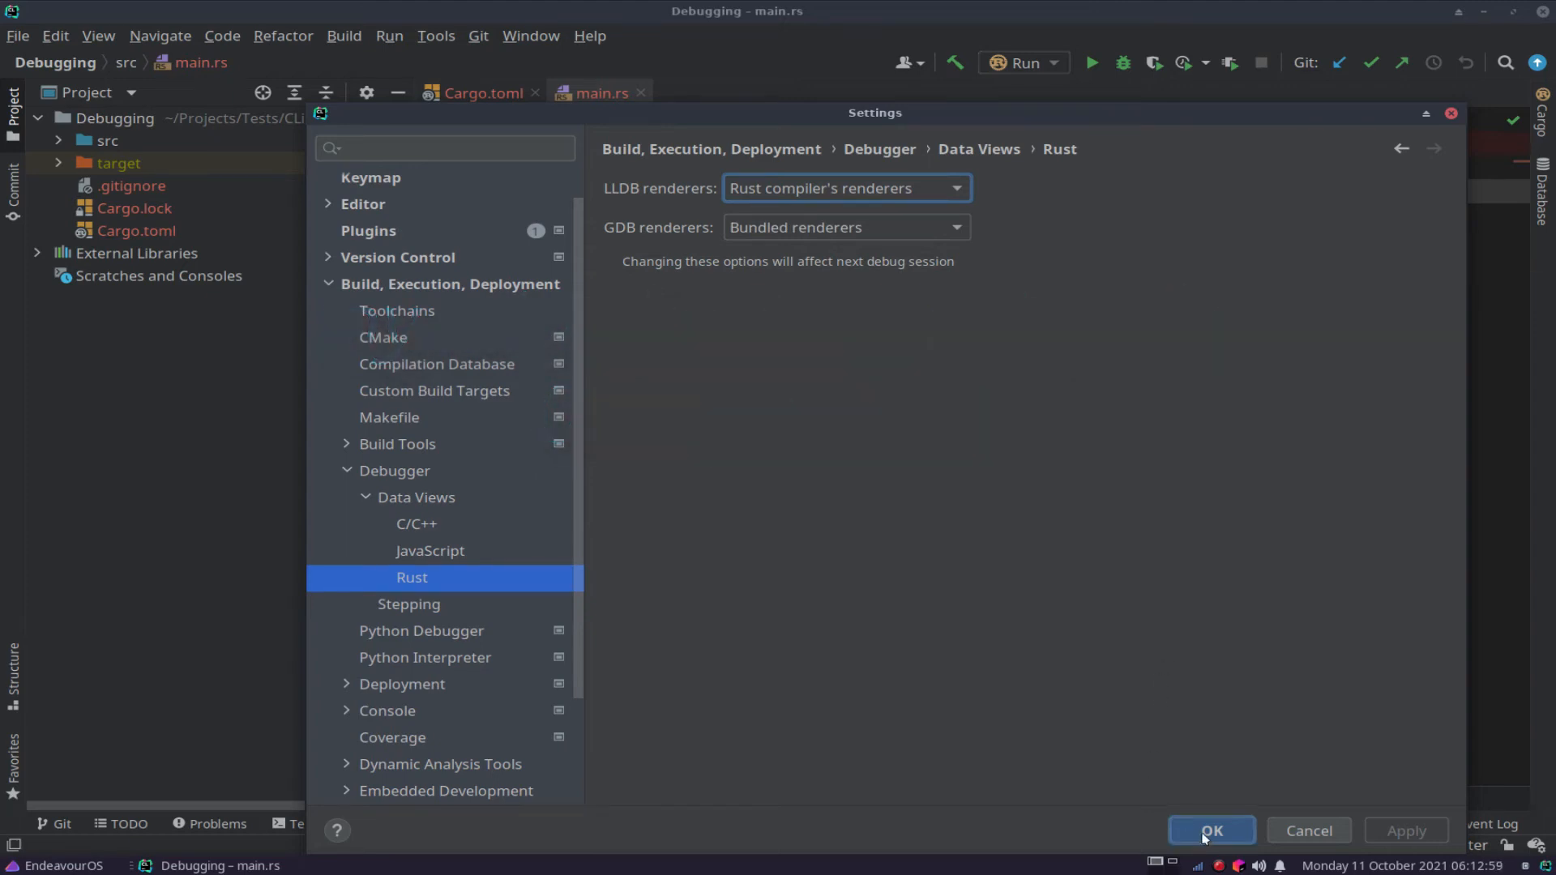
Confirm the settings with OK and run the program, printing 'Hello, world!' with exit code 0.
{"action": "left_click", "coordinate": [1211, 831]}
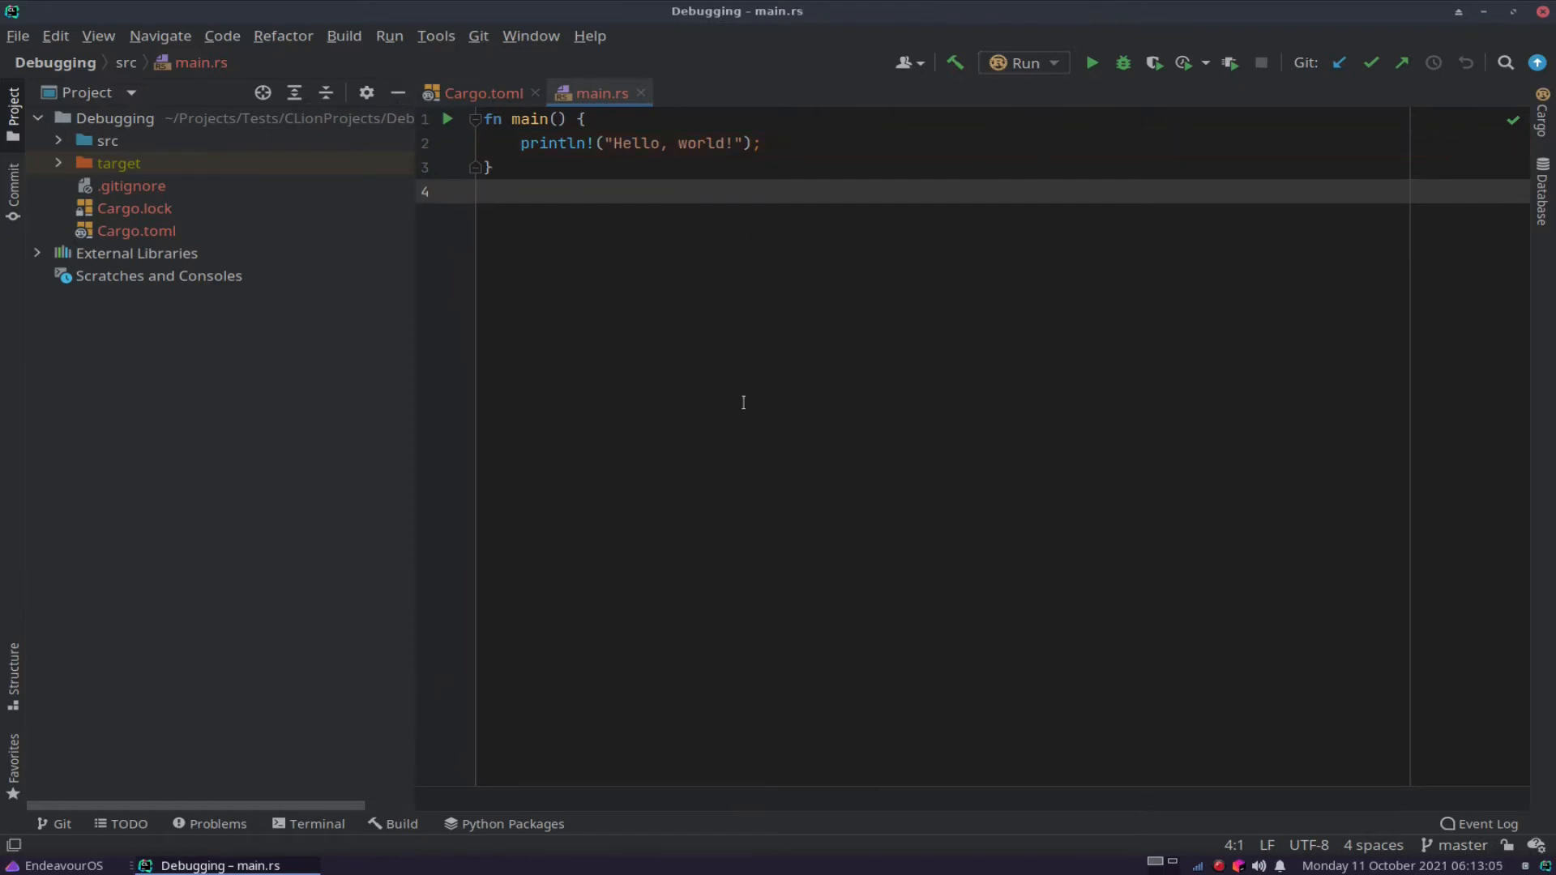
{"action": "mouse_move", "coordinate": [1096, 199]}
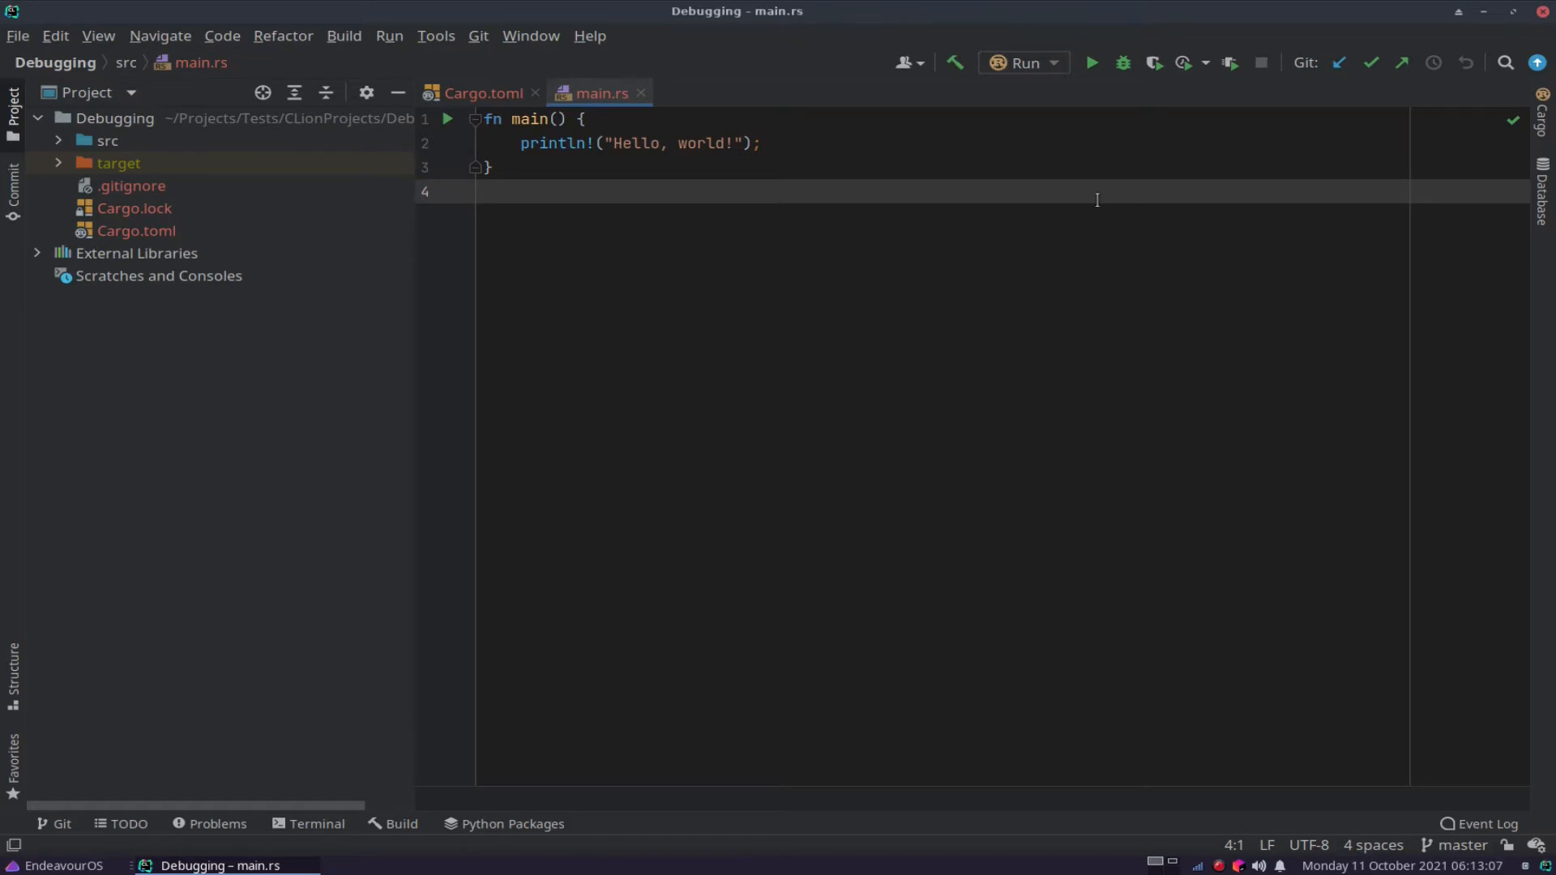
{"action": "mouse_move", "coordinate": [1090, 62]}
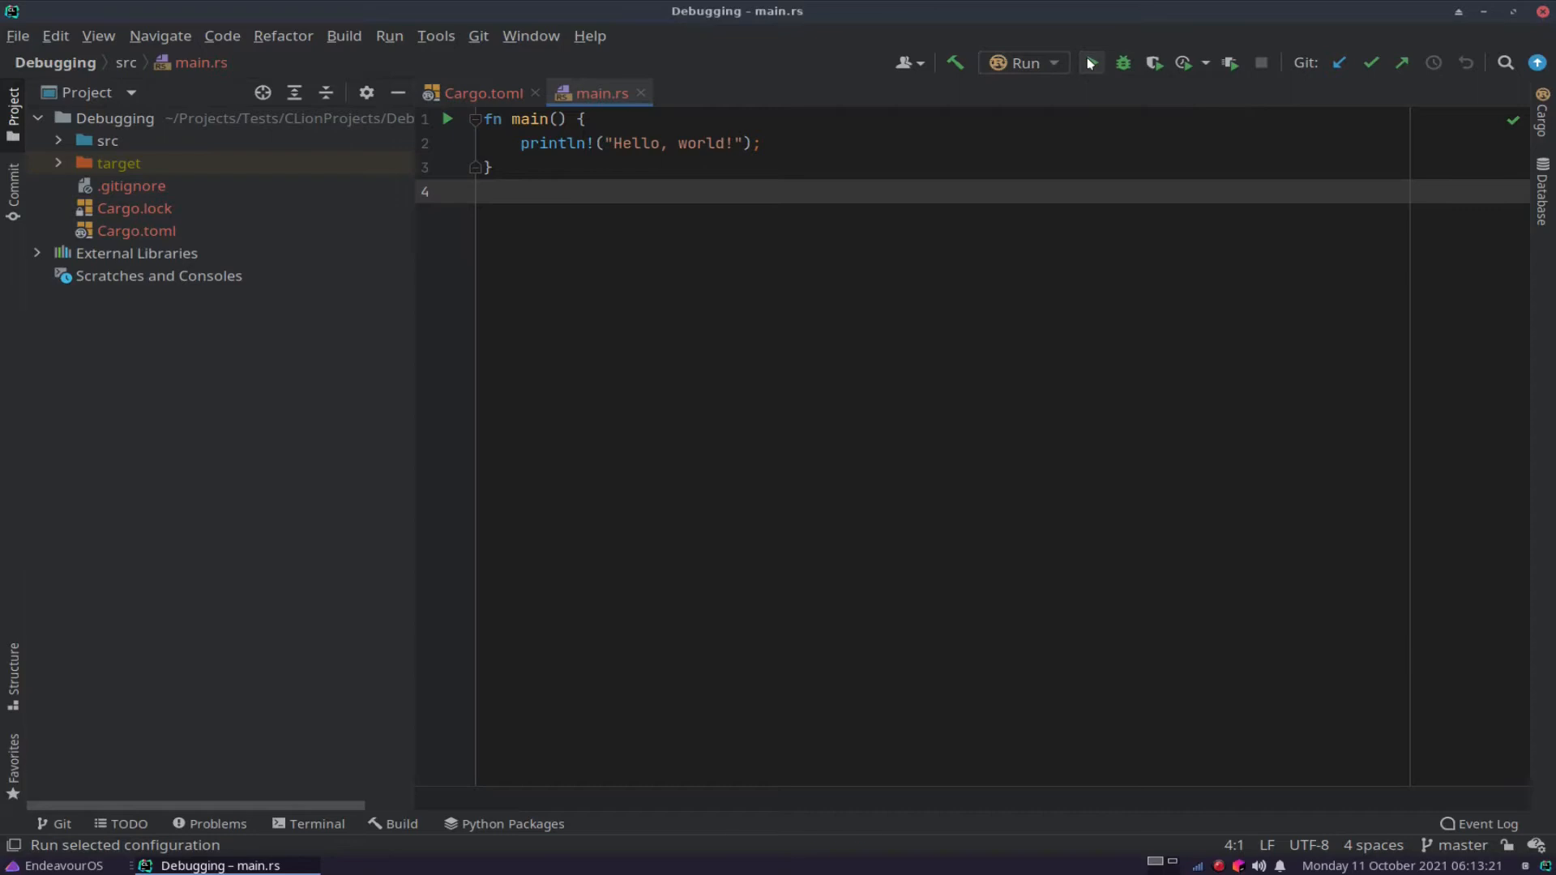
{"action": "left_click", "coordinate": [1089, 63]}
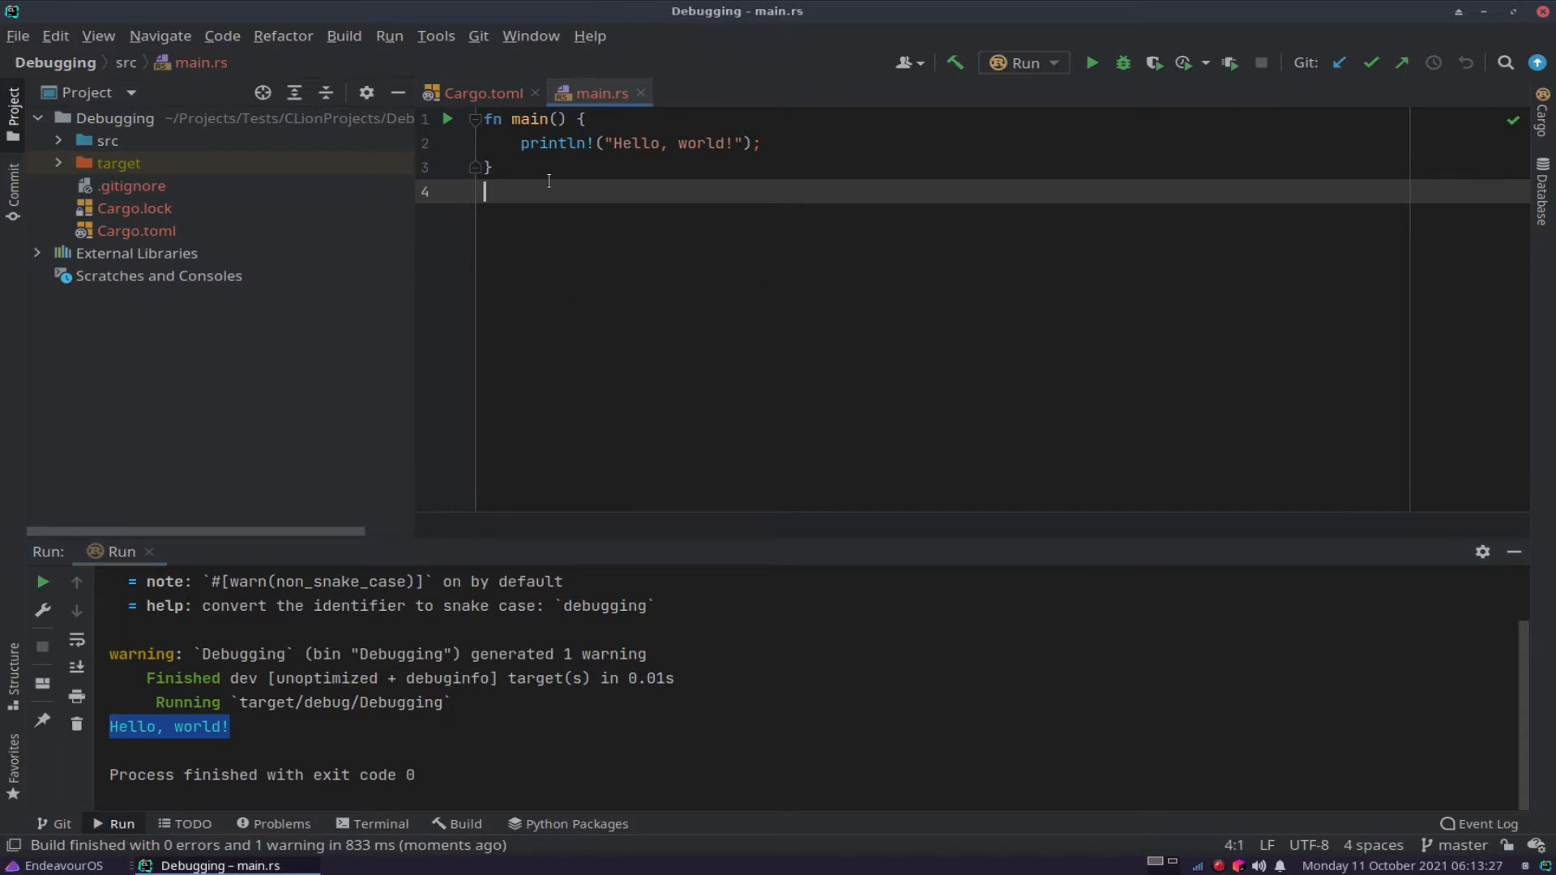
{"action": "mouse_move", "coordinate": [622, 149]}
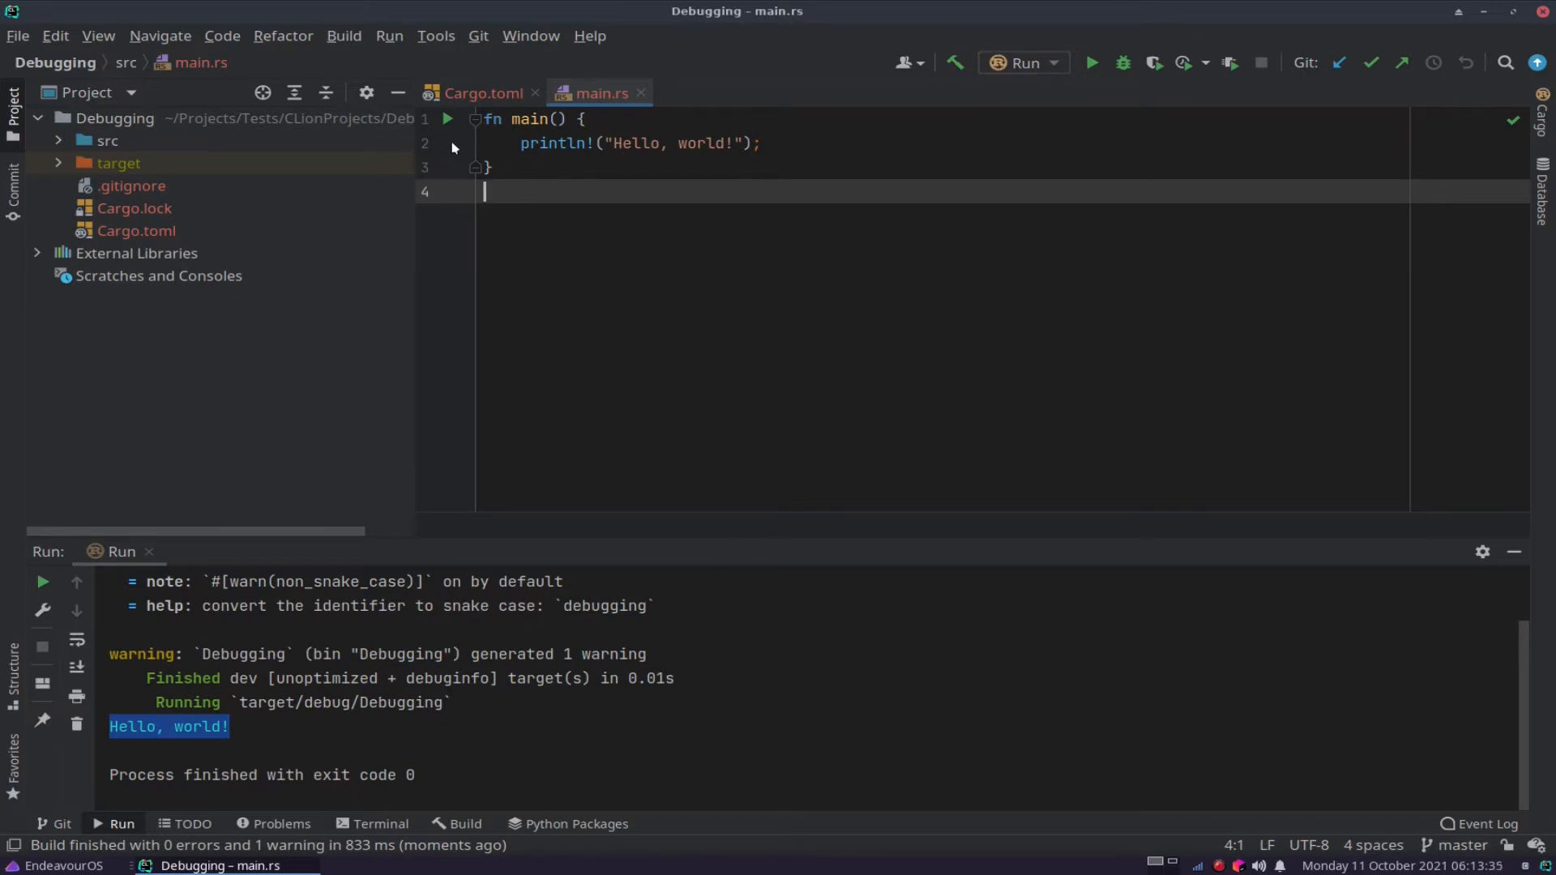
Set a breakpoint on the println line and launch main.rs under the debugger.
{"action": "left_click", "coordinate": [447, 142]}
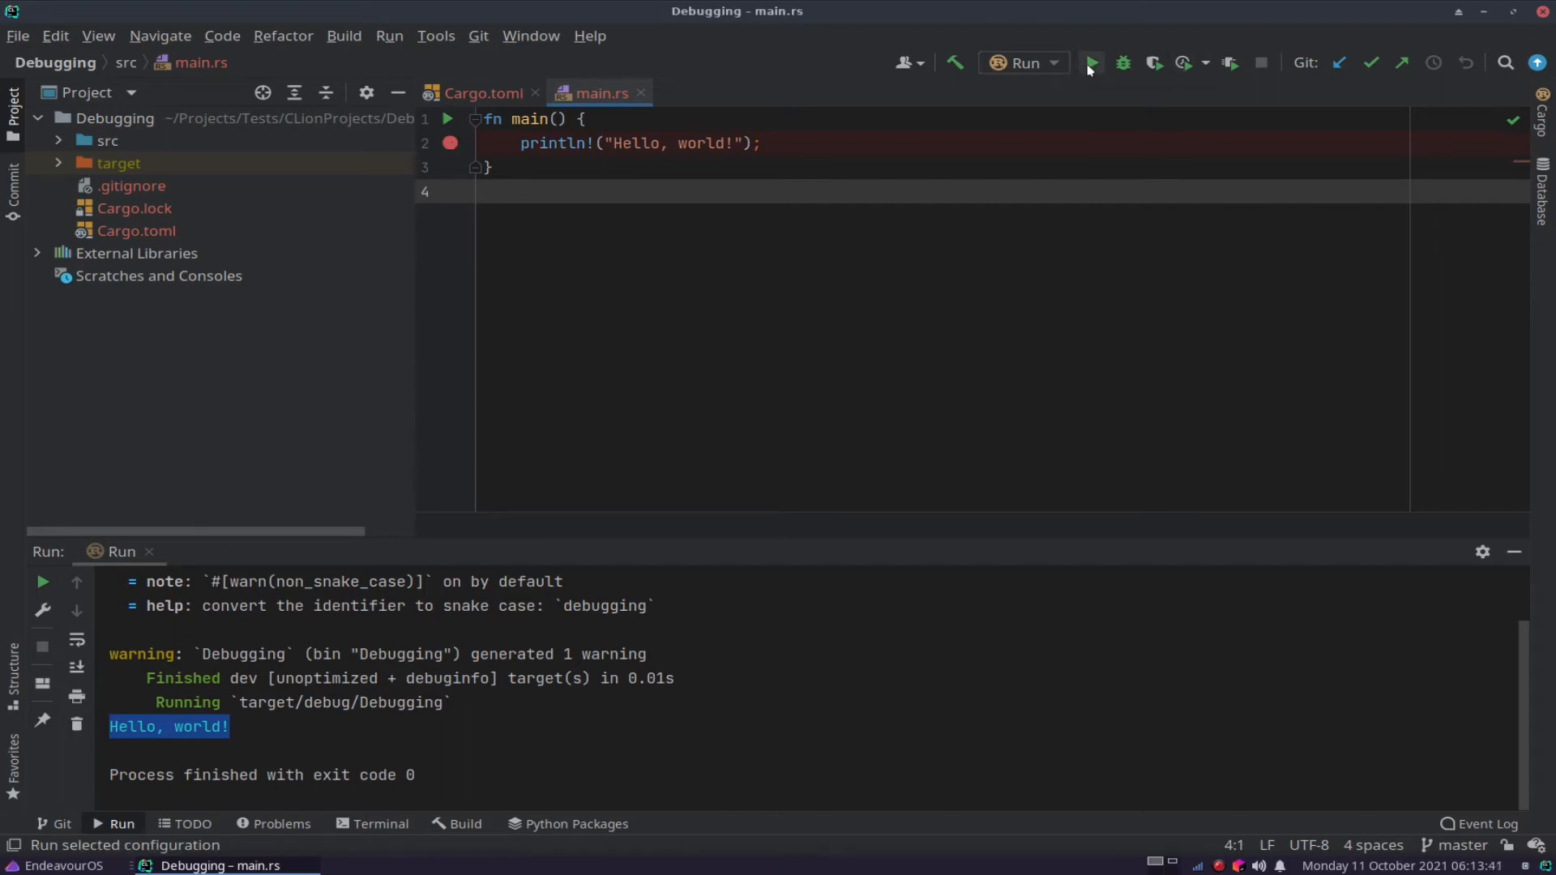
{"action": "left_click", "coordinate": [1089, 62]}
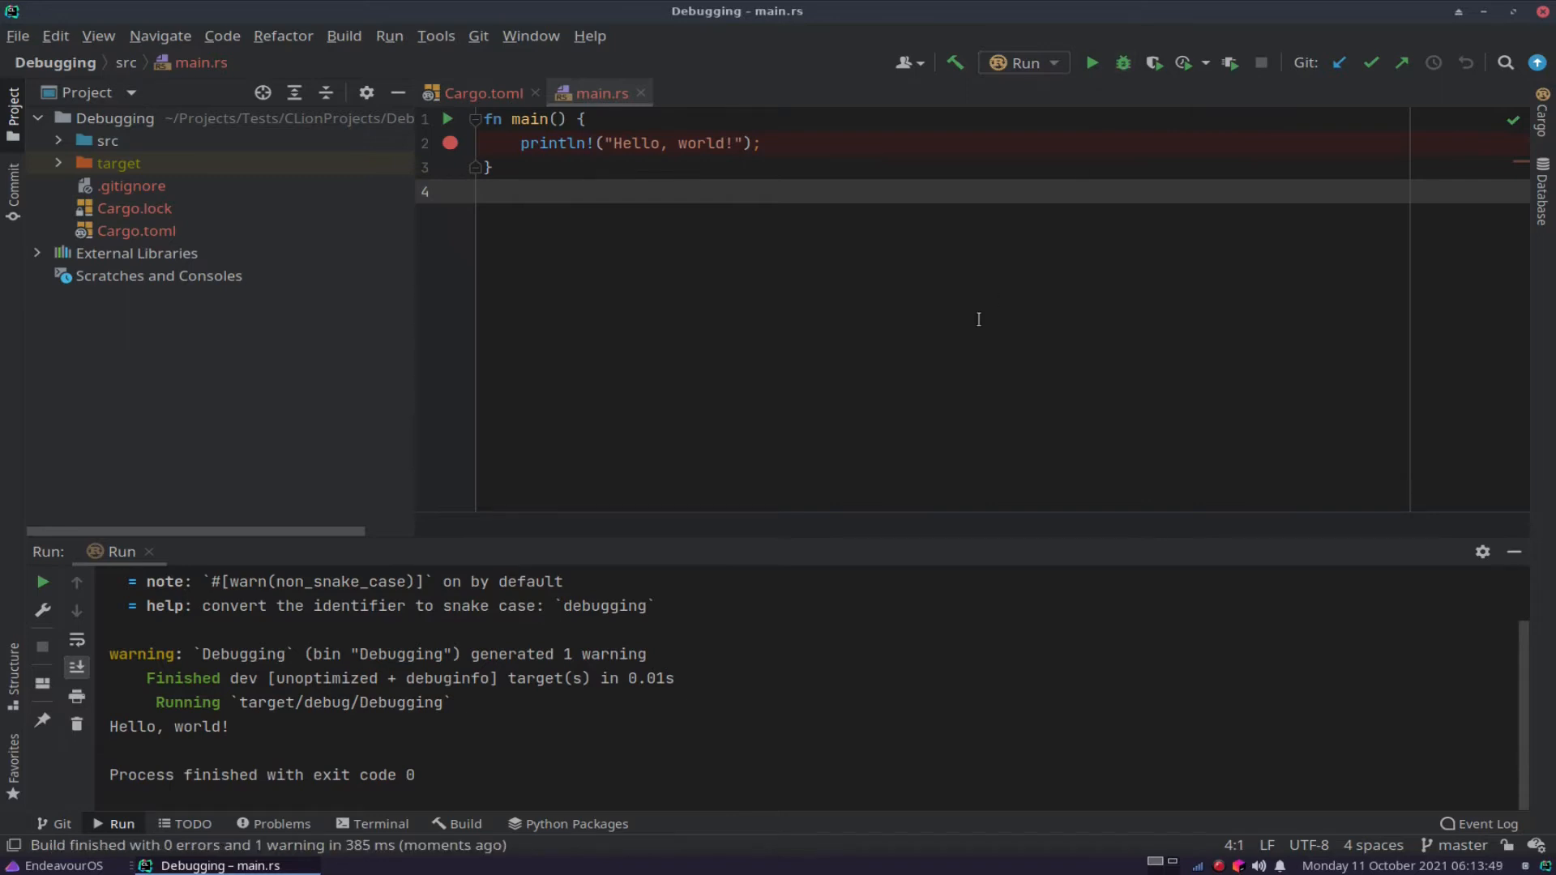
{"action": "left_click", "coordinate": [1122, 62]}
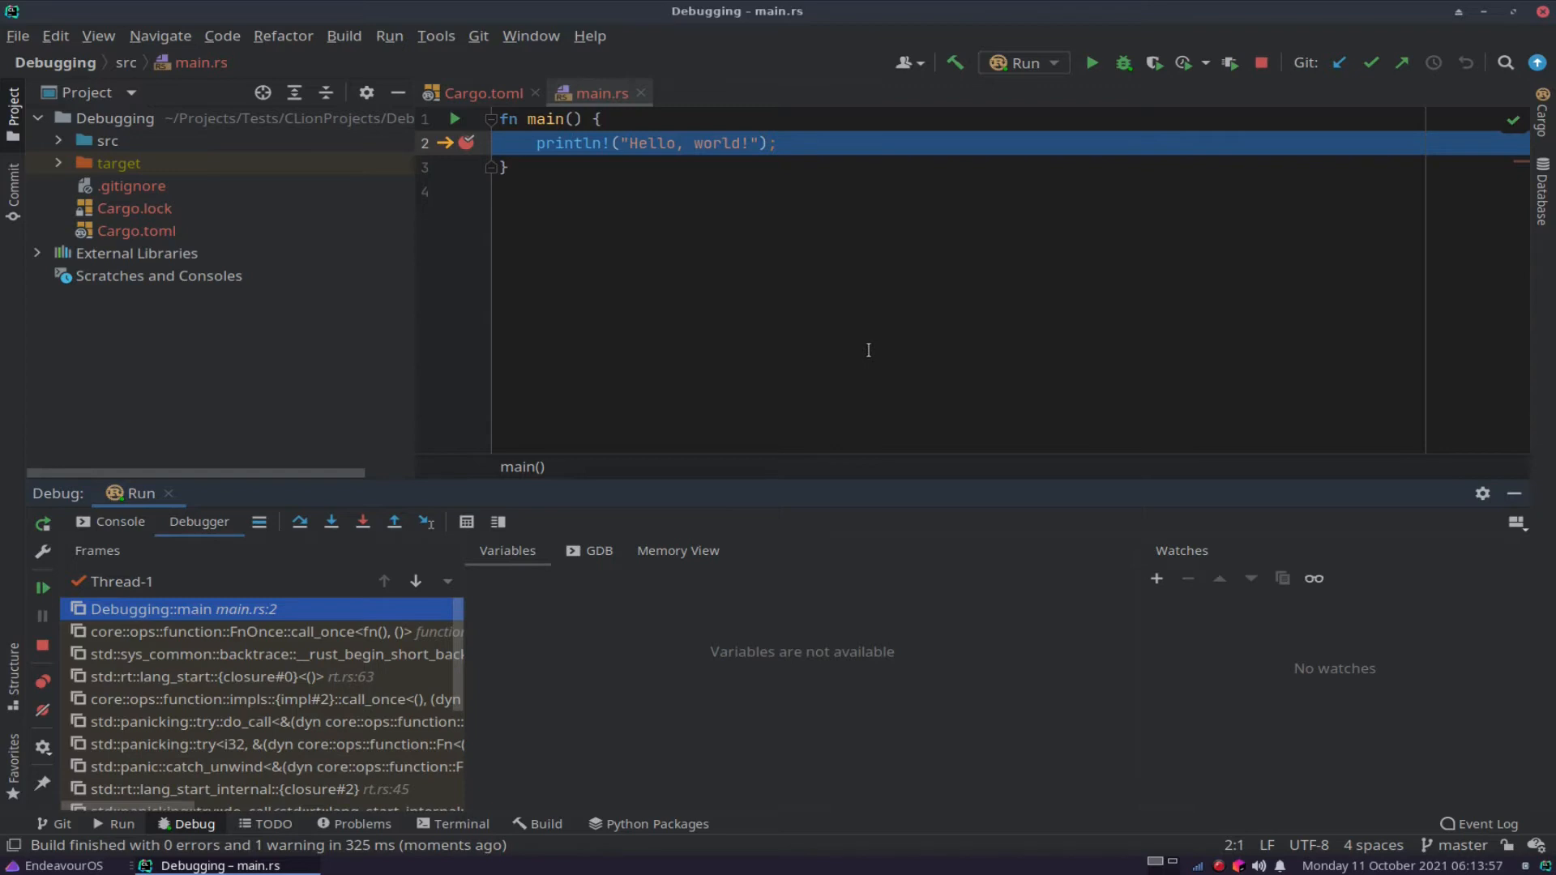
{"action": "mouse_move", "coordinate": [722, 243]}
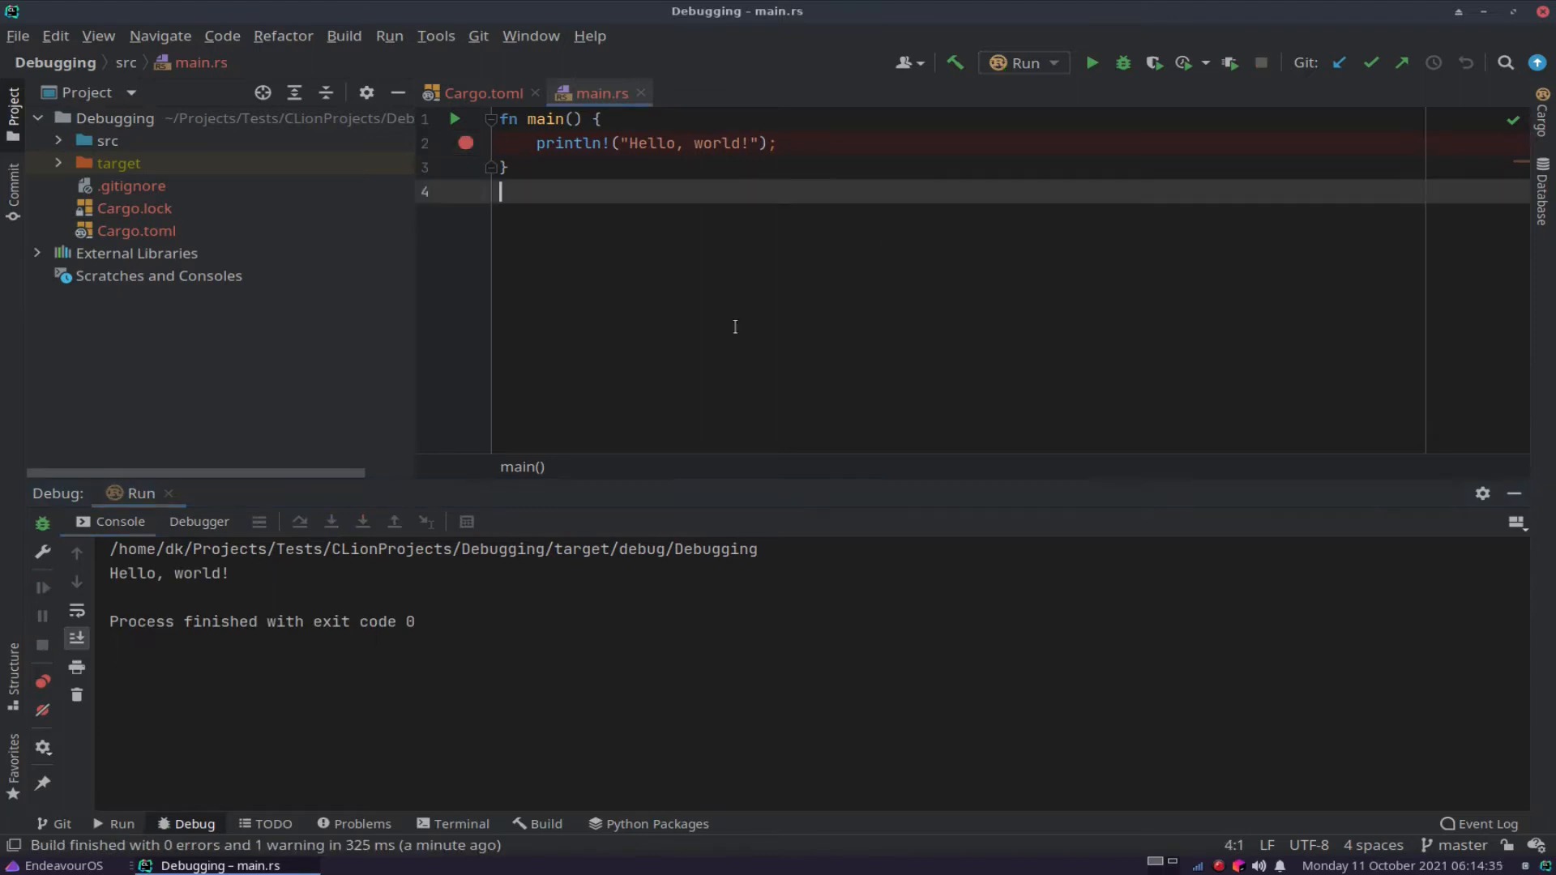
Add a line collecting std::env::args() into args_array, and make println print args_array[0].
{"action": "left_click", "coordinate": [779, 142]}
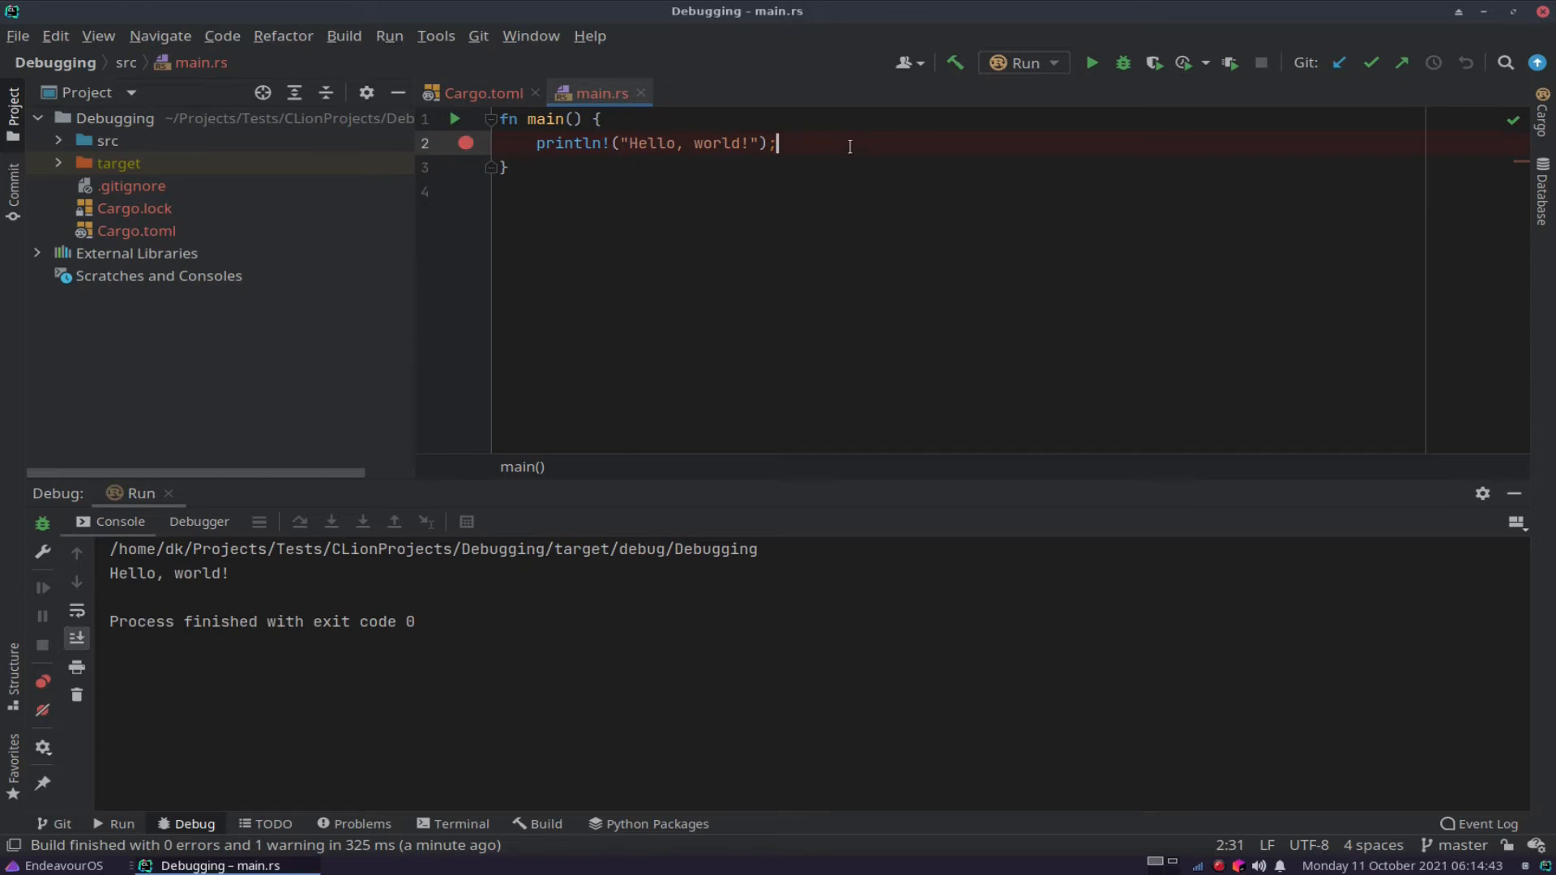
{"action": "left_click", "coordinate": [596, 120]}
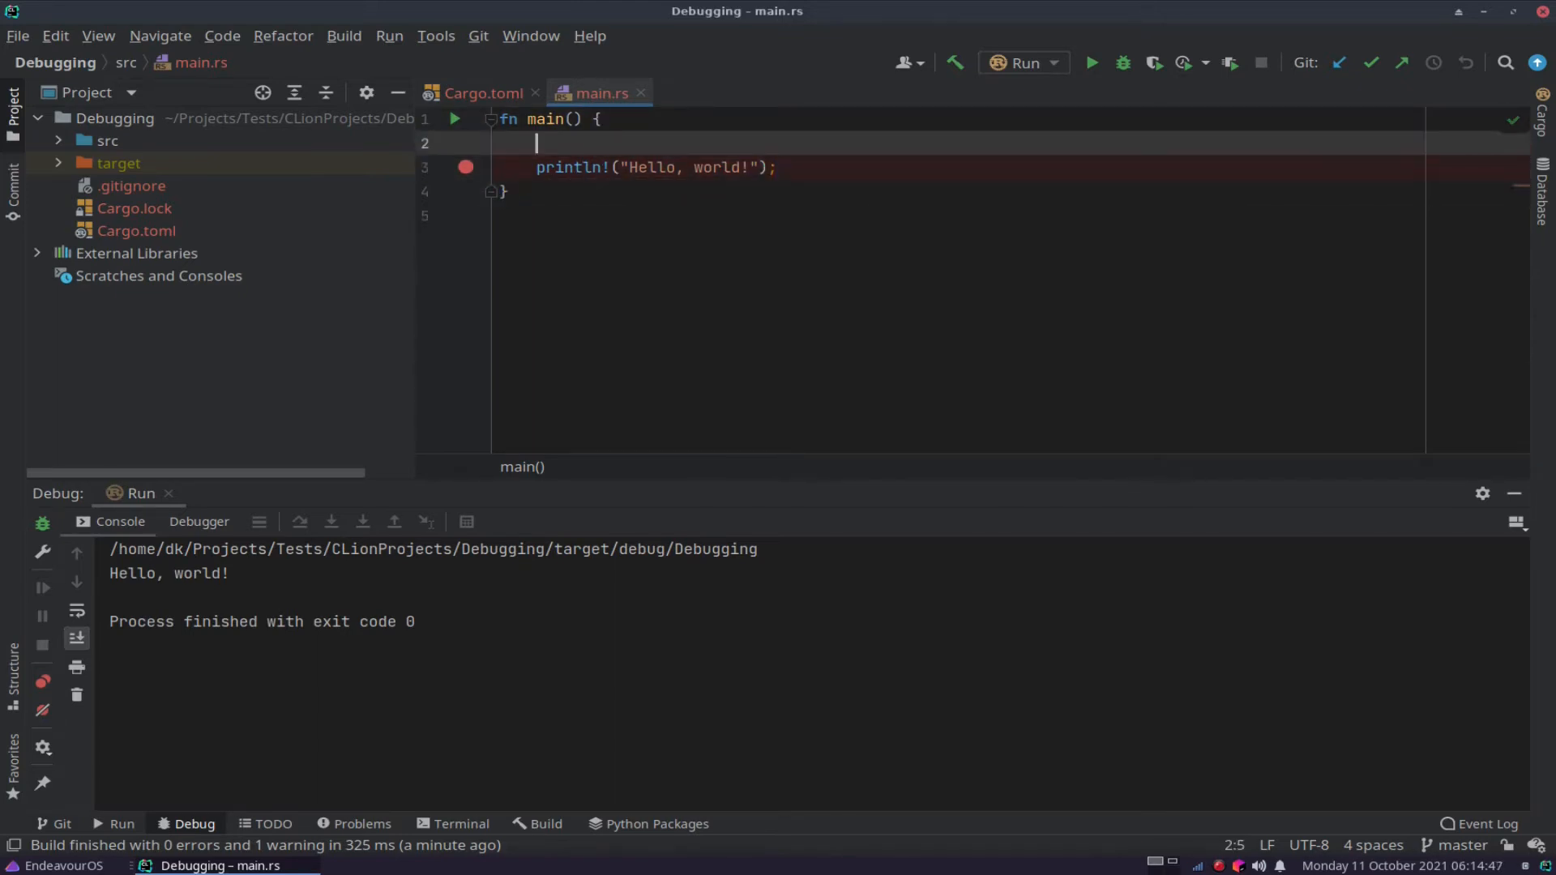
{"action": "type", "text": "let args_array: Vec<String> = std::env::args().collect::<Vec<String>>();"}
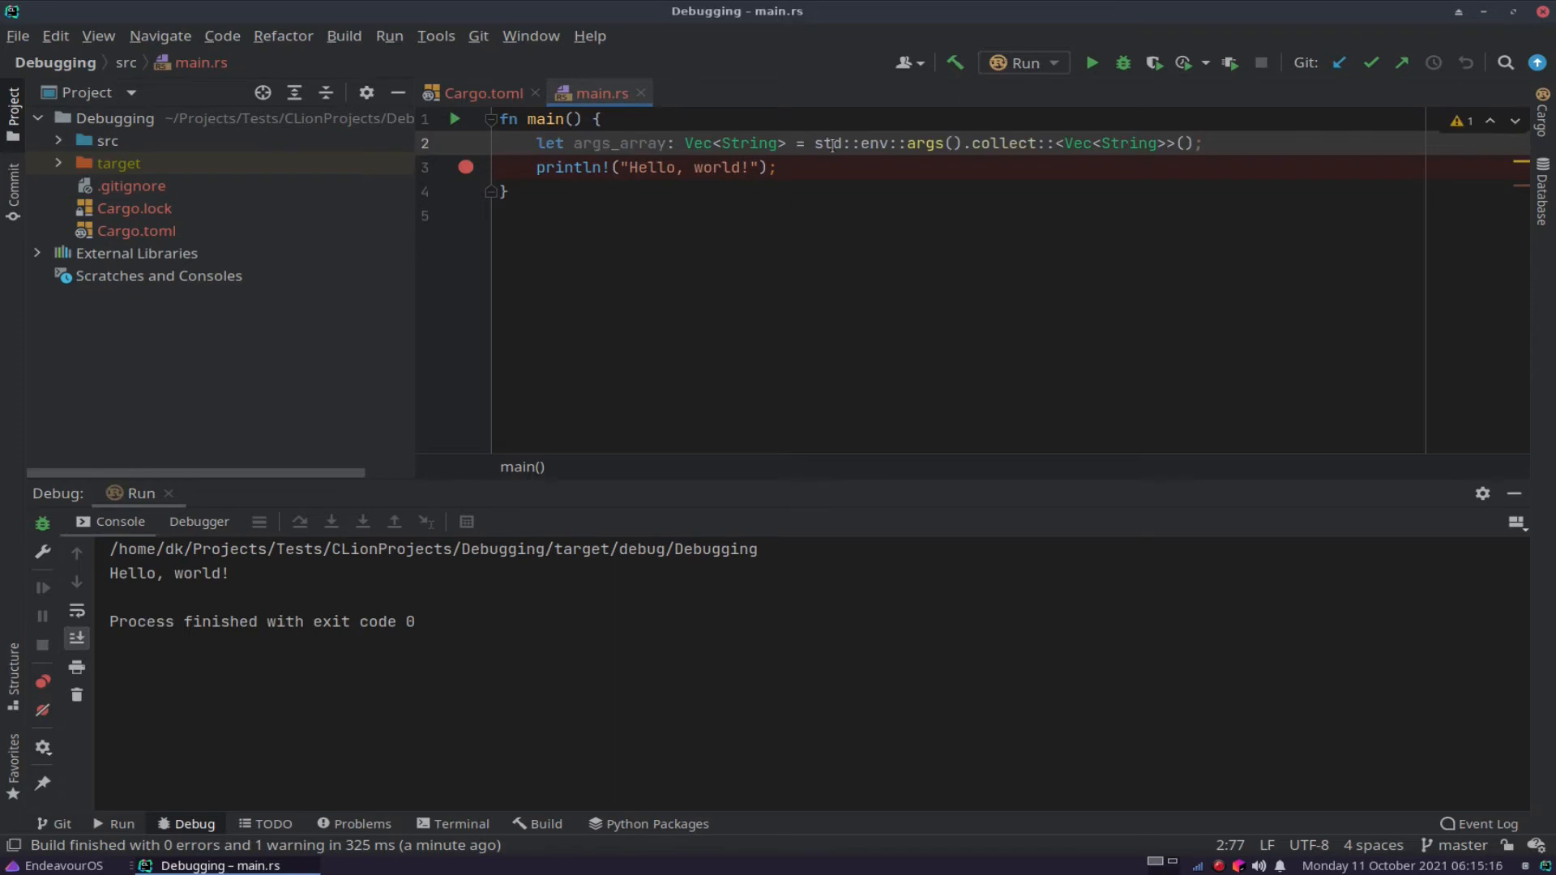
{"action": "mouse_move", "coordinate": [981, 211]}
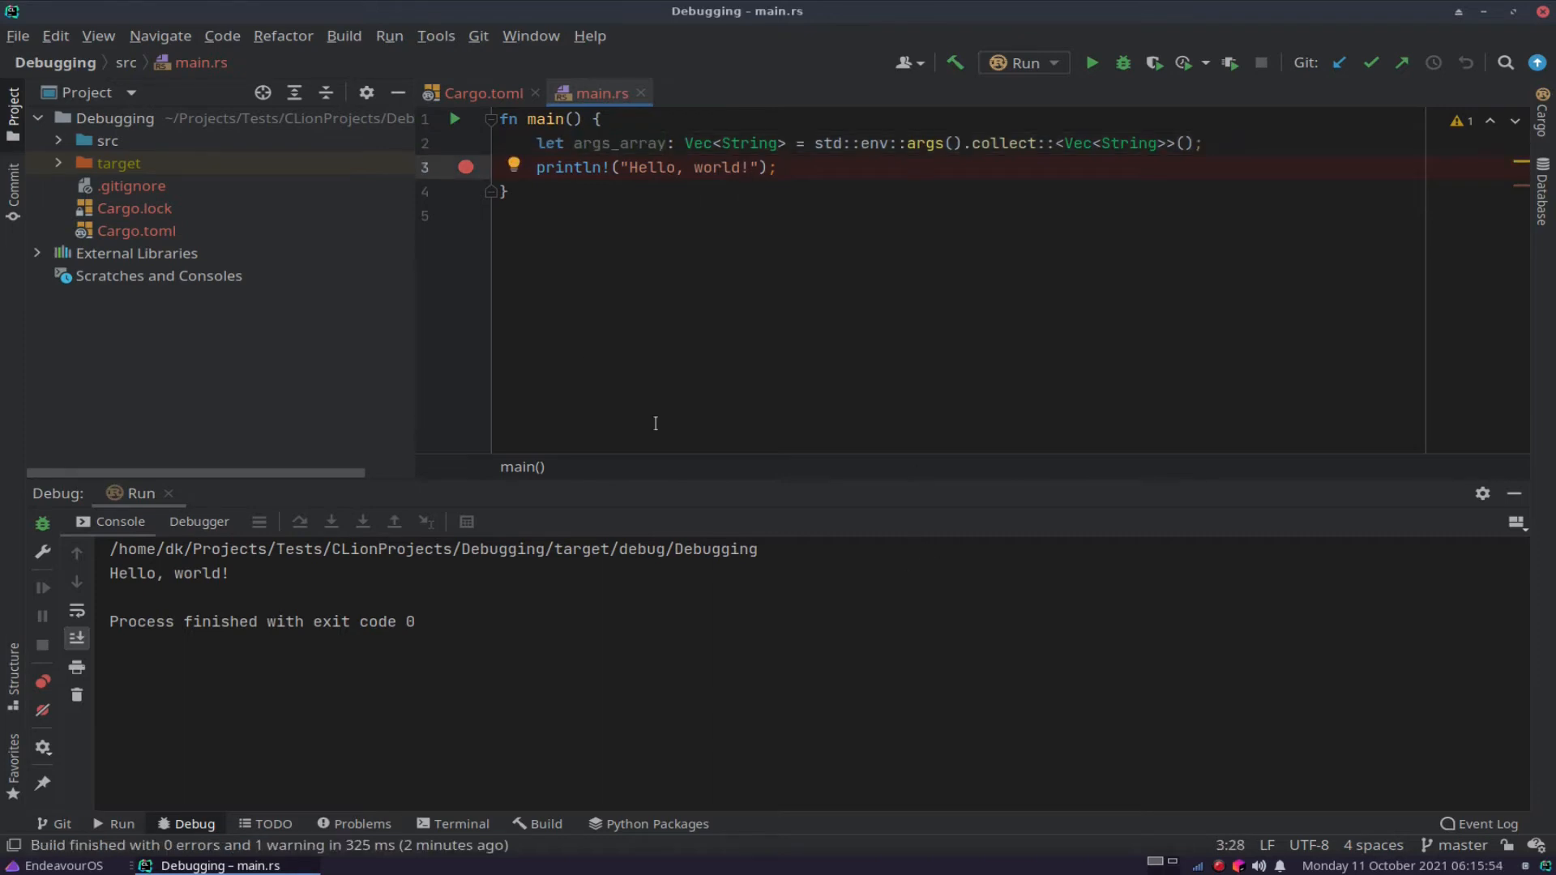
{"action": "mouse_move", "coordinate": [801, 453]}
{"action": "type", "text": " {"}
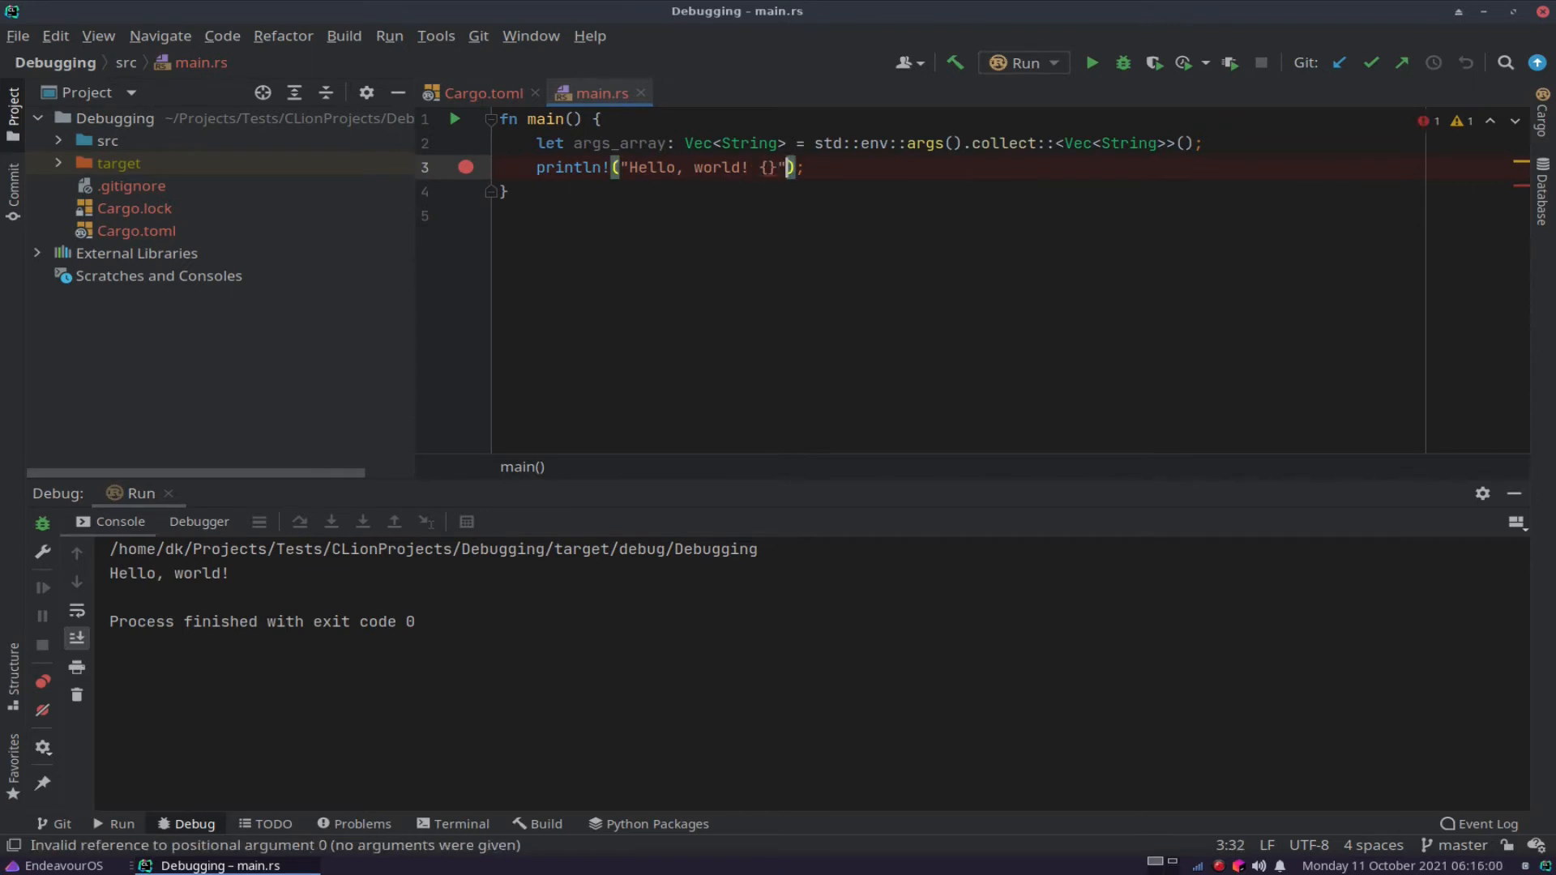
{"action": "type", "text": ", args_array"}
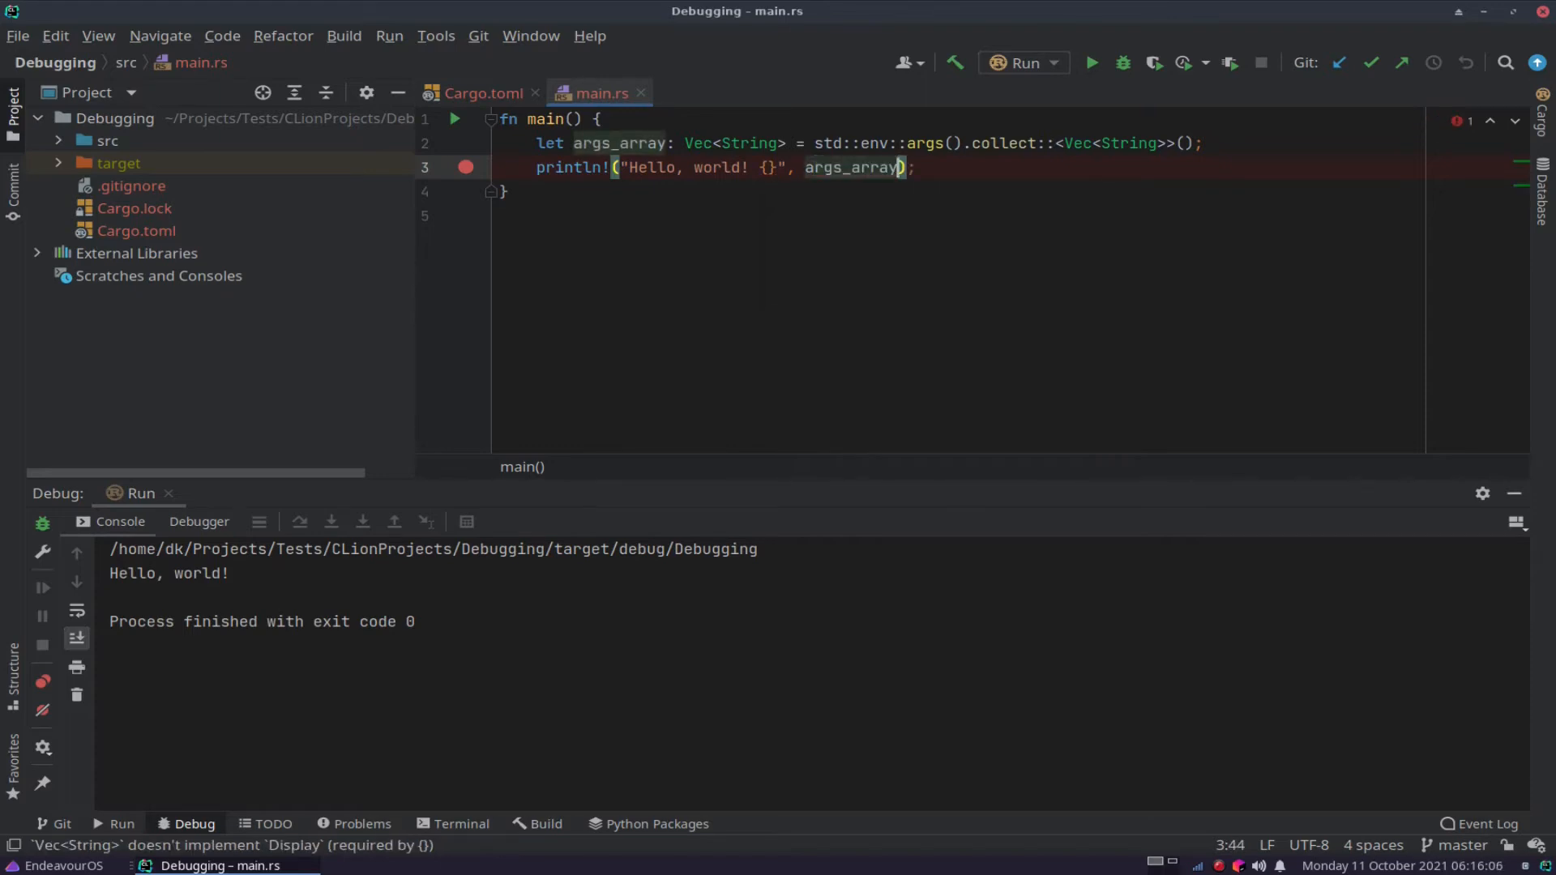
{"action": "type", "text": "[0]"}
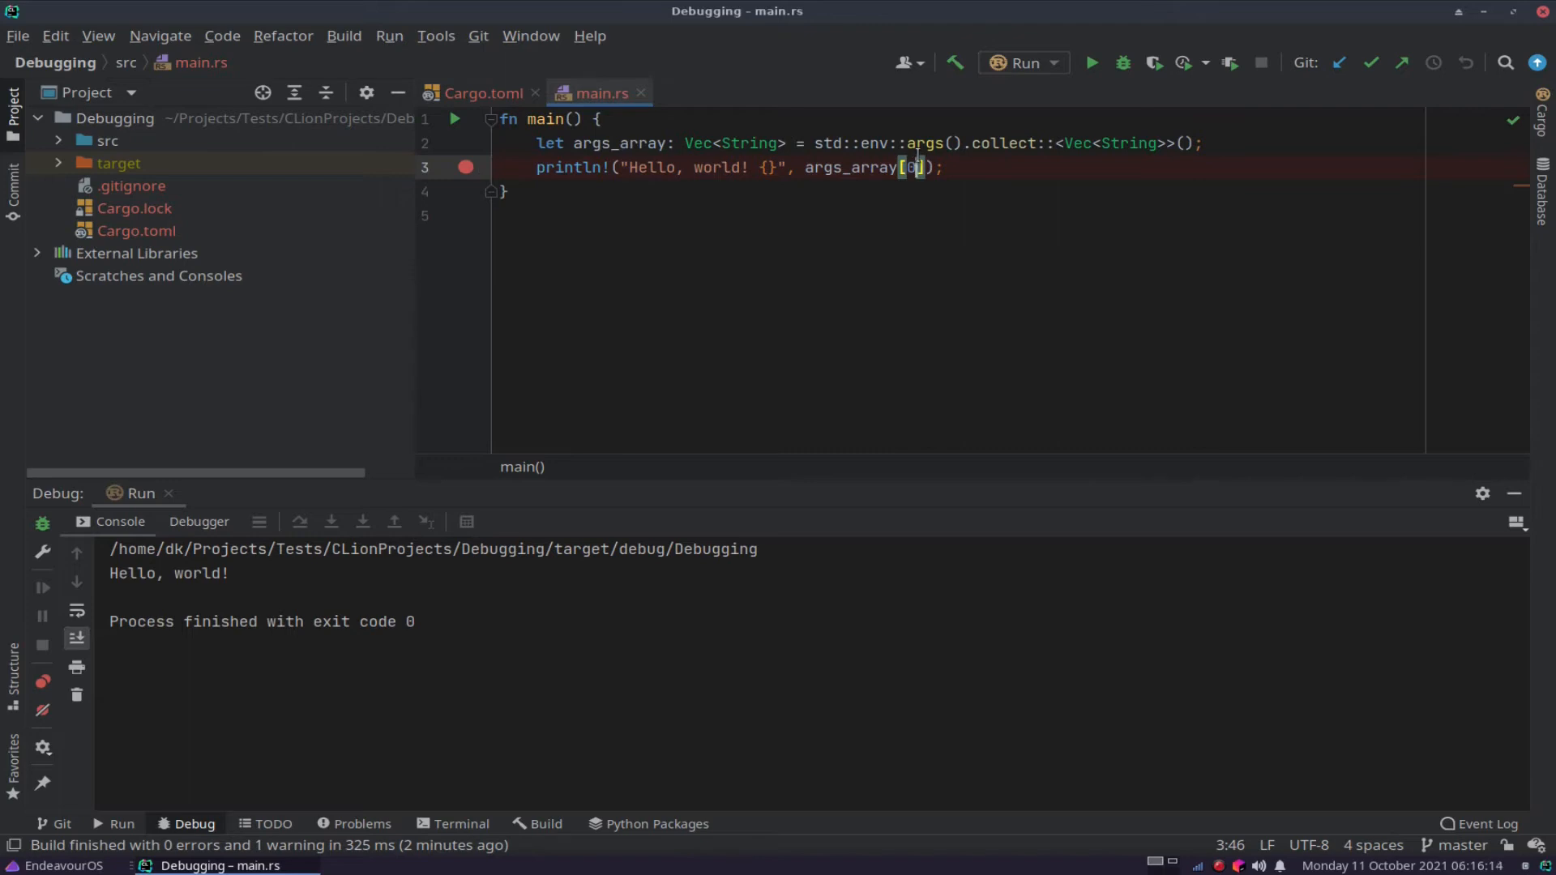
Debug to the breakpoint and expand args_array, whose only element is the program's path.
{"action": "left_click", "coordinate": [538, 823]}
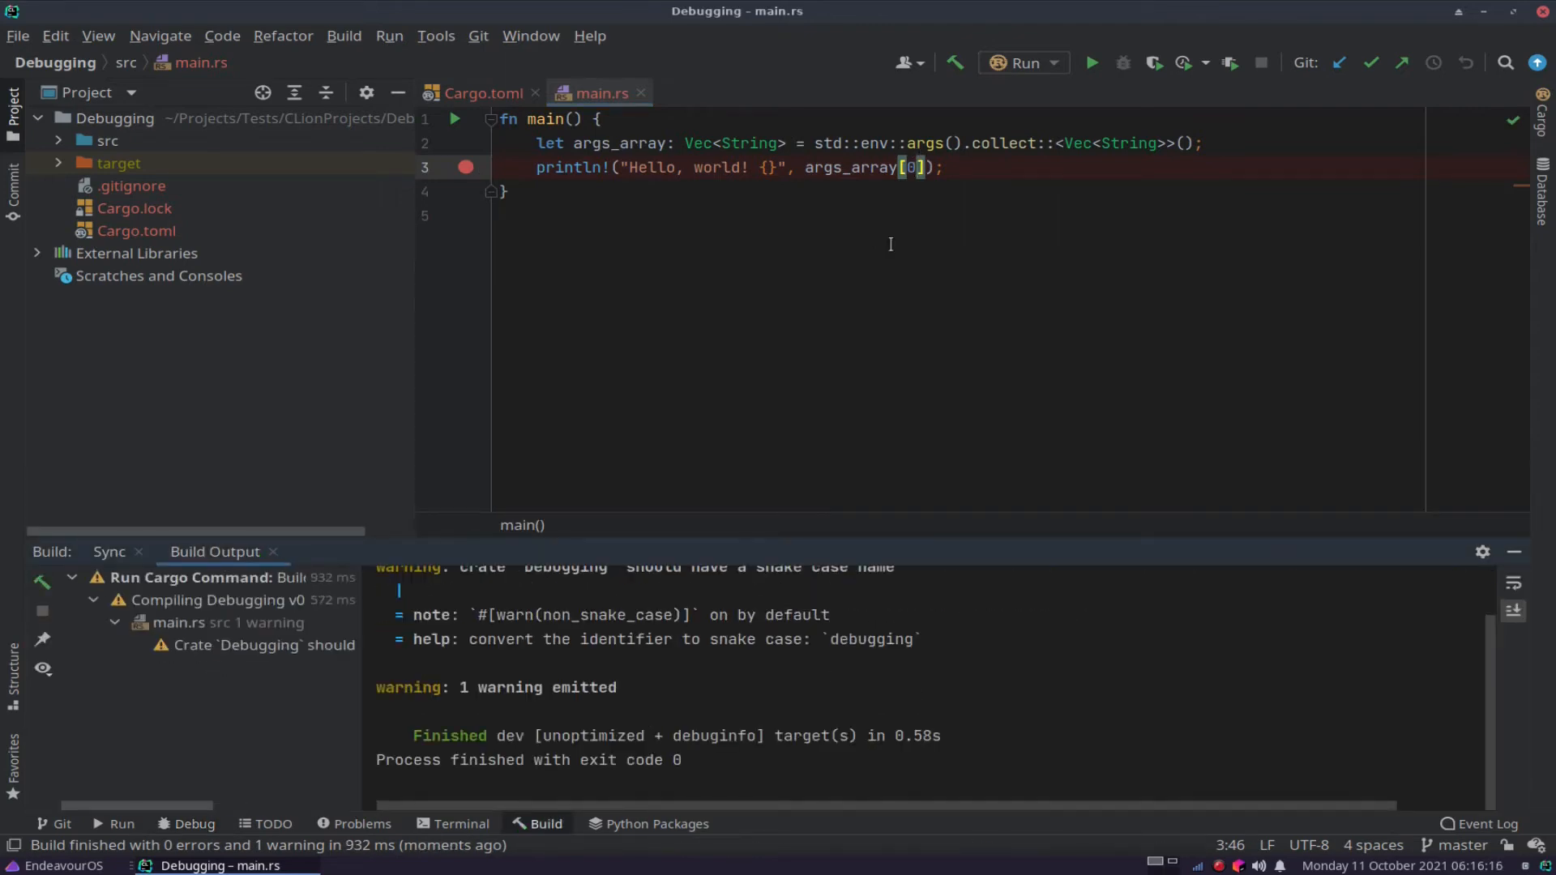
{"action": "left_click", "coordinate": [1122, 62]}
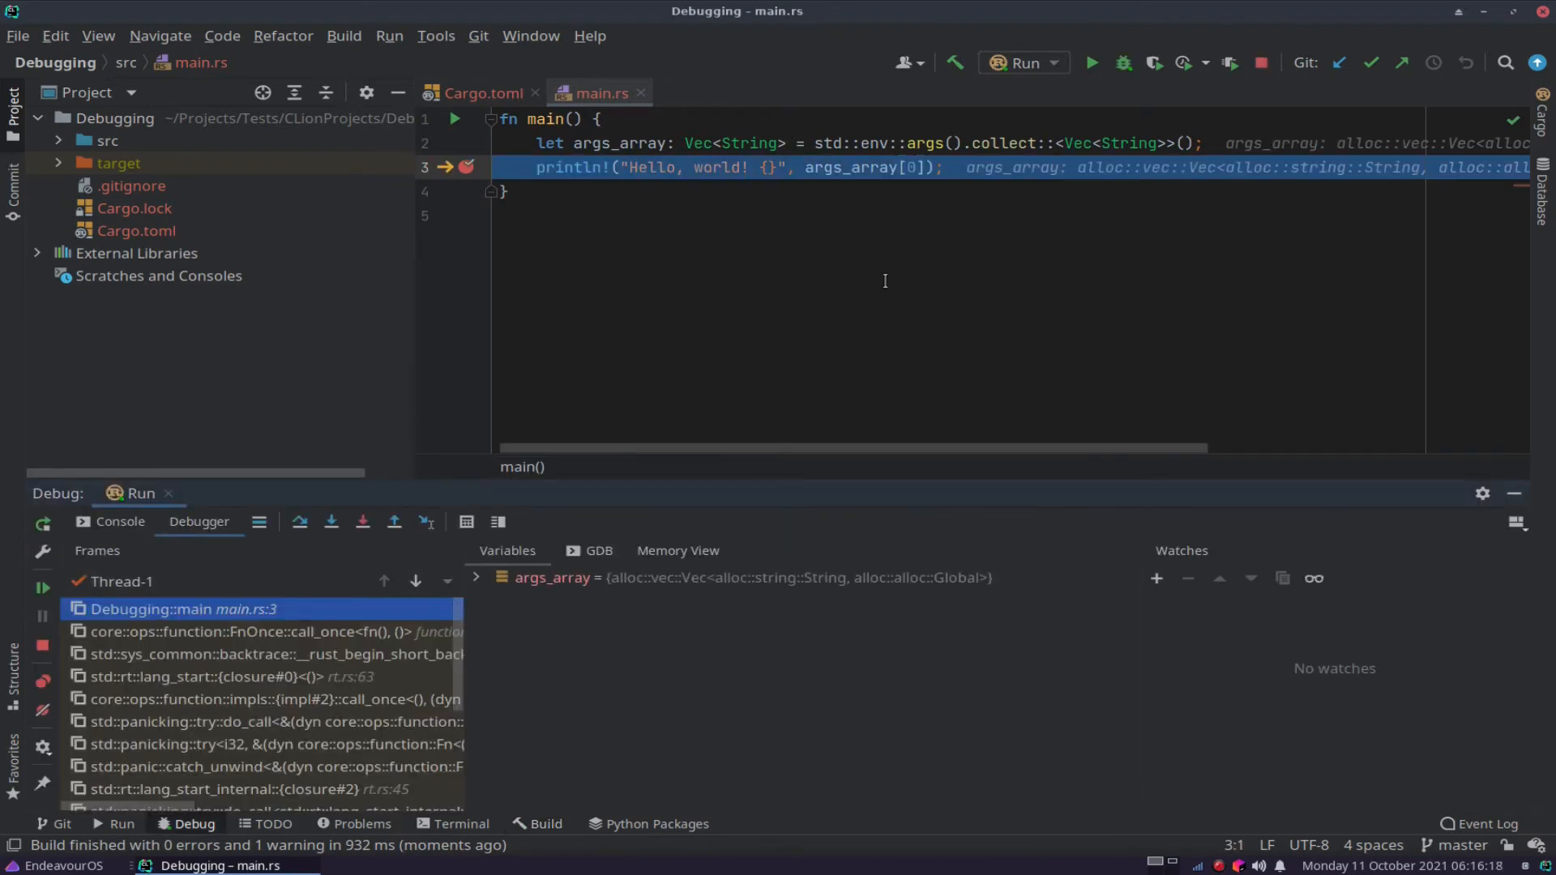
{"action": "mouse_move", "coordinate": [609, 130]}
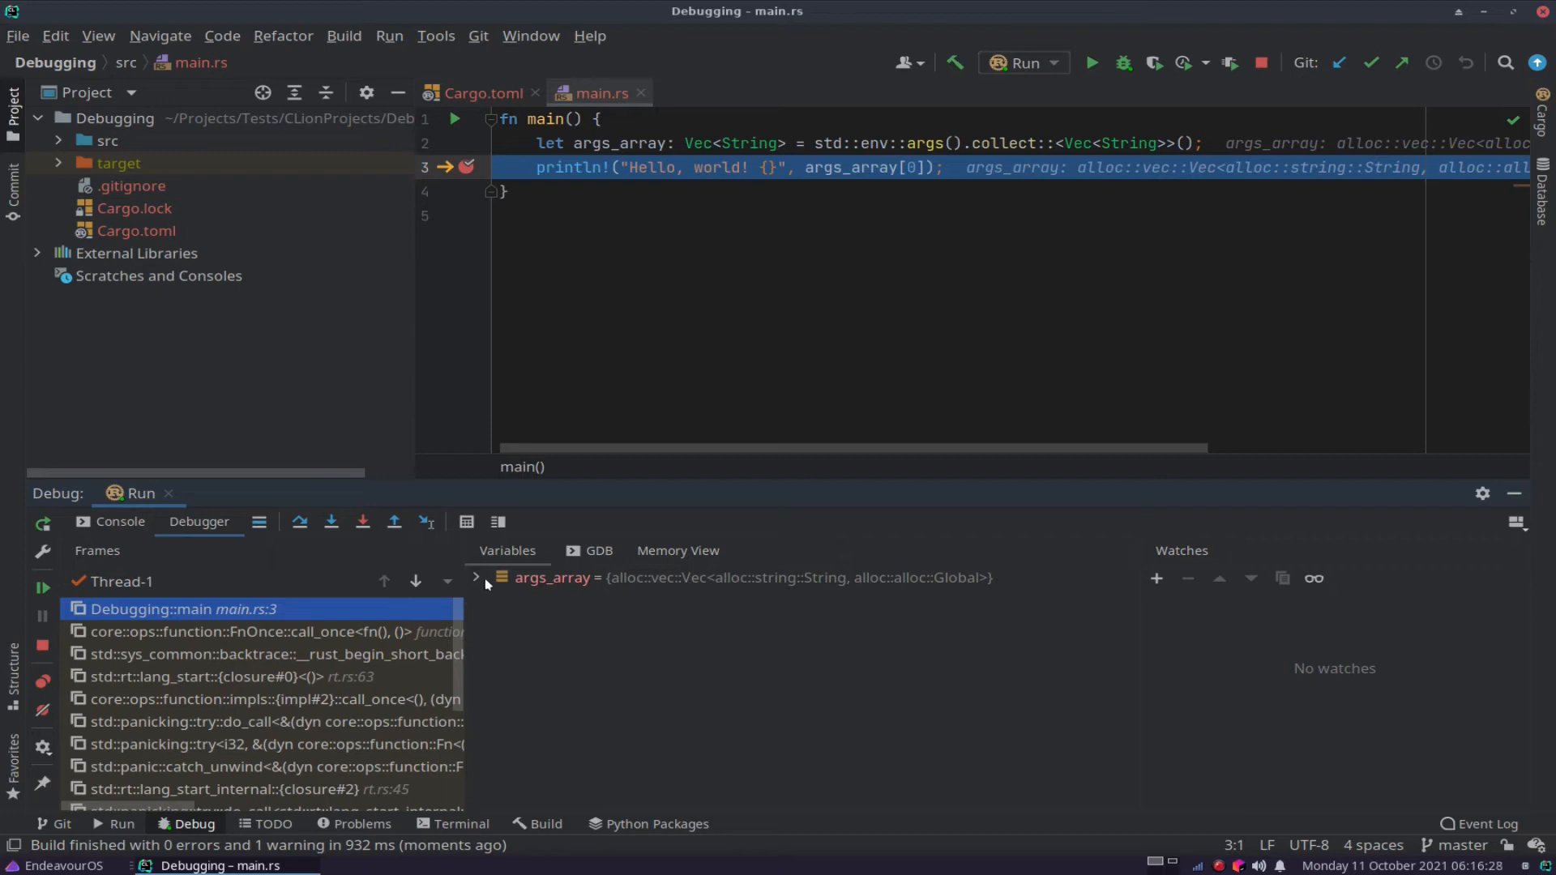
{"action": "left_click", "coordinate": [477, 578]}
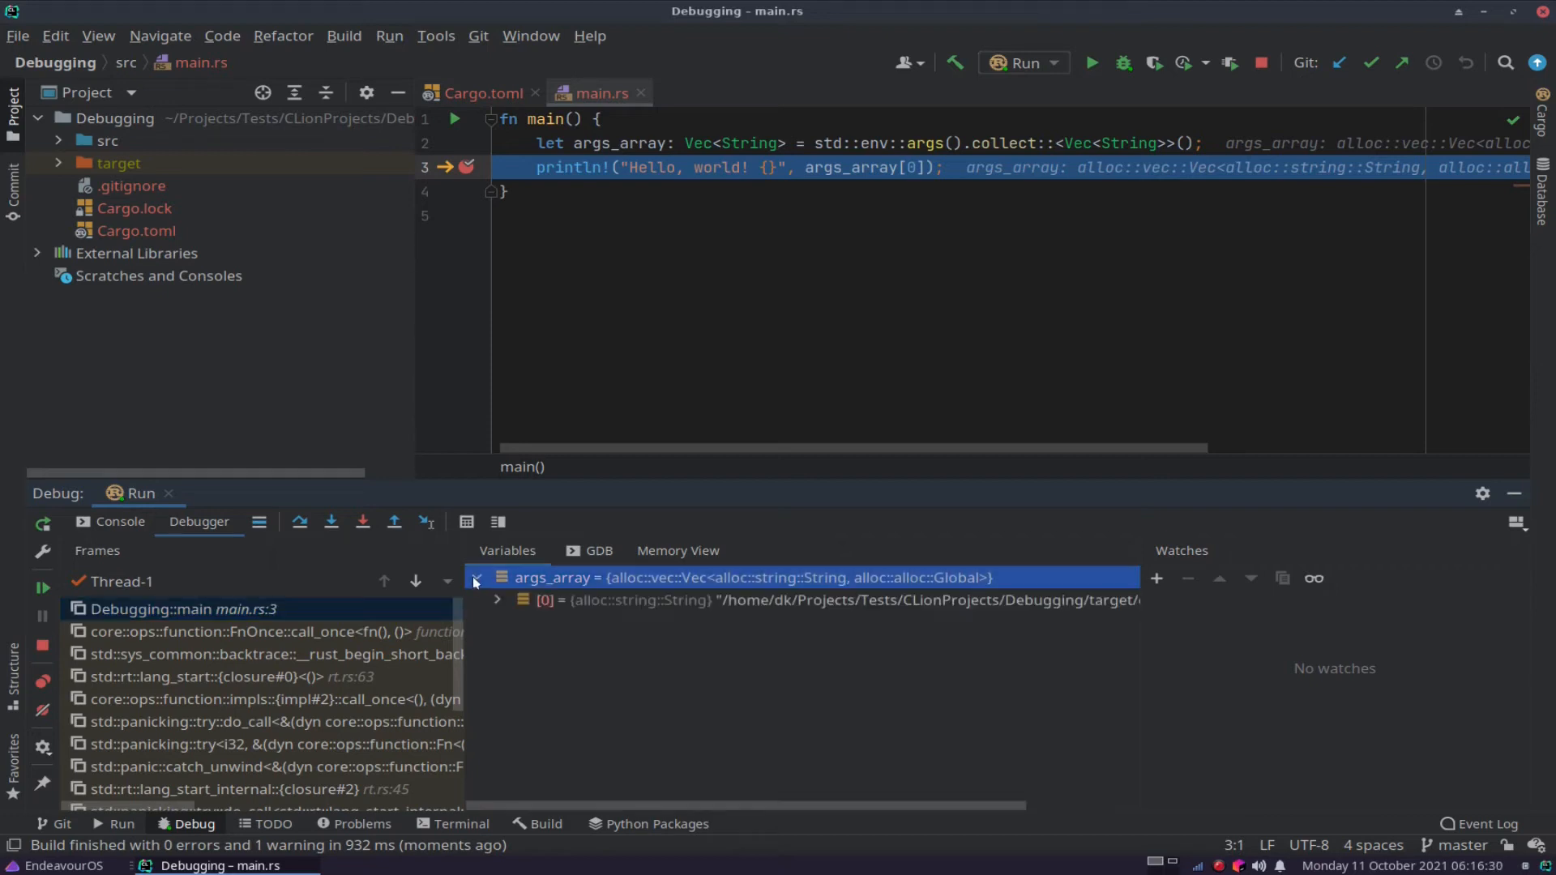
{"action": "left_click", "coordinate": [496, 601]}
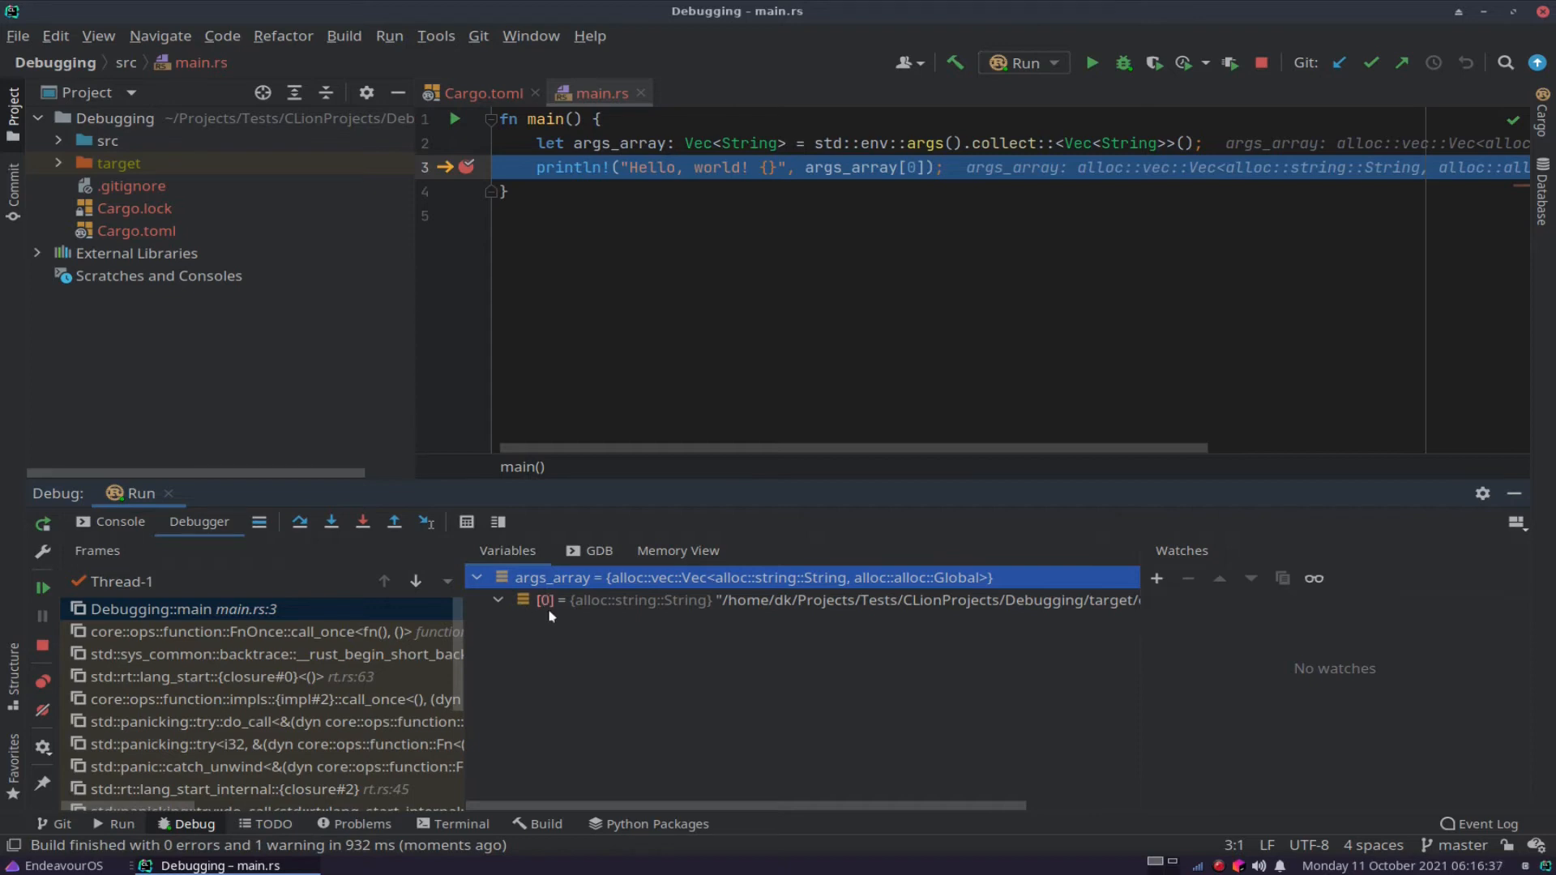
{"action": "scroll", "scroll_direction": "right", "scroll_amount": 3}
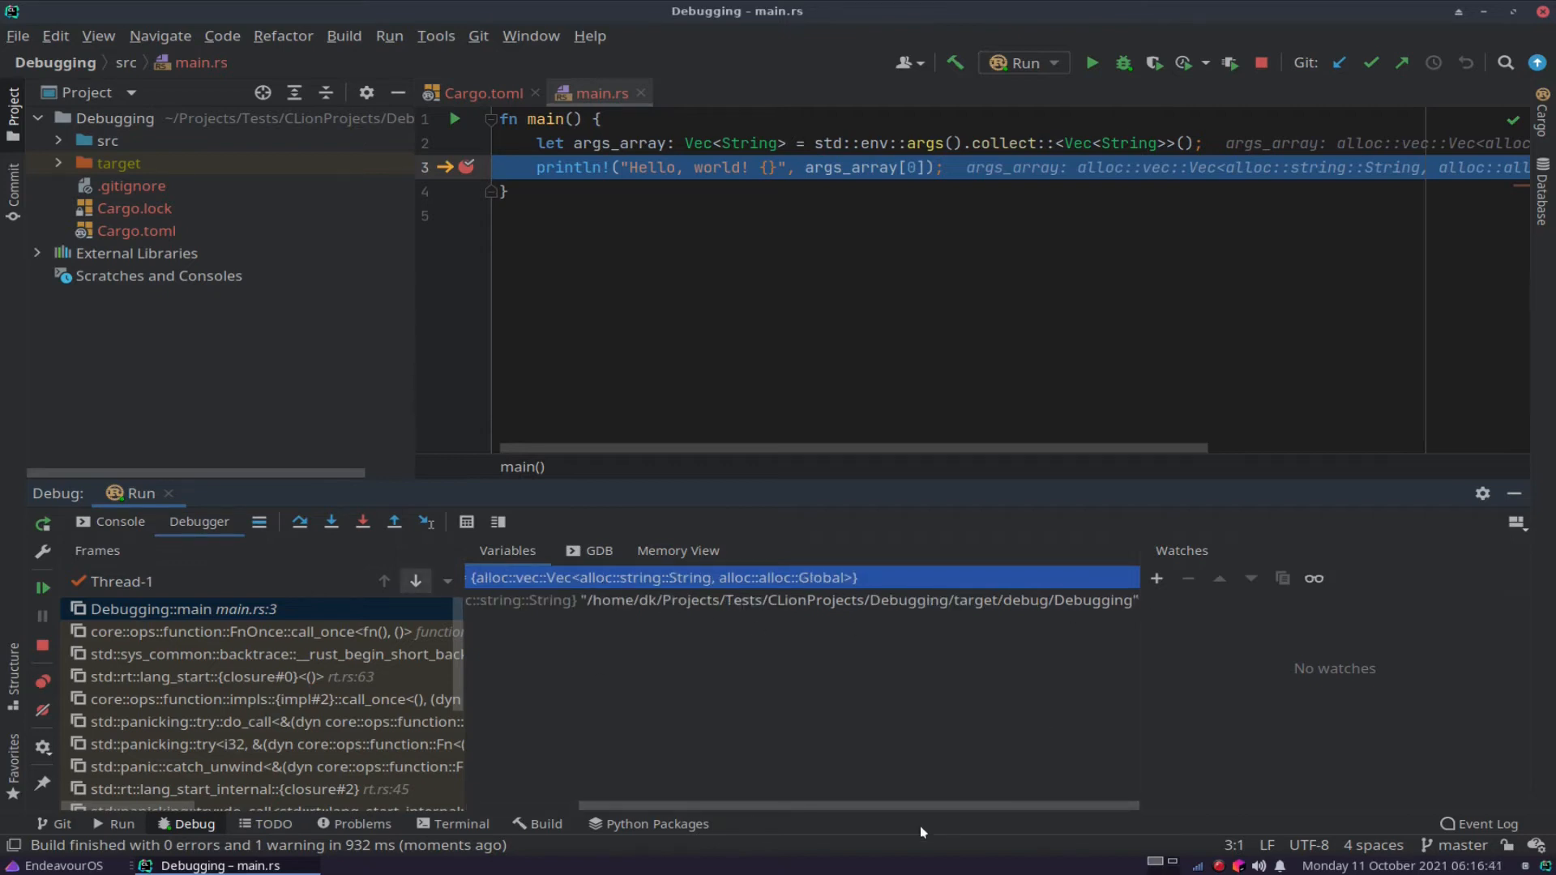
{"action": "left_click", "coordinate": [478, 578]}
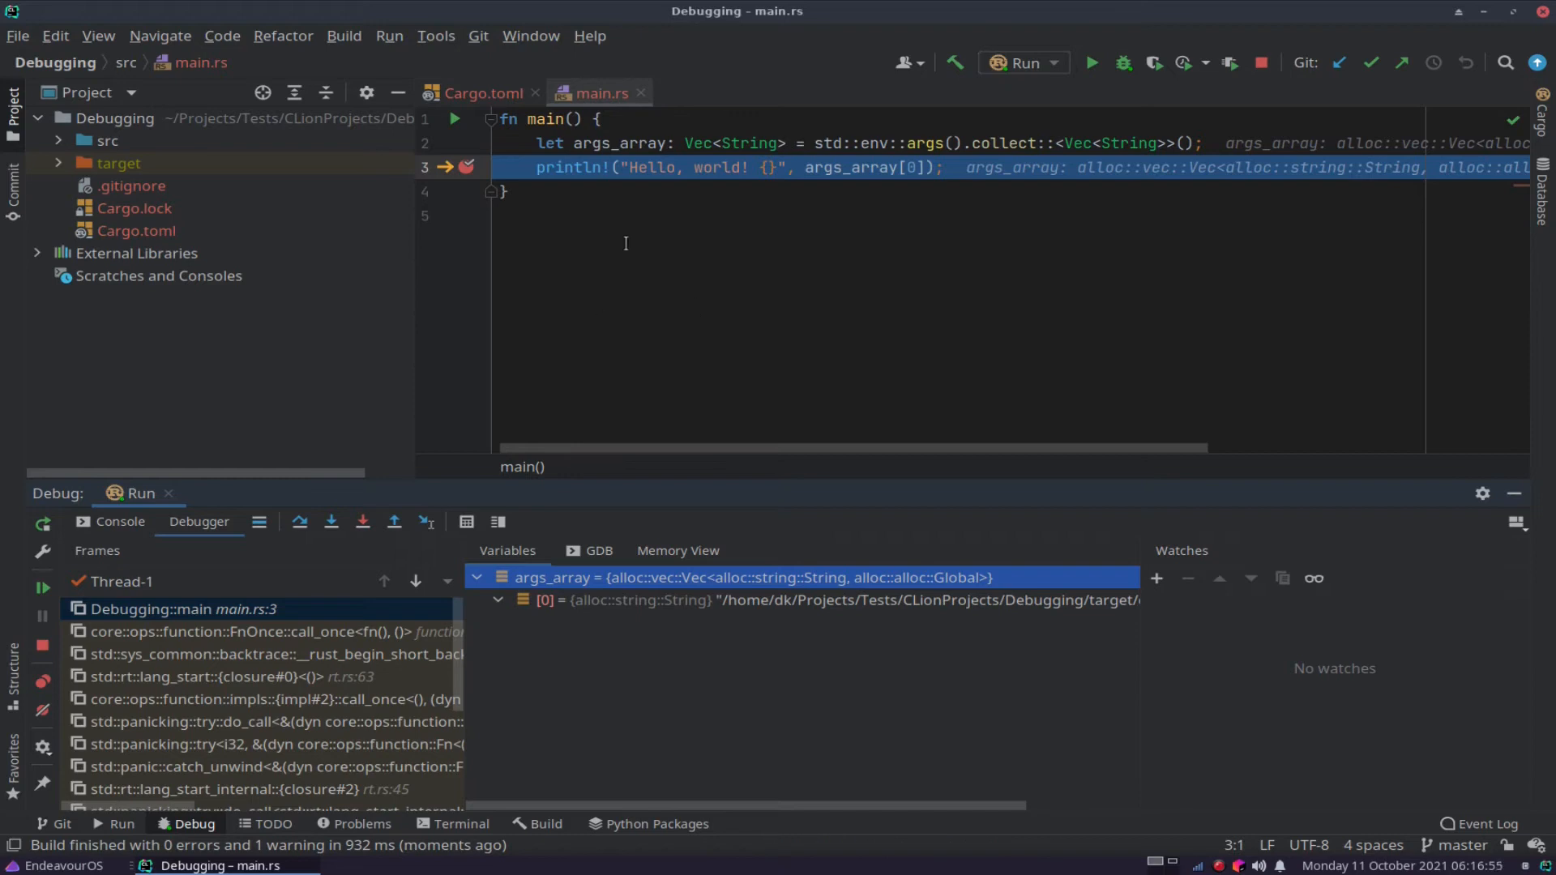
{"action": "mouse_move", "coordinate": [1005, 692]}
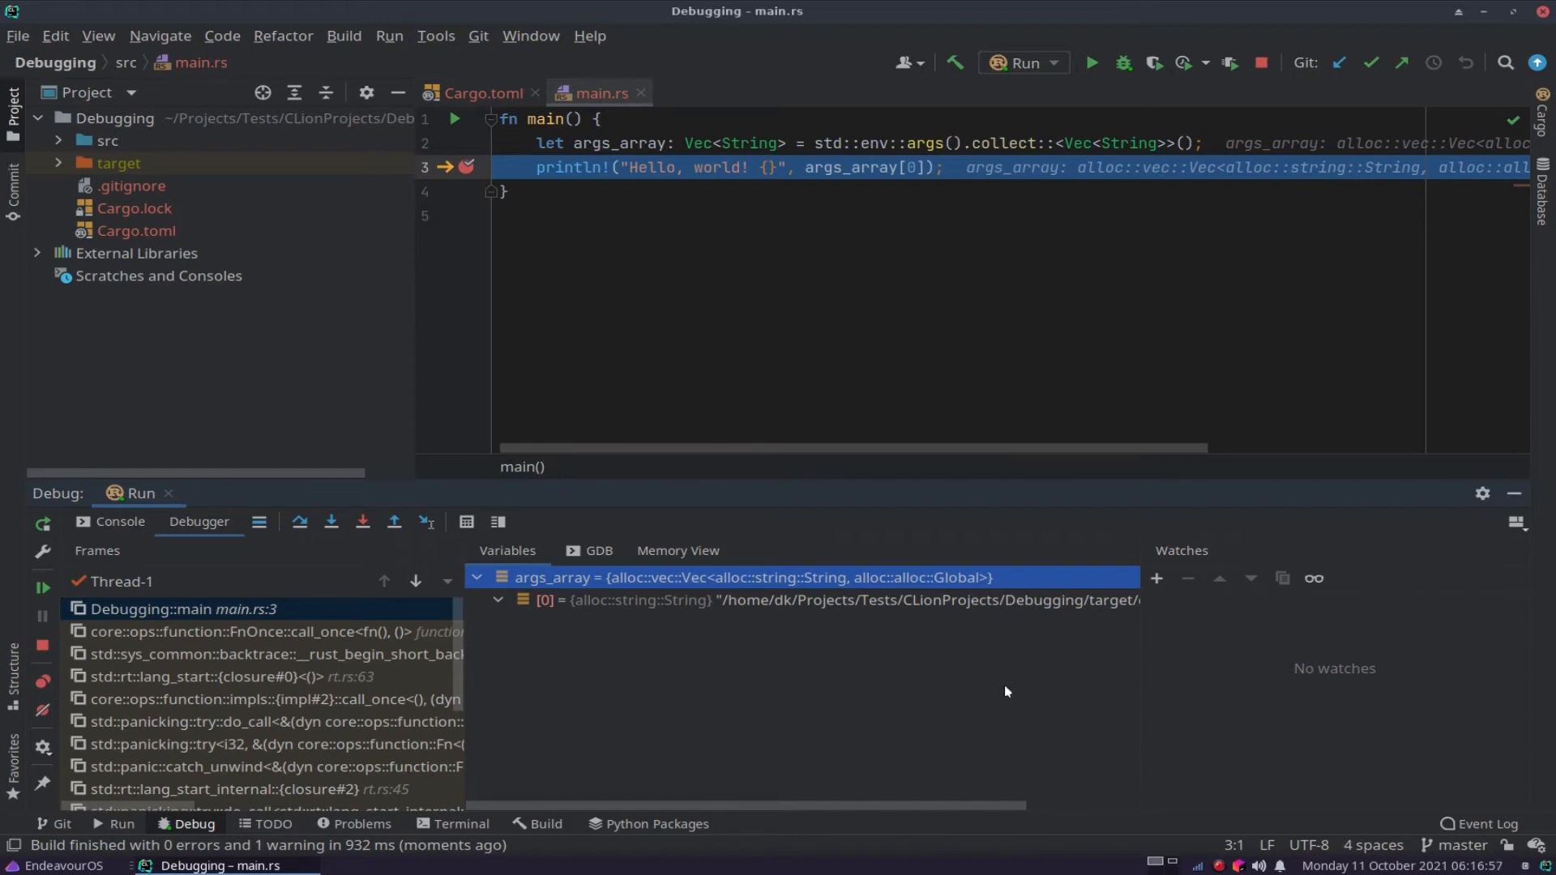
{"action": "mouse_move", "coordinate": [496, 692]}
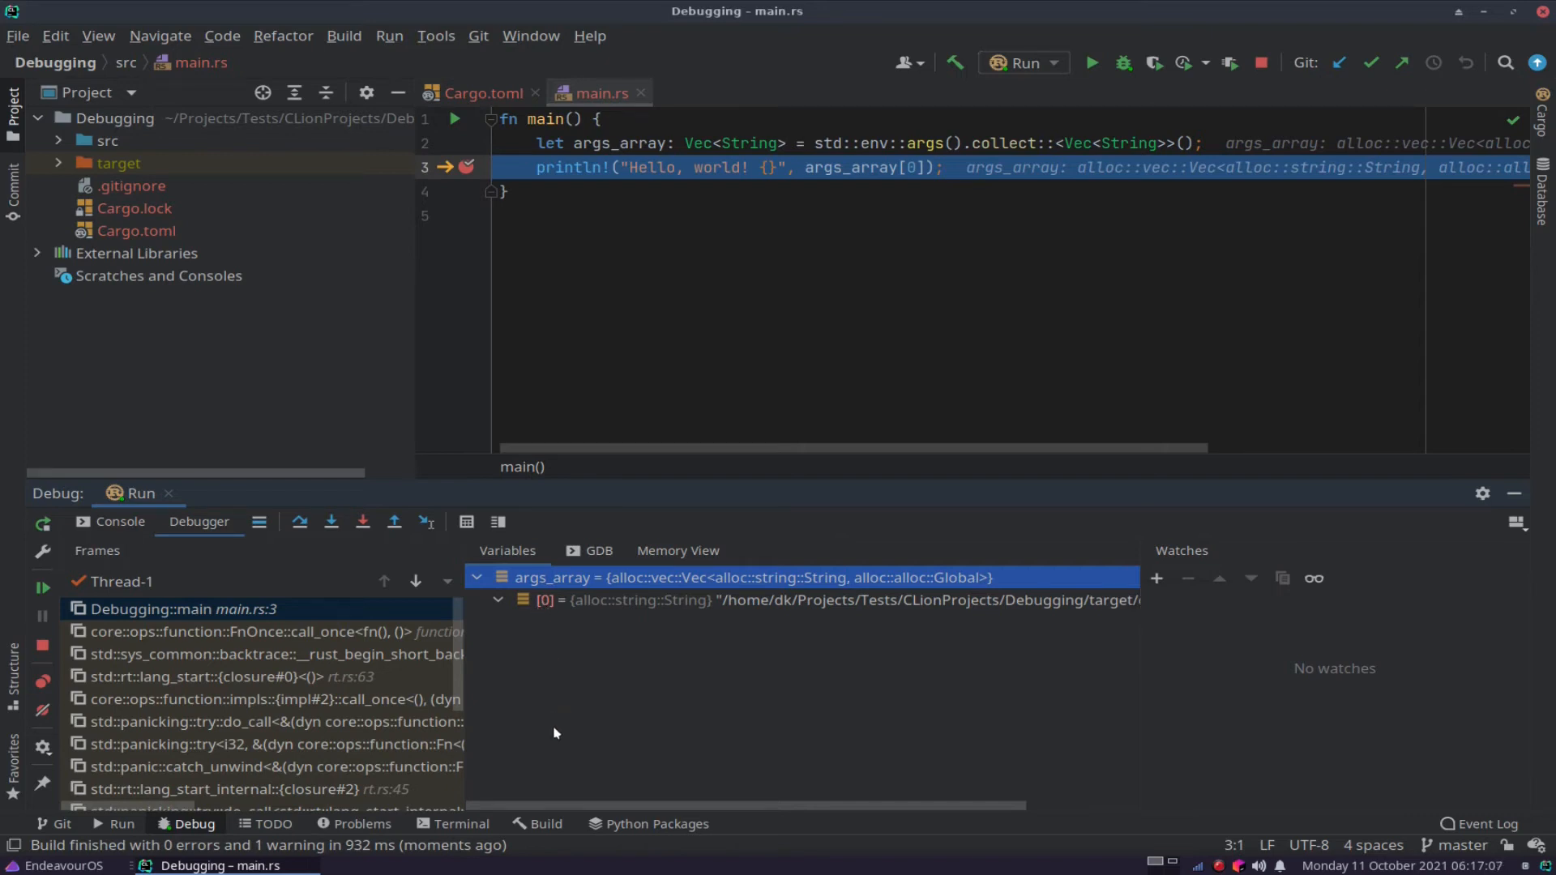
{"action": "mouse_move", "coordinate": [694, 755]}
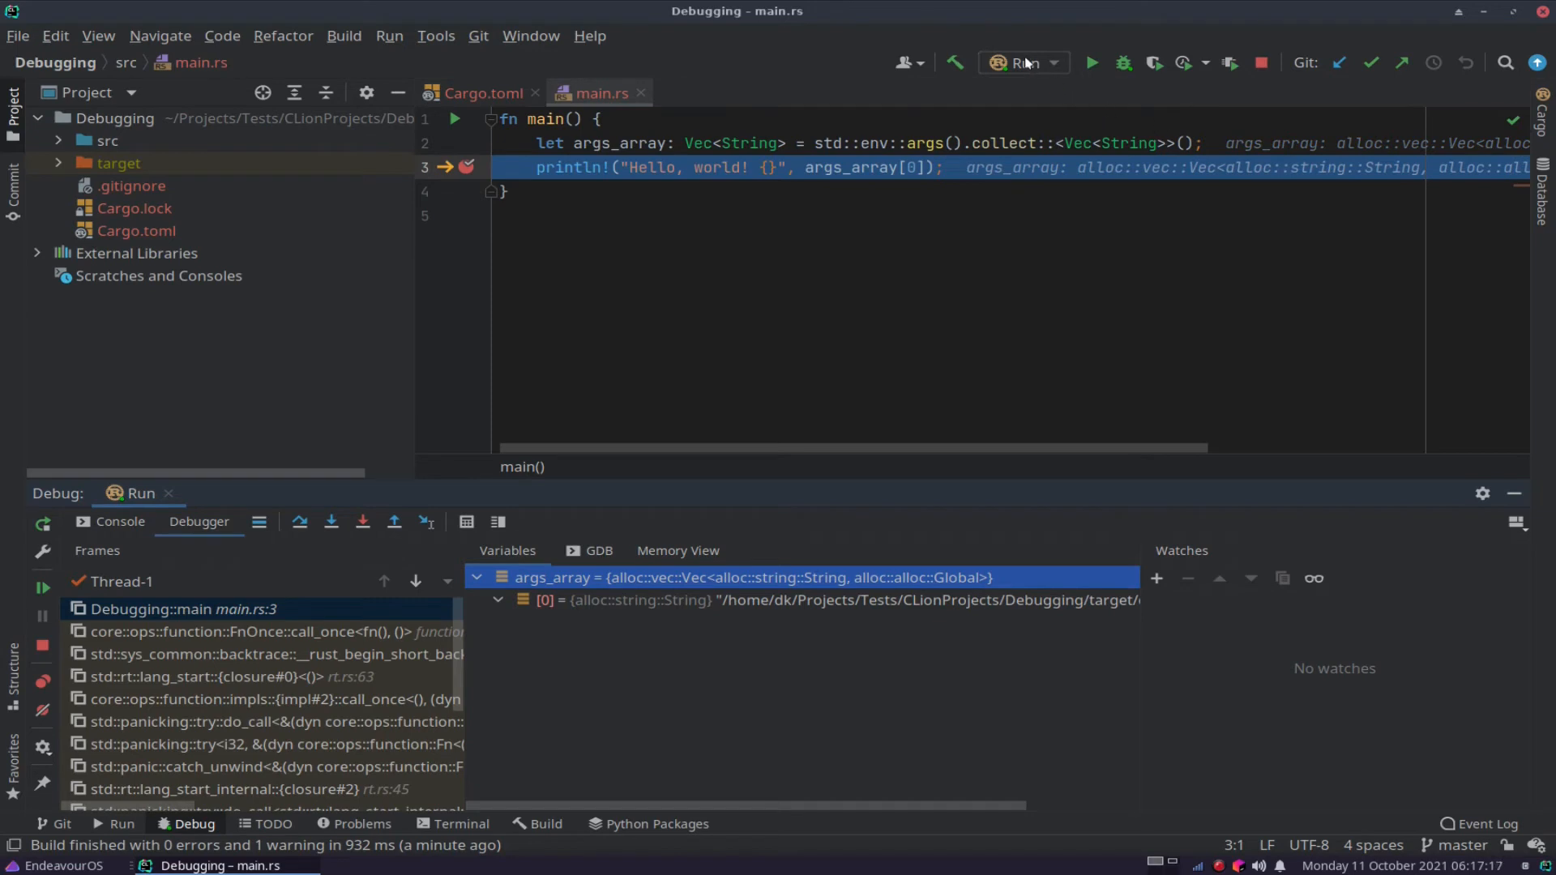
{"action": "left_click", "coordinate": [1025, 63]}
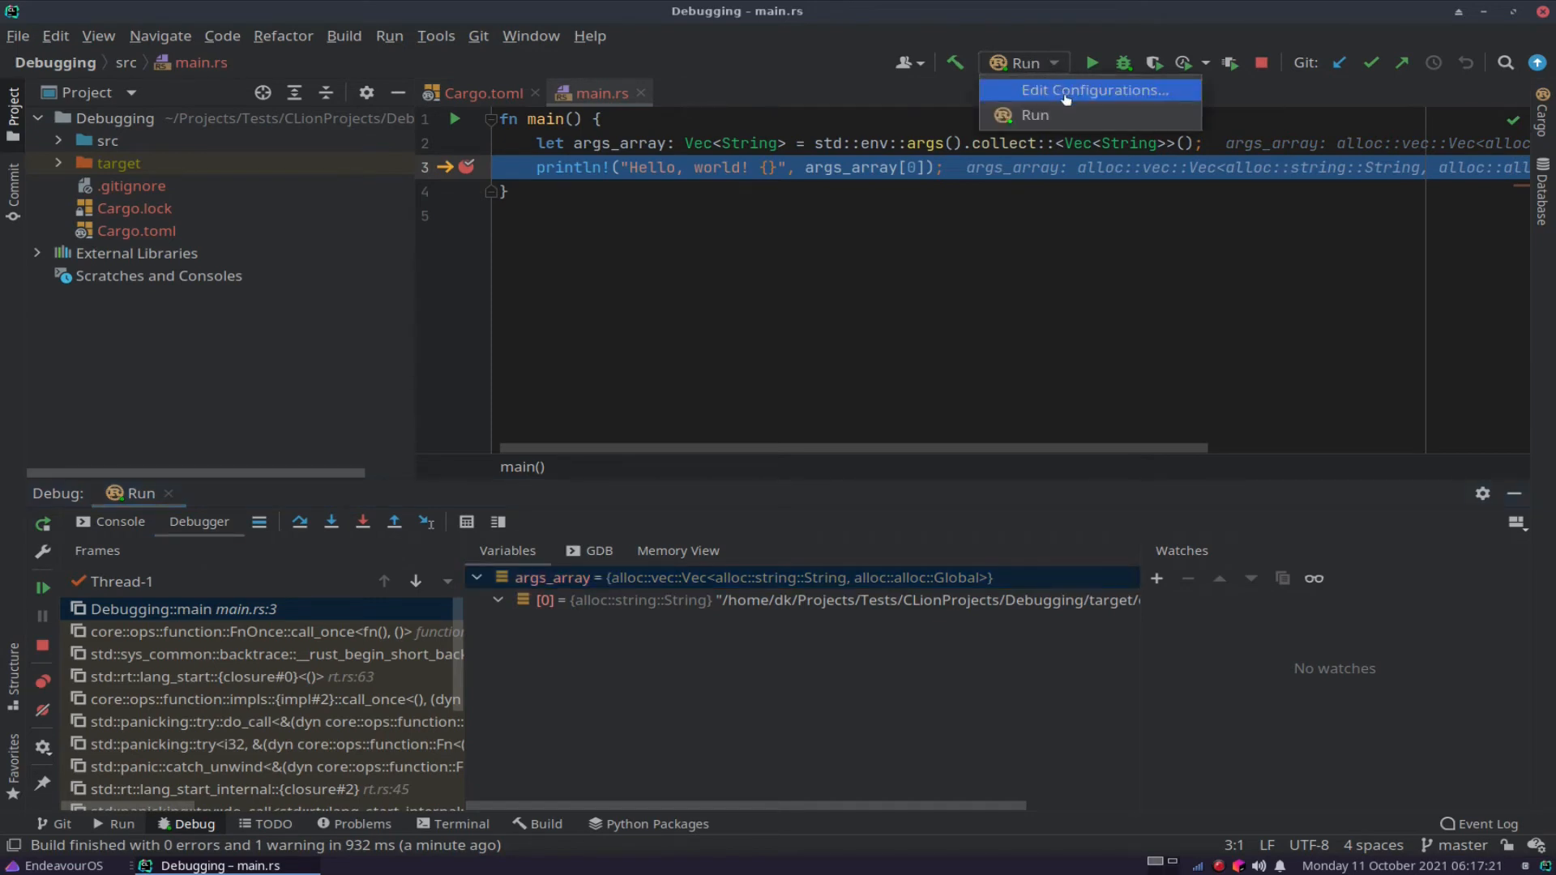
Append -h after -- in the Run configuration's Command field and save it.
{"action": "left_click", "coordinate": [1092, 89]}
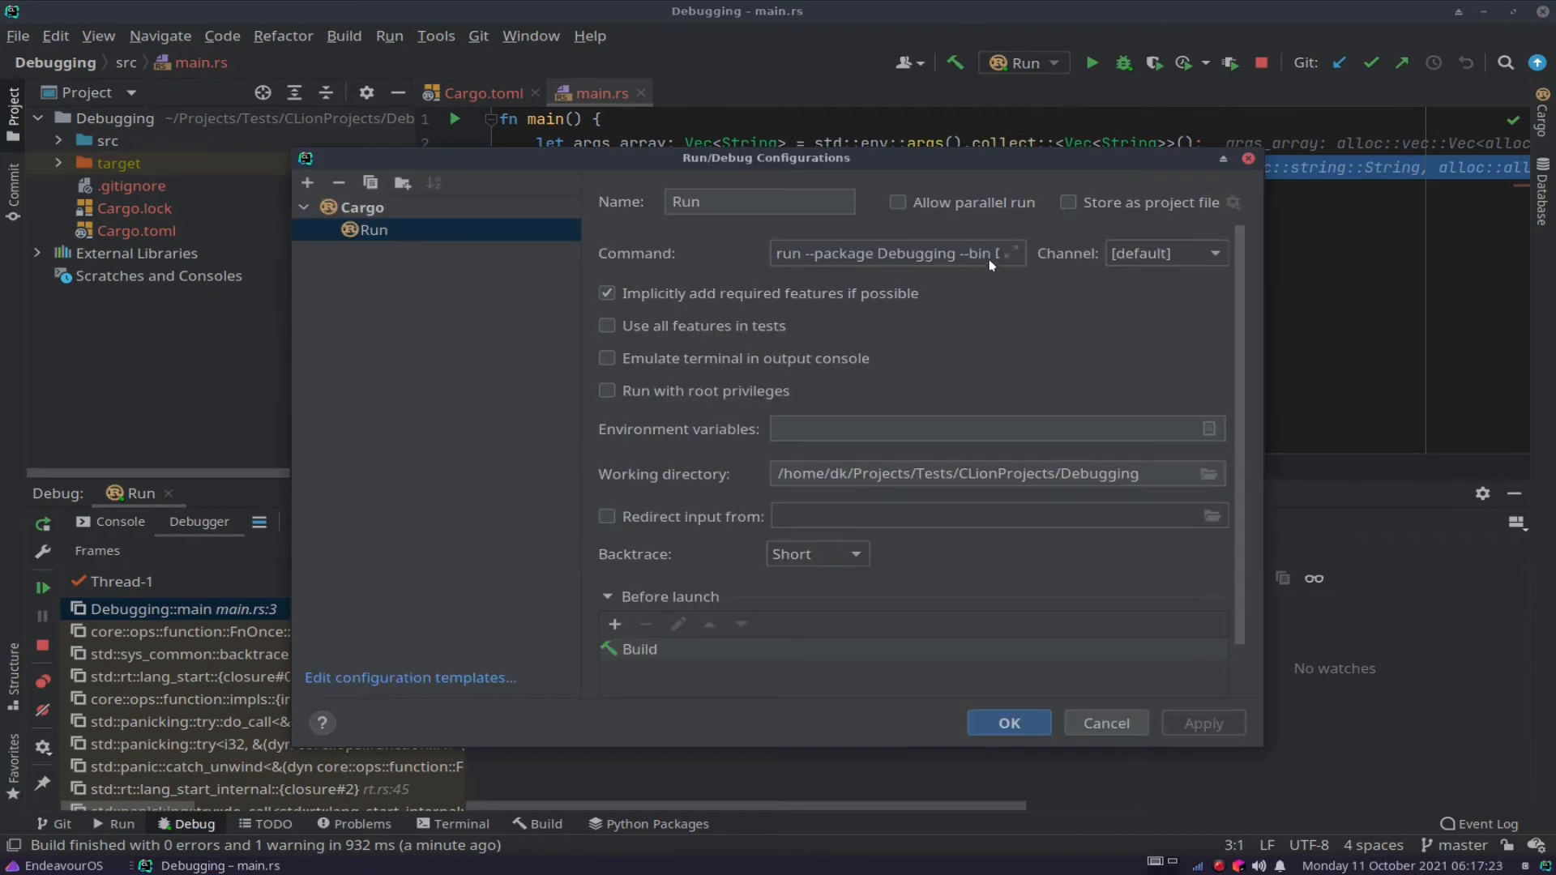
{"action": "mouse_move", "coordinate": [839, 268]}
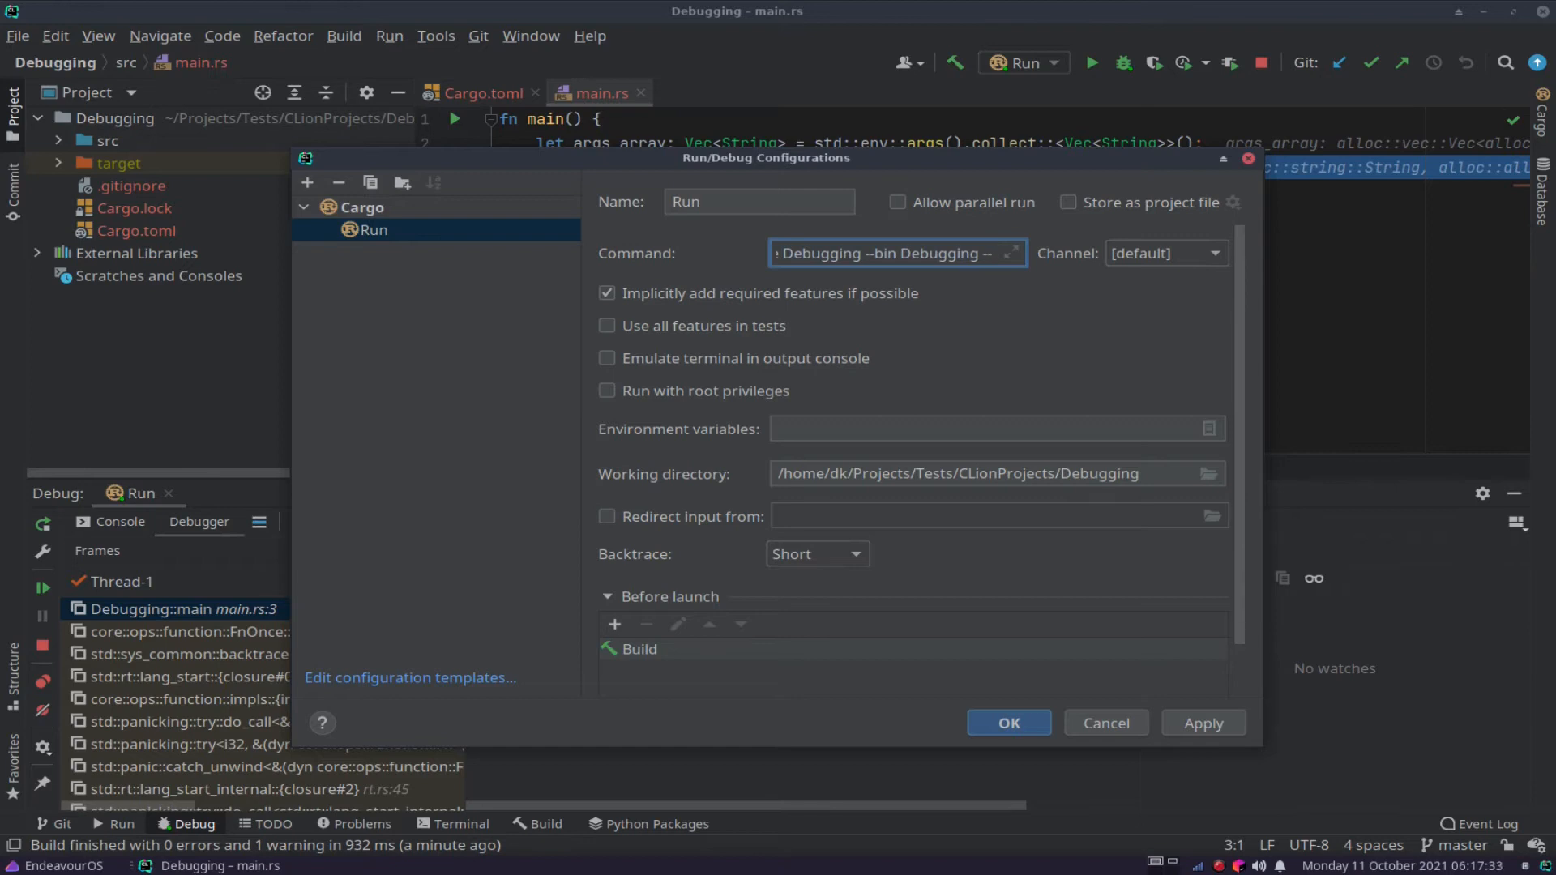
{"action": "type", "text": "-h"}
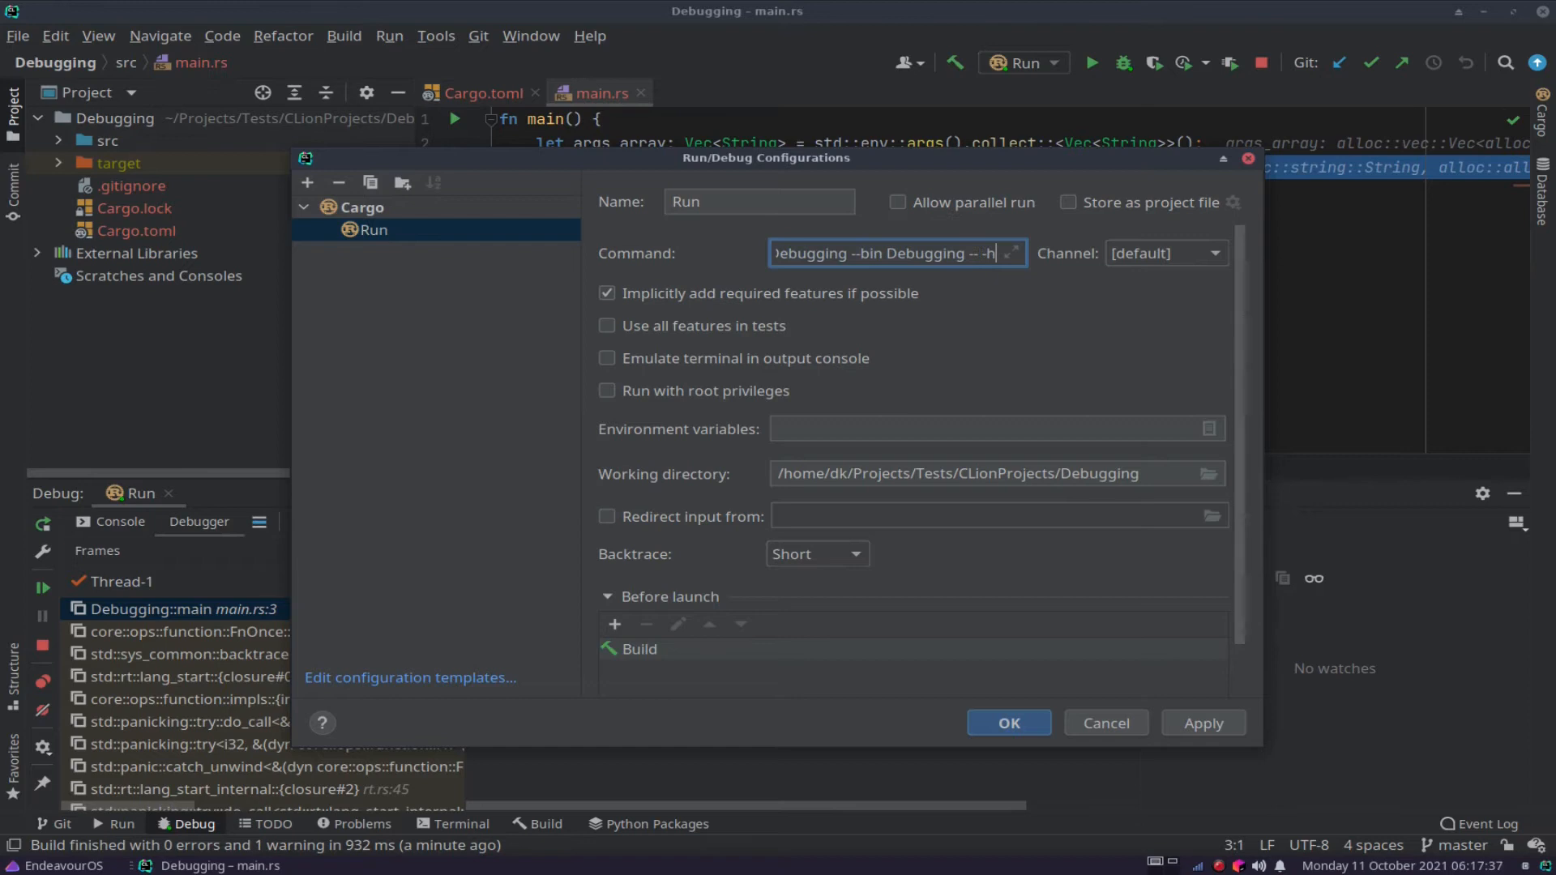
{"action": "mouse_move", "coordinate": [1153, 698]}
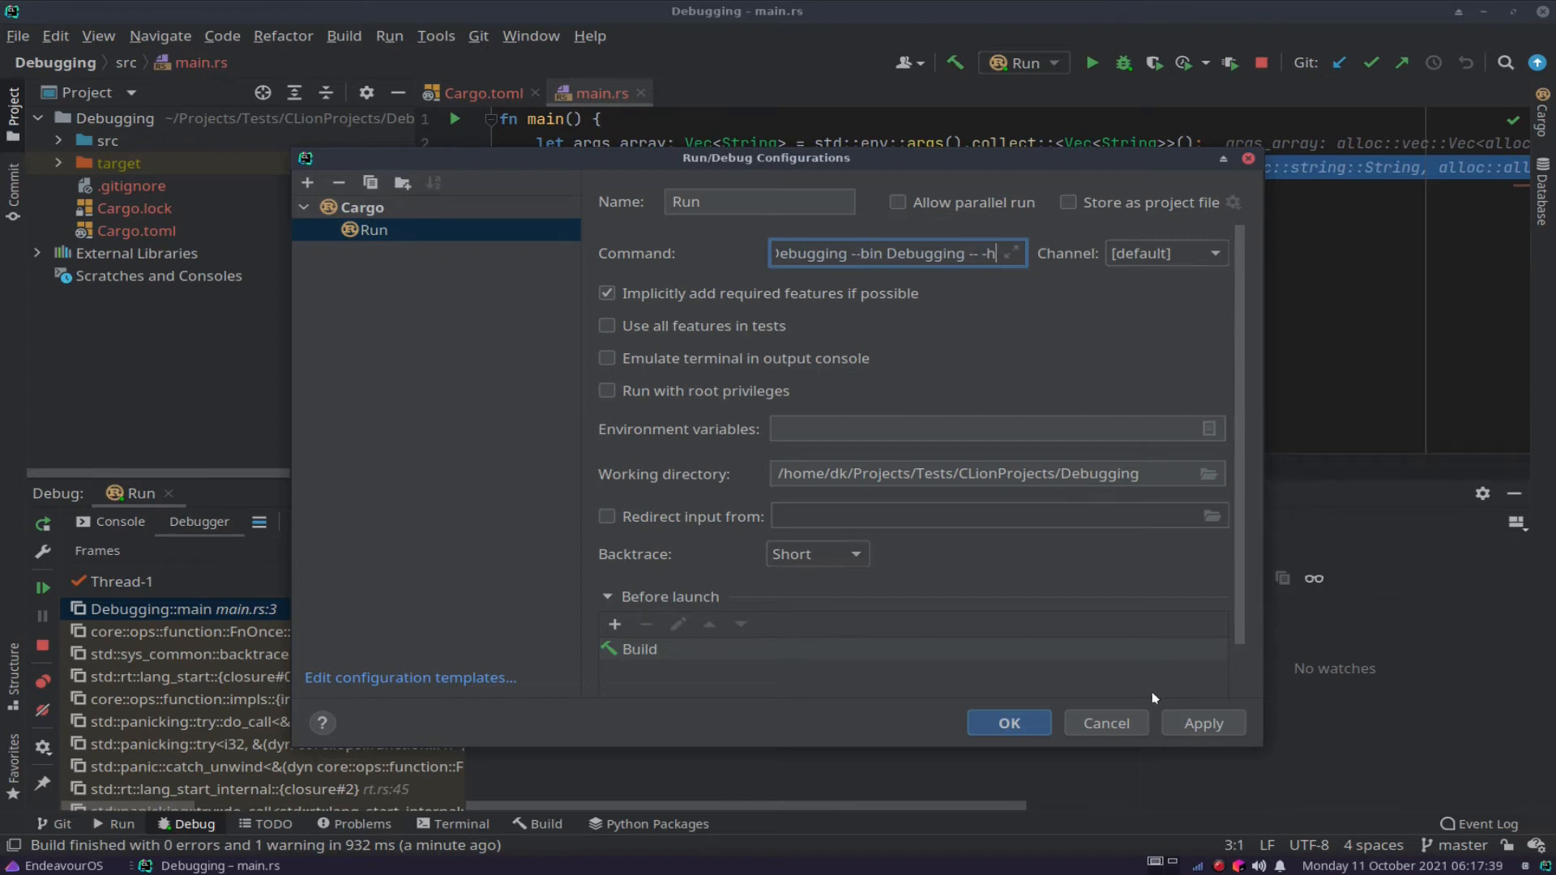
{"action": "left_click", "coordinate": [1009, 722]}
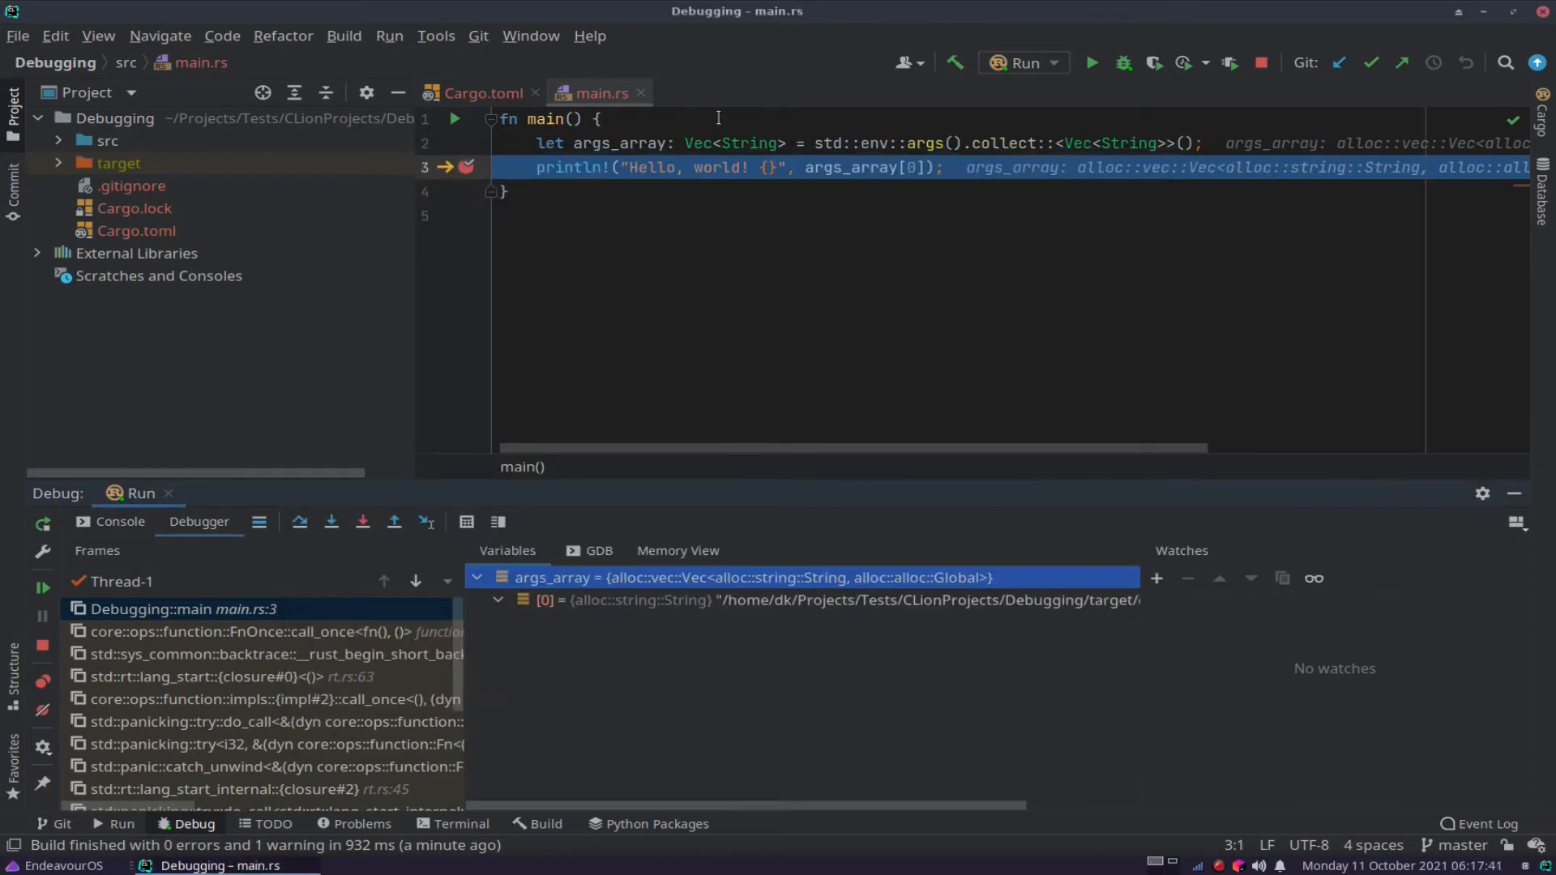
{"action": "mouse_move", "coordinate": [1124, 63]}
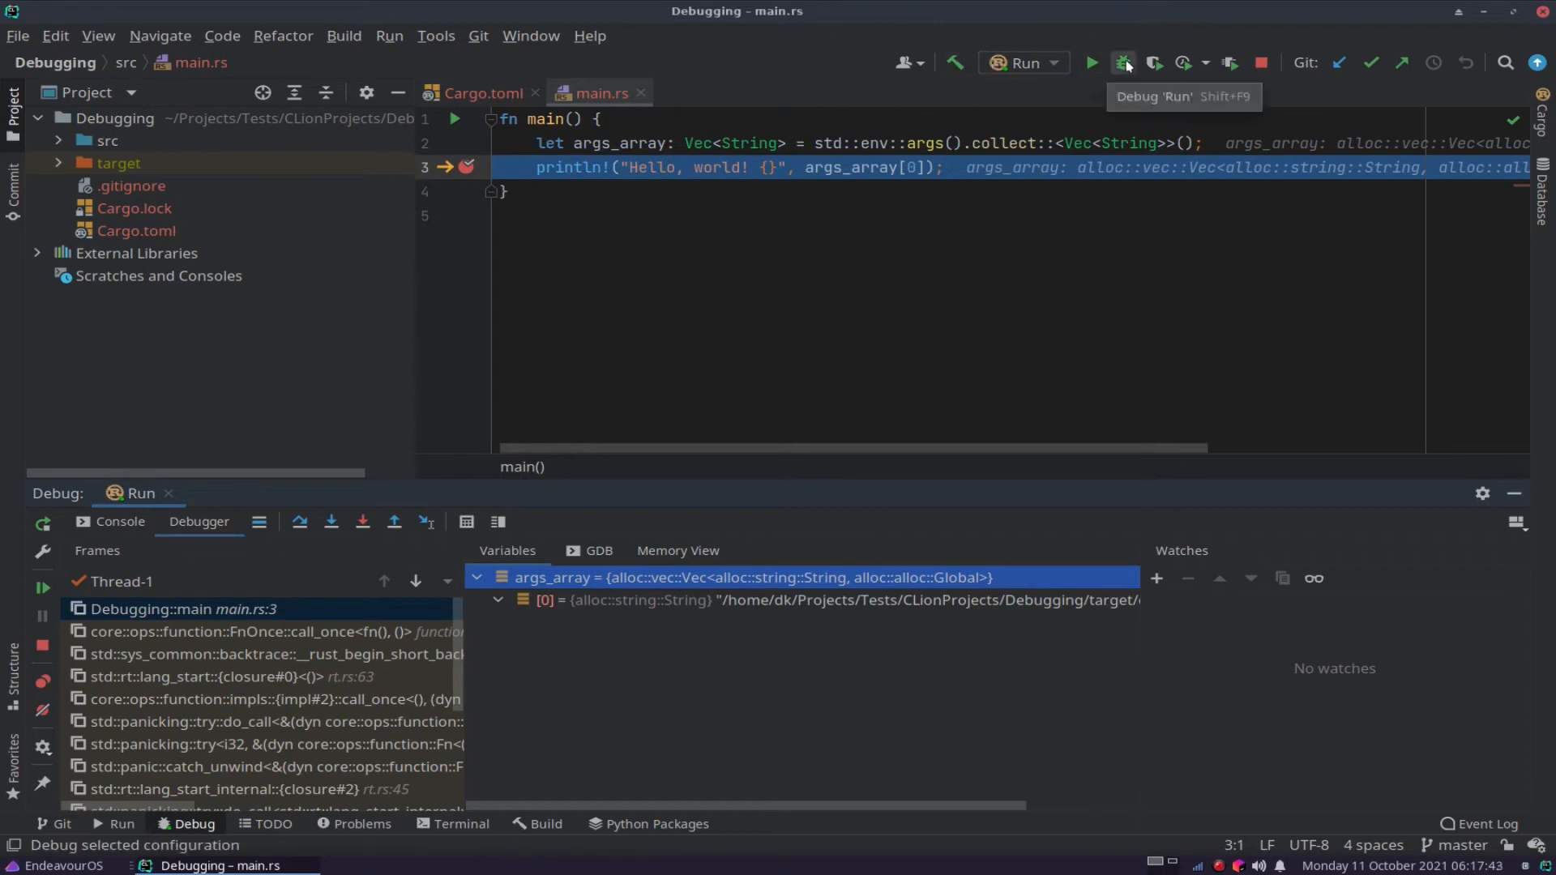
Relaunch debugging with the -h argument and expand args_array to check the passed arguments.
{"action": "left_click", "coordinate": [1124, 62]}
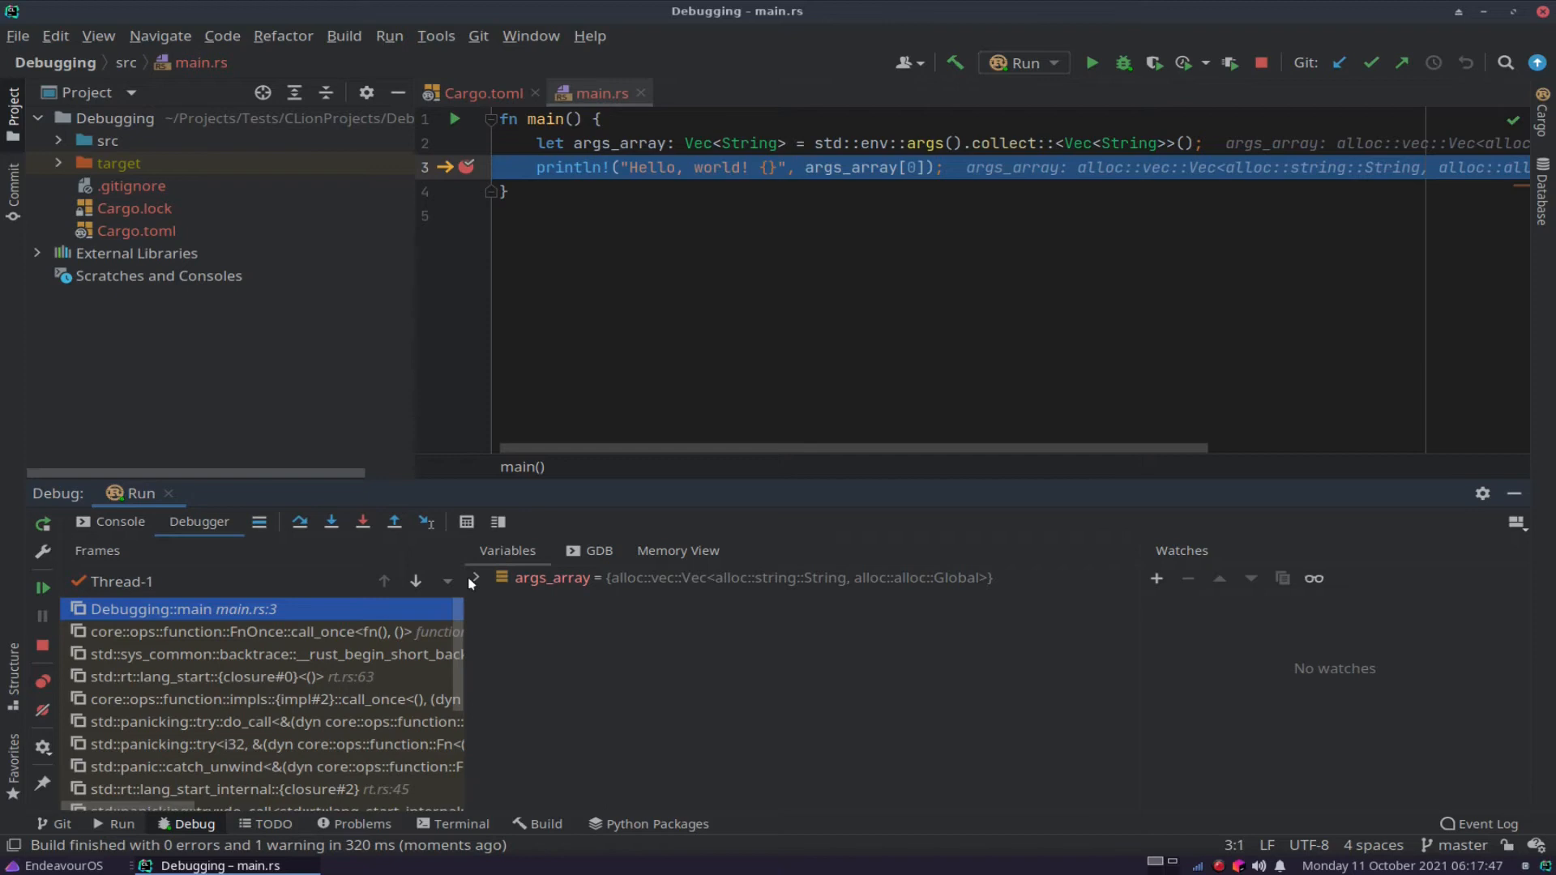
{"action": "left_click", "coordinate": [476, 578]}
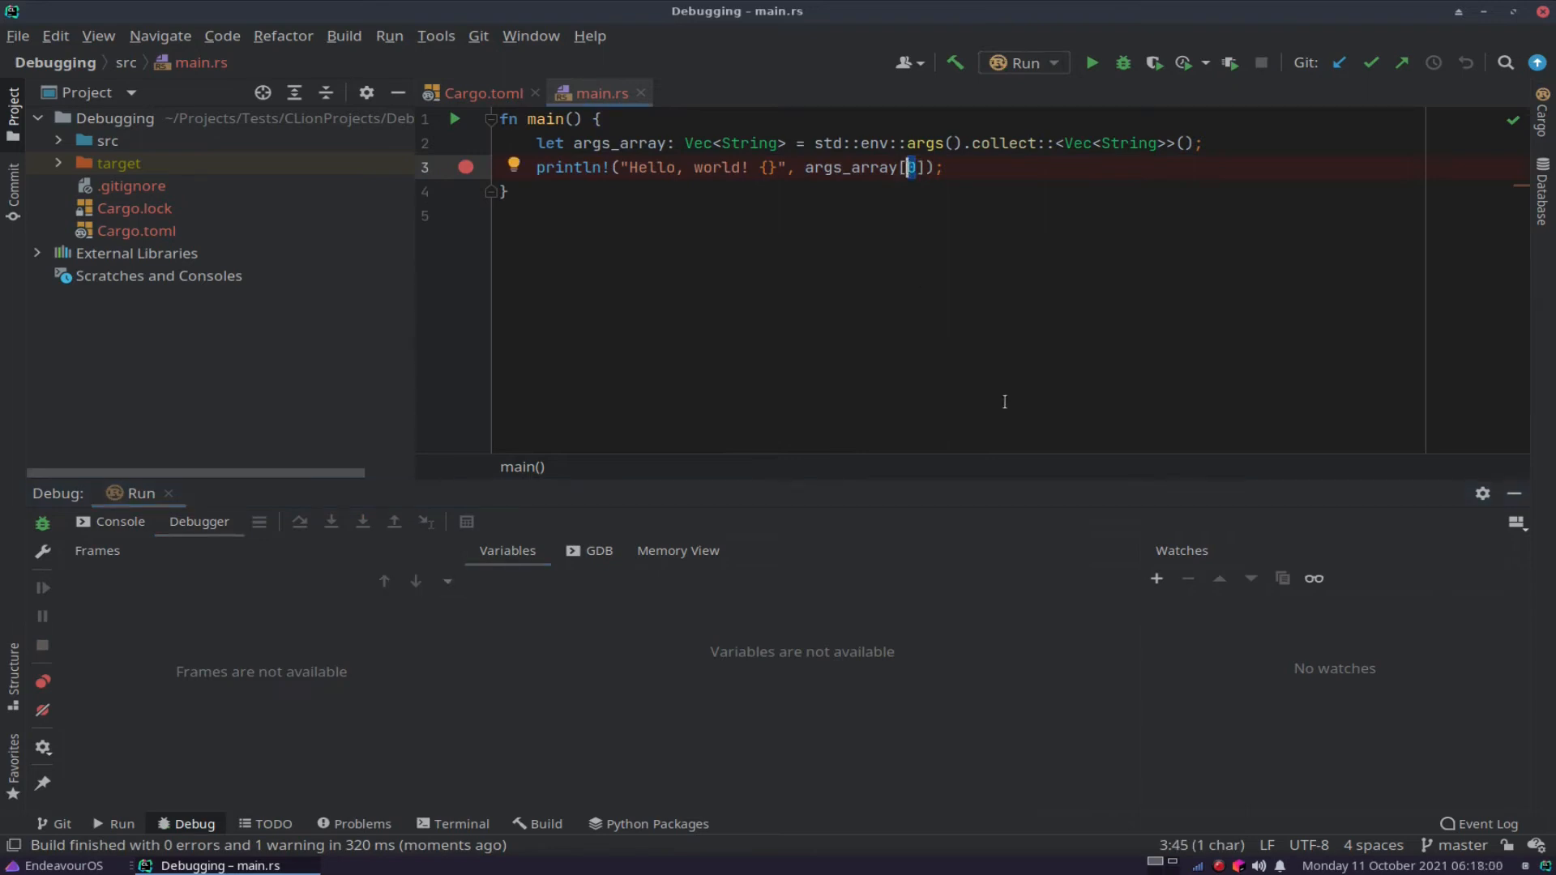
Change the printed index to args_array[1] and run, outputting 'Hello, world! -h'.
{"action": "type", "text": "1"}
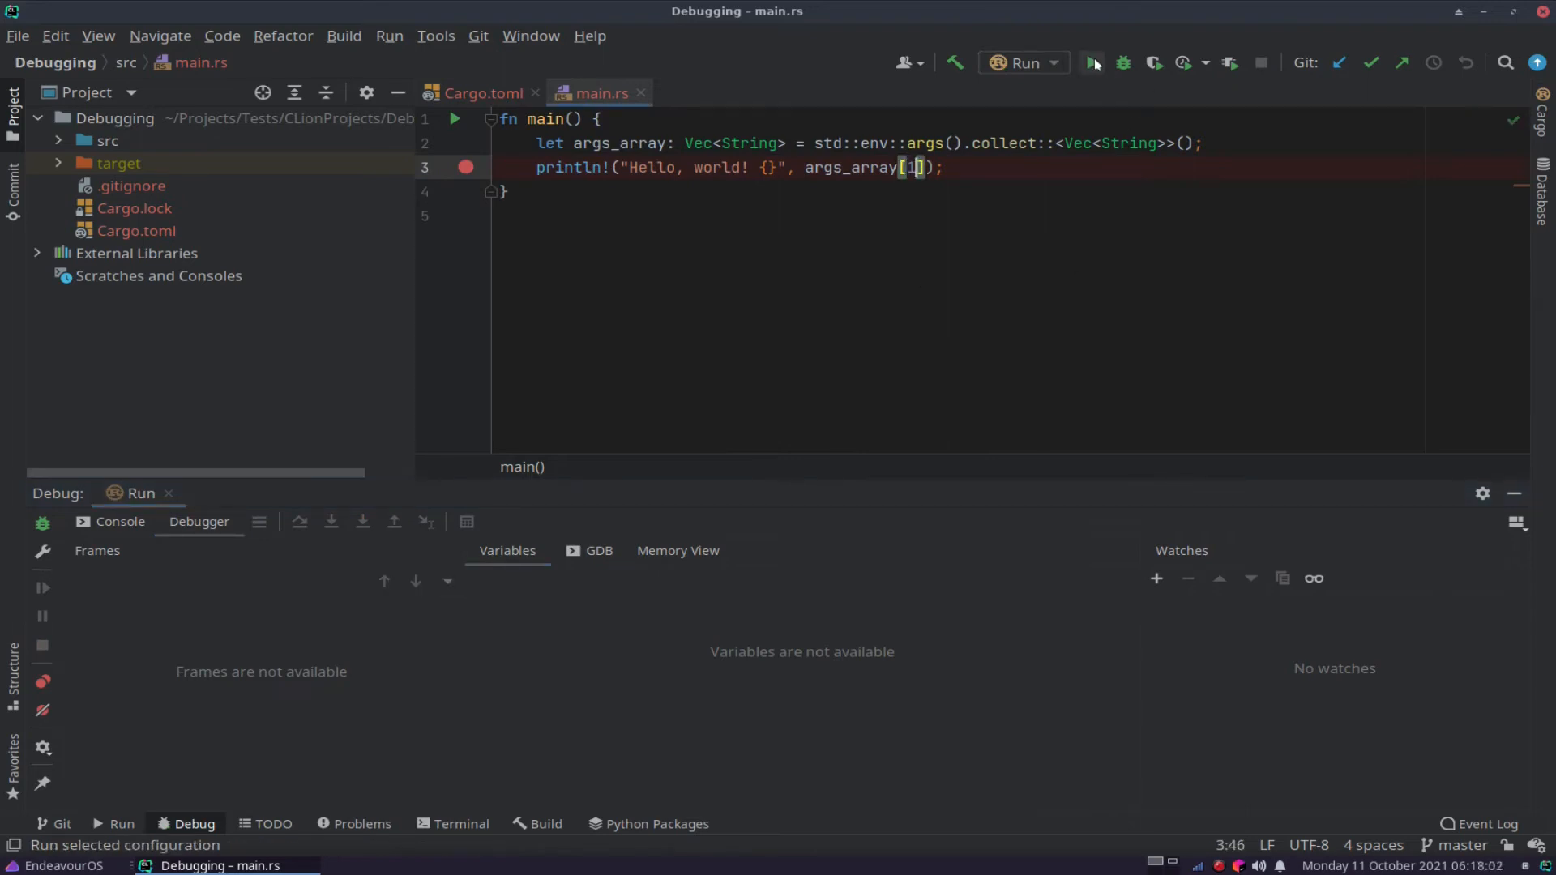
{"action": "left_click", "coordinate": [1091, 63]}
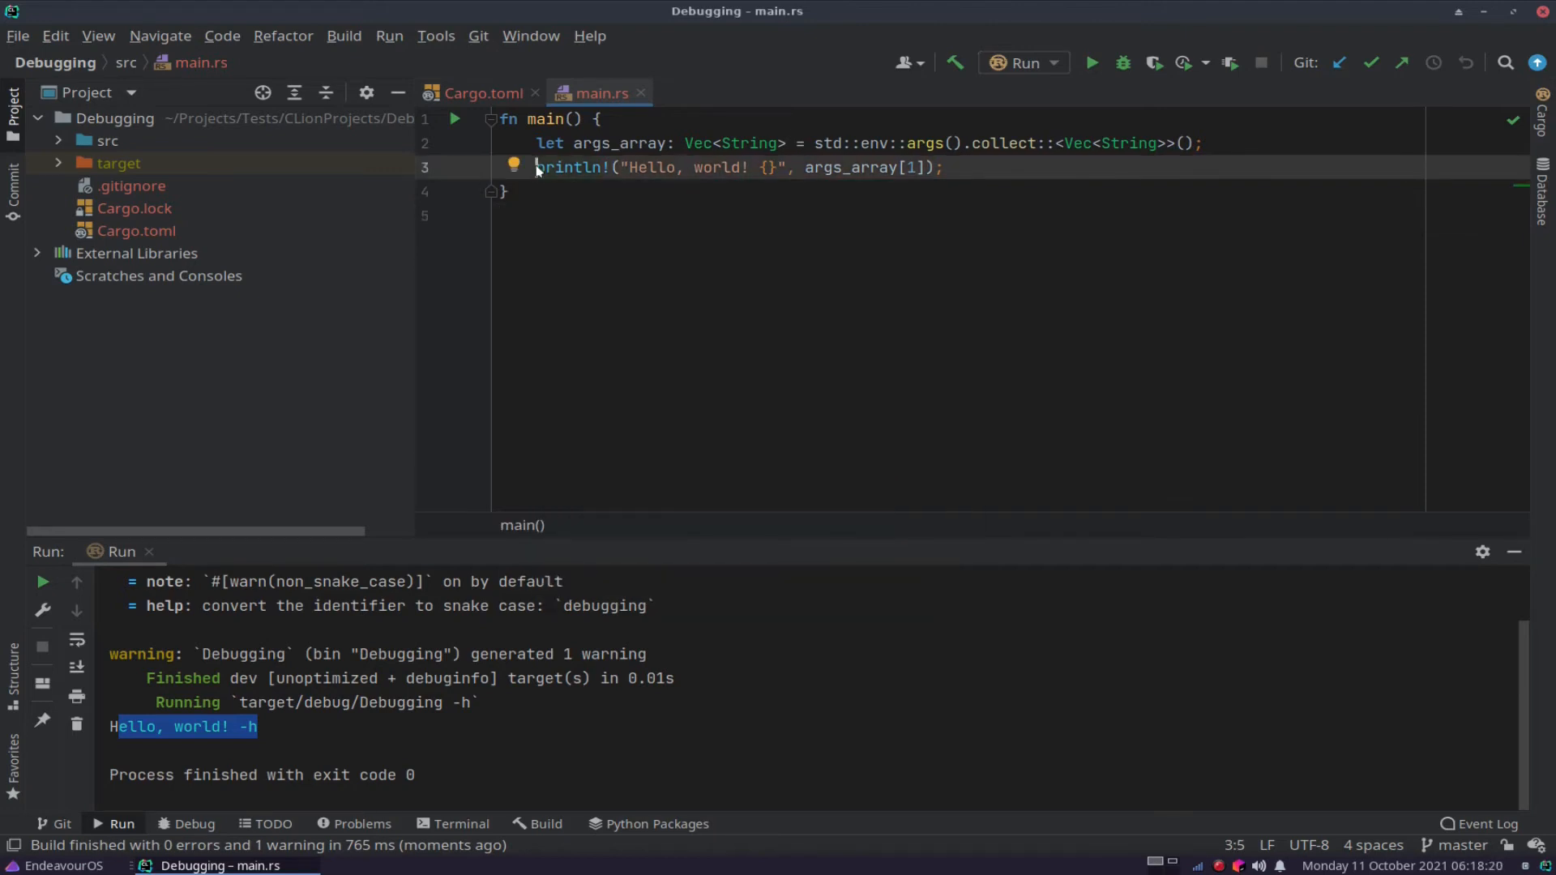
{"action": "mouse_move", "coordinate": [549, 142]}
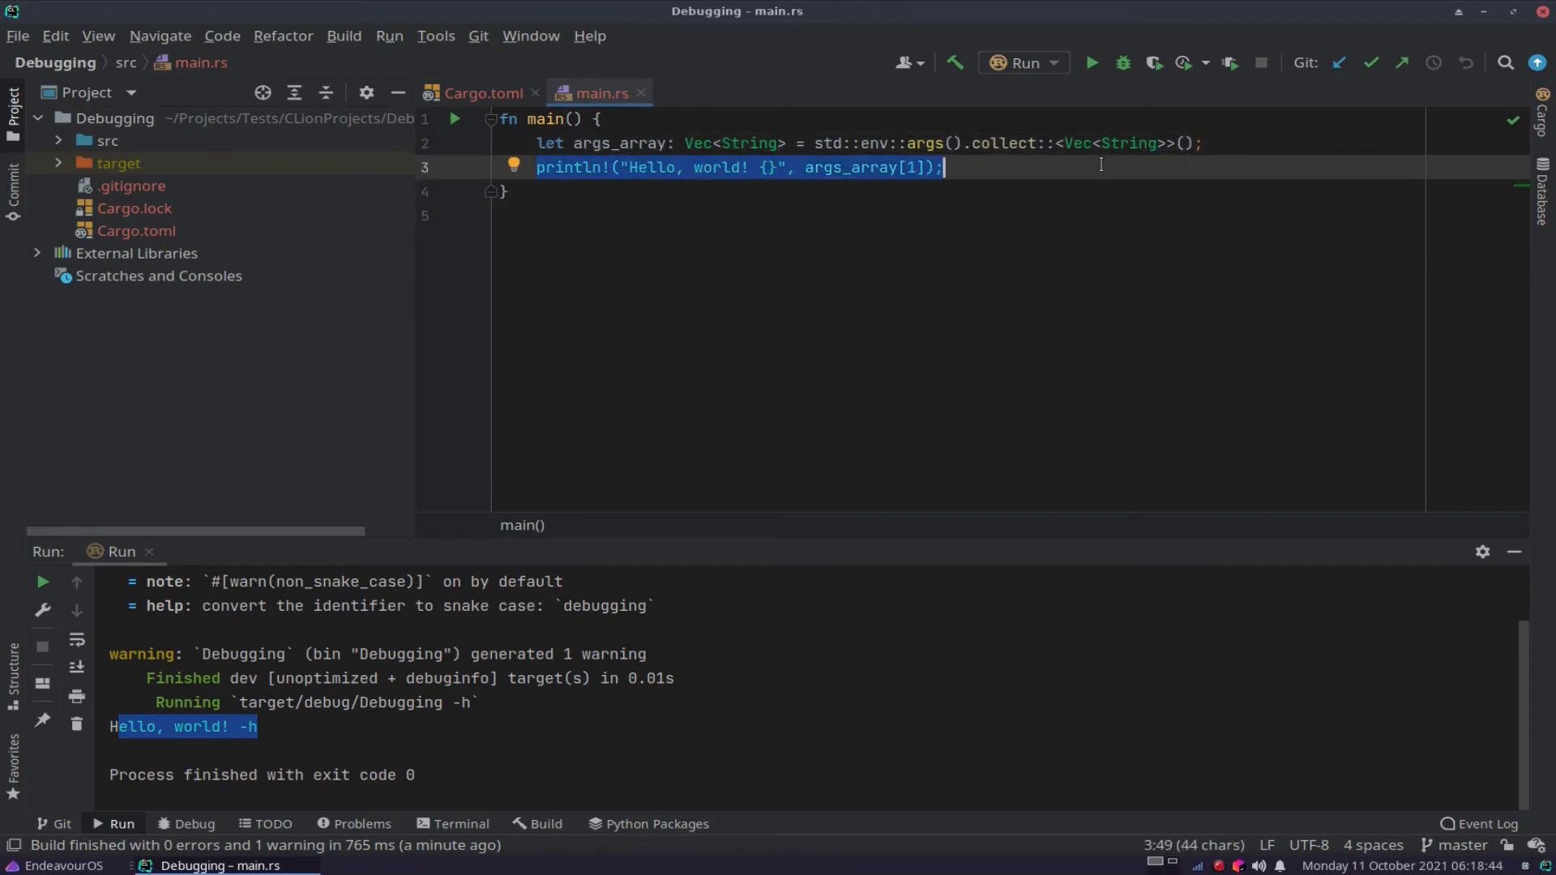
Replace the println in main with a display(&args_array) call.
{"action": "key", "text": "Delete"}
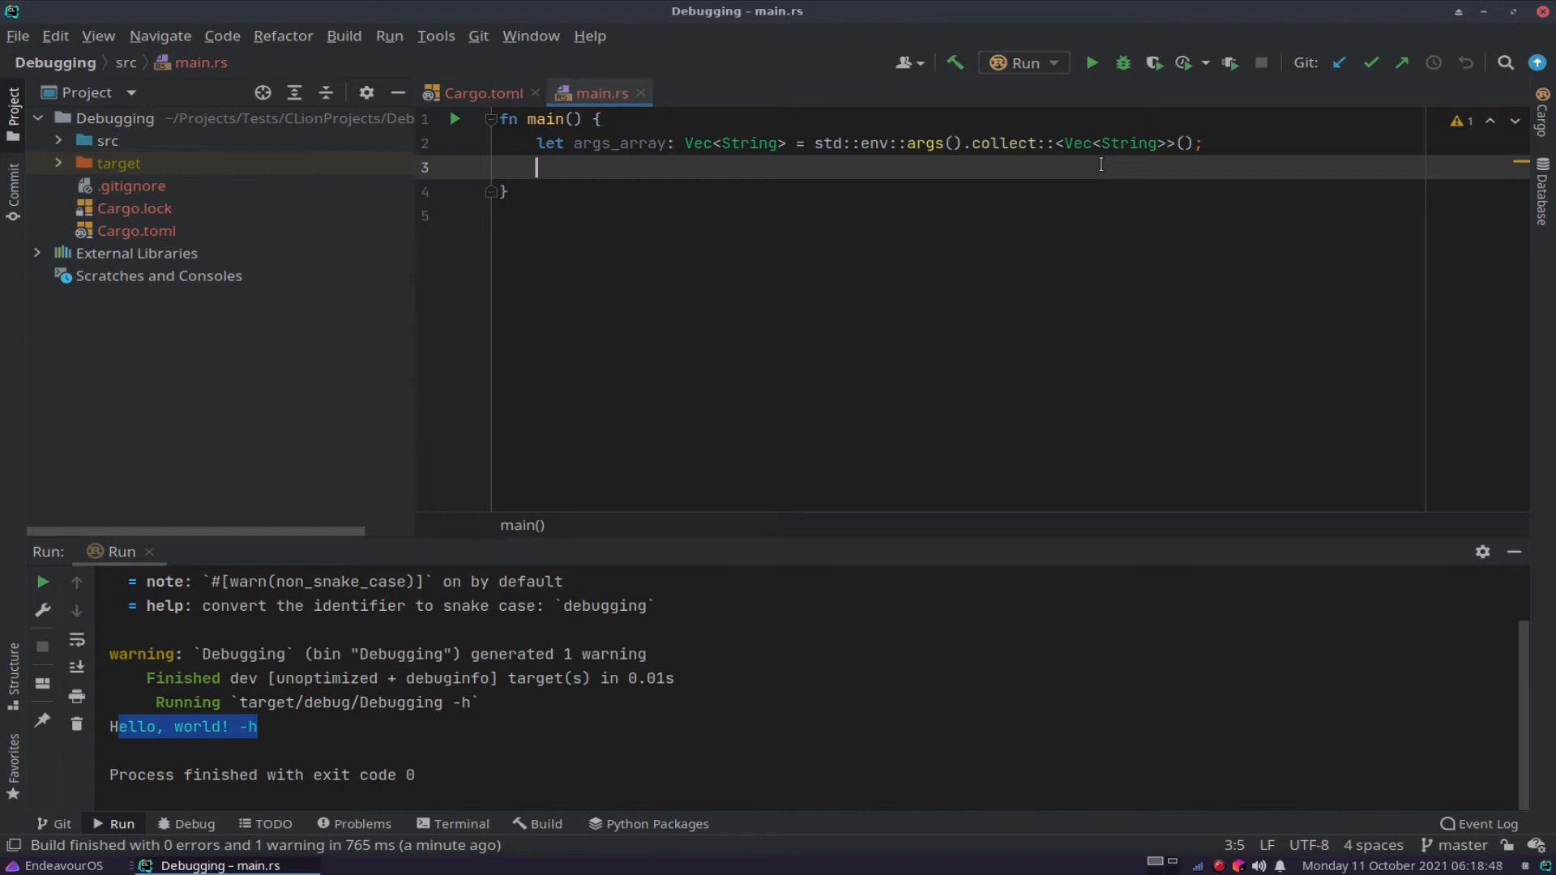
{"action": "type", "text": "display();"}
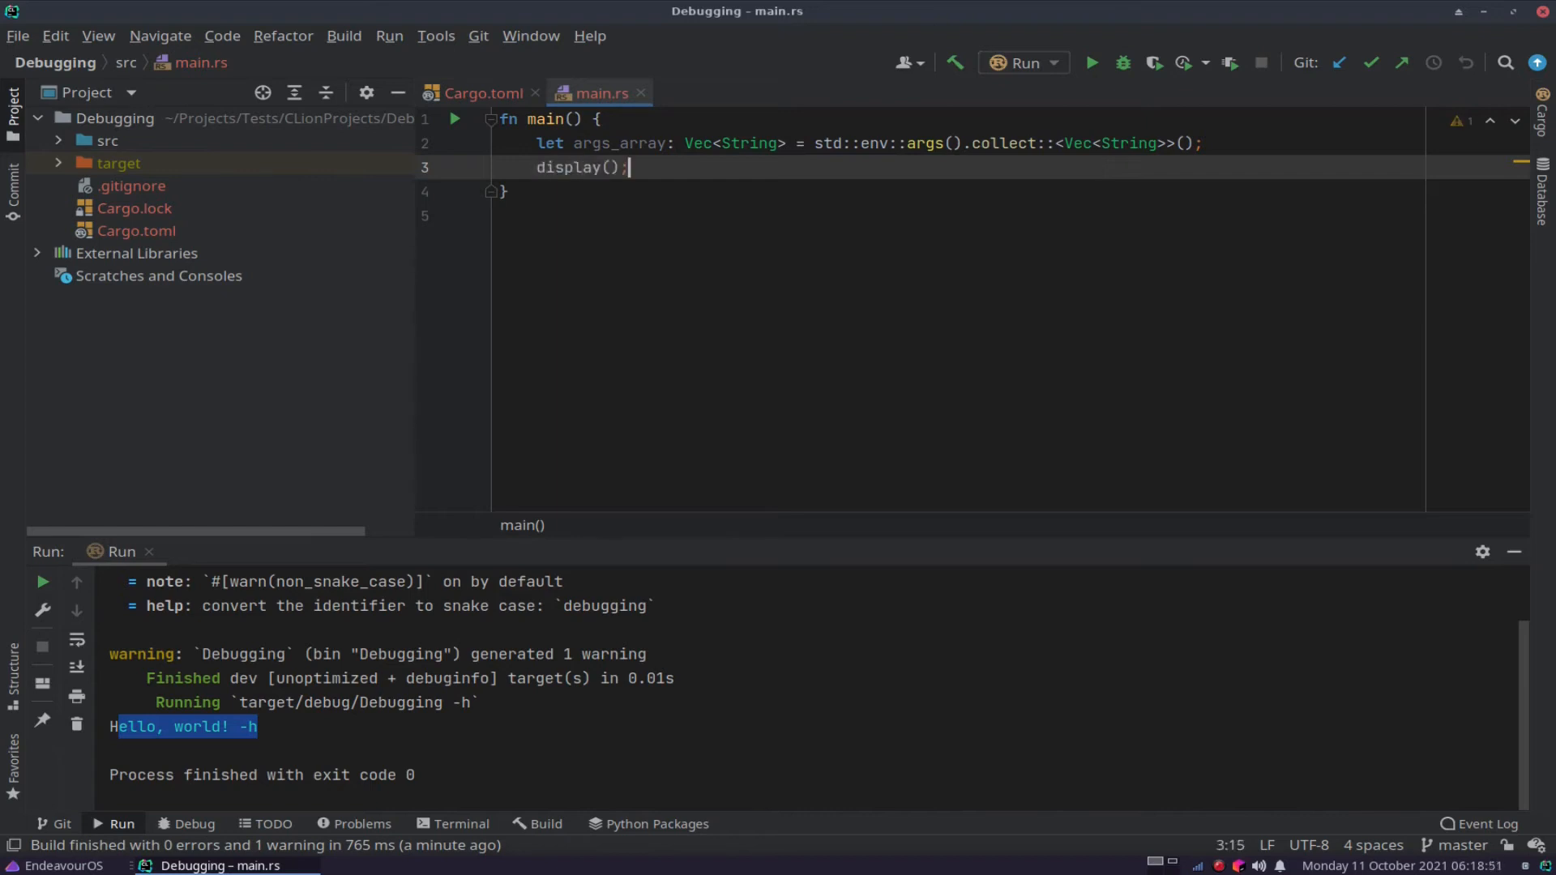
{"action": "type", "text": "args_array"}
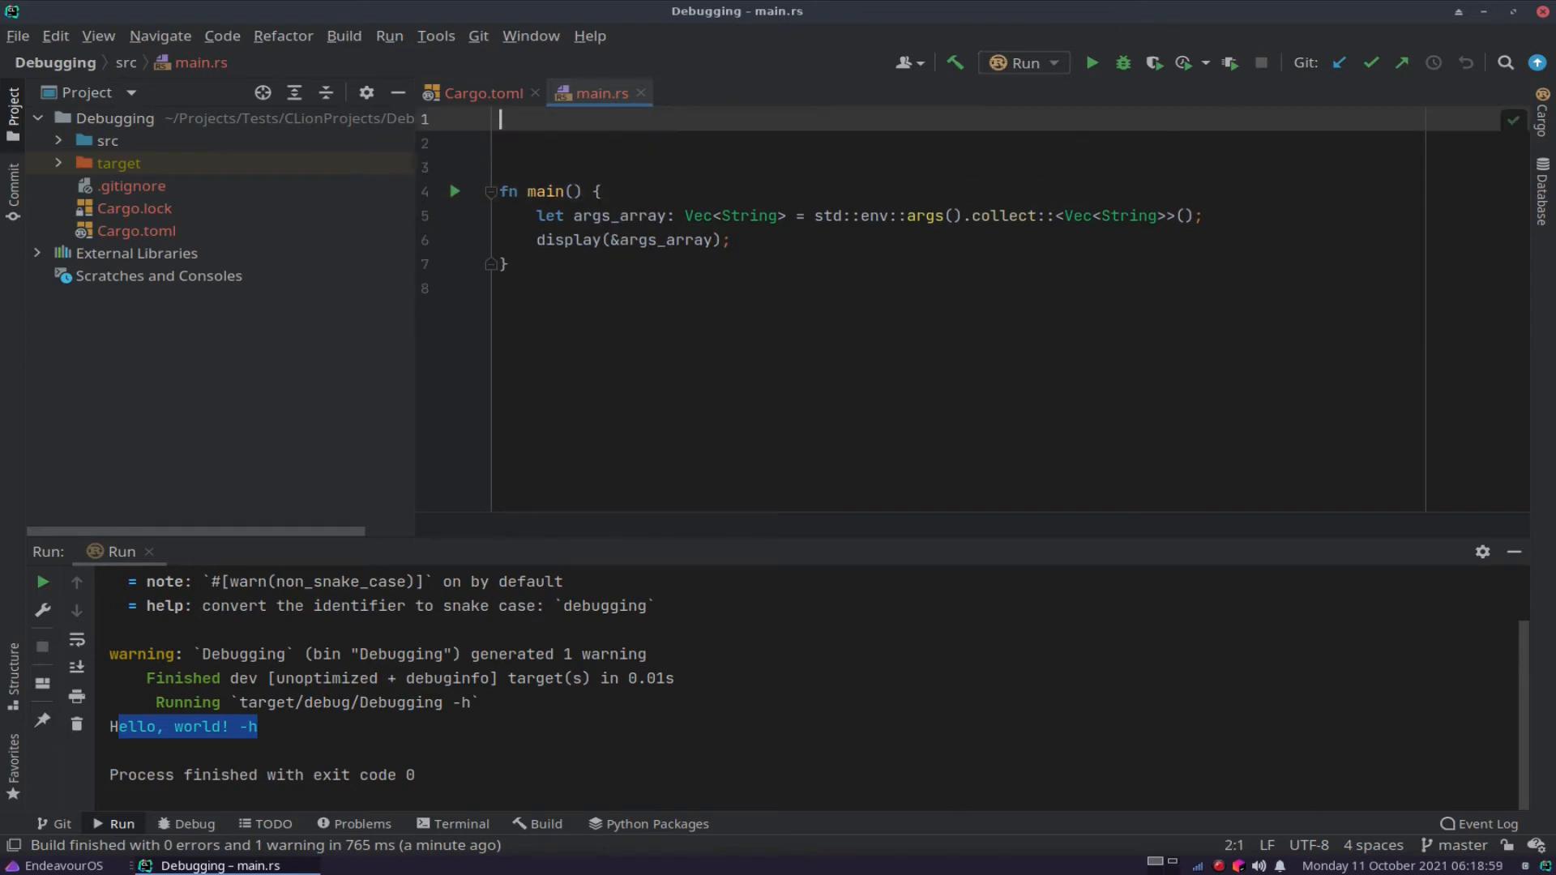
Define fn display containing the println, renaming args_array to arguments.
{"action": "type", "text": "fn"}
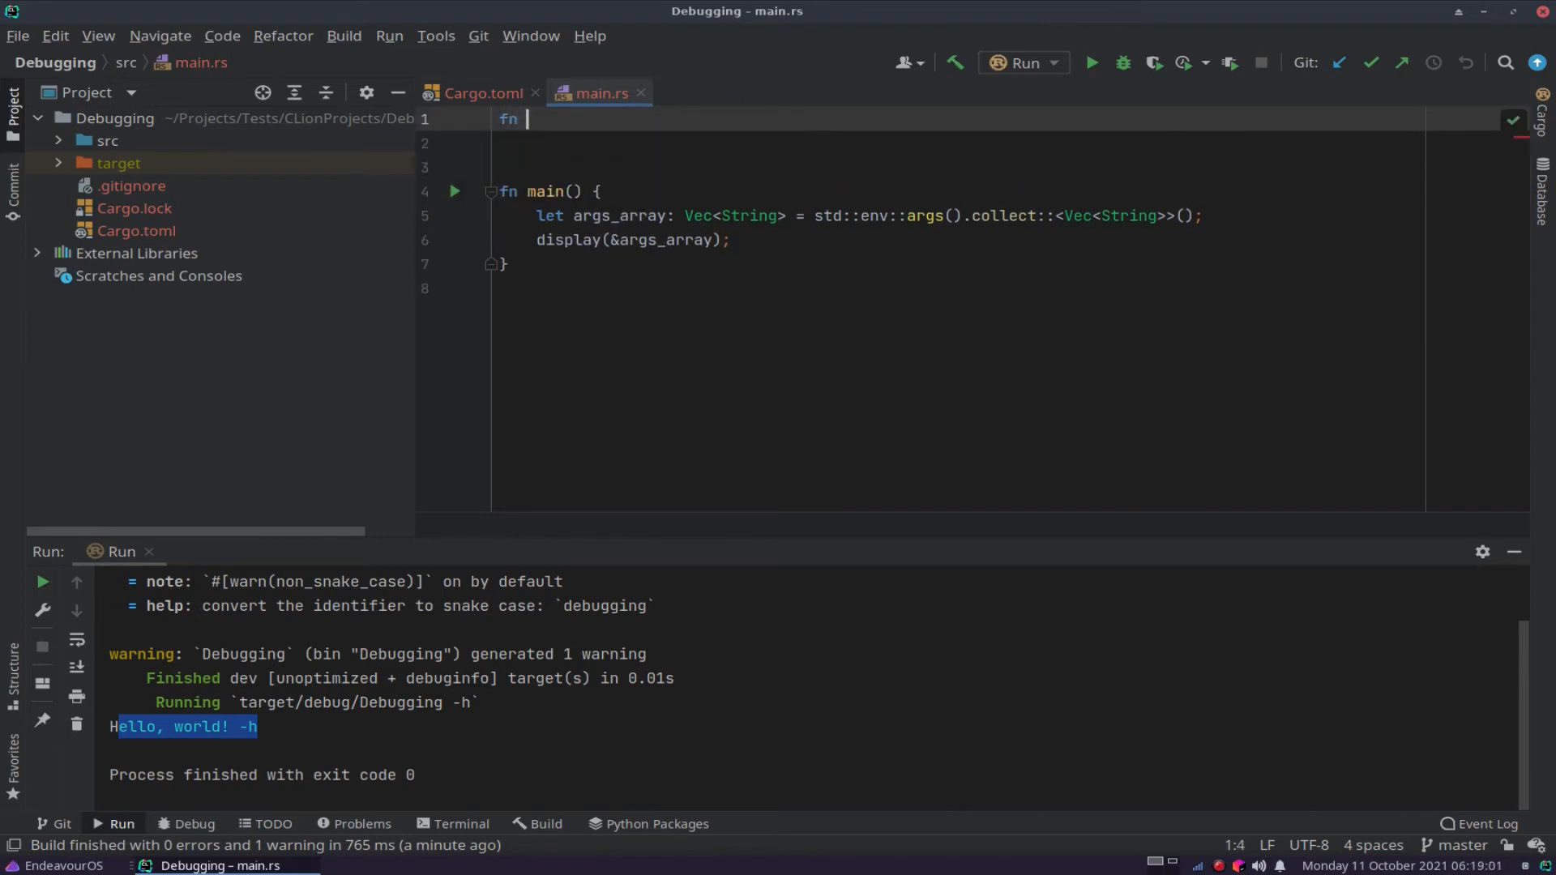
{"action": "type", "text": "di"}
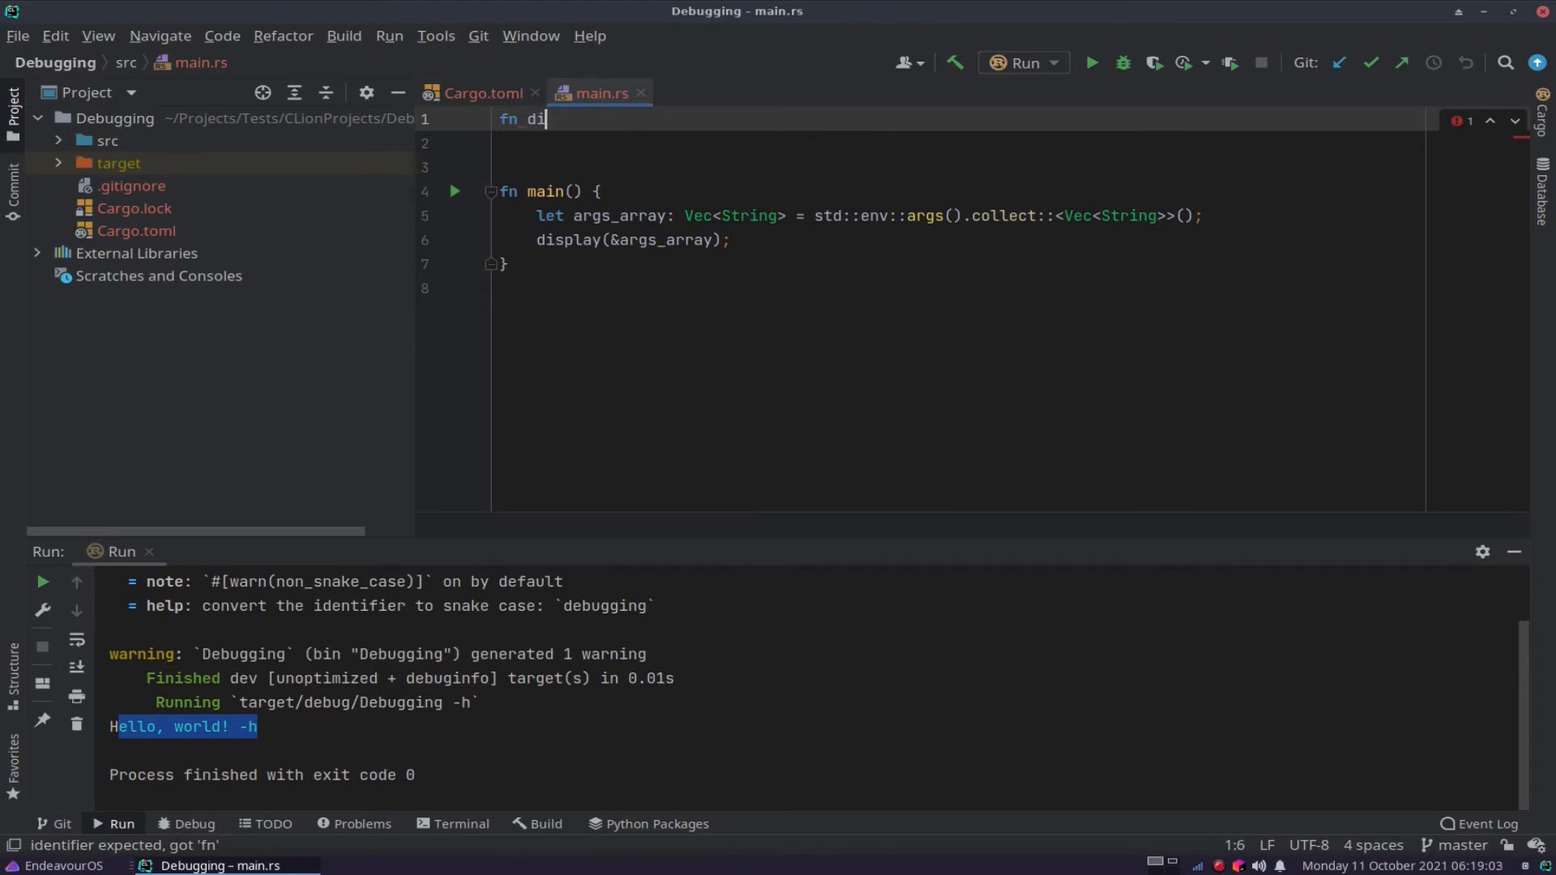
{"action": "type", "text": "splay"}
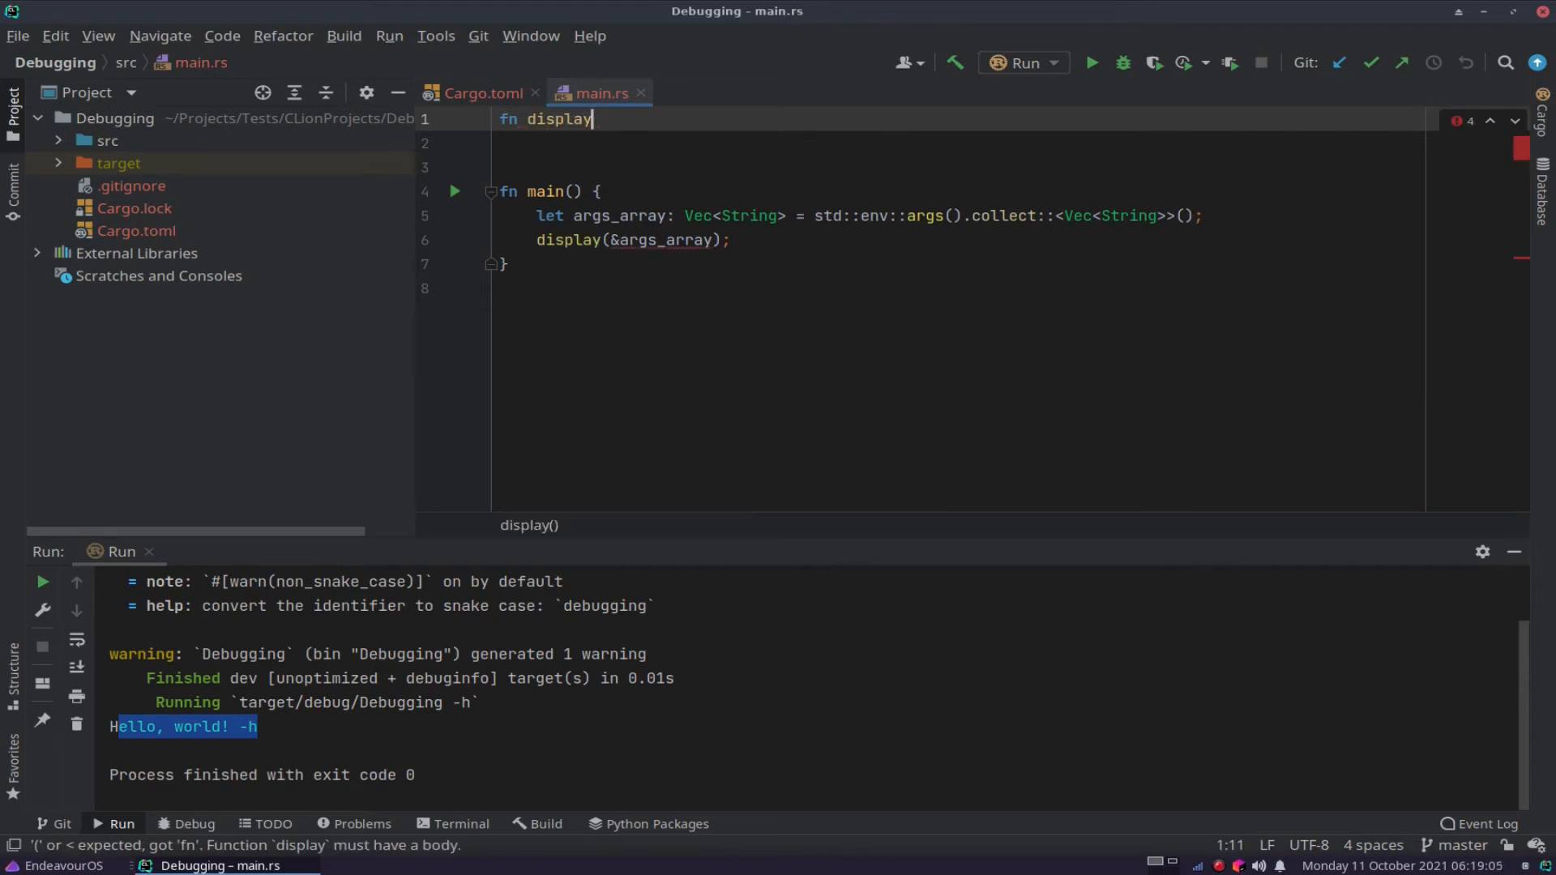
{"action": "type", "text": "()"}
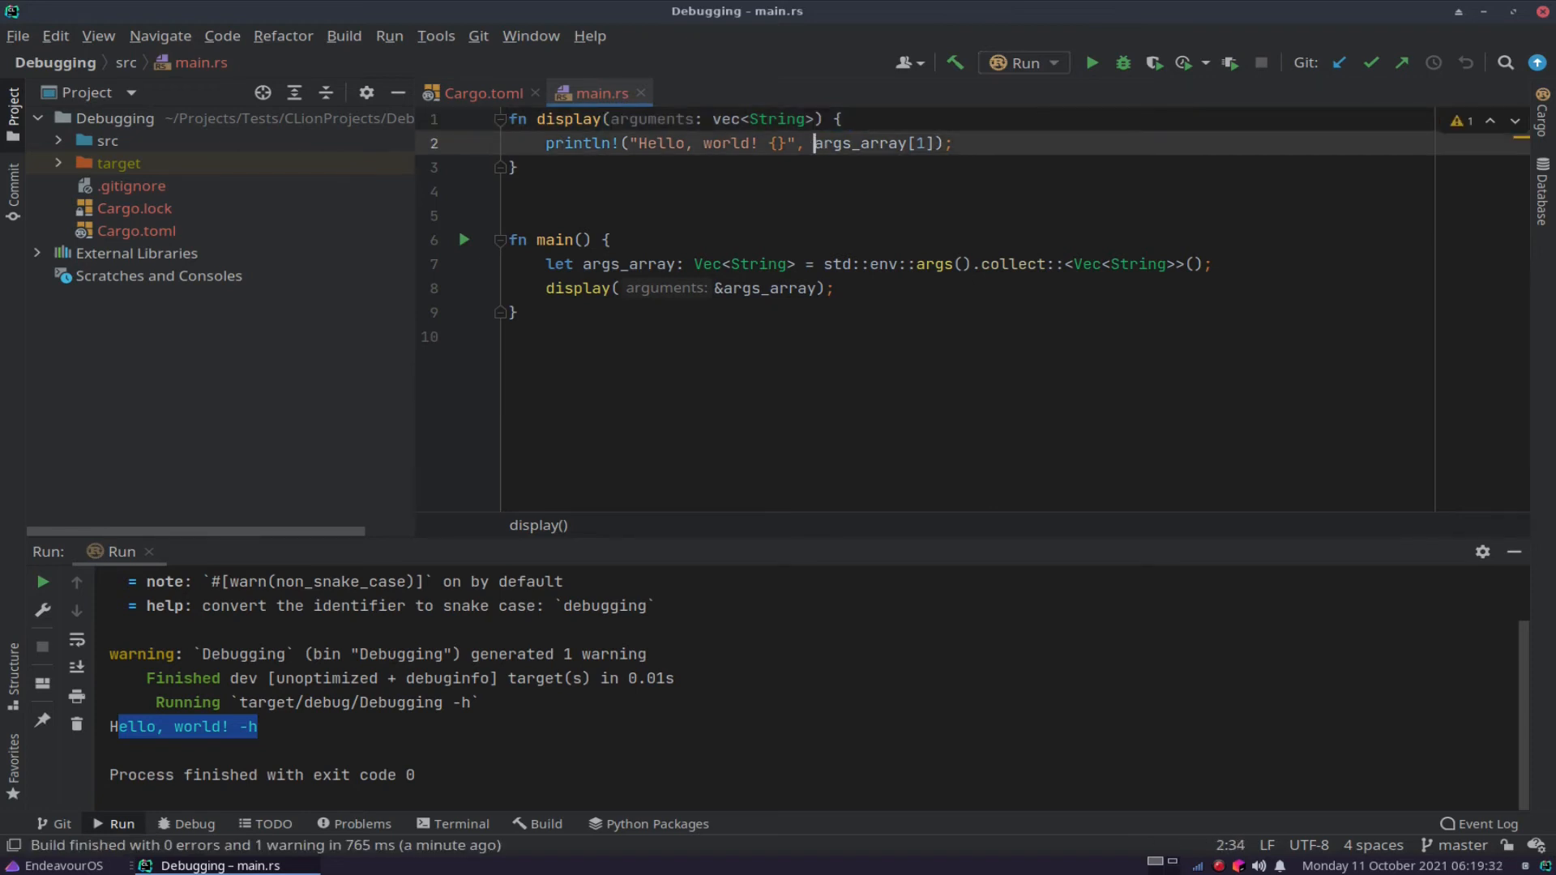
{"action": "double_click", "coordinate": [859, 142]}
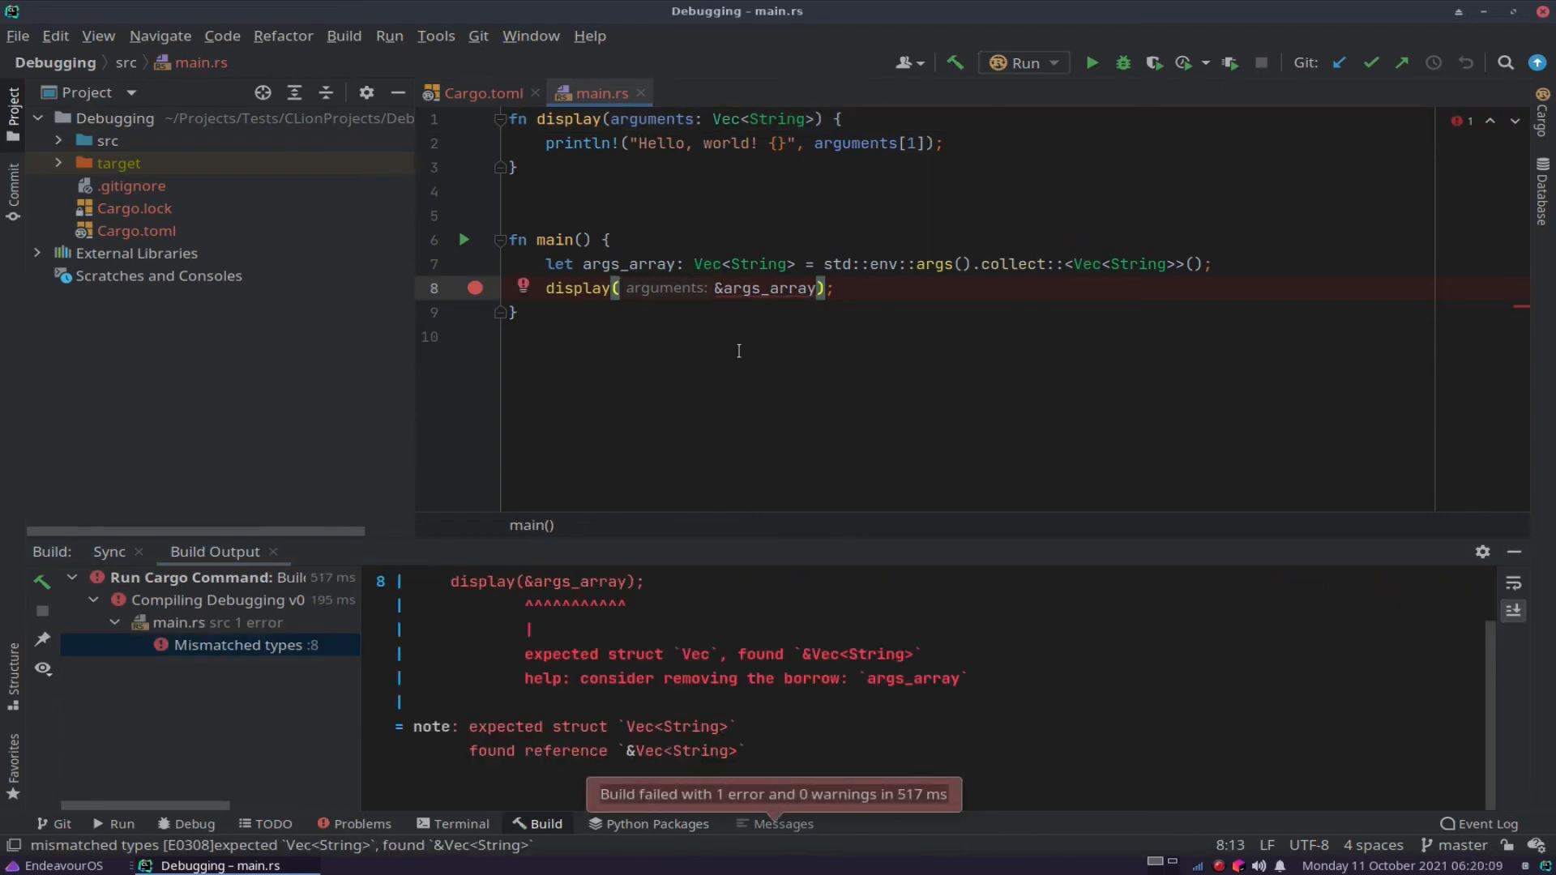
Change display's parameter to &Vec<String> so the project builds without errors.
{"action": "left_click", "coordinate": [712, 119]}
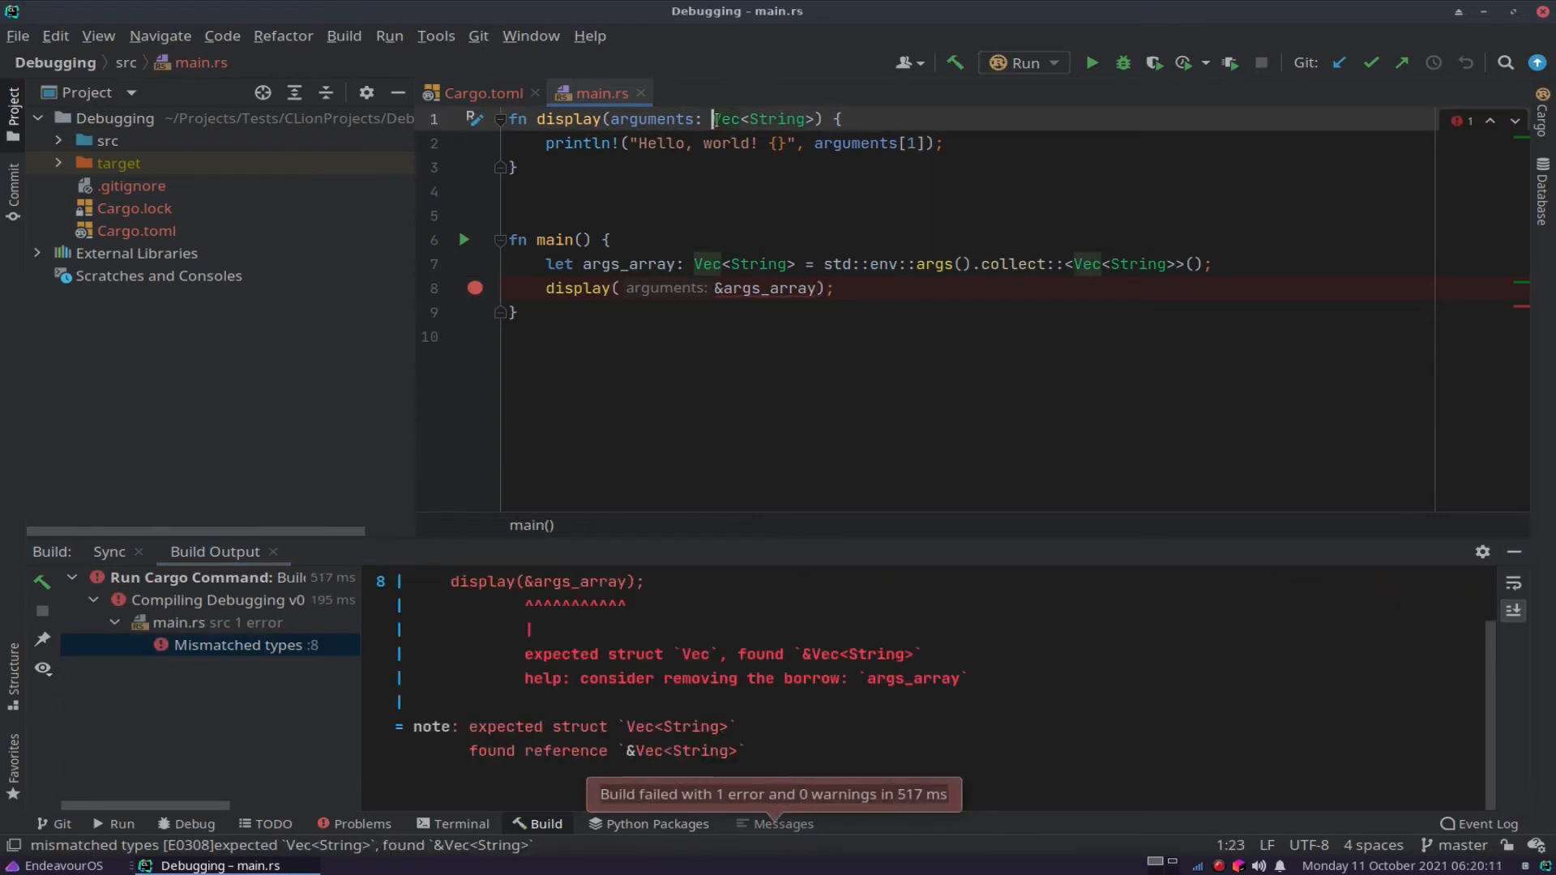
{"action": "type", "text": "&"}
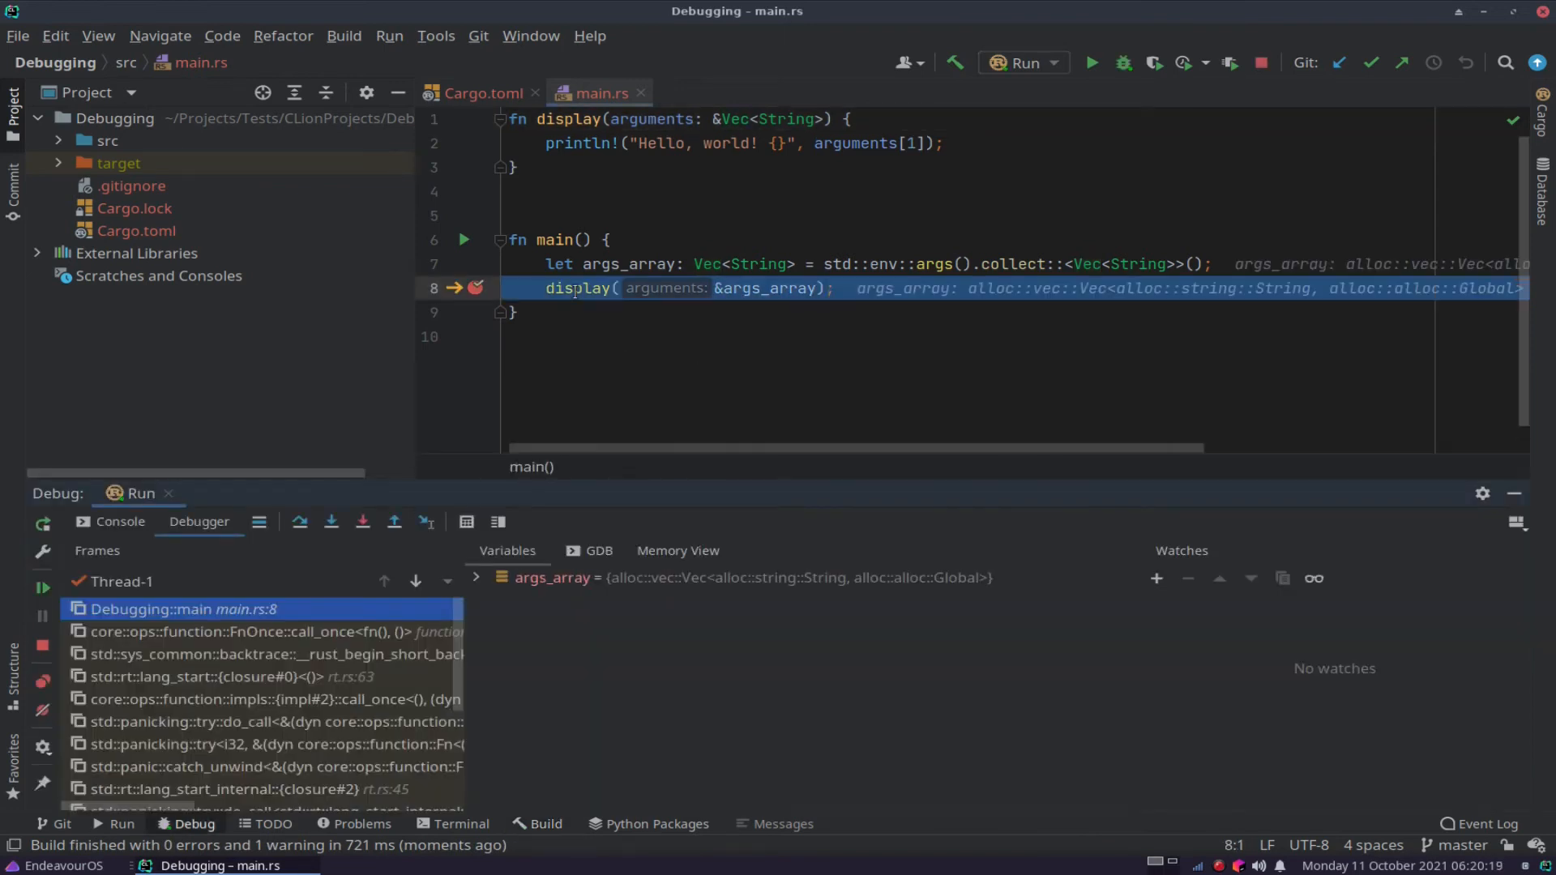
{"action": "mouse_move", "coordinate": [636, 349]}
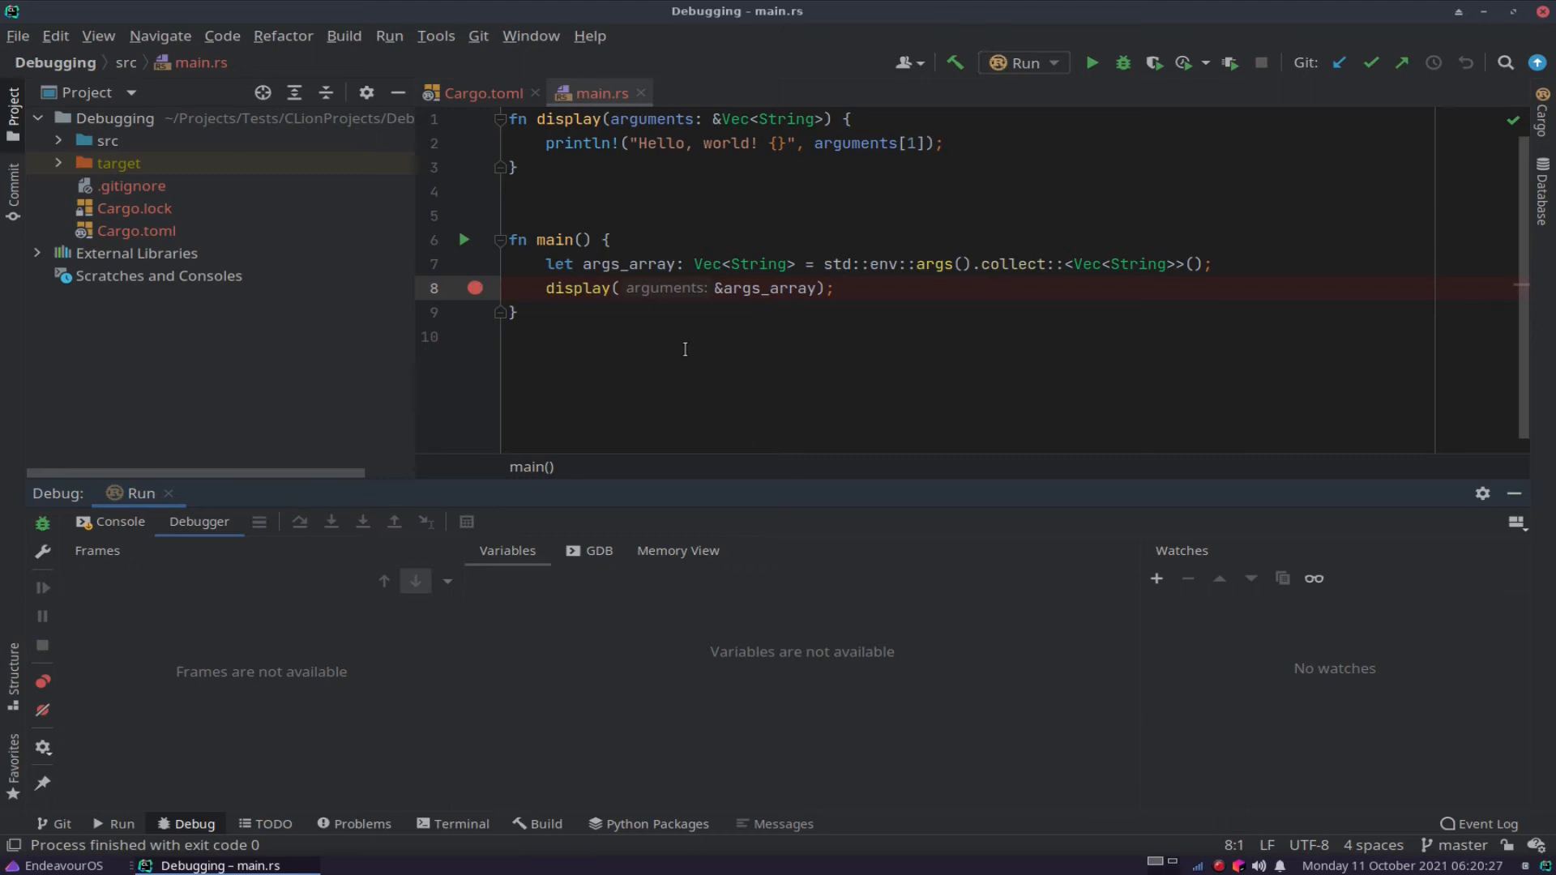
{"action": "mouse_move", "coordinate": [587, 424]}
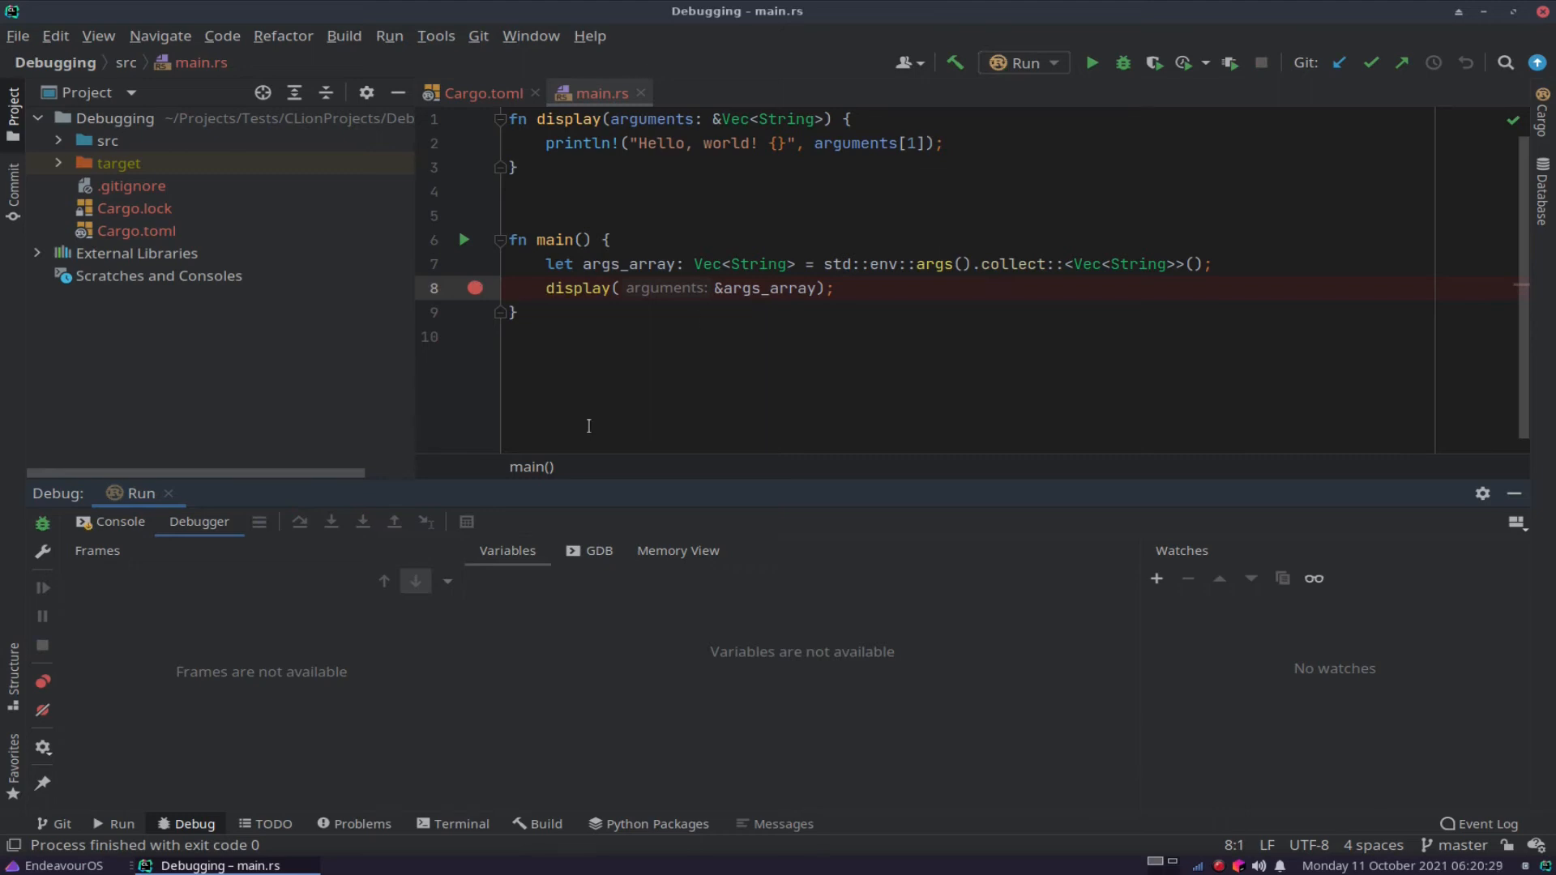
{"action": "left_click", "coordinate": [120, 521]}
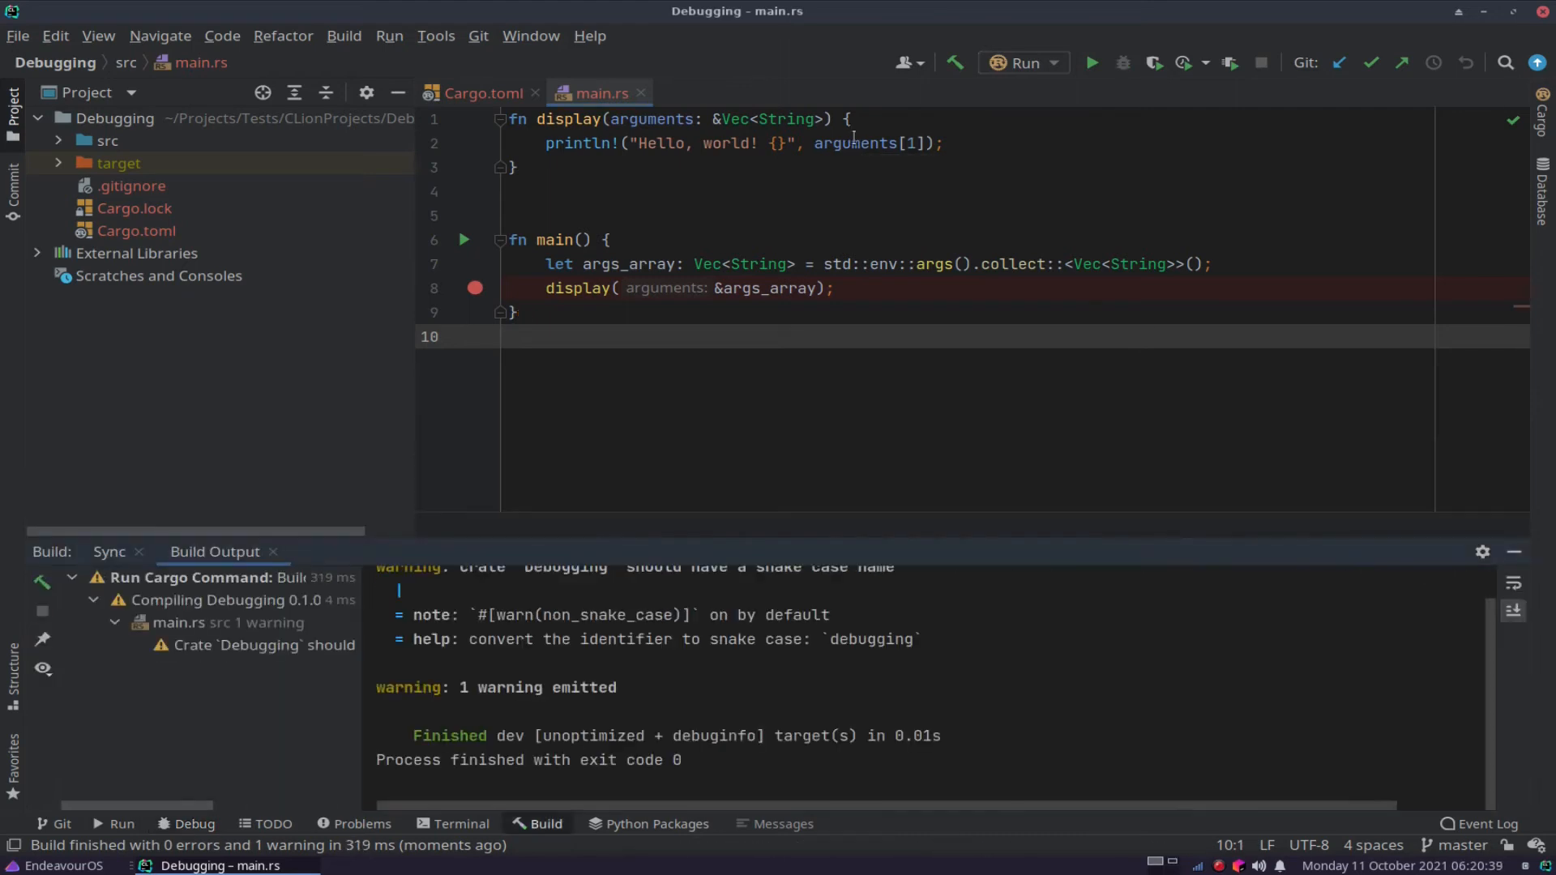
Debug into display and expand arguments, showing the program path and "-h".
{"action": "left_click", "coordinate": [1123, 62]}
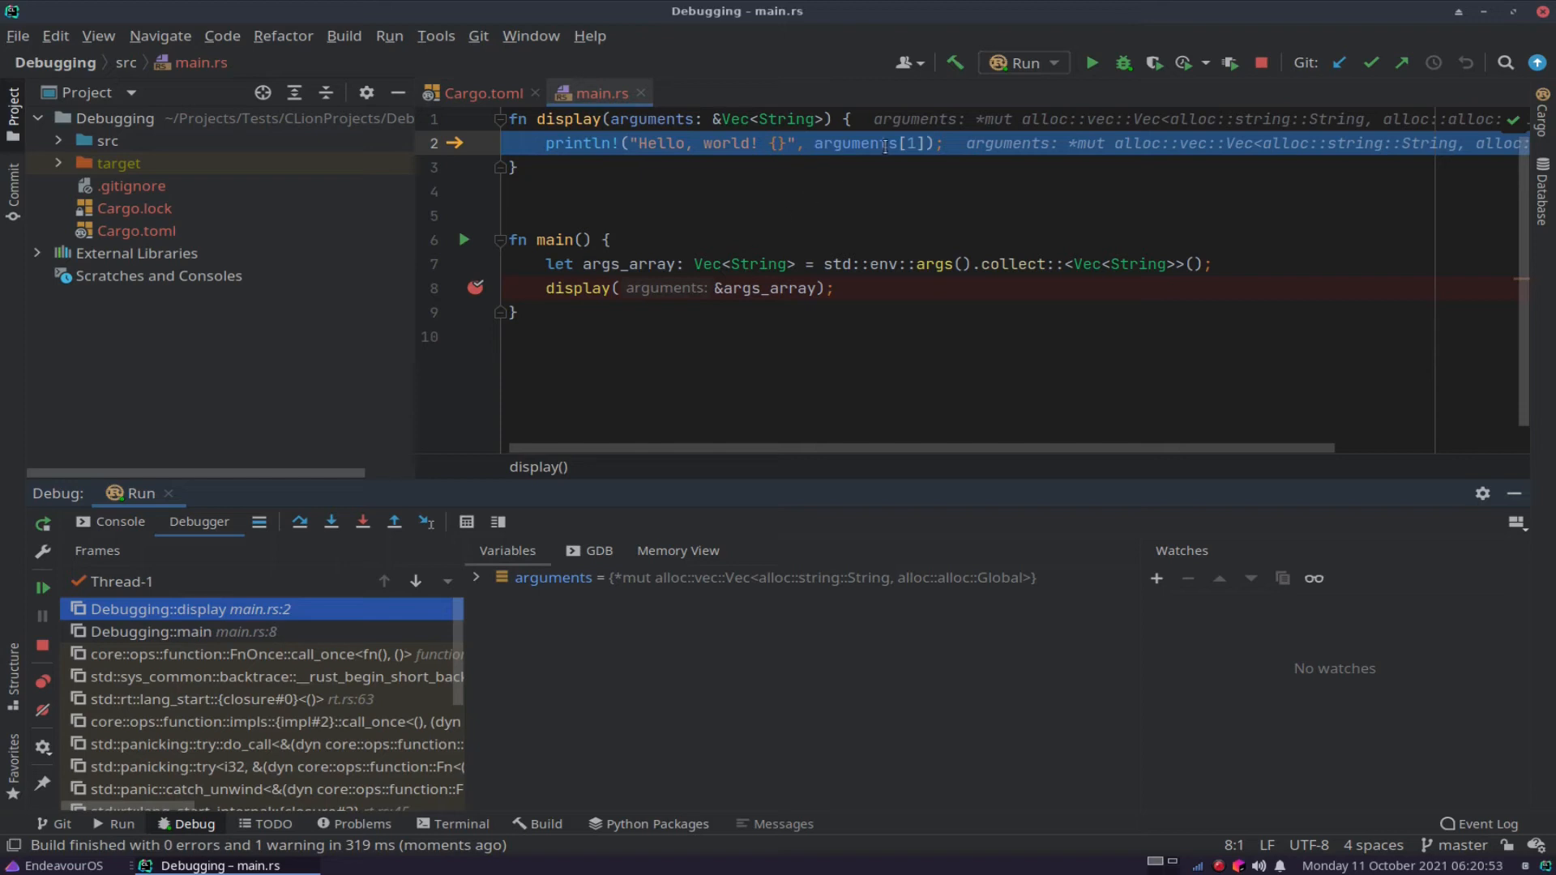
{"action": "mouse_move", "coordinate": [853, 142]}
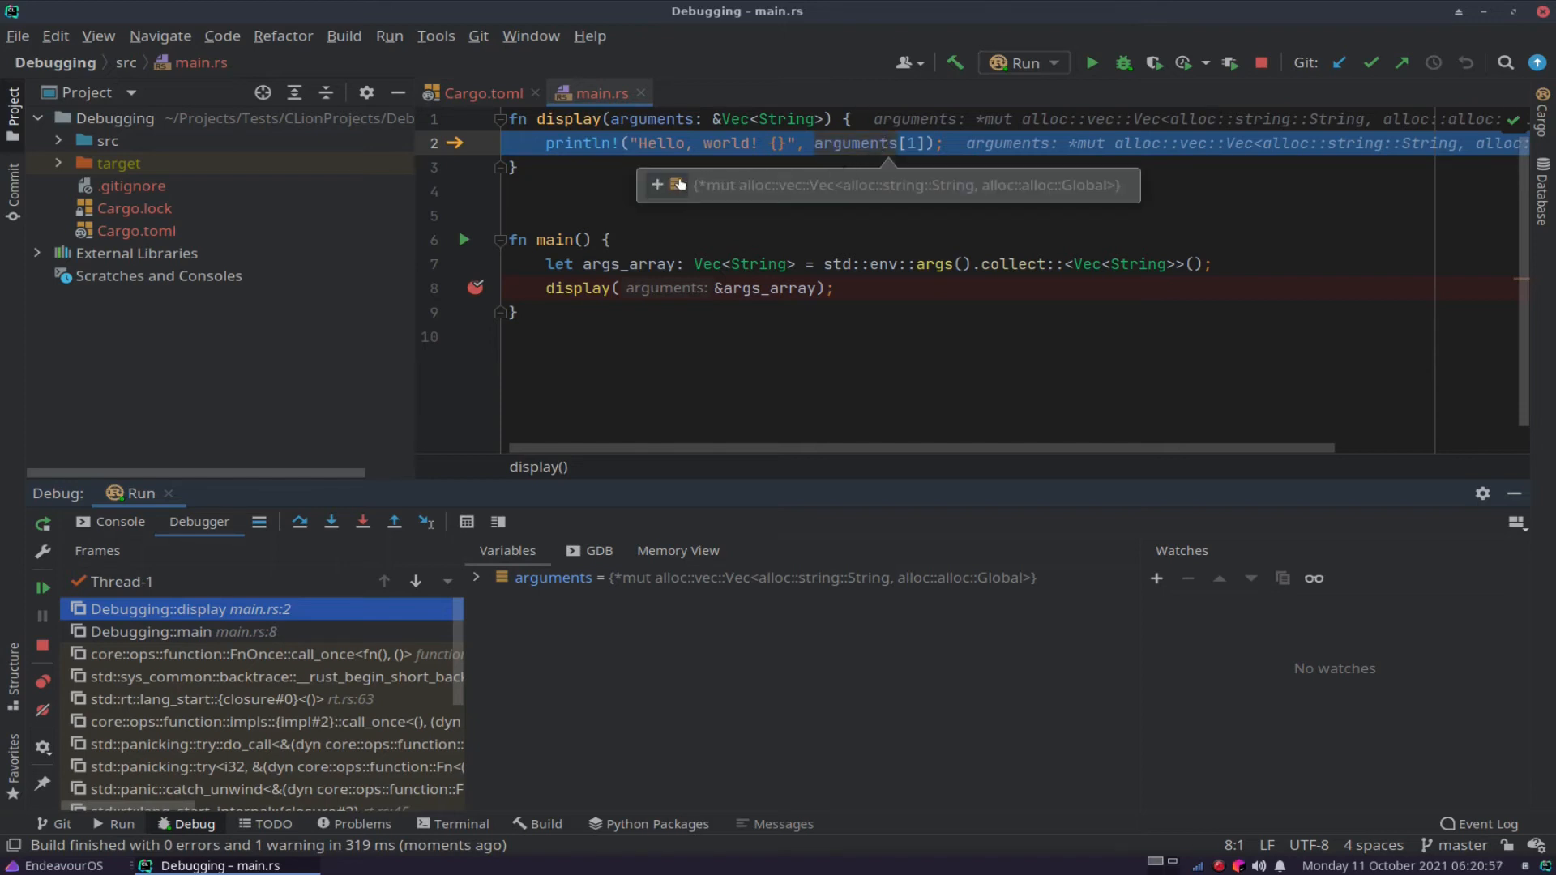
{"action": "left_click", "coordinate": [658, 185]}
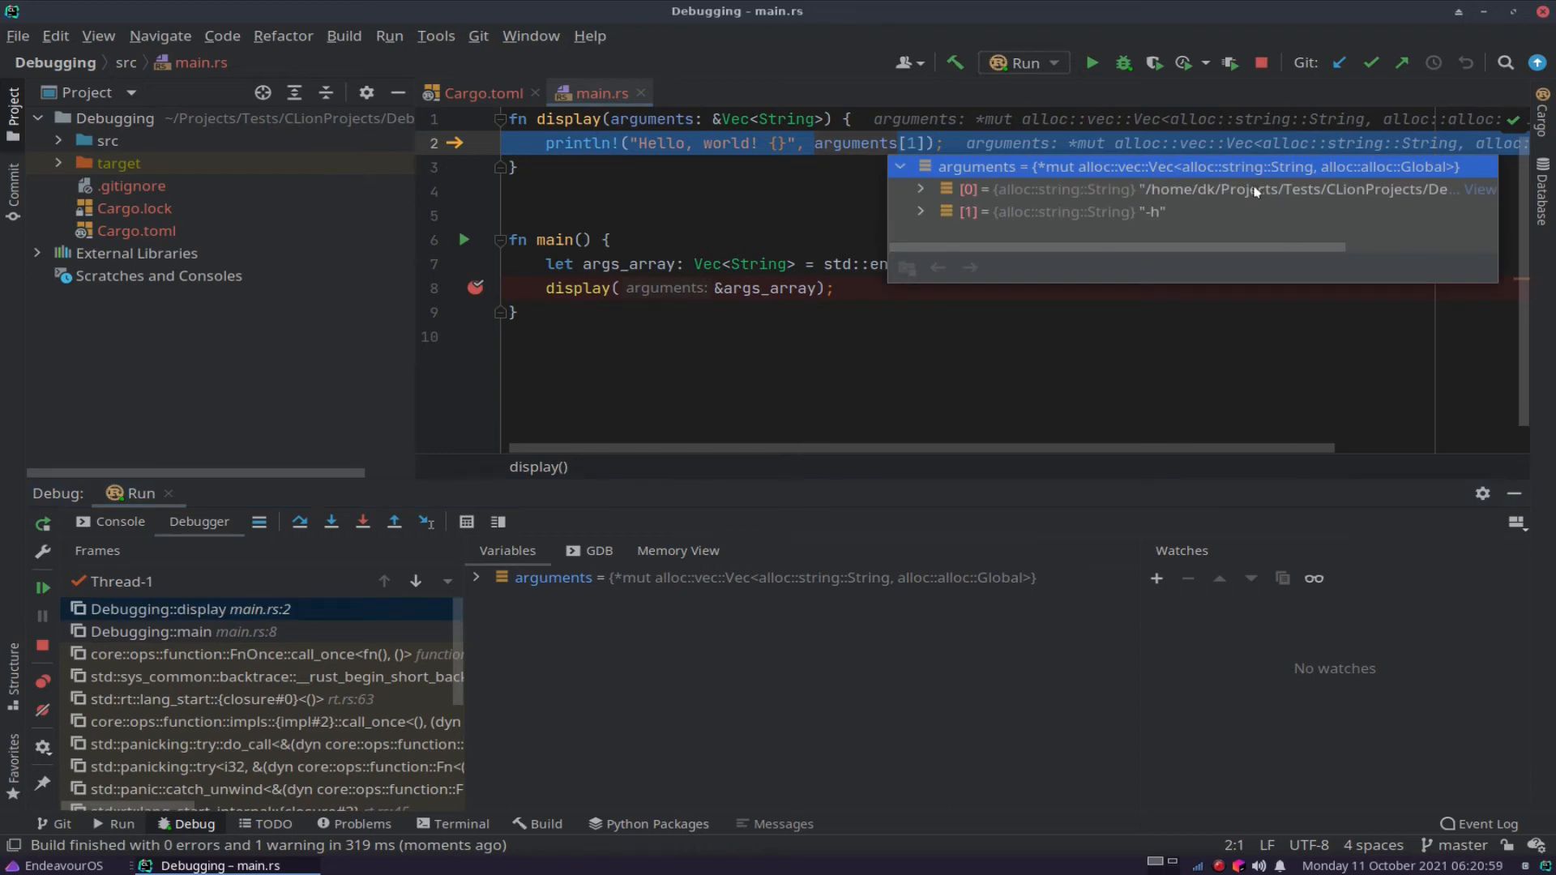
{"action": "mouse_move", "coordinate": [1146, 218]}
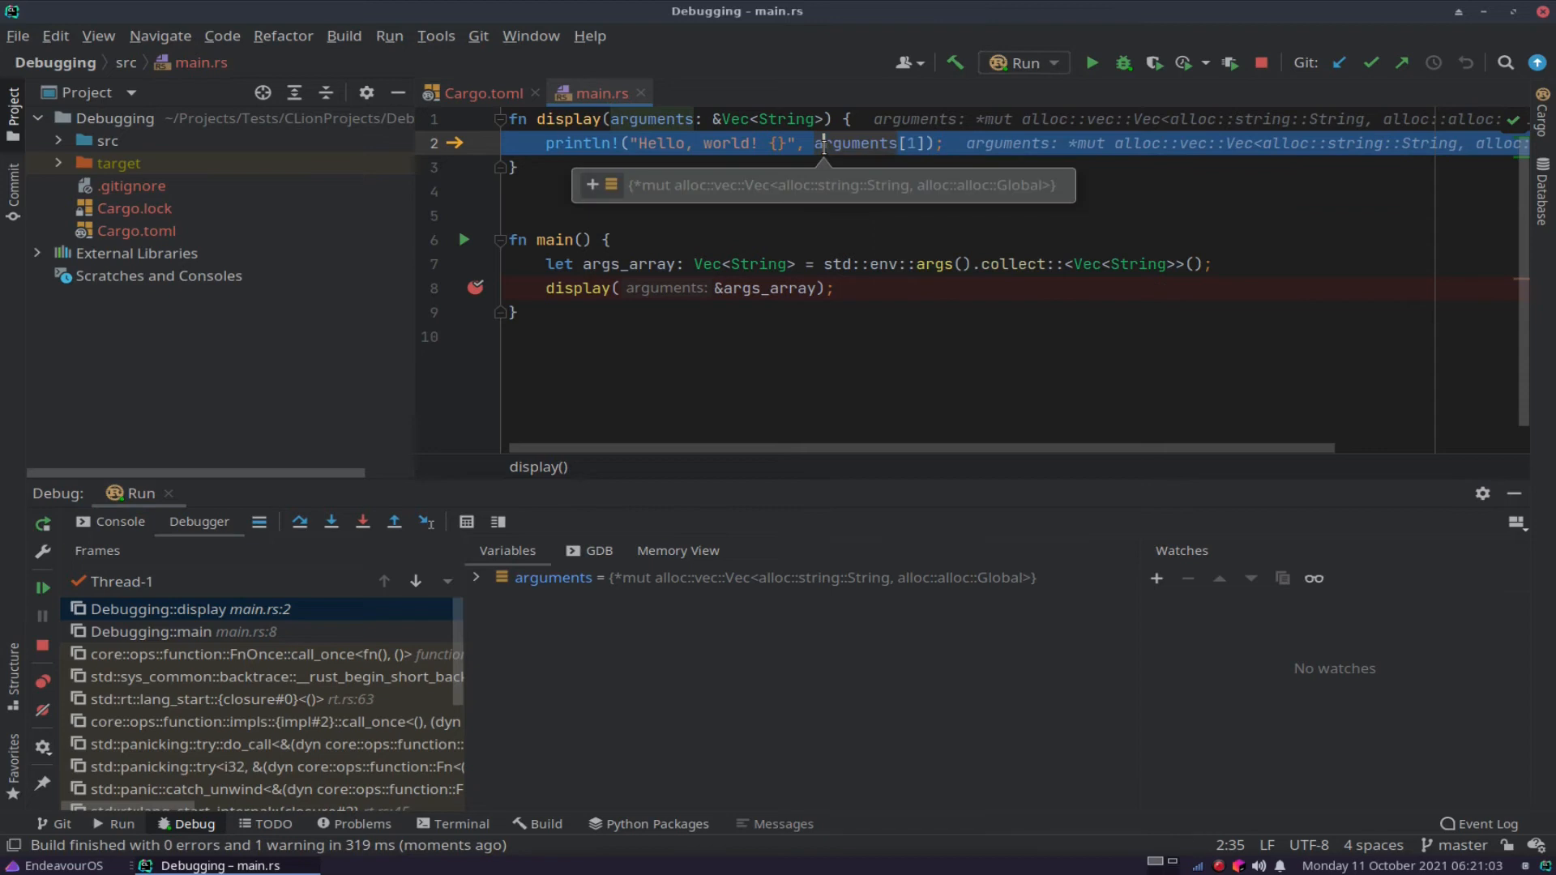
{"action": "mouse_move", "coordinate": [844, 263]}
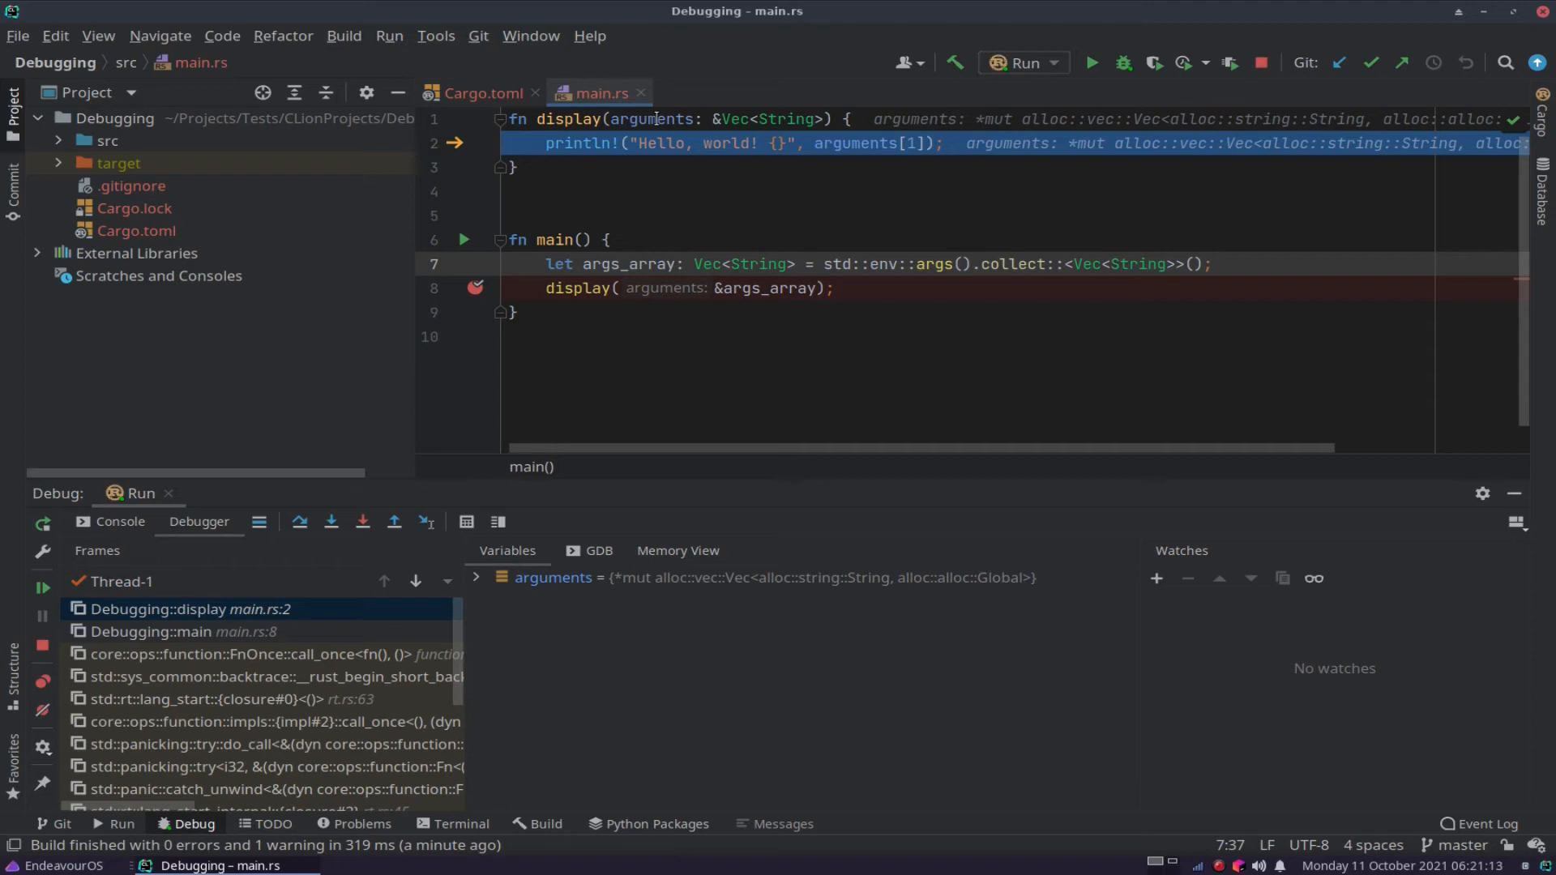
{"action": "mouse_move", "coordinate": [151, 596]}
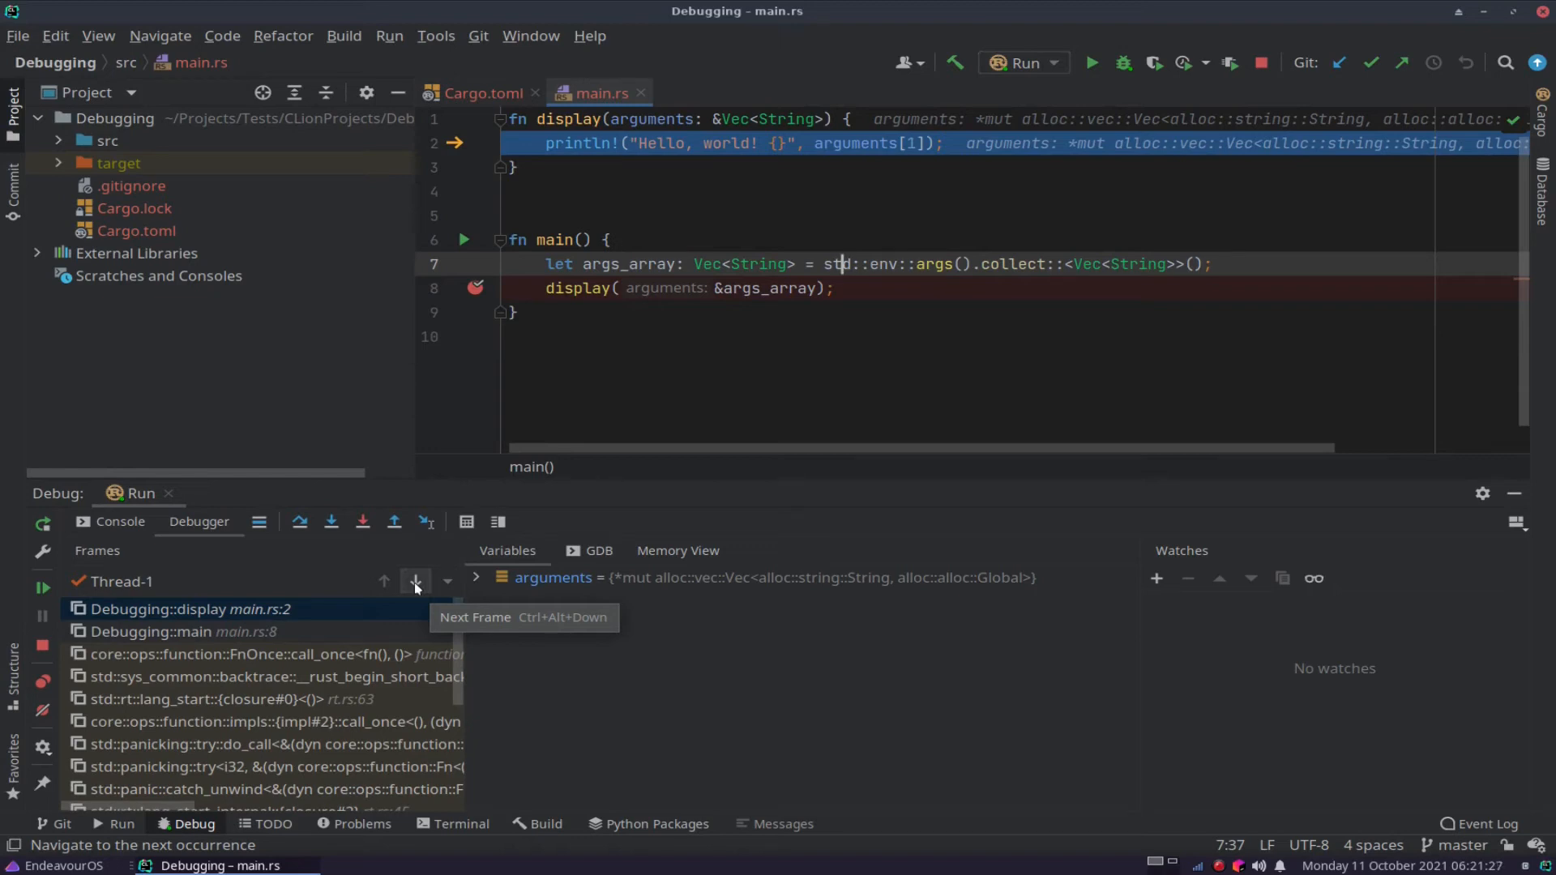
Switch to the Debugging::main frame and expand args_array to compare with arguments.
{"action": "left_click", "coordinate": [415, 580]}
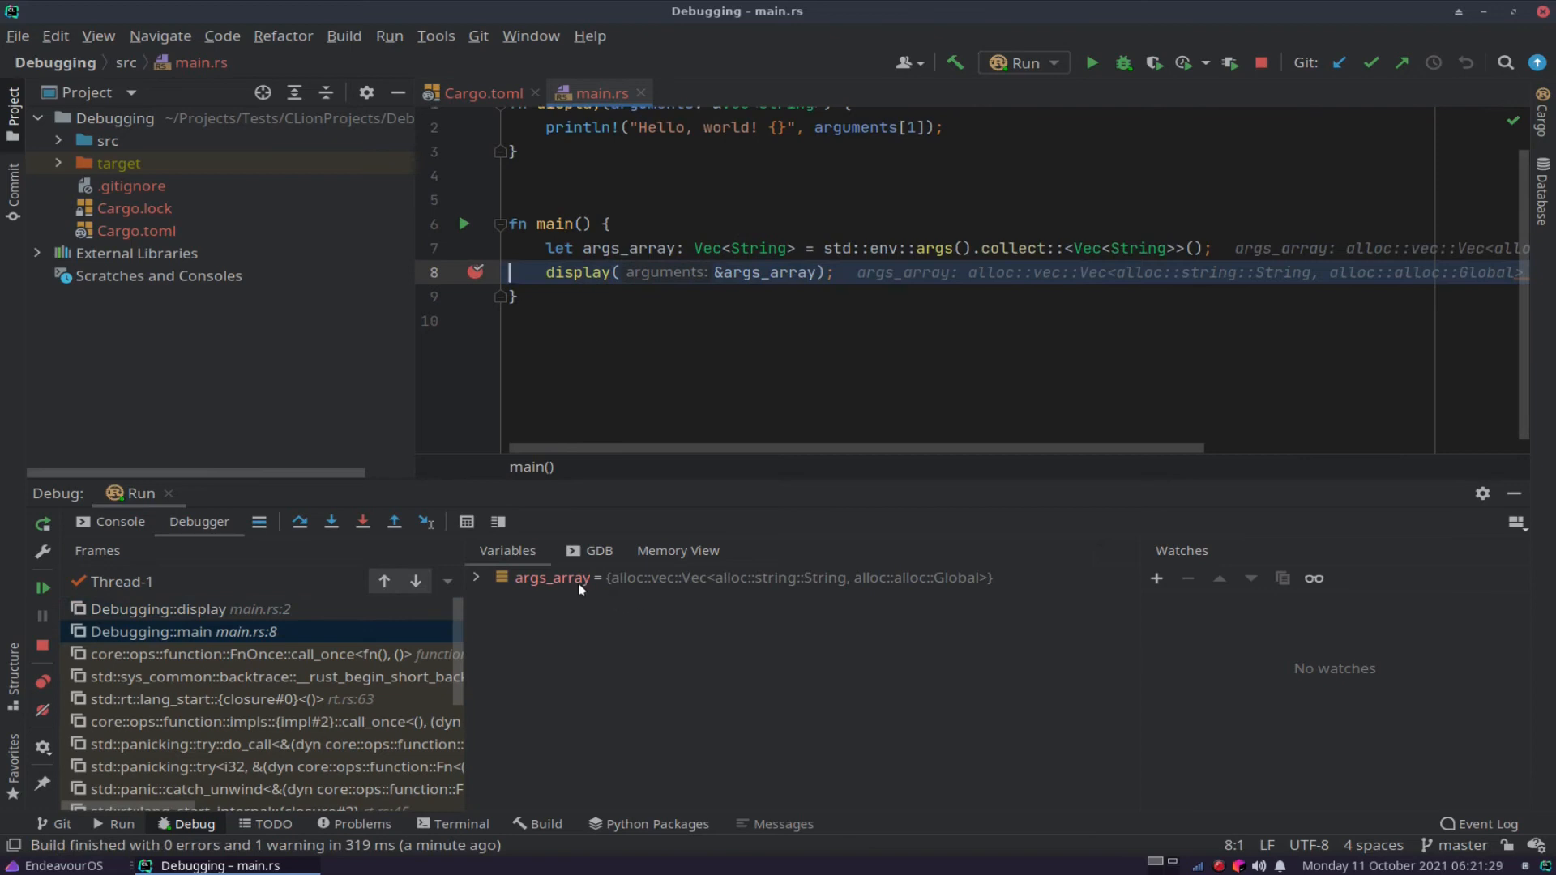
{"action": "mouse_move", "coordinate": [558, 588]}
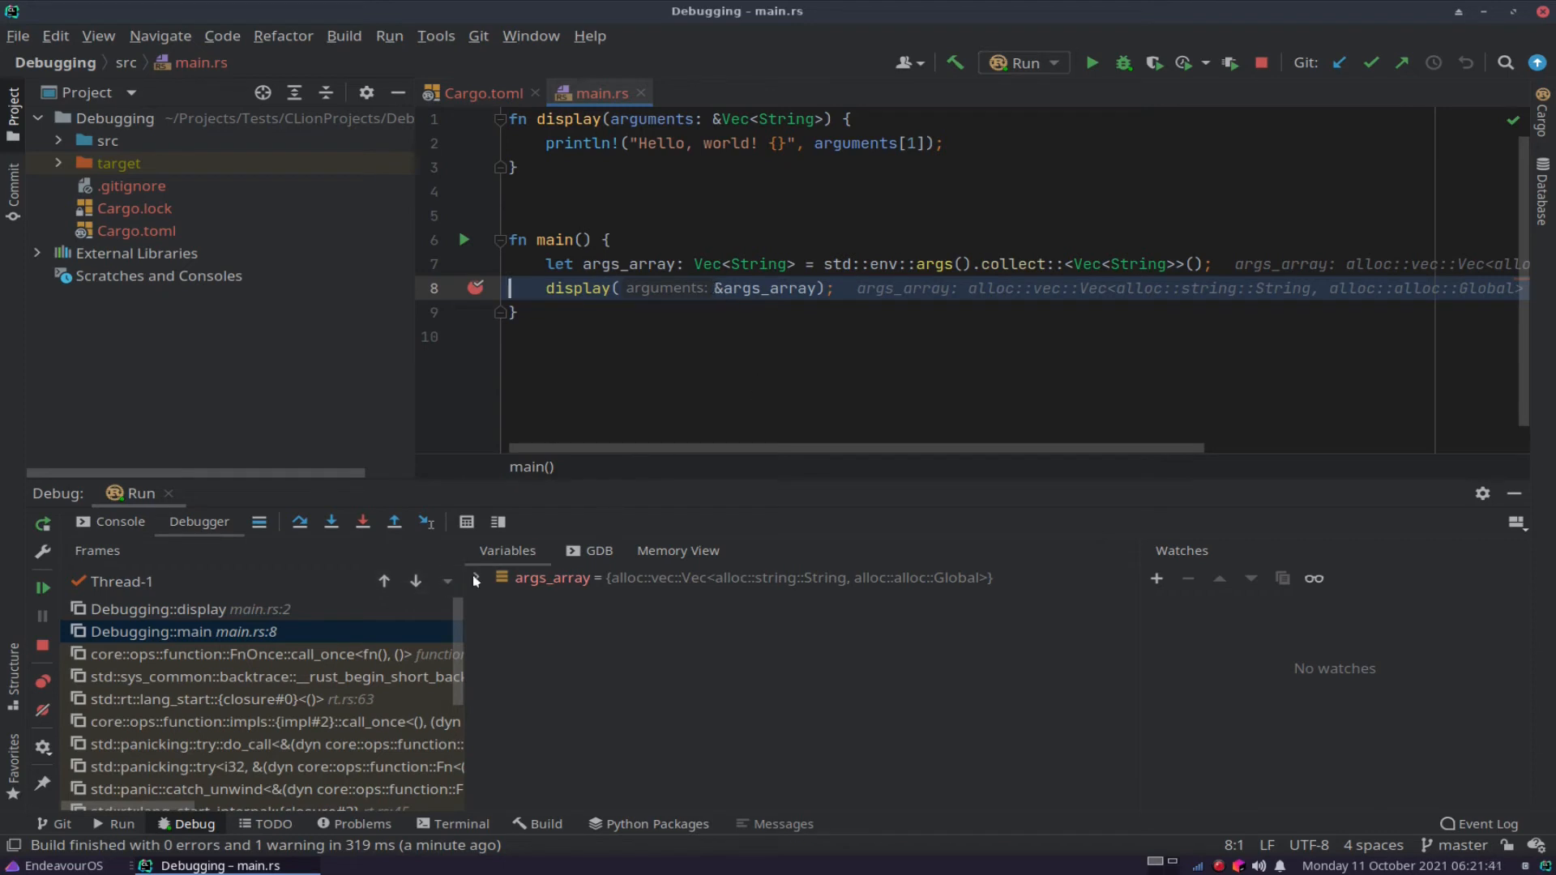
{"action": "left_click", "coordinate": [476, 578]}
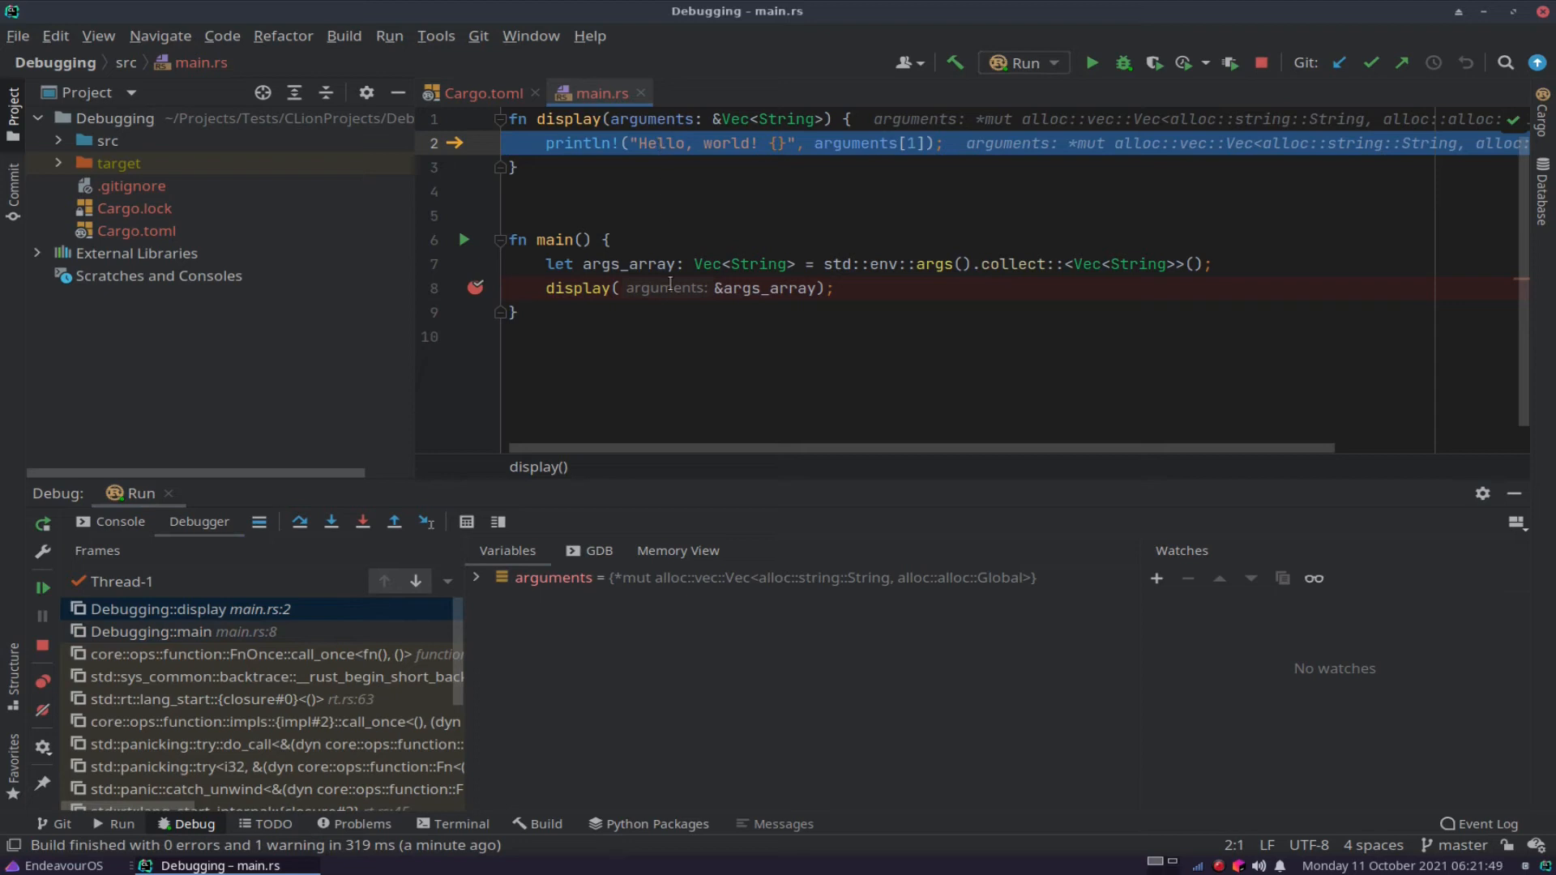
{"action": "mouse_move", "coordinate": [684, 330]}
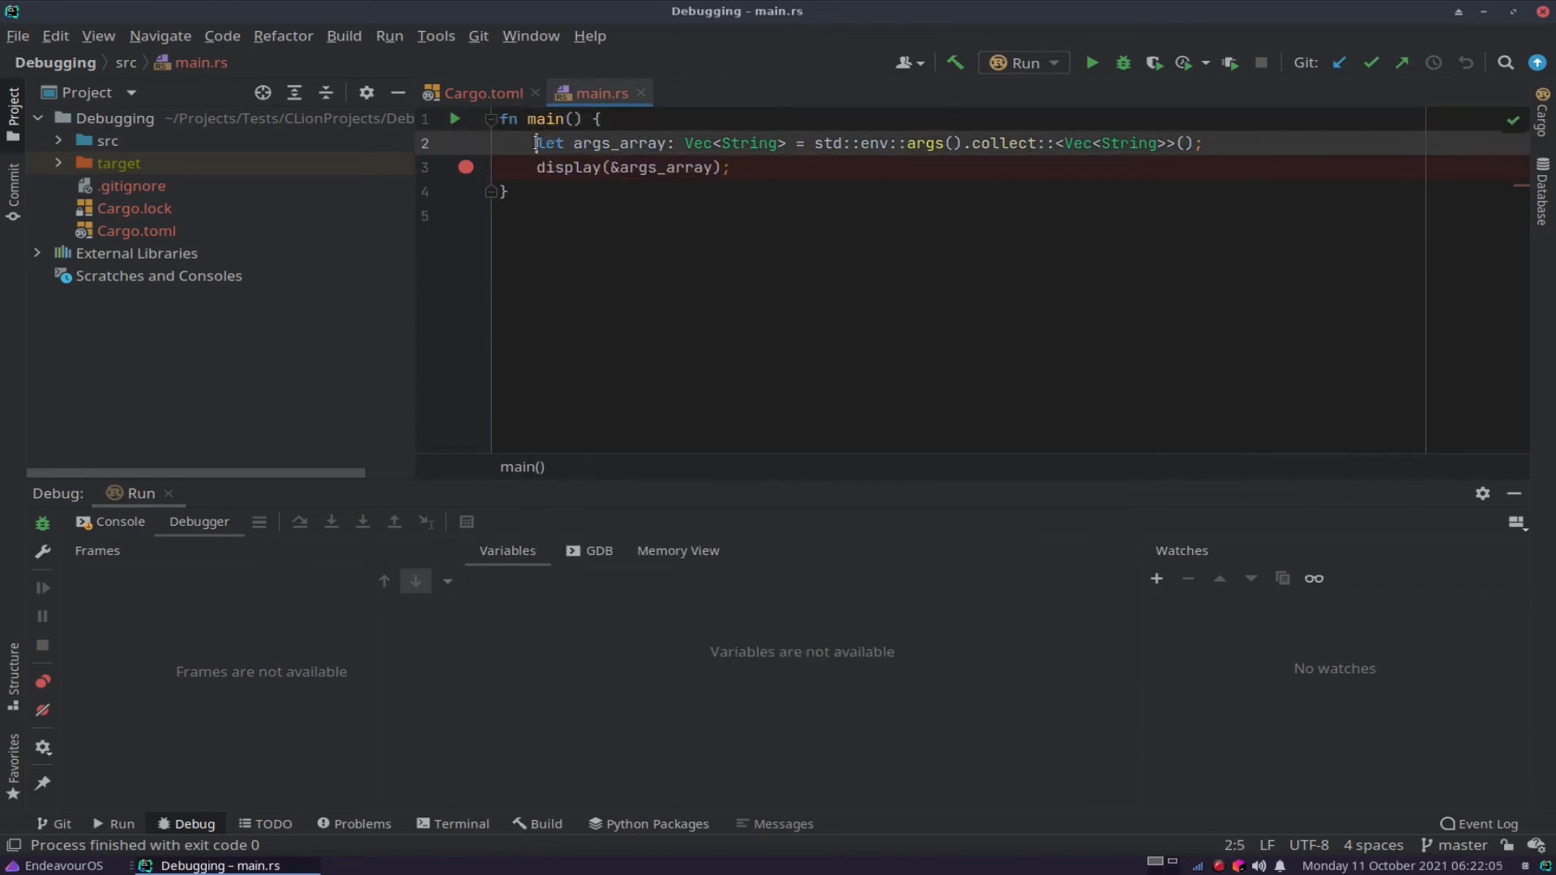
Replace main's body with an outer loop for i: i32 in 0..10.
{"action": "left_click_drag", "start_coordinate": [534, 142], "coordinate": [732, 167]}
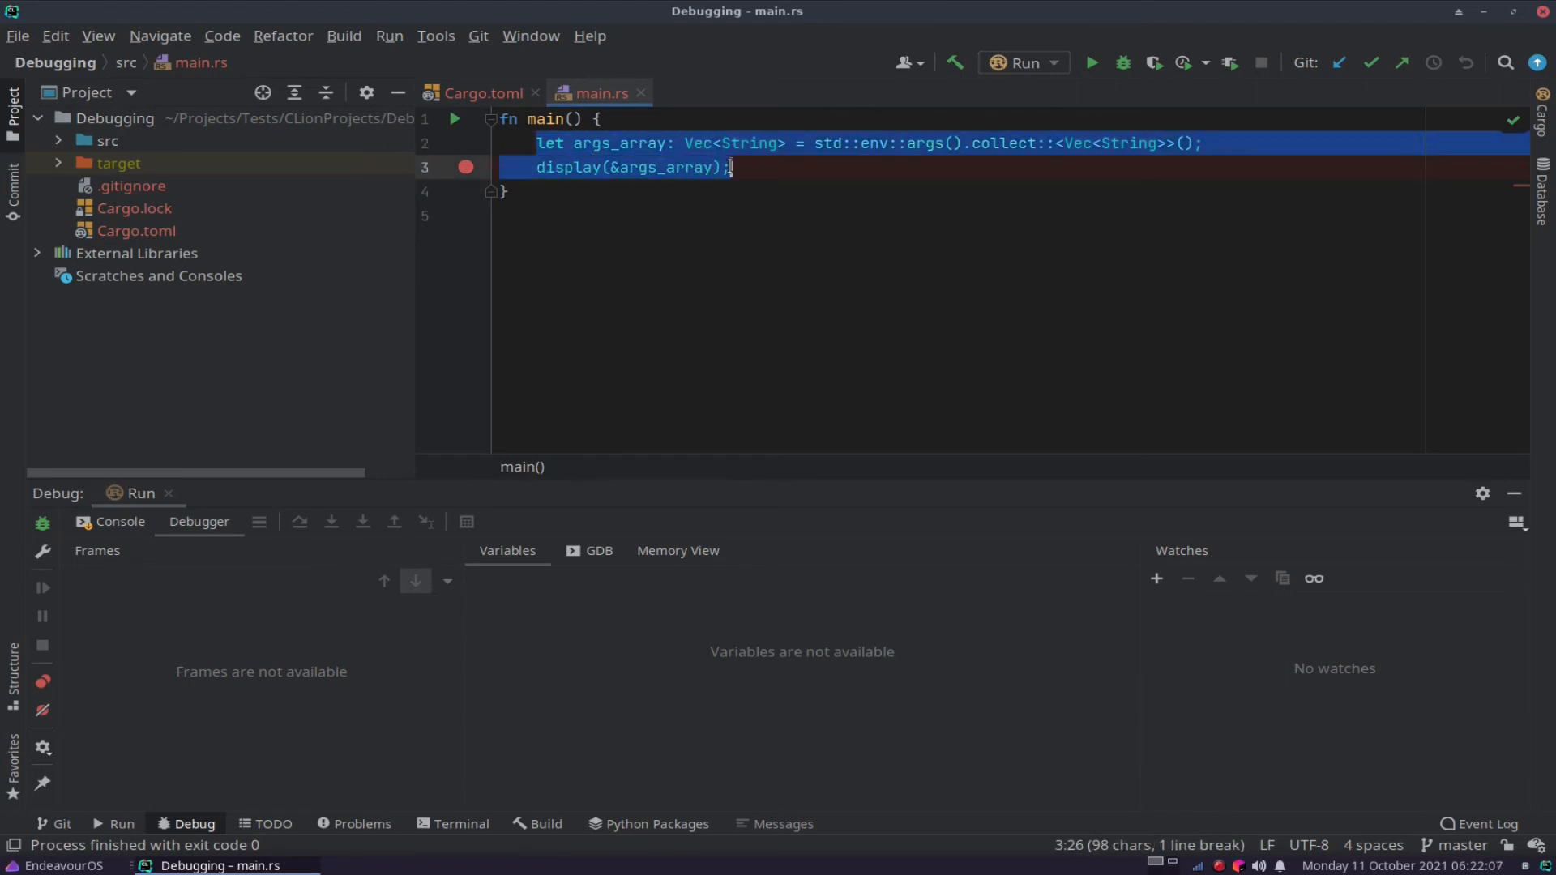
{"action": "key", "text": "Delete"}
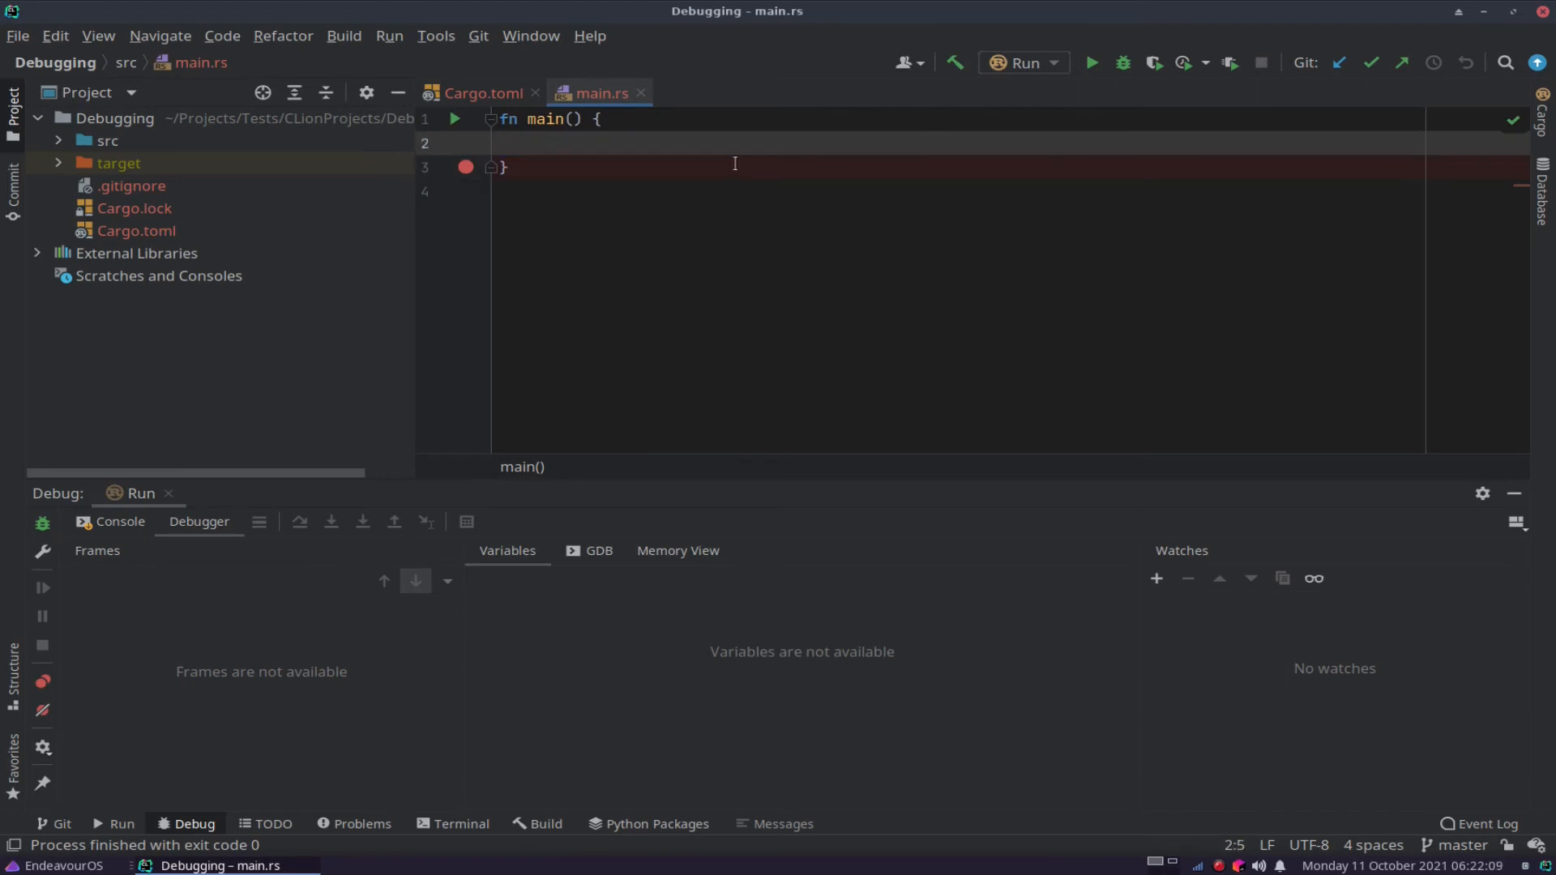
{"action": "type", "text": "for"}
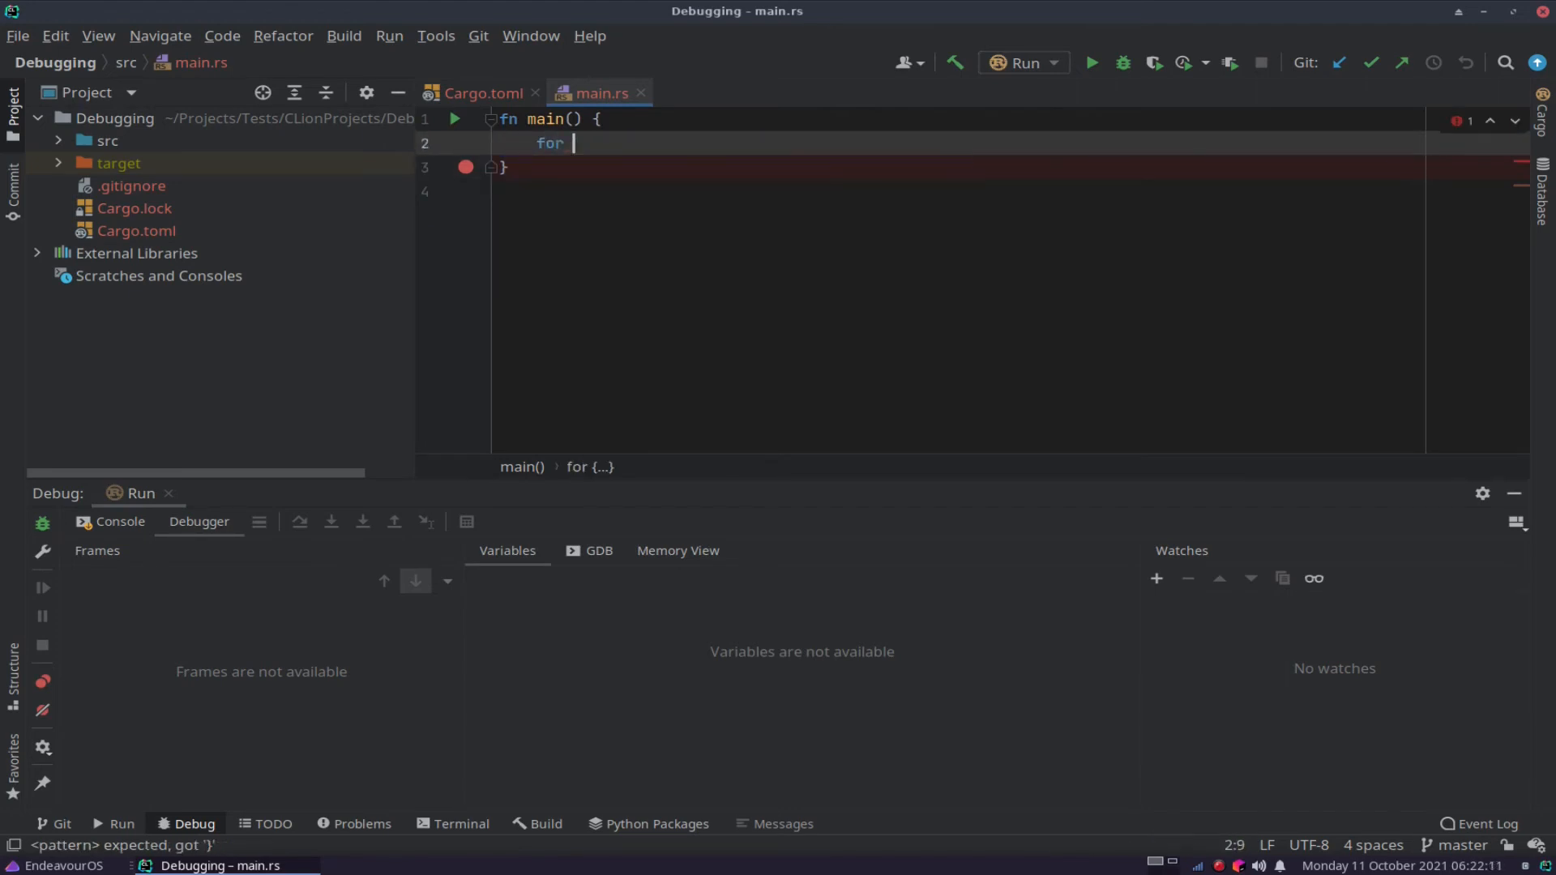
{"action": "type", "text": "i in 0"}
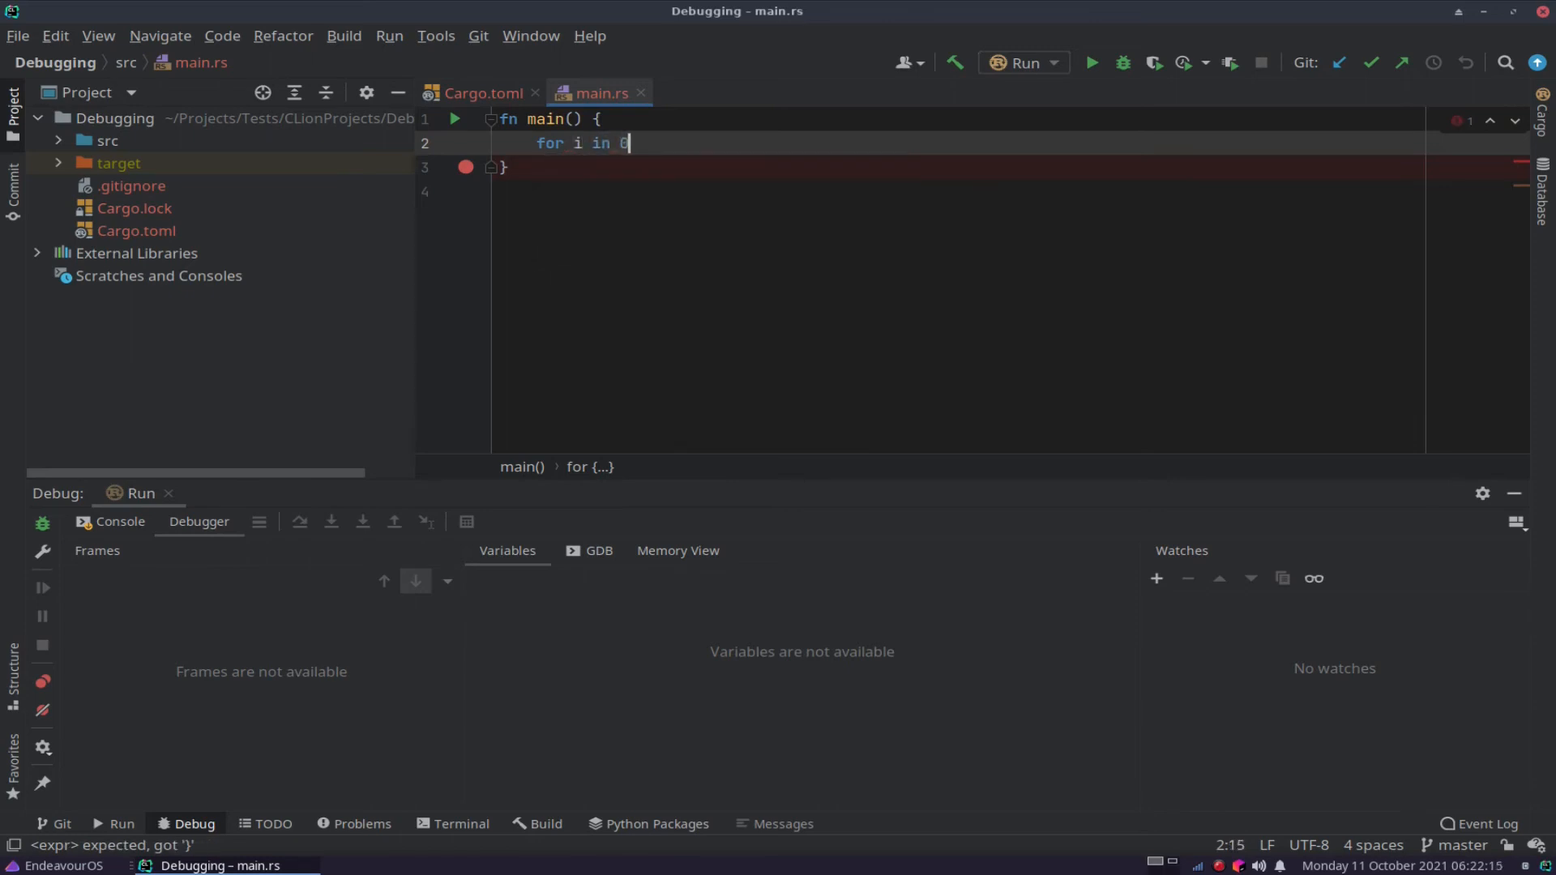
{"action": "type", "text": ":i32 in 0..10"}
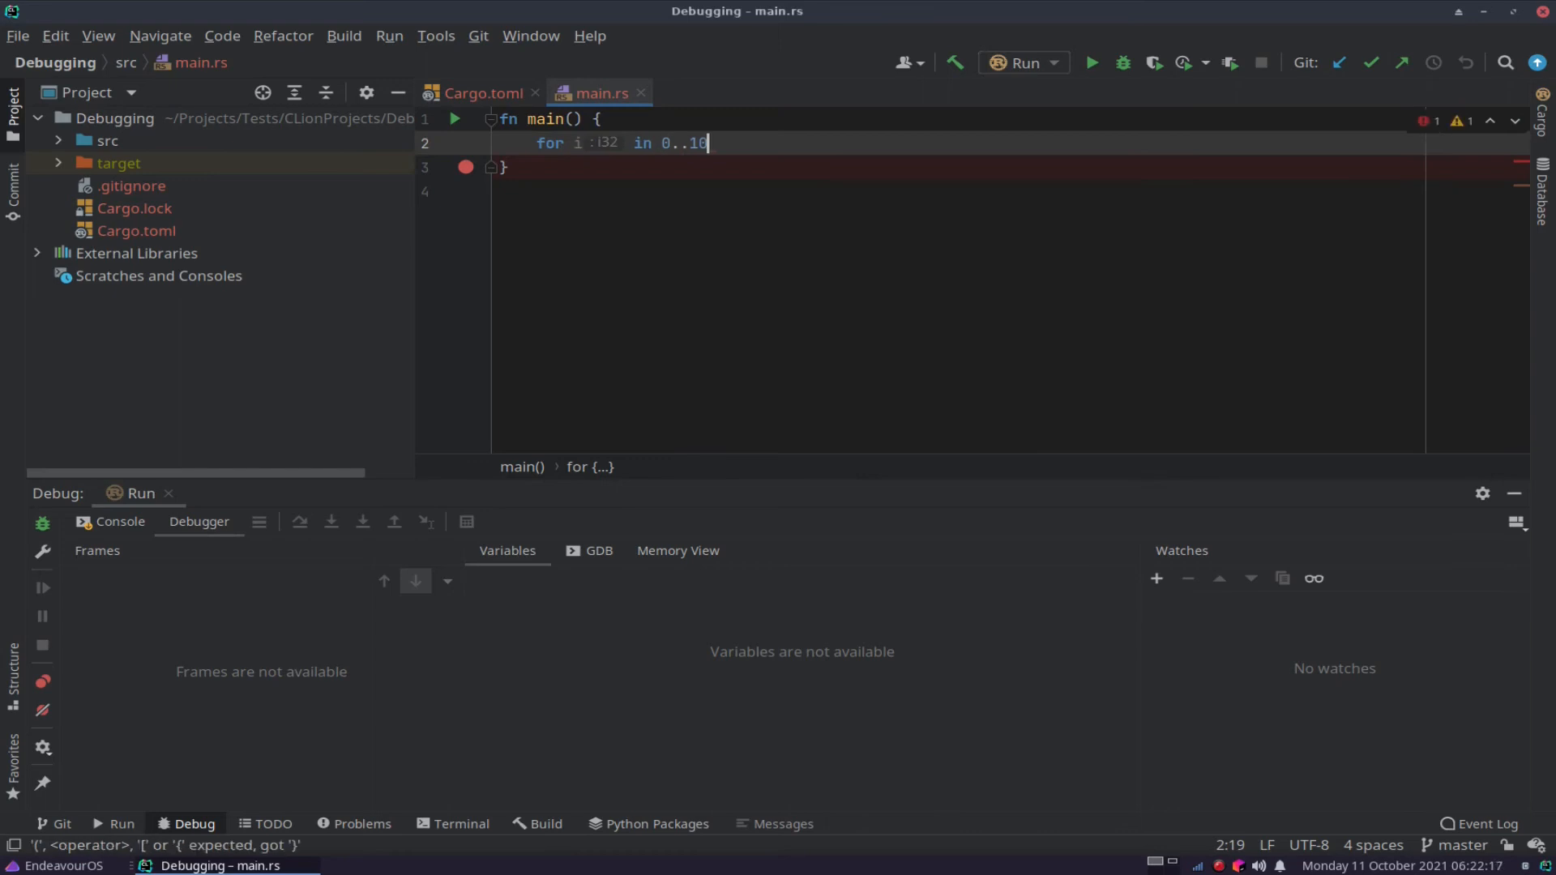
{"action": "type", "text": "{"}
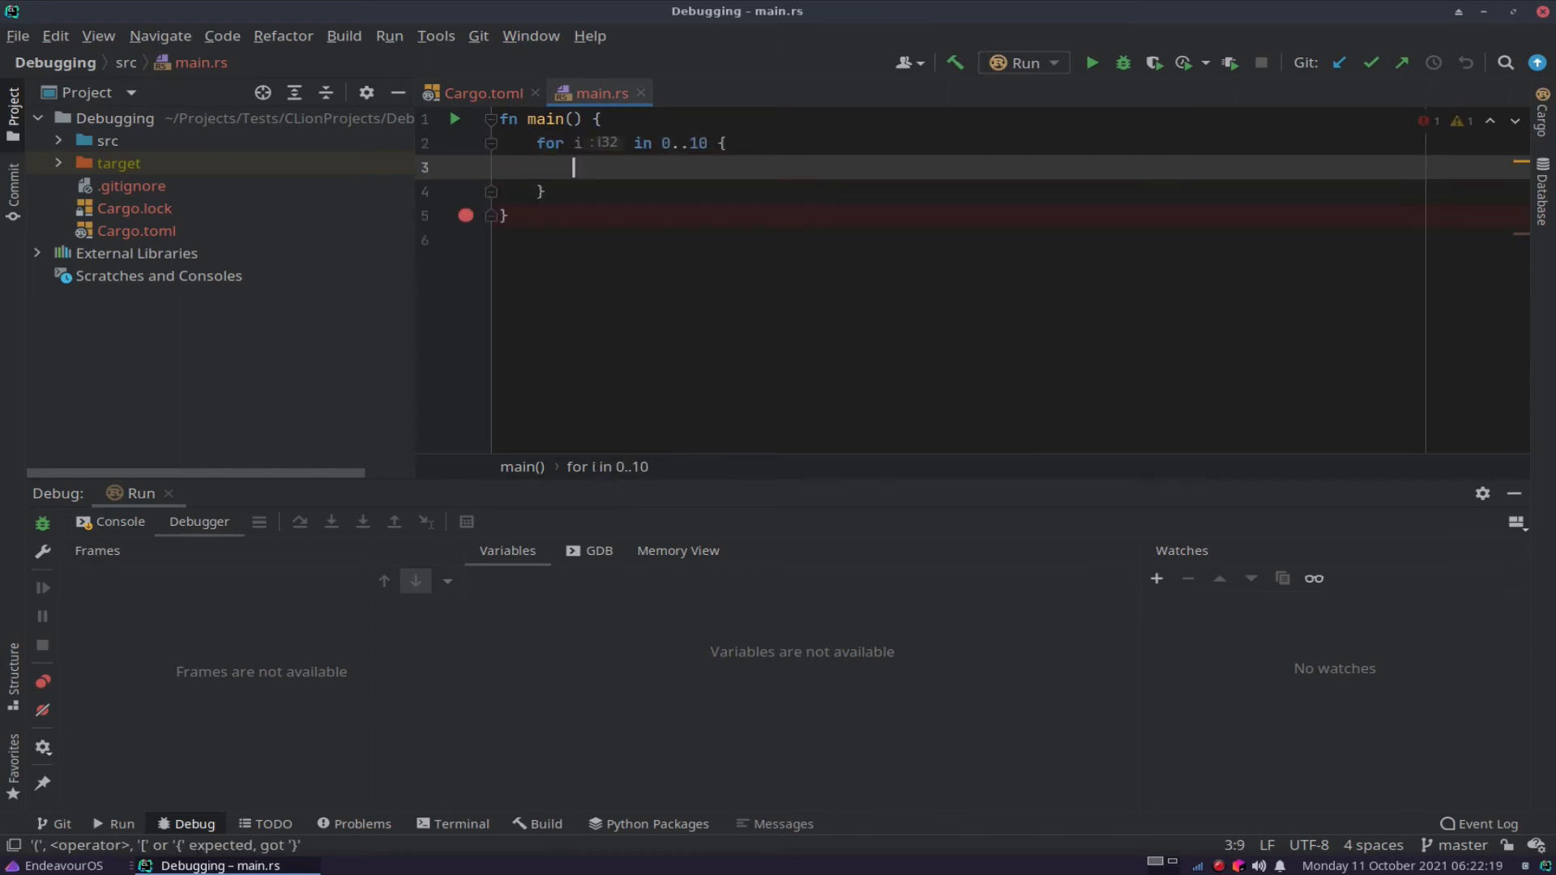
Add an inner for loop over j in 0..5.
{"action": "type", "text": "fin"}
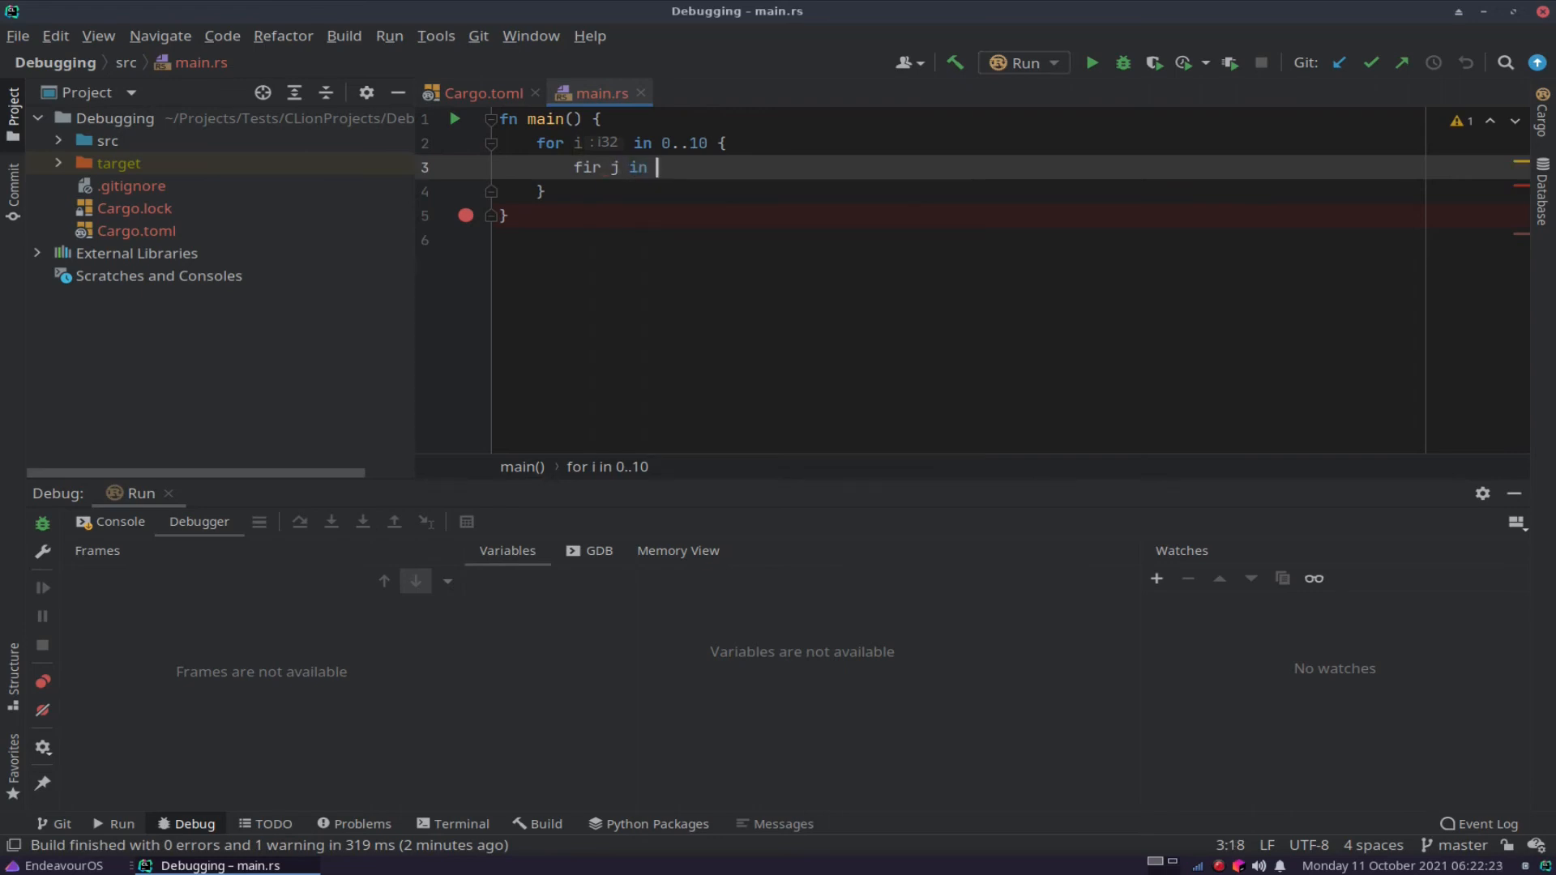
{"action": "key", "text": "BackSpace"}
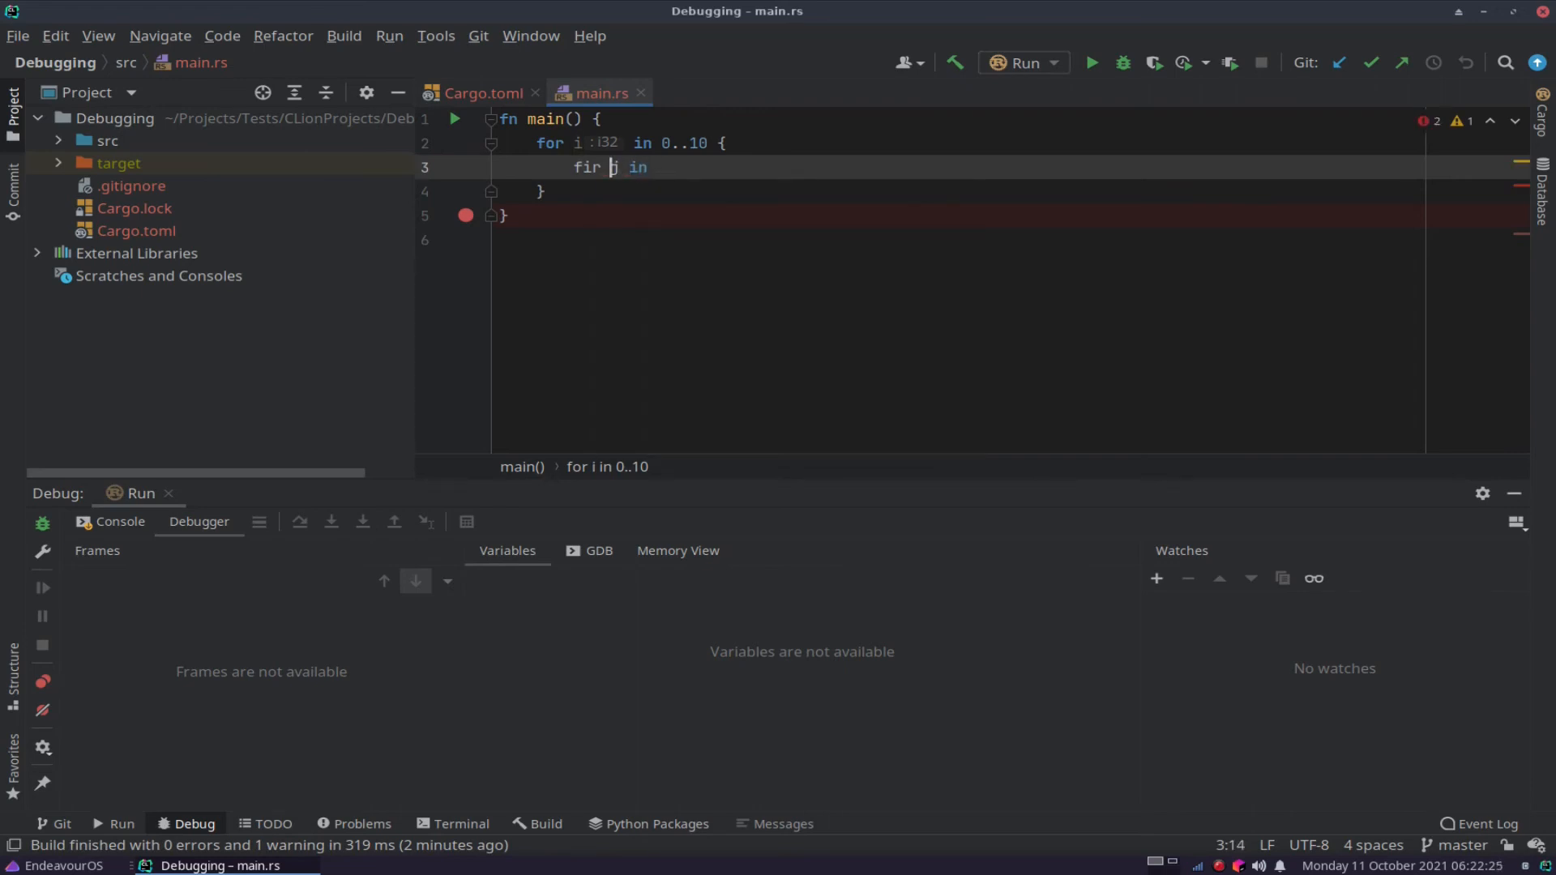
{"action": "type", "text": "o"}
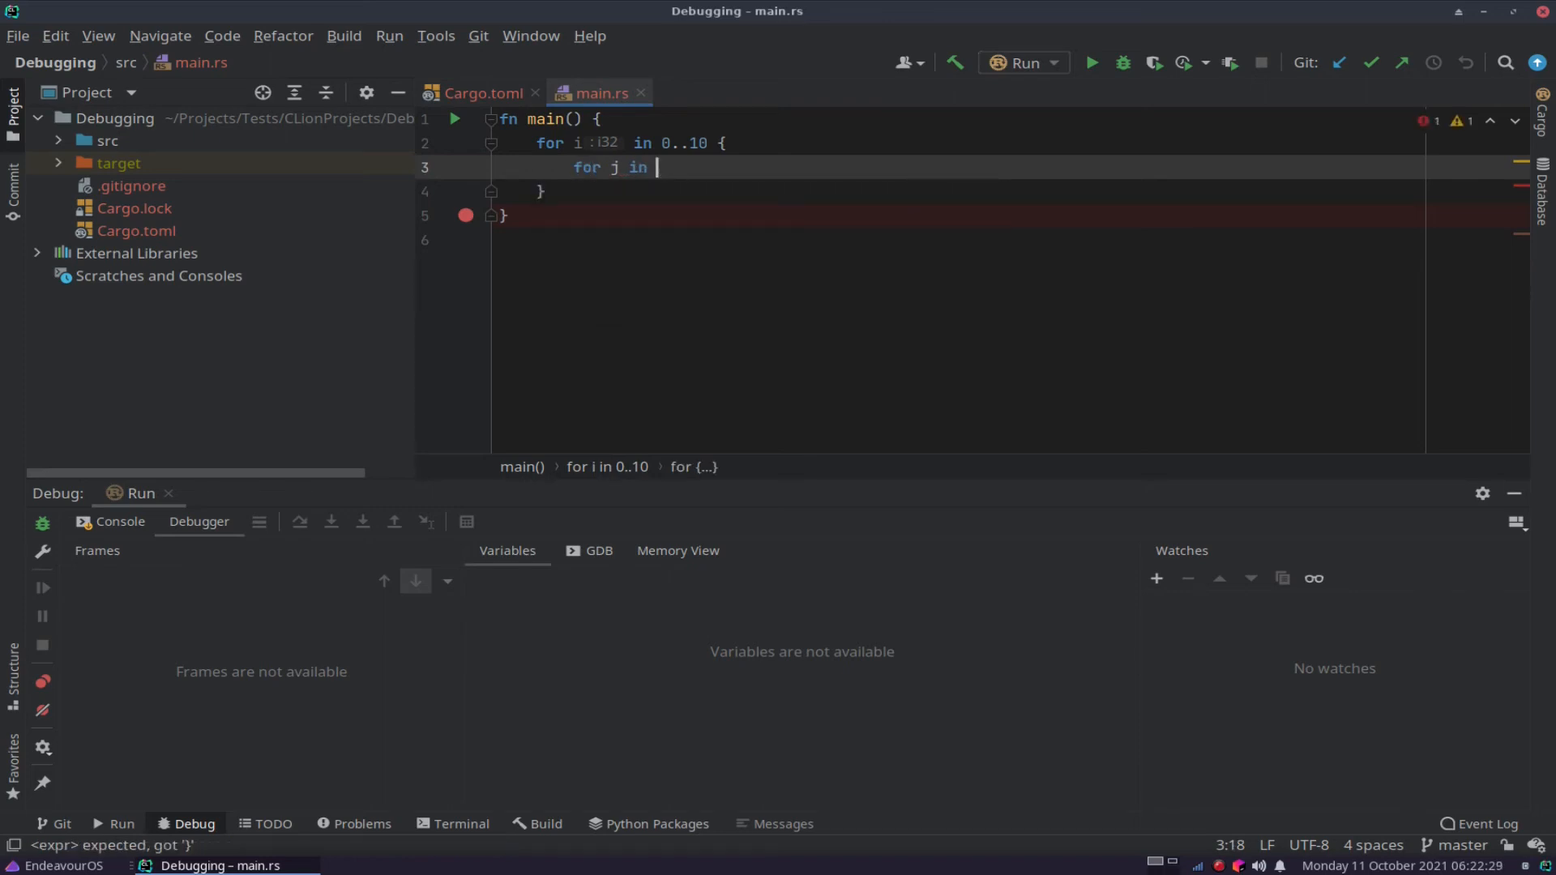
{"action": "type", "text": "0.5"}
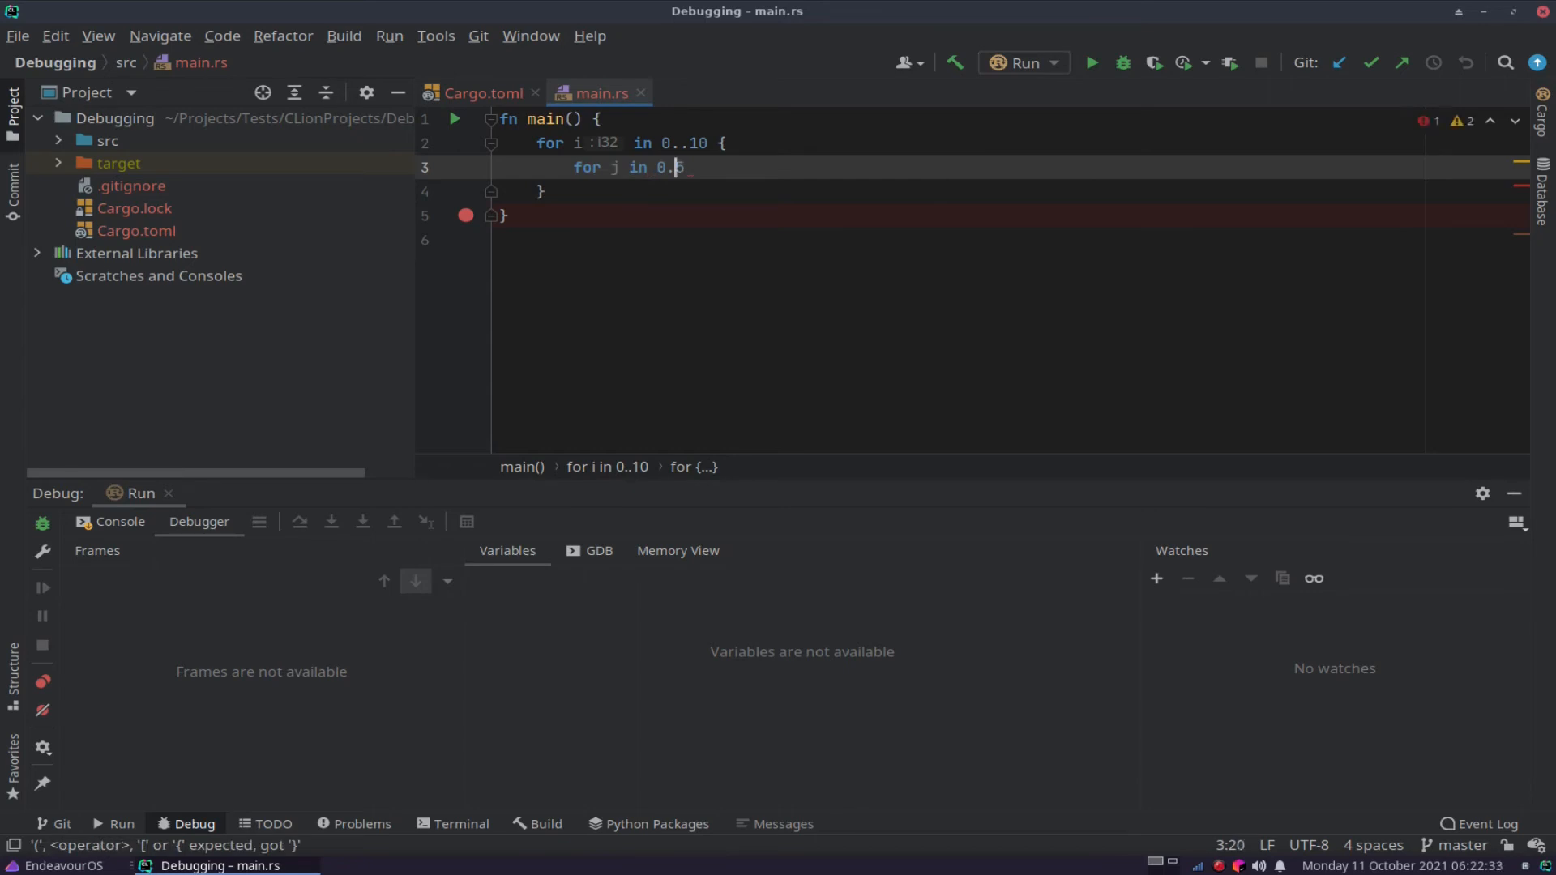
{"action": "type", "text": ".5 {"}
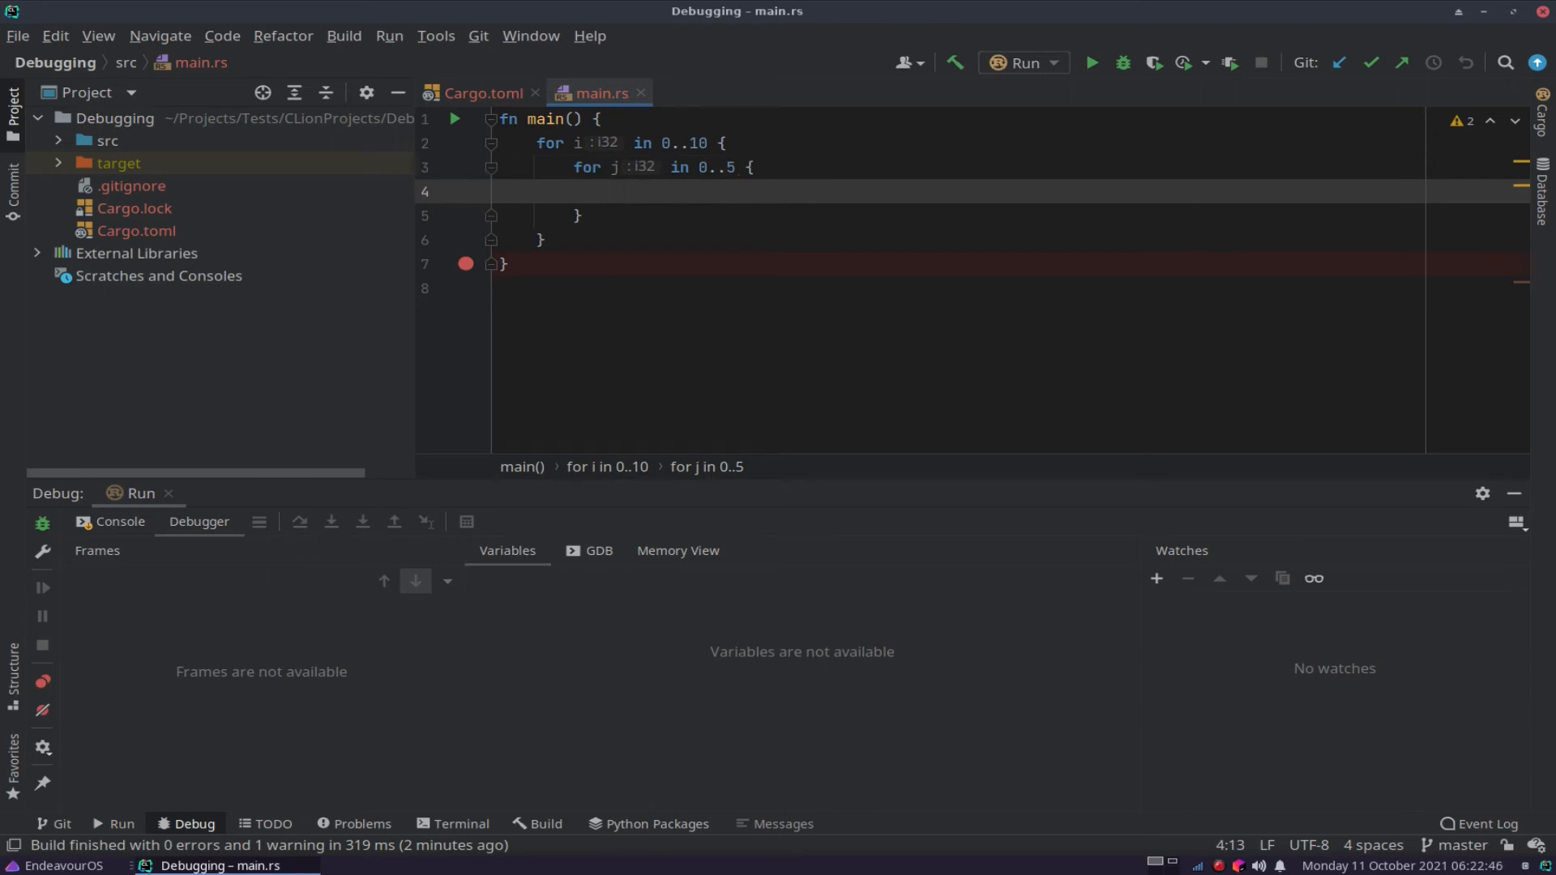
Print each product with println!("{}", i*j); inside the inner loop.
{"action": "left_click", "coordinate": [609, 191]}
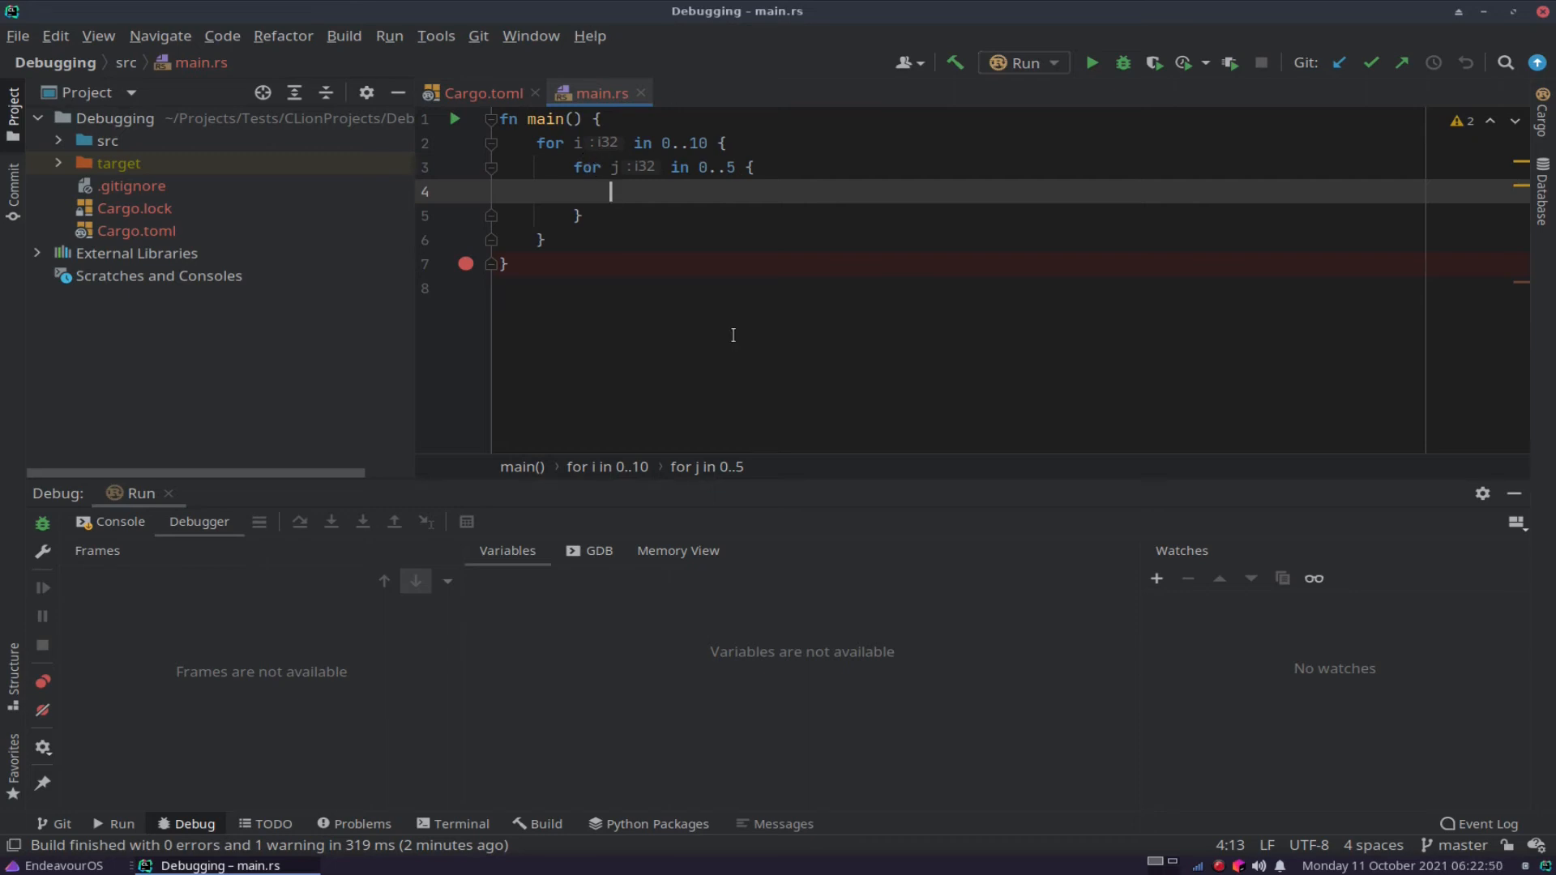
{"action": "type", "text": "println!("}
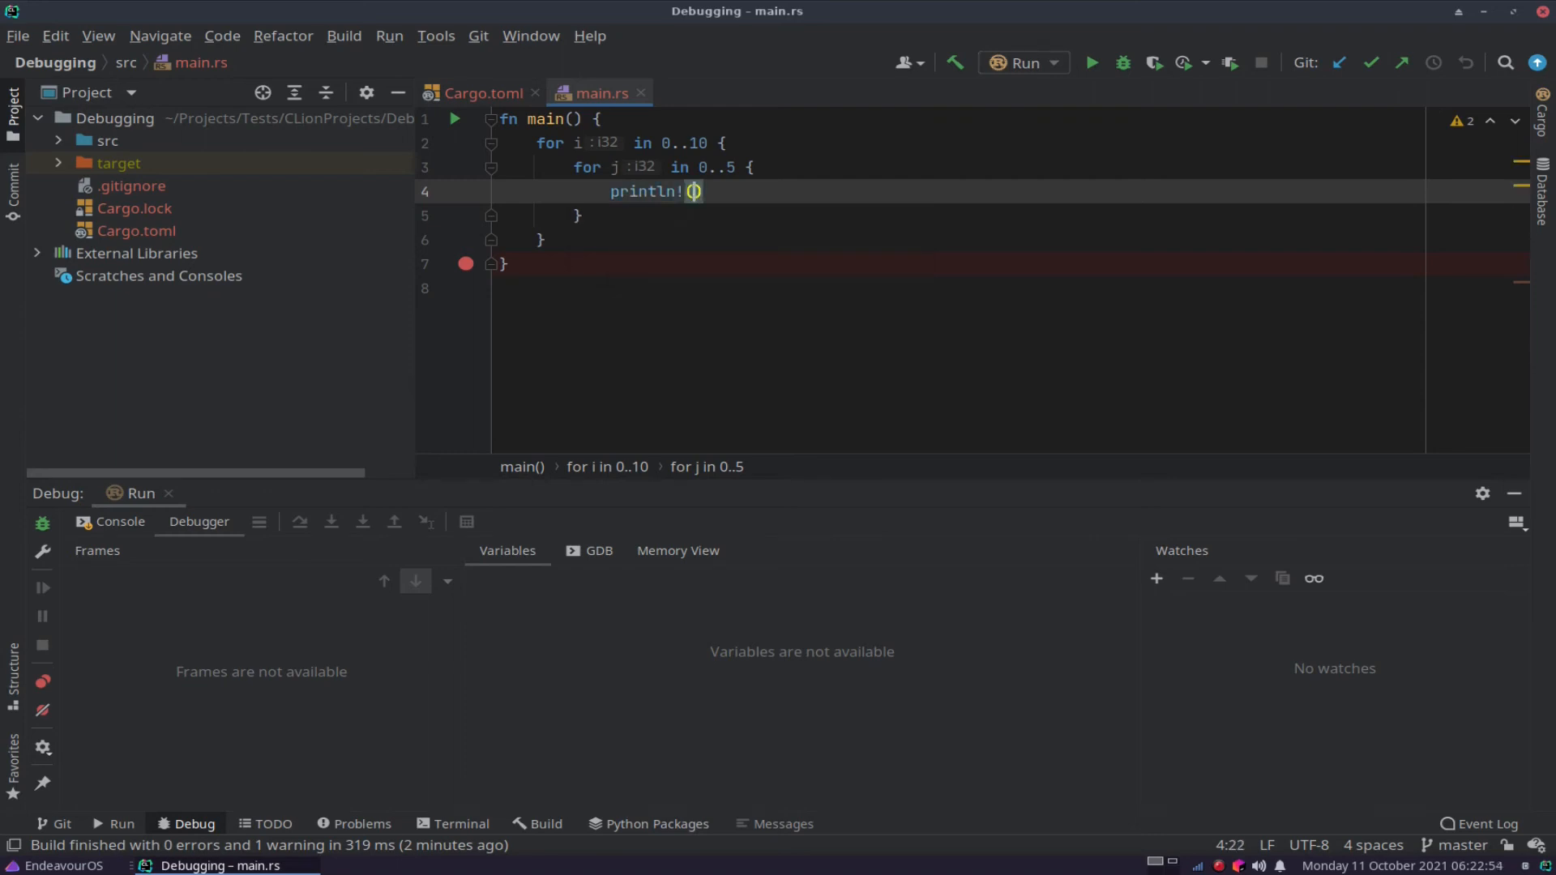
{"action": "type", "text": "\"{}\""}
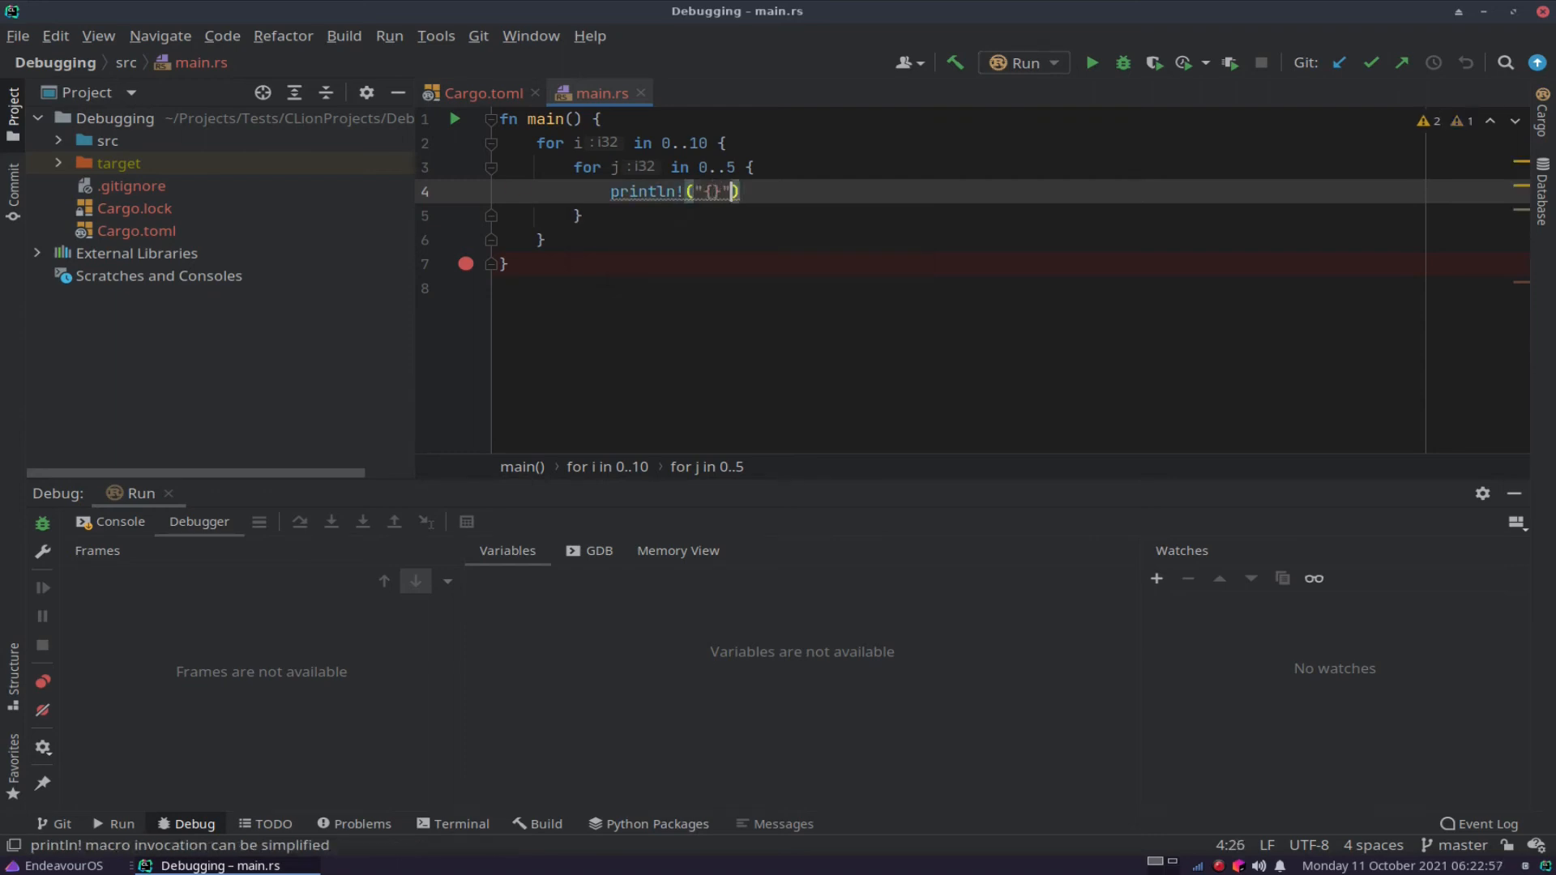
{"action": "type", "text": "\","}
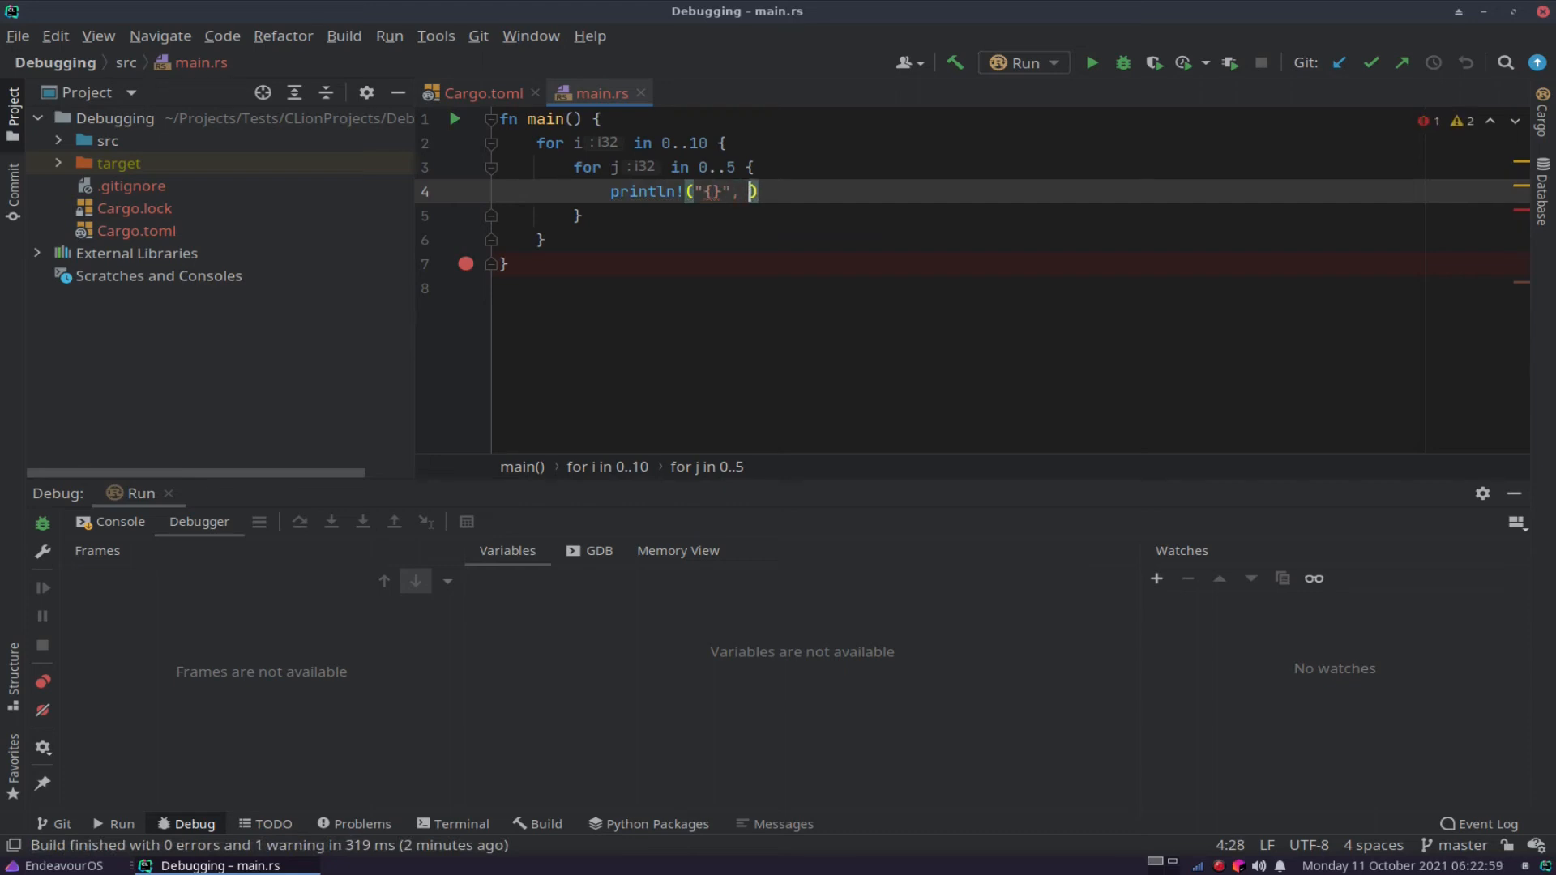
{"action": "type", "text": "i"}
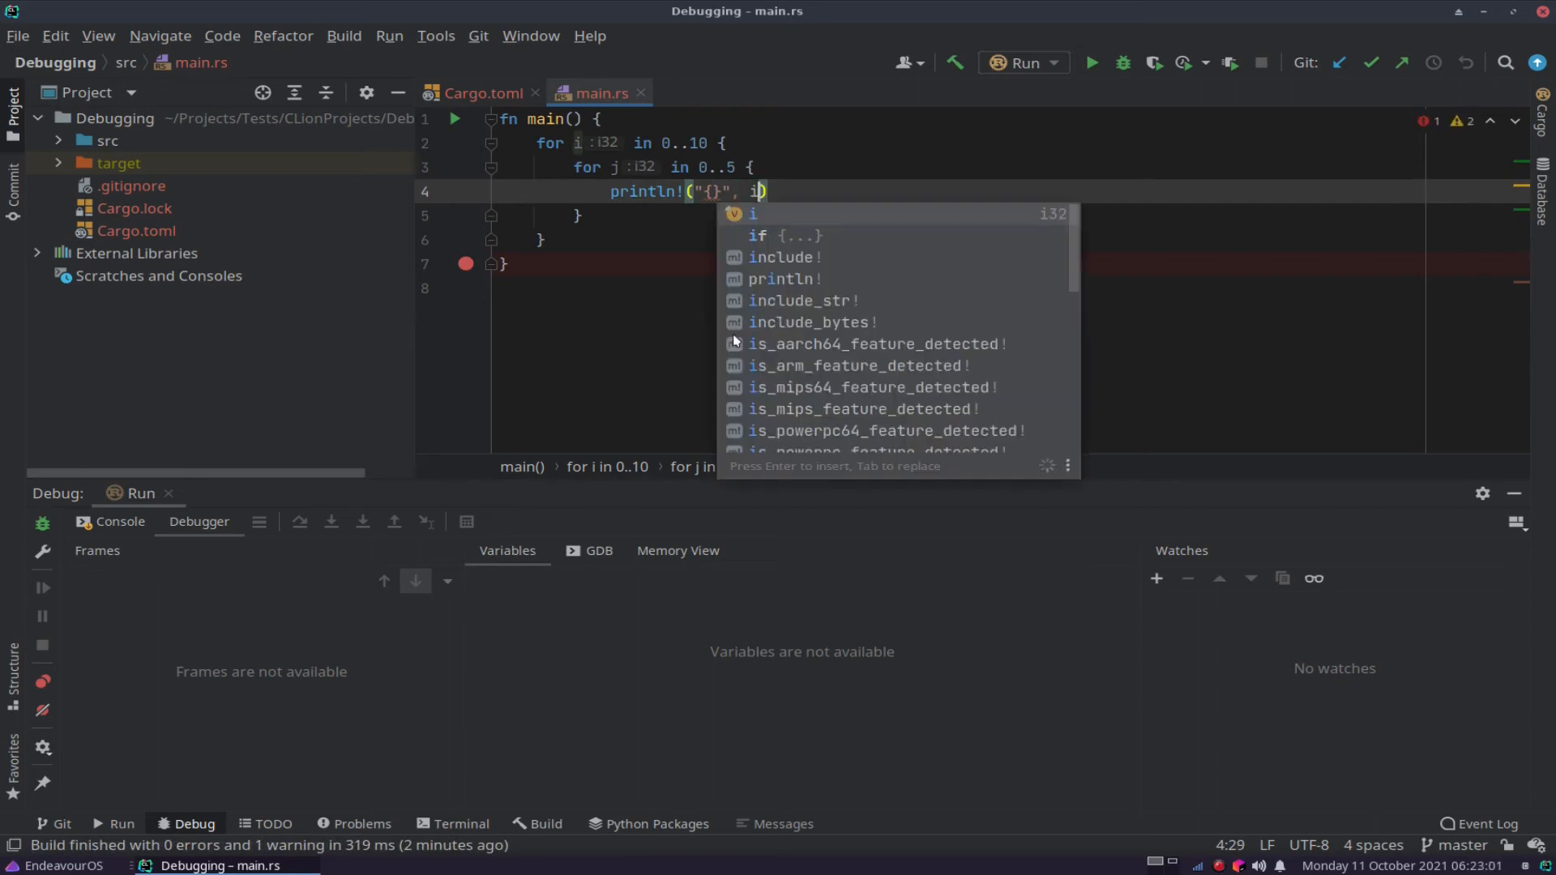
{"action": "type", "text": "*j"}
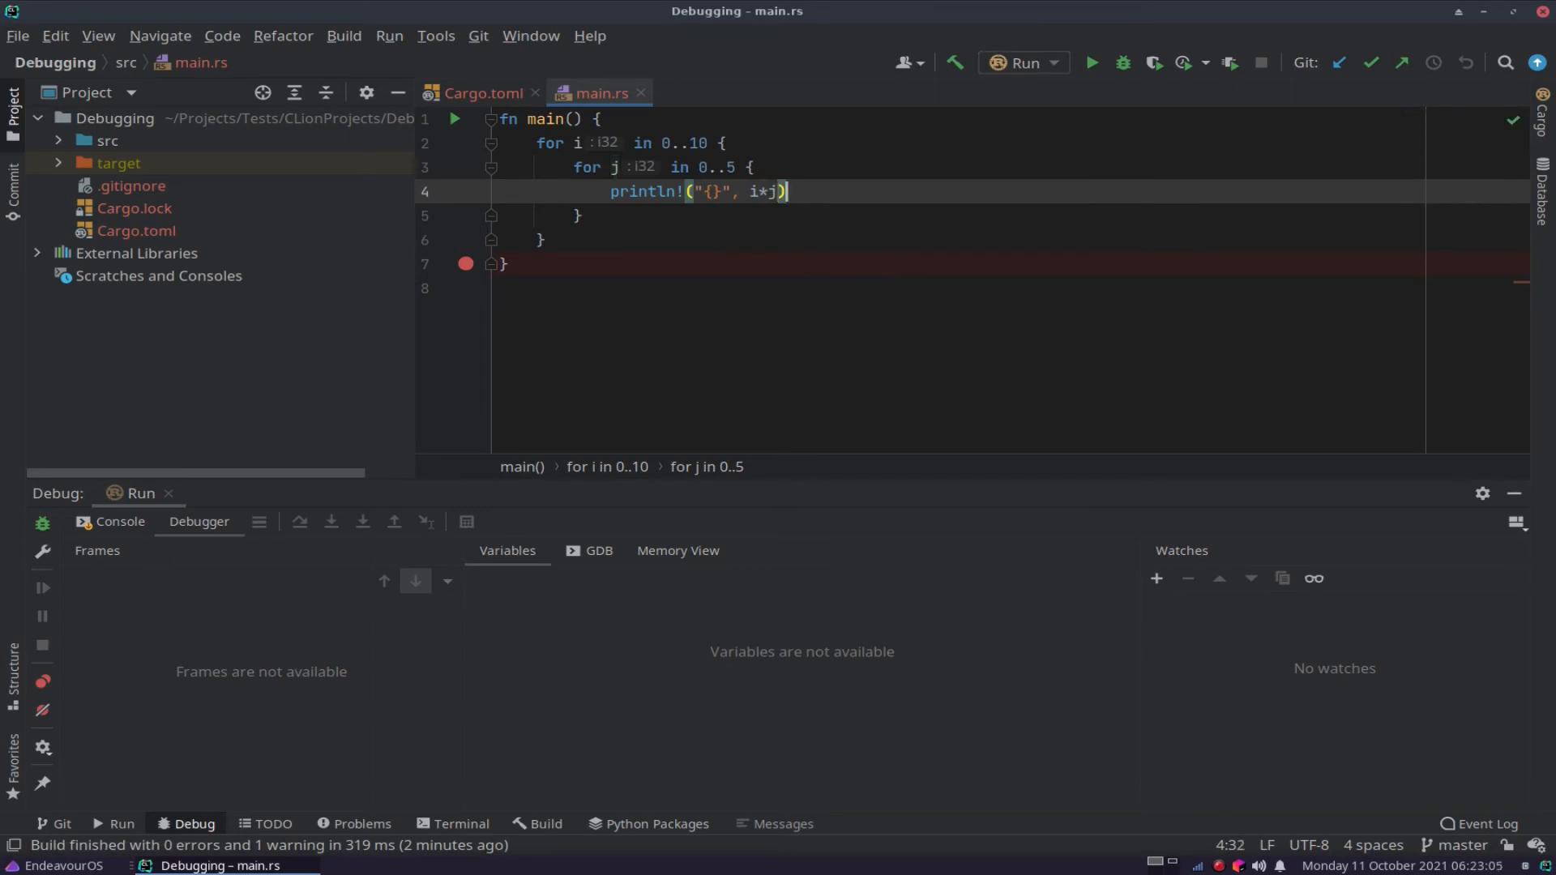
{"action": "type", "text": ";"}
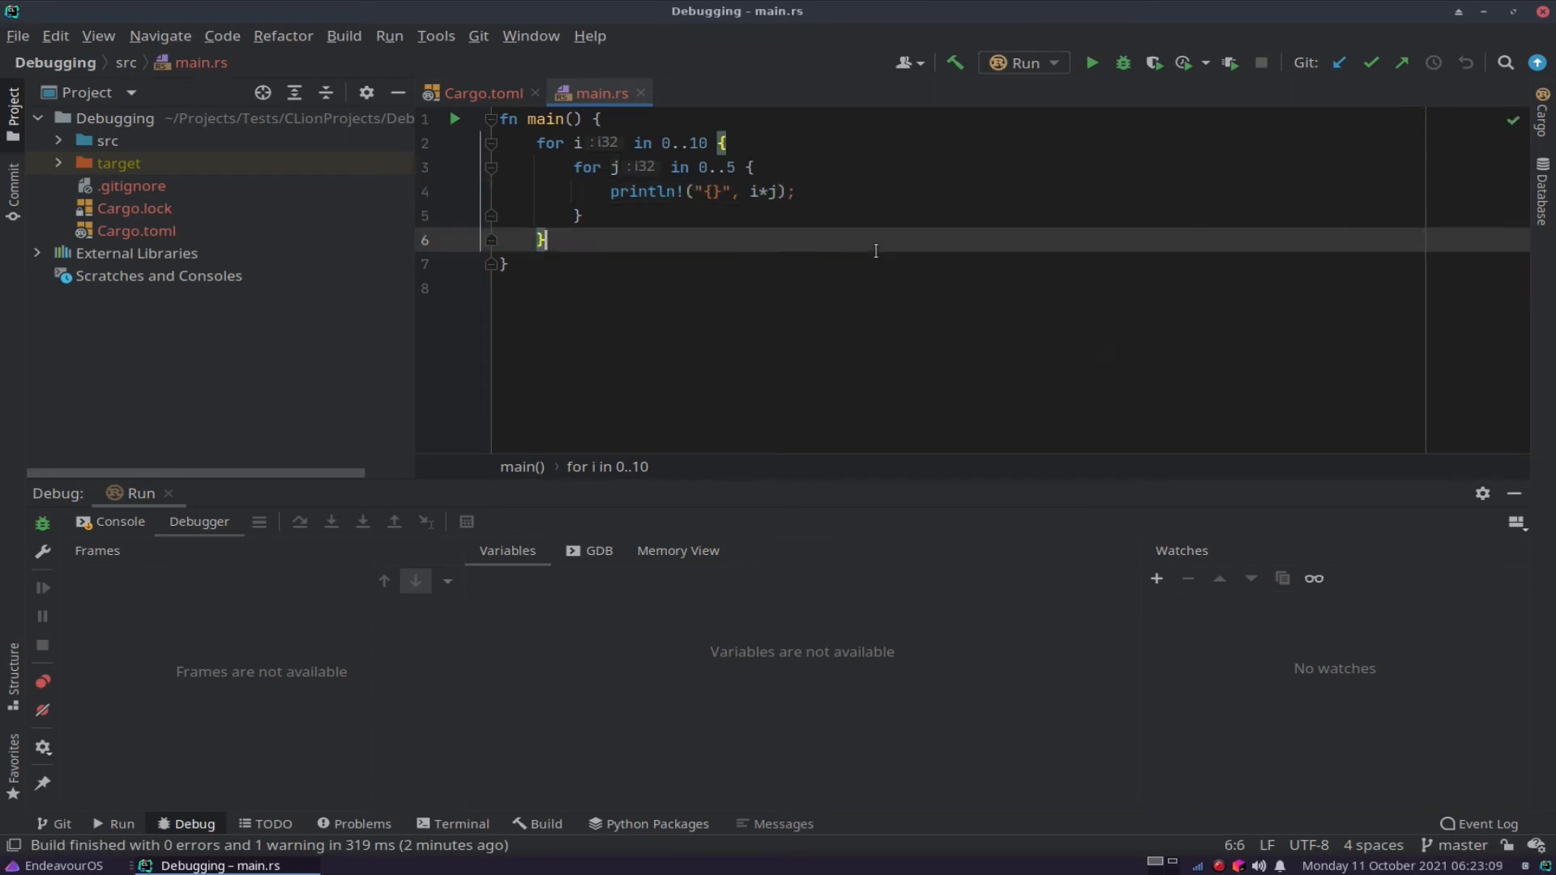
Run the nested-loop program and scroll through the printed i*j products.
{"action": "left_click", "coordinate": [1122, 63]}
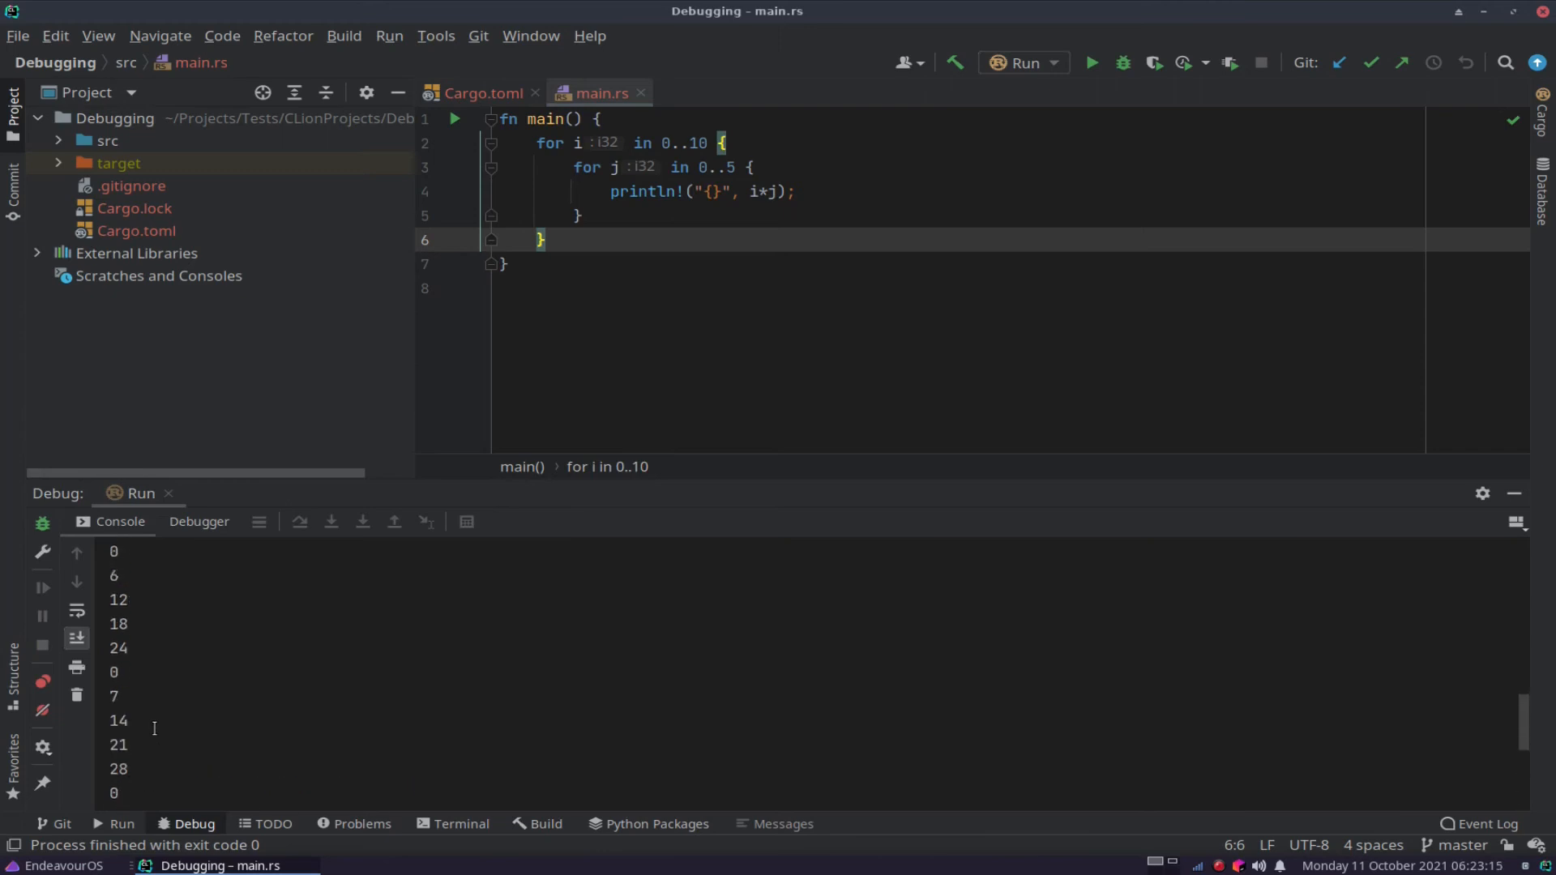
{"action": "left_click", "coordinate": [1088, 62]}
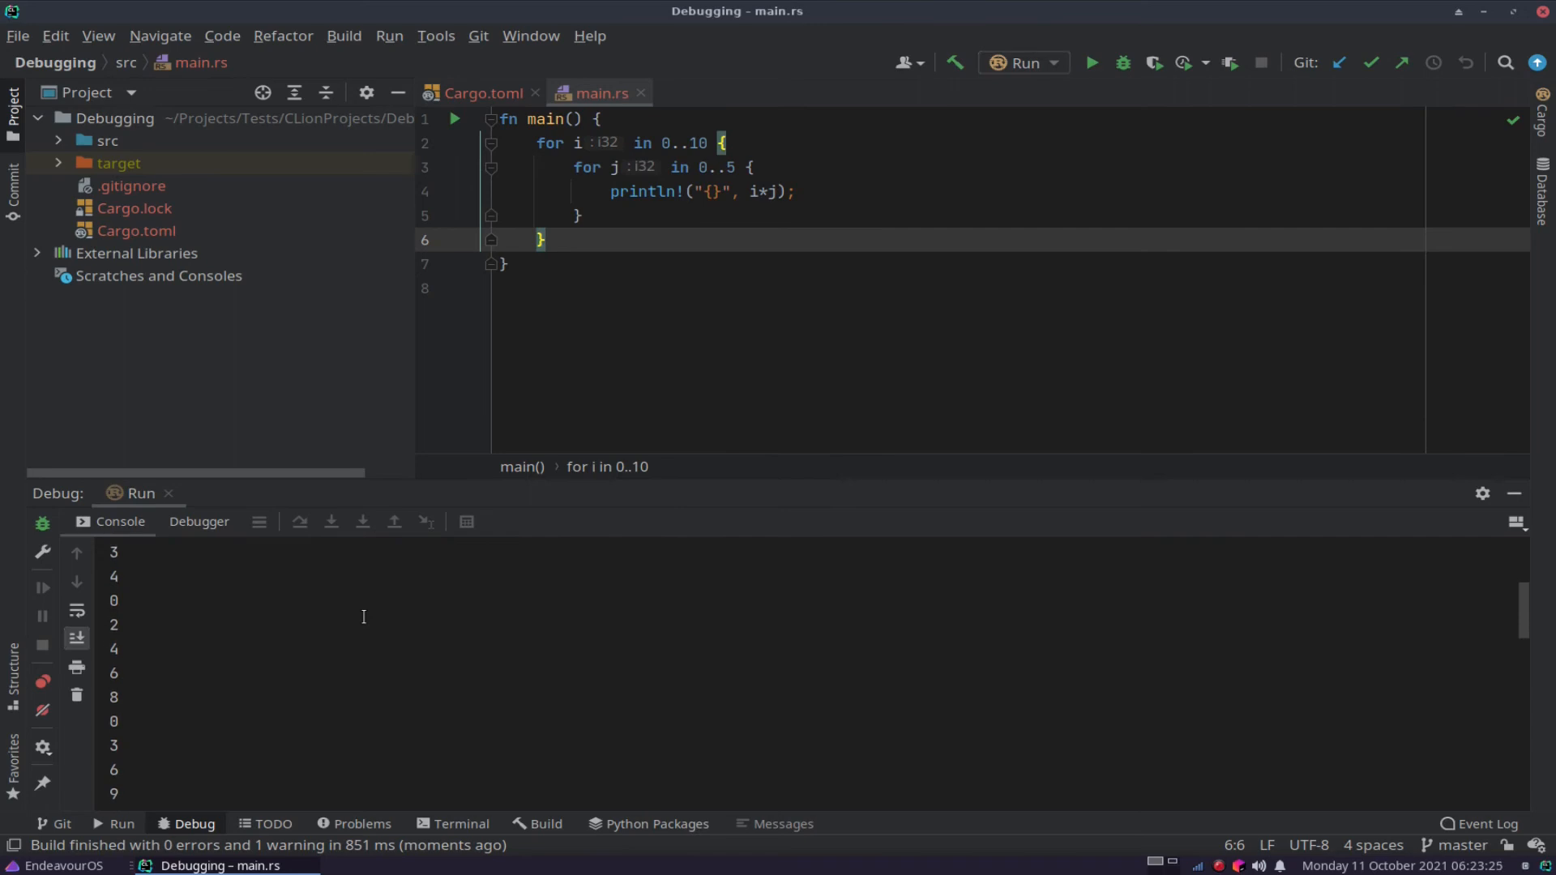
{"action": "scroll", "scroll_direction": "down", "scroll_amount": 3}
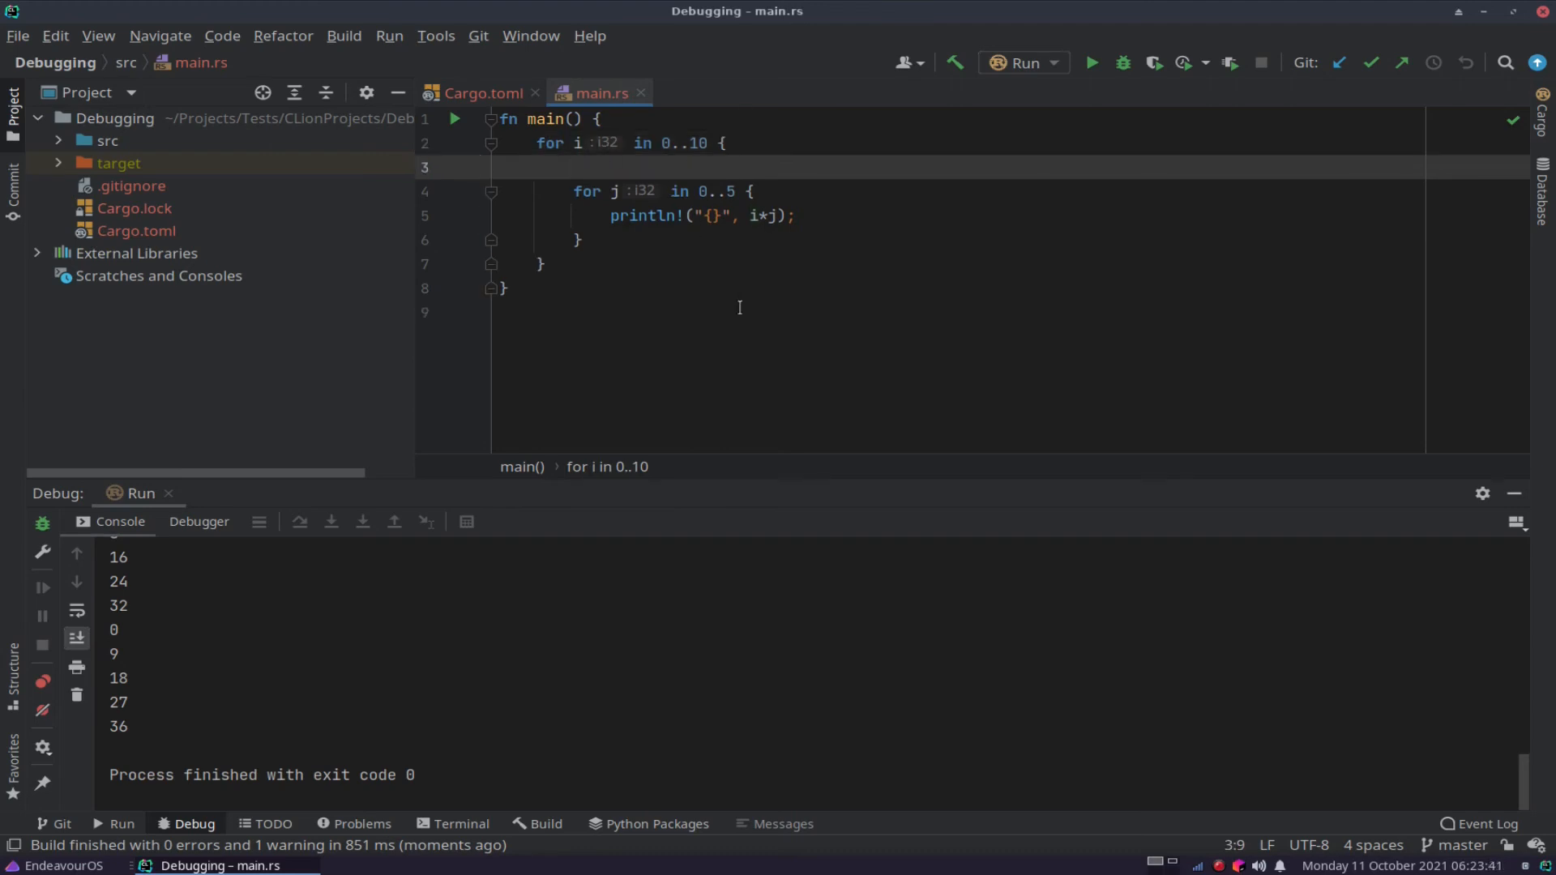
Add let reverse_i = 10-i in the outer loop and print reverse_i*j instead.
{"action": "type", "text": "lwe"}
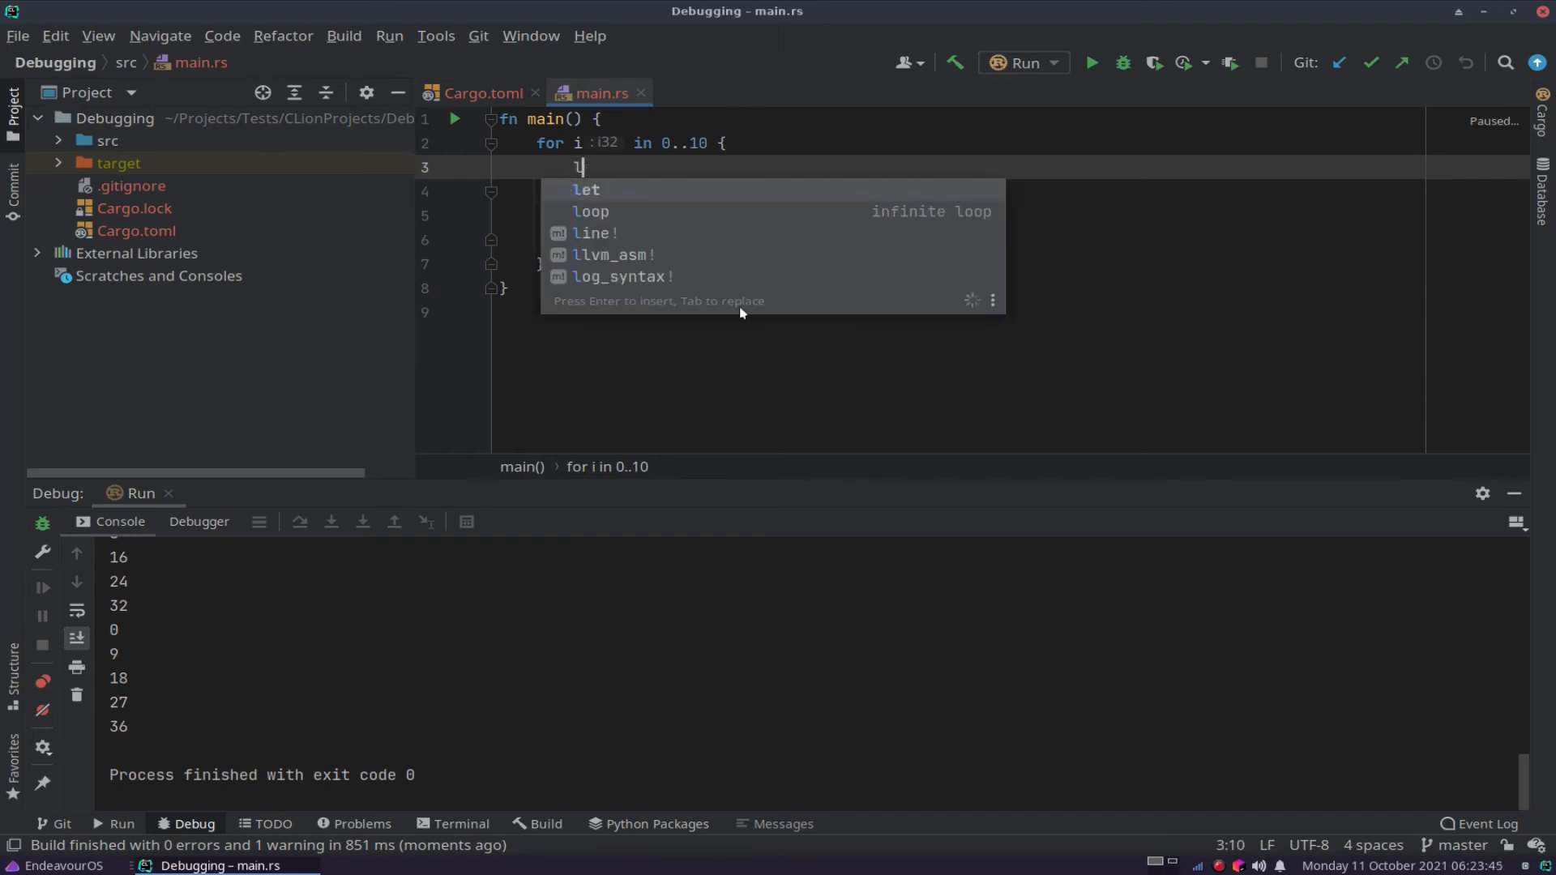
{"action": "type", "text": "et revers"}
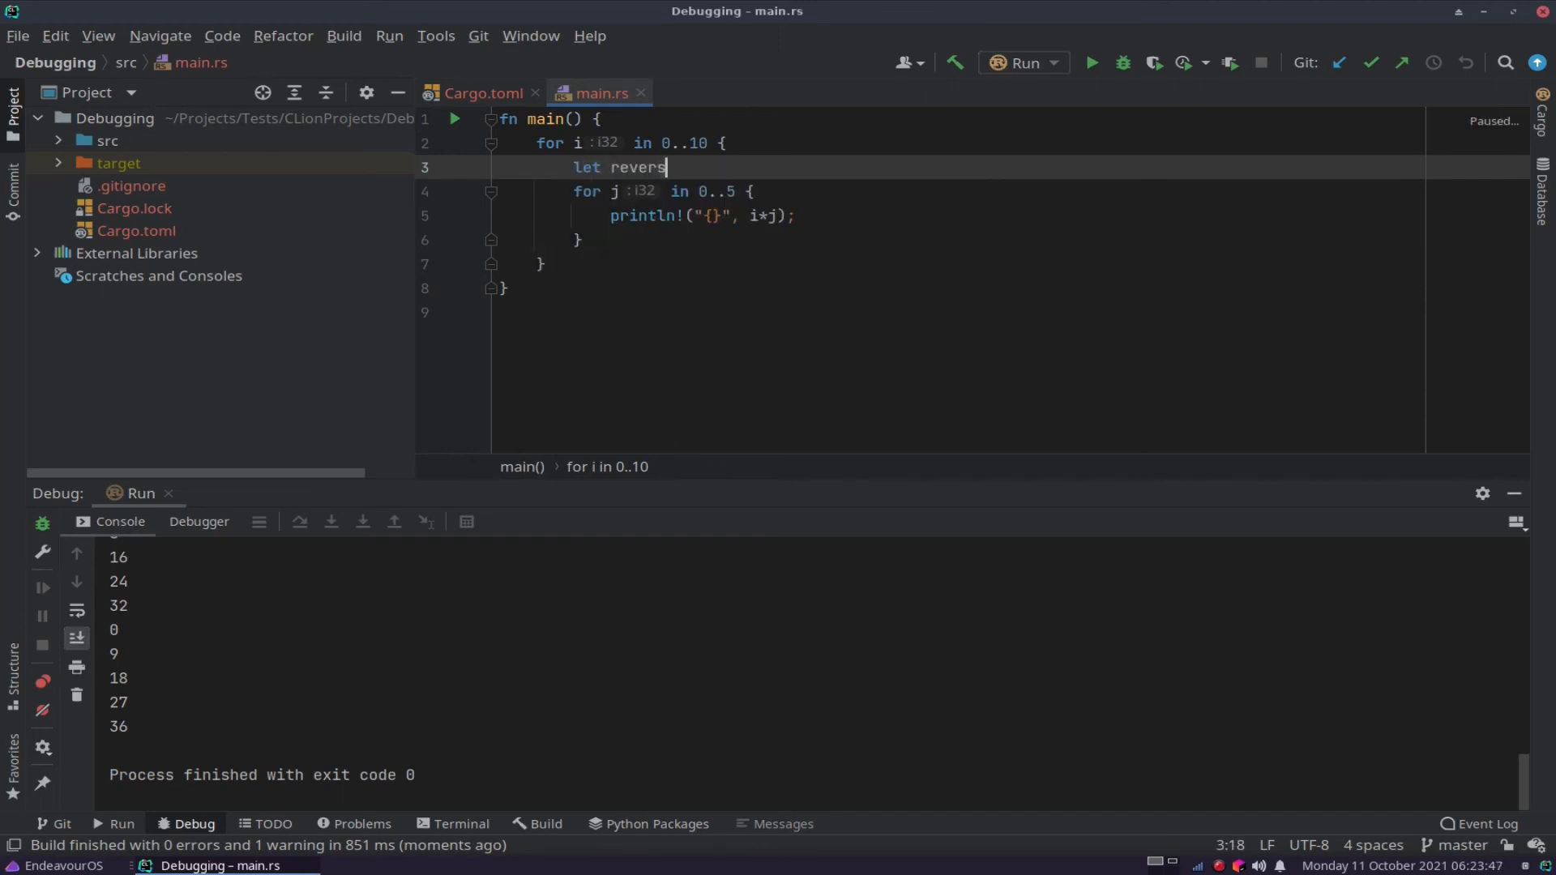
{"action": "type", "text": "e_i :() ="}
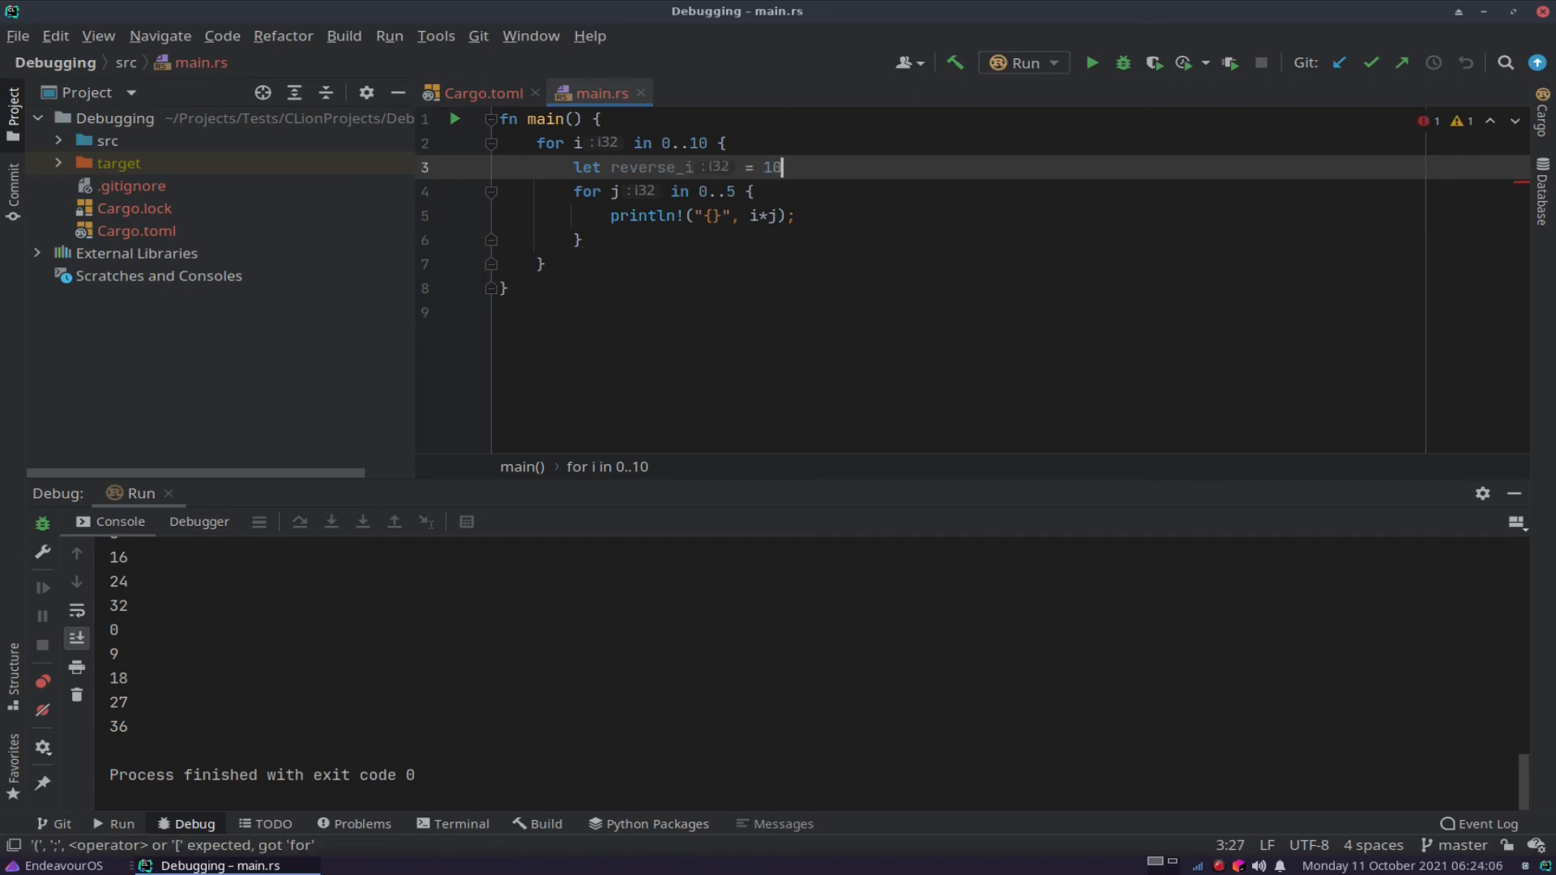
{"action": "type", "text": "-i;"}
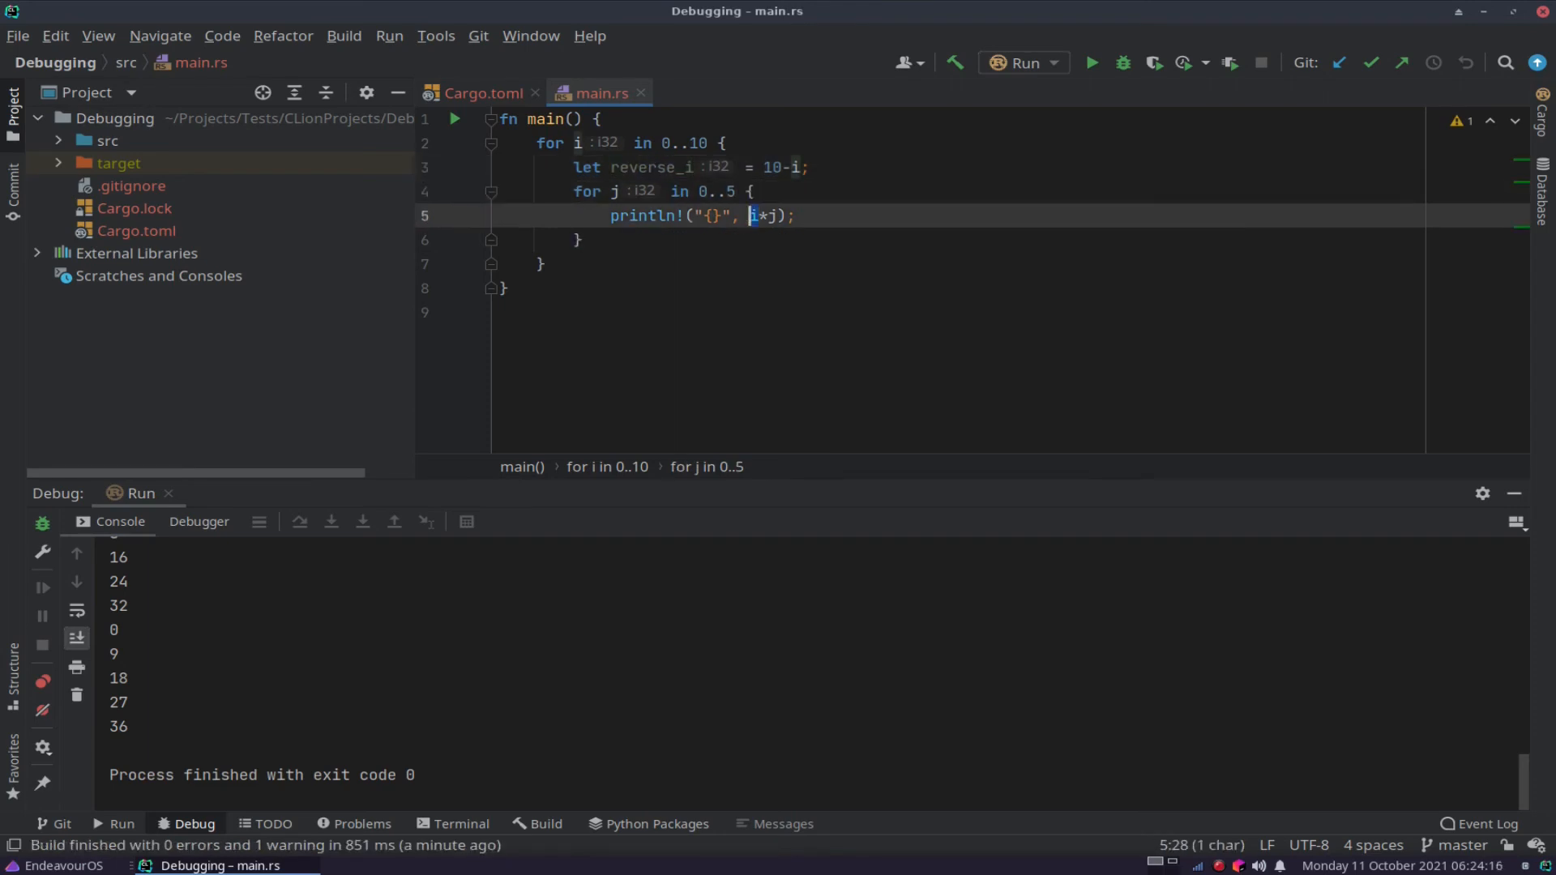
{"action": "type", "text": "reverse_"}
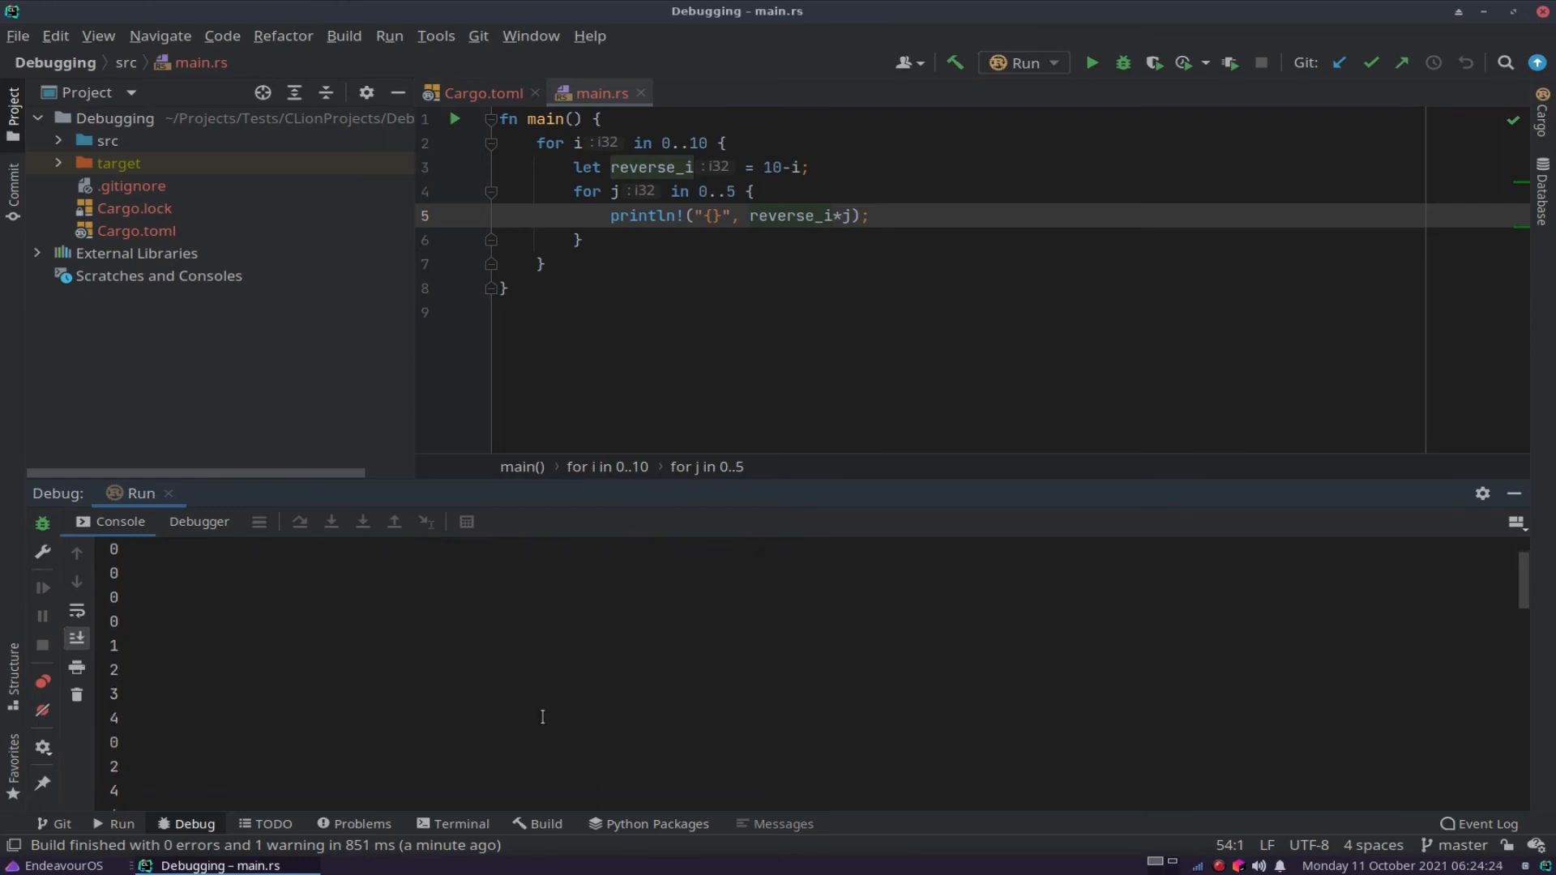
{"action": "mouse_move", "coordinate": [941, 685]}
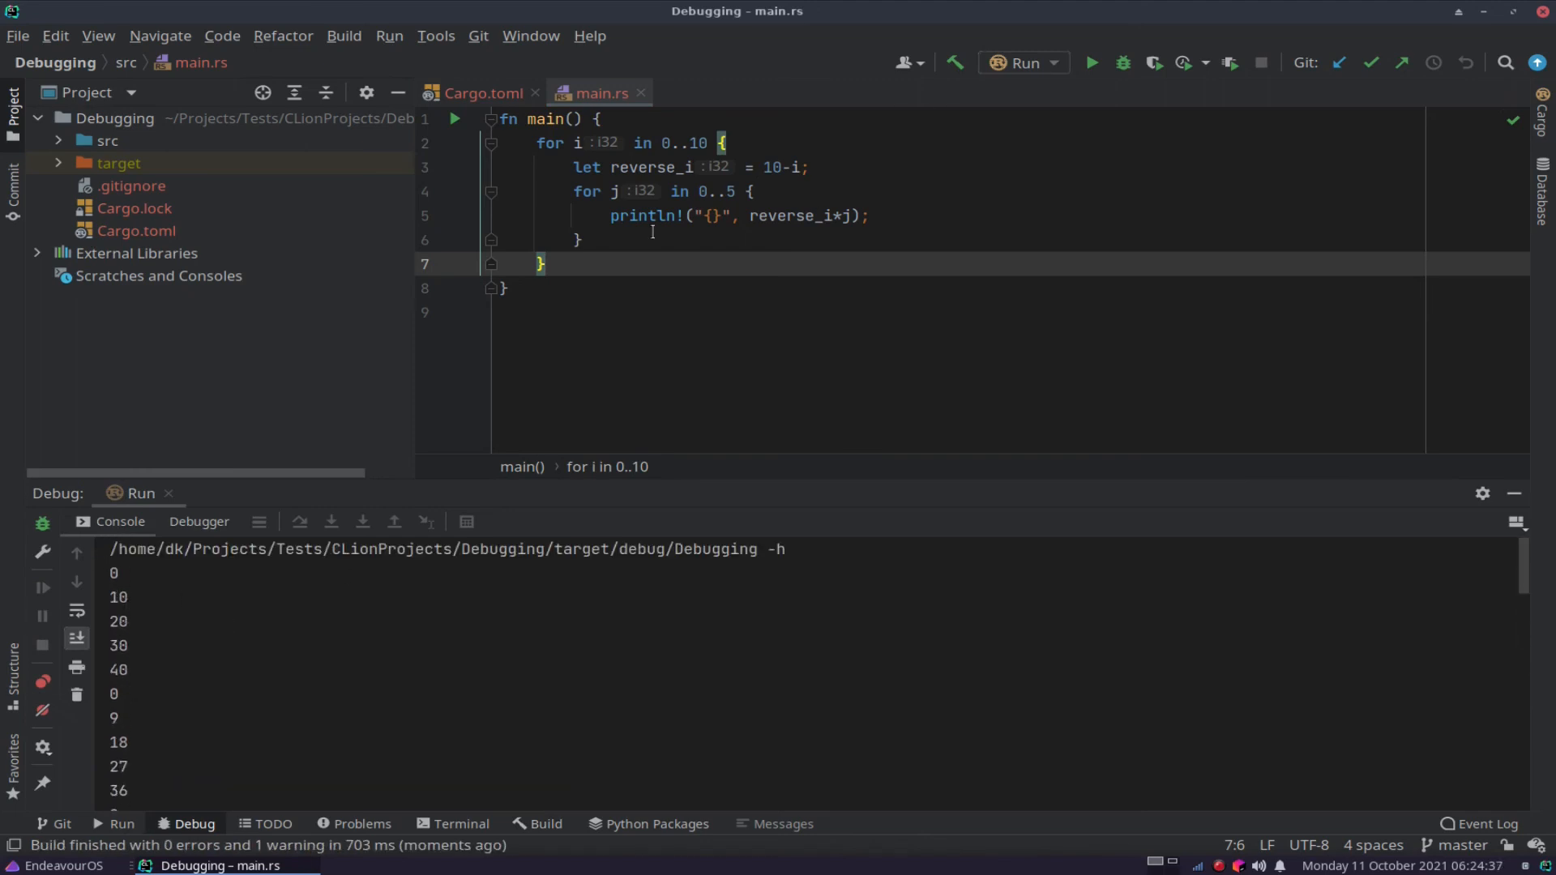
{"action": "mouse_move", "coordinate": [691, 252]}
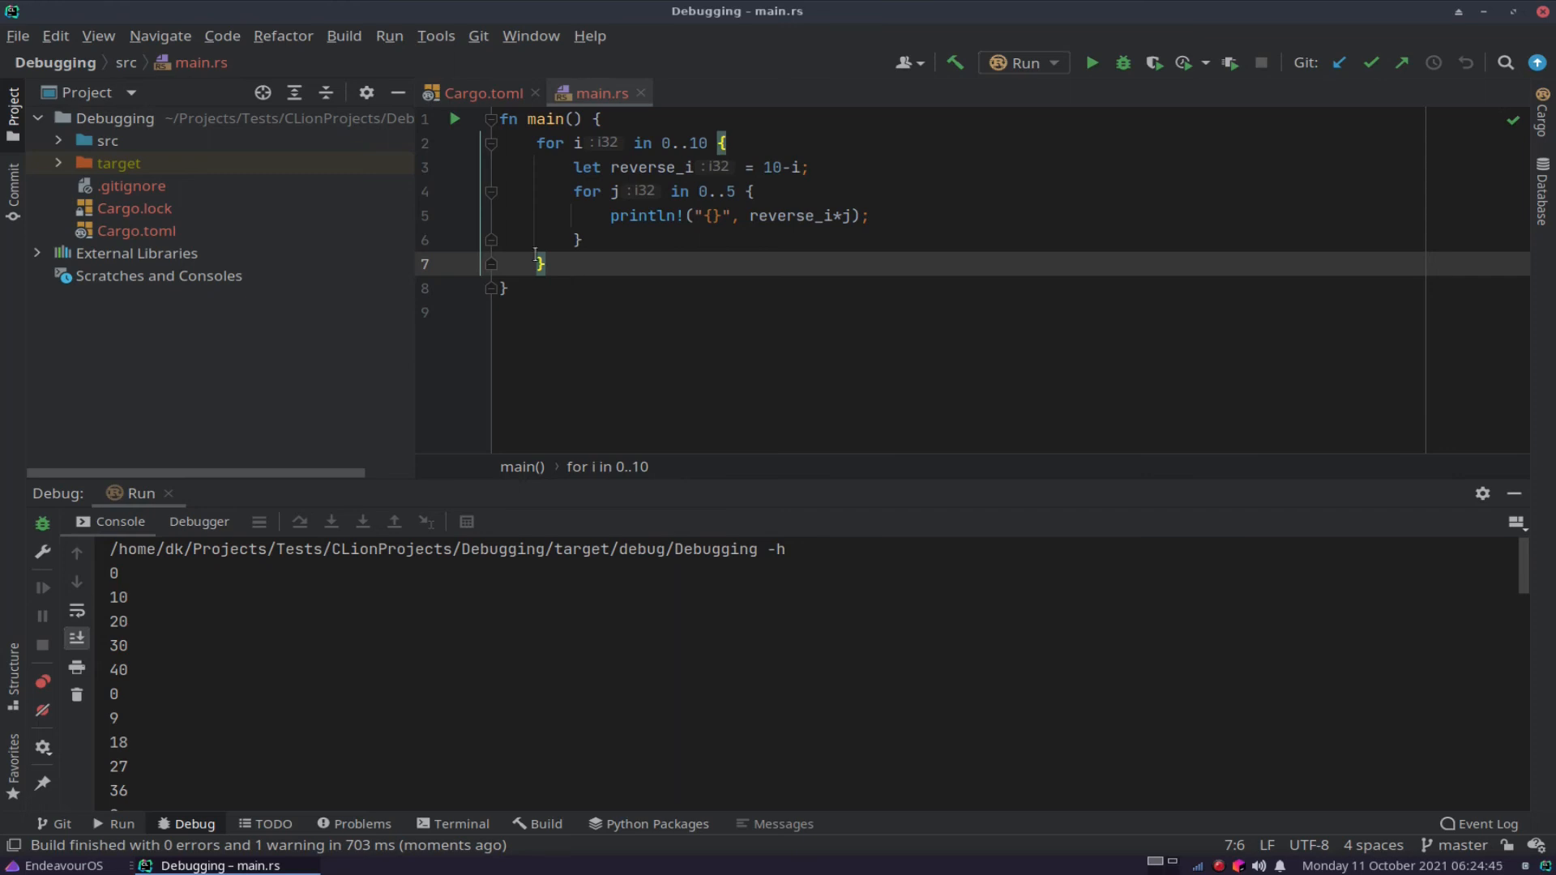
Debug to the println breakpoint and inspect i = 0, j = 0, reverse_i = 10.
{"action": "left_click", "coordinate": [464, 216]}
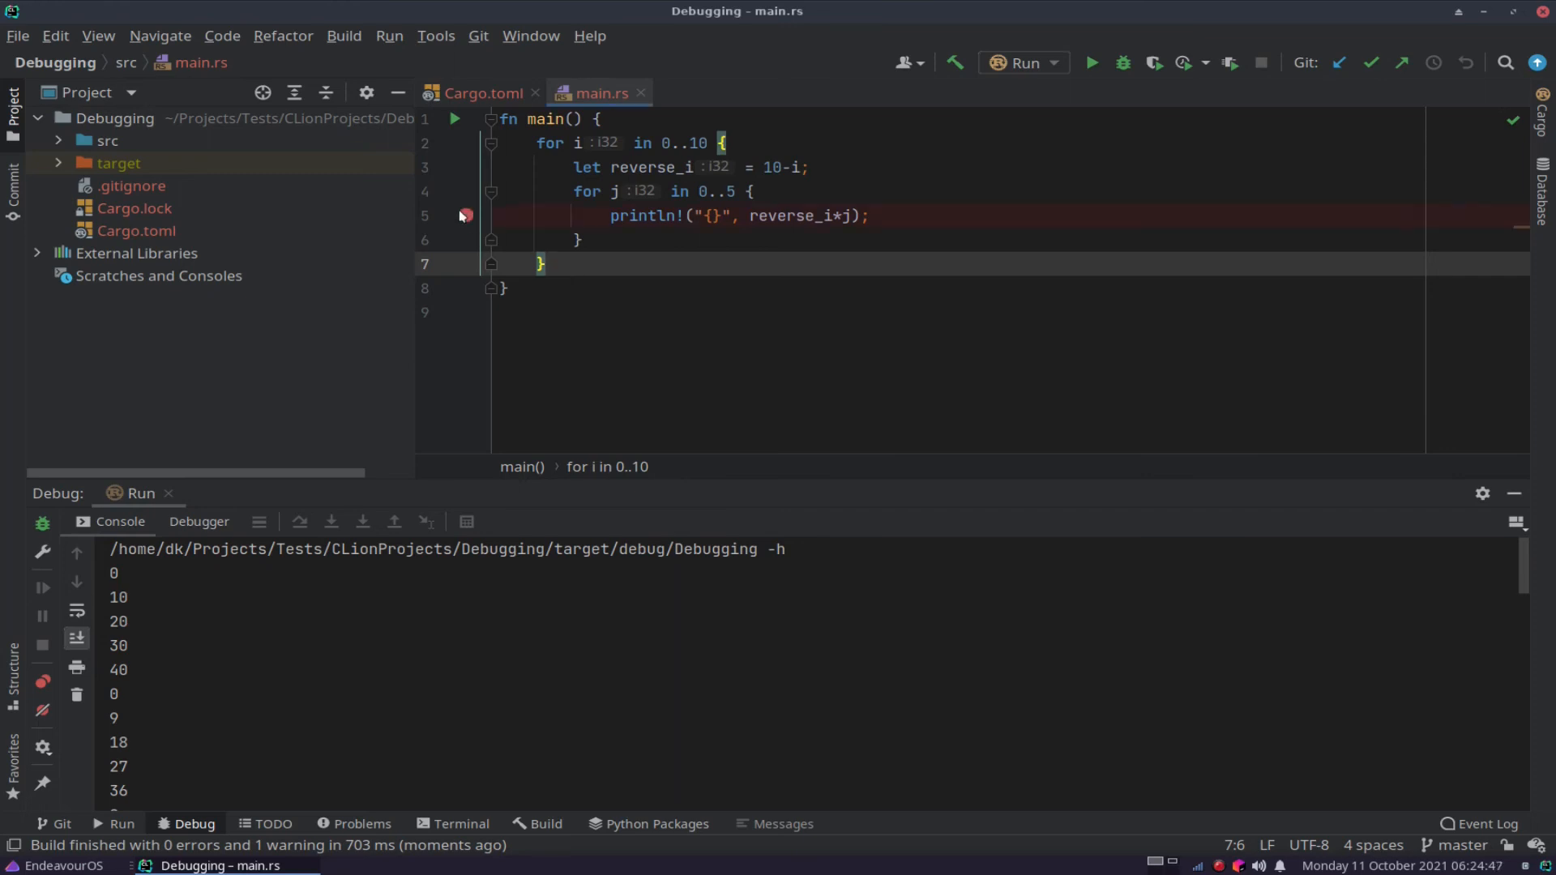
{"action": "left_click", "coordinate": [465, 216]}
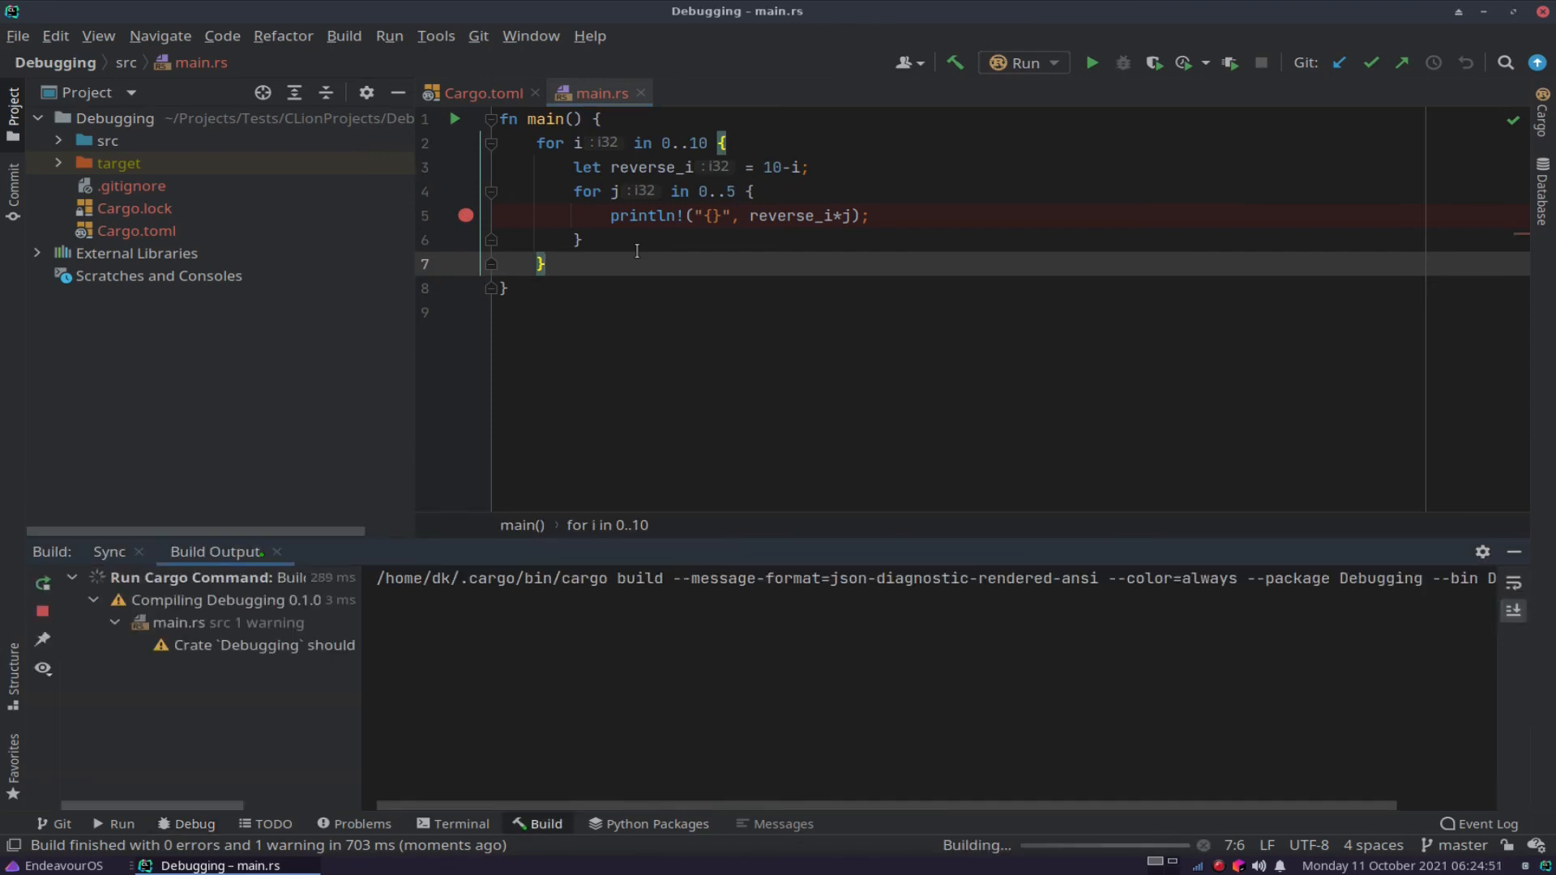
{"action": "left_click", "coordinate": [1122, 62]}
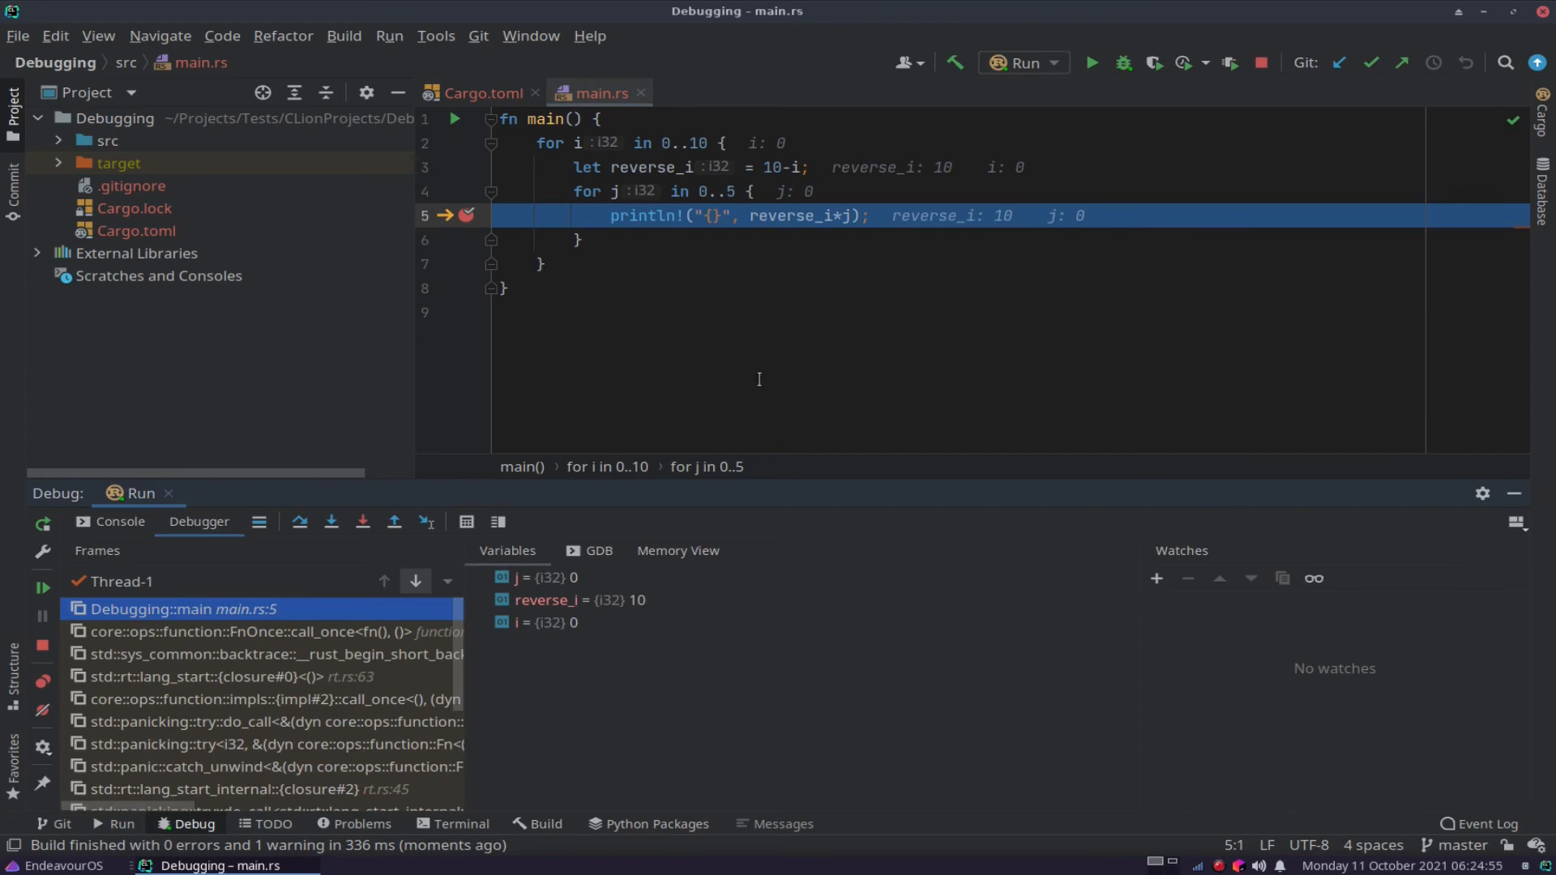
{"action": "mouse_move", "coordinate": [799, 256]}
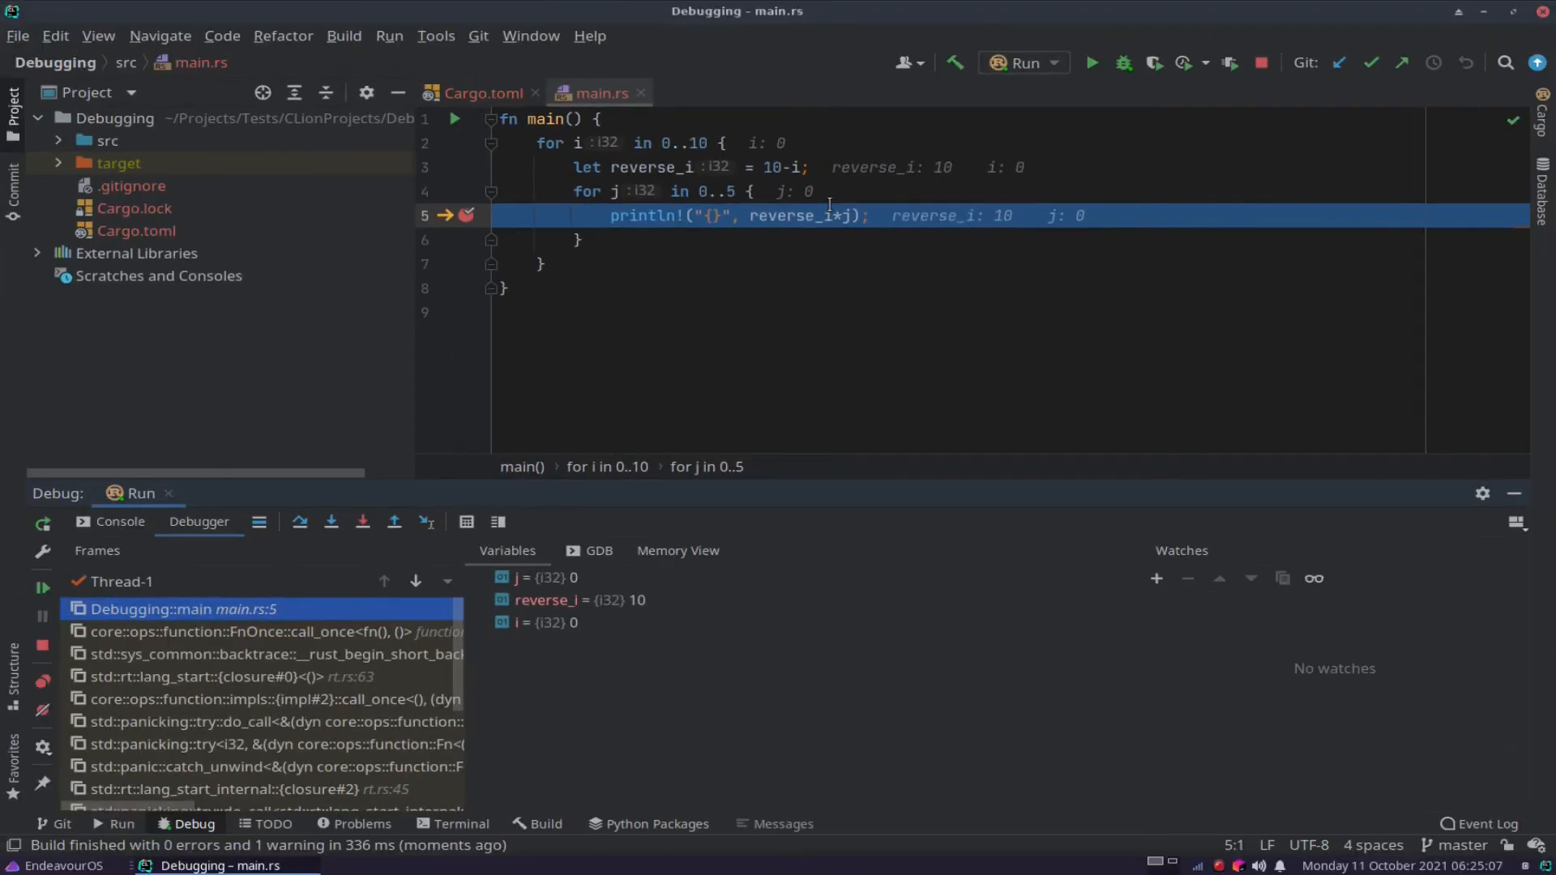
{"action": "left_click", "coordinate": [546, 577]}
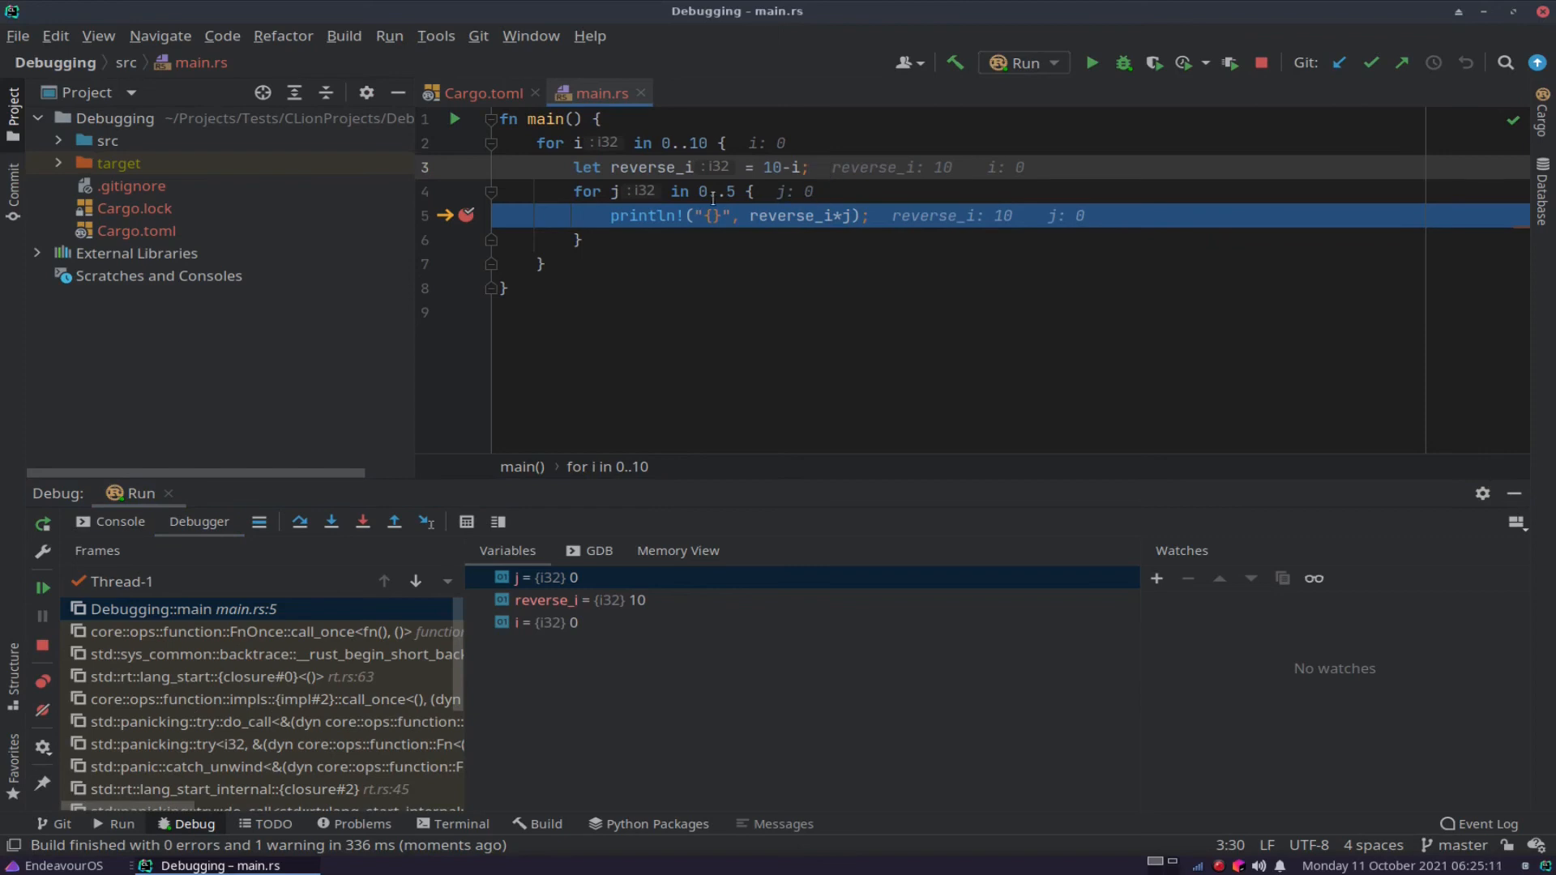
{"action": "mouse_move", "coordinate": [748, 281]}
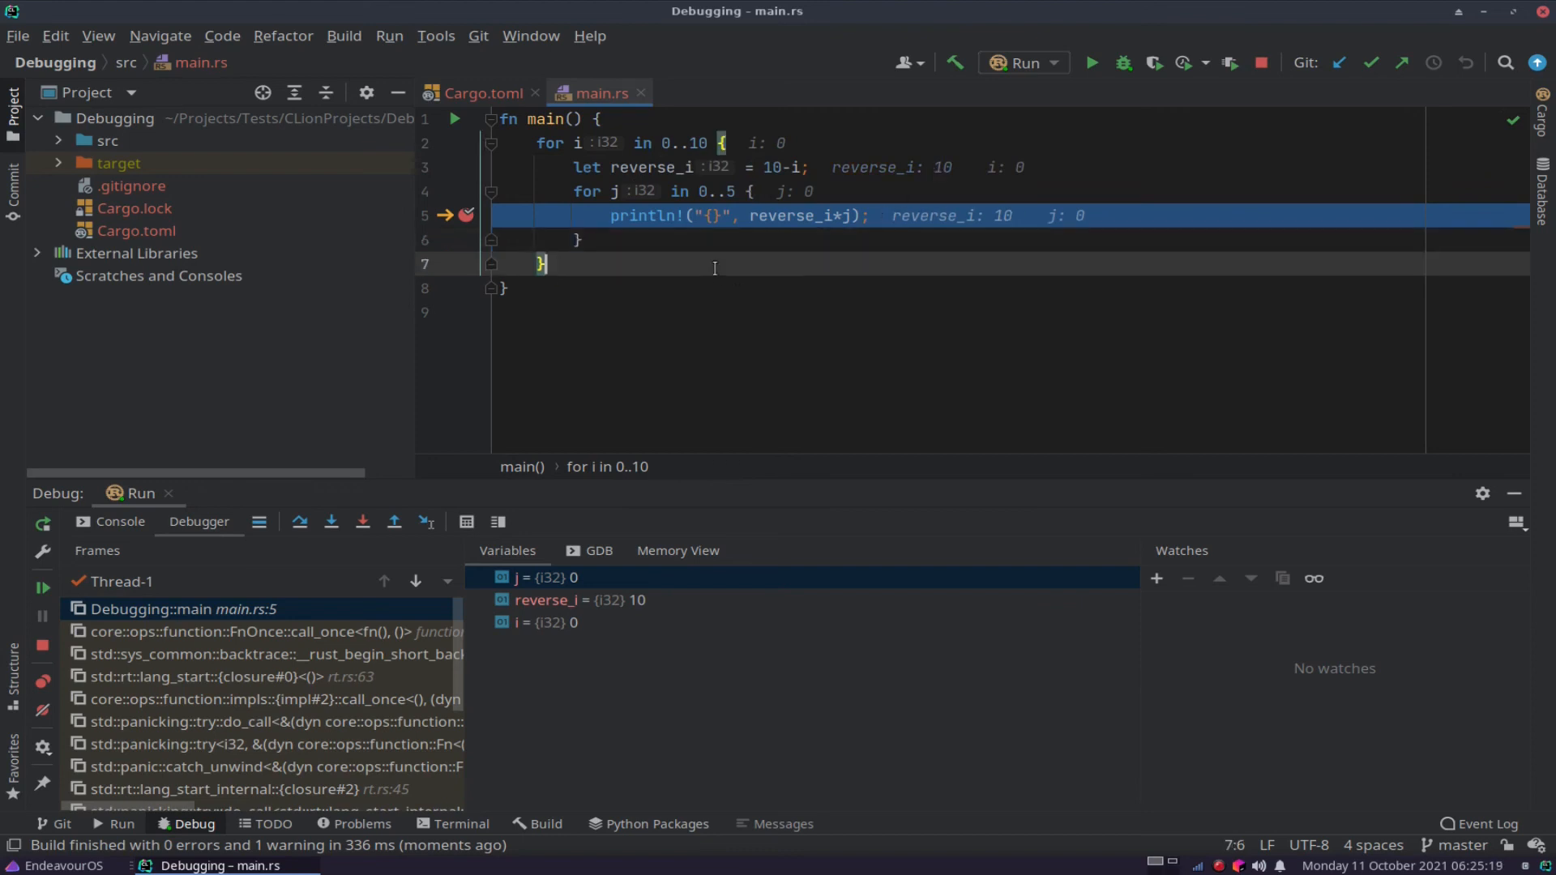
{"action": "mouse_move", "coordinate": [993, 349]}
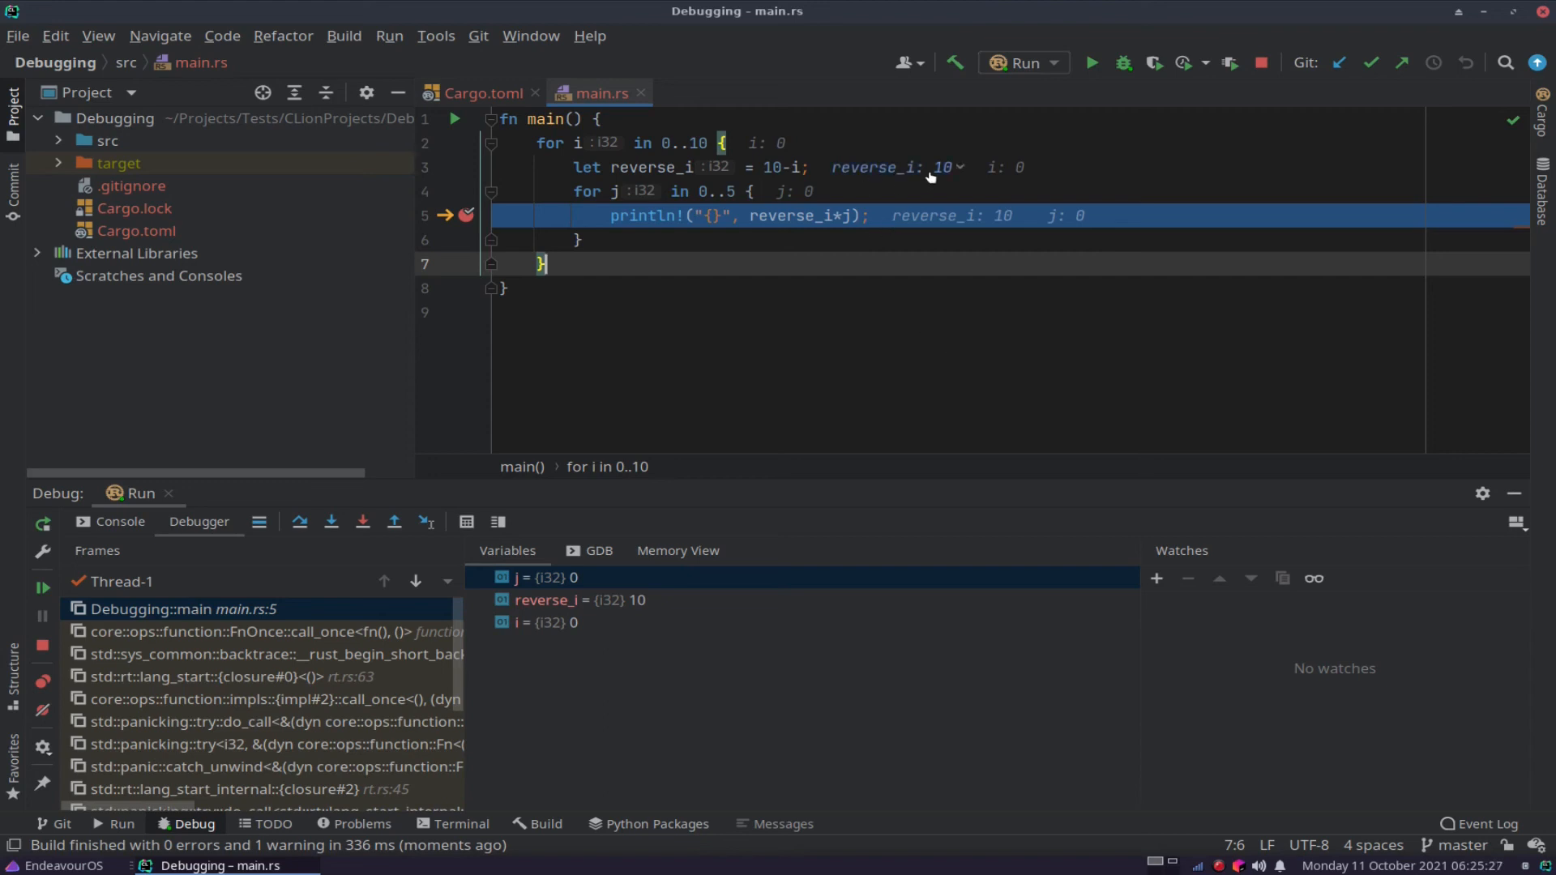
{"action": "mouse_move", "coordinate": [915, 177]}
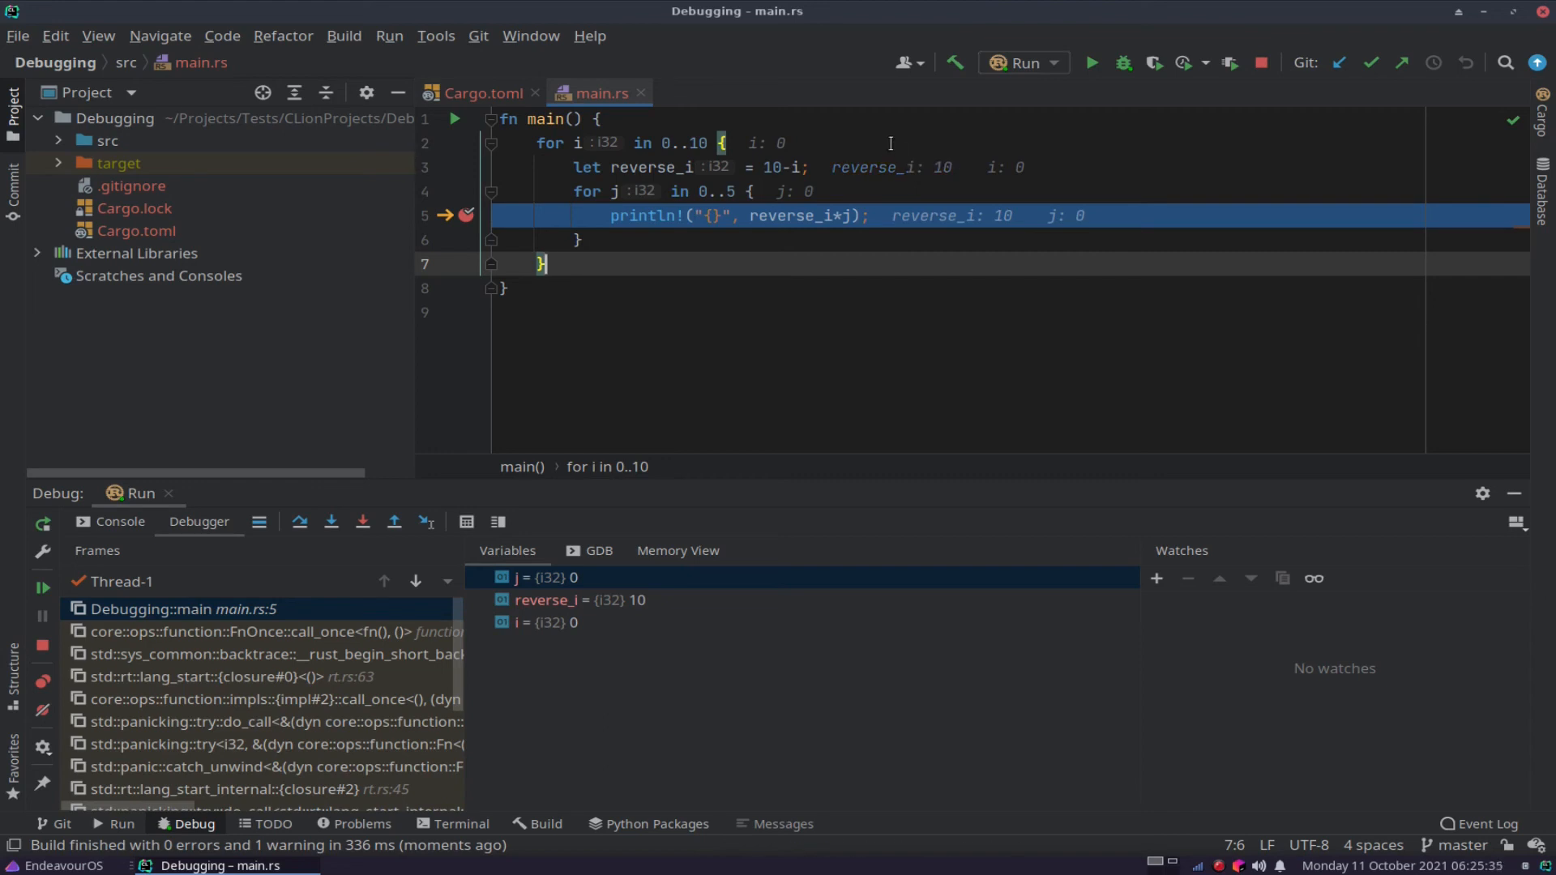
{"action": "mouse_move", "coordinate": [534, 647]}
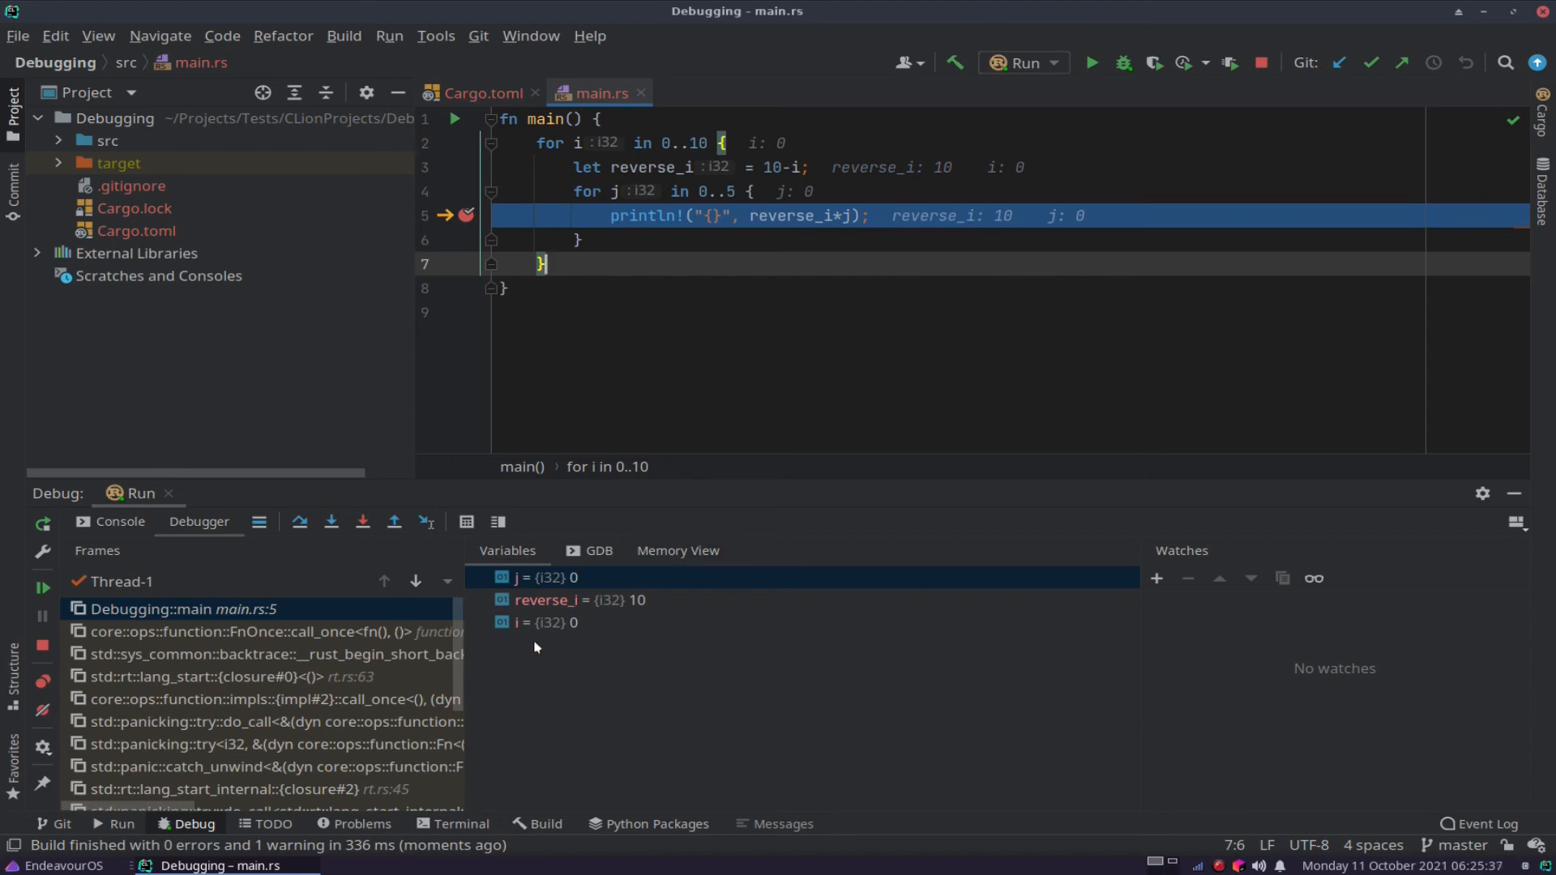
{"action": "mouse_move", "coordinate": [540, 615]}
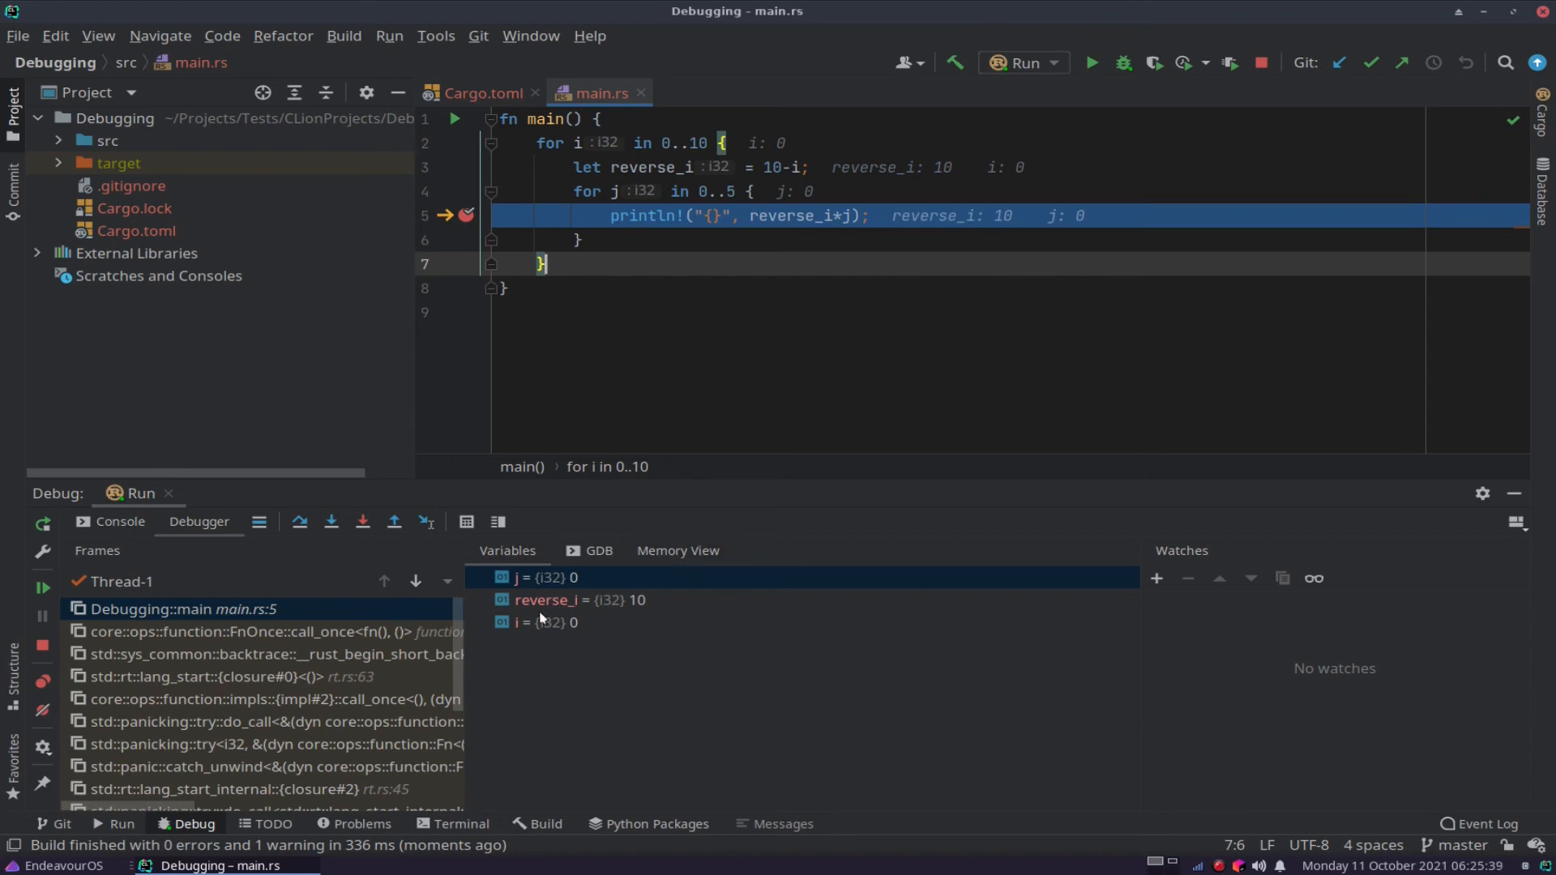
{"action": "mouse_move", "coordinate": [549, 641]}
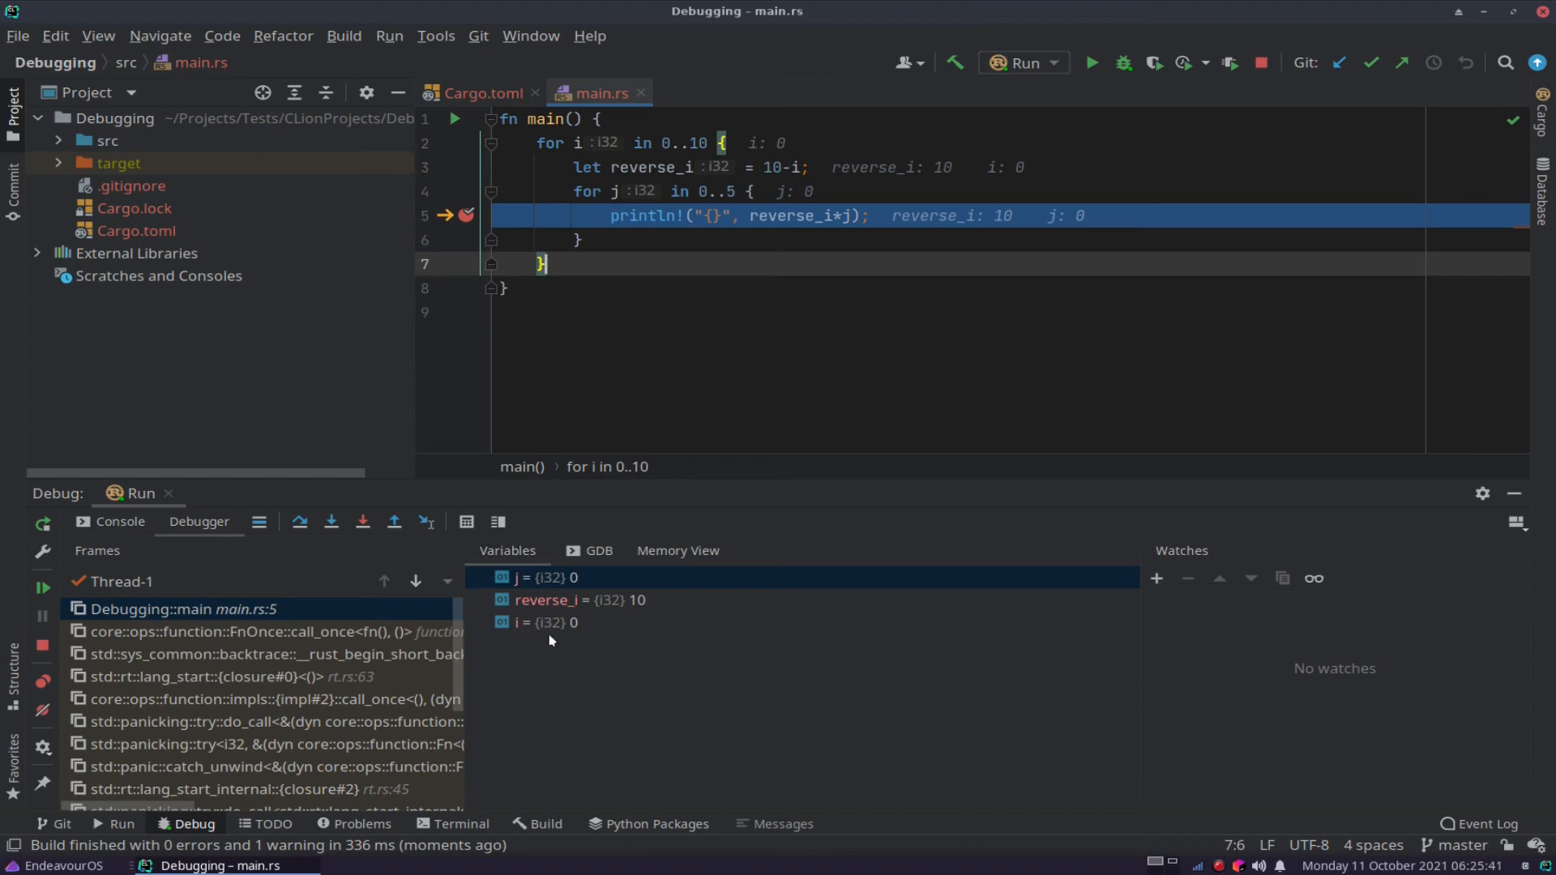
{"action": "mouse_move", "coordinate": [552, 602]}
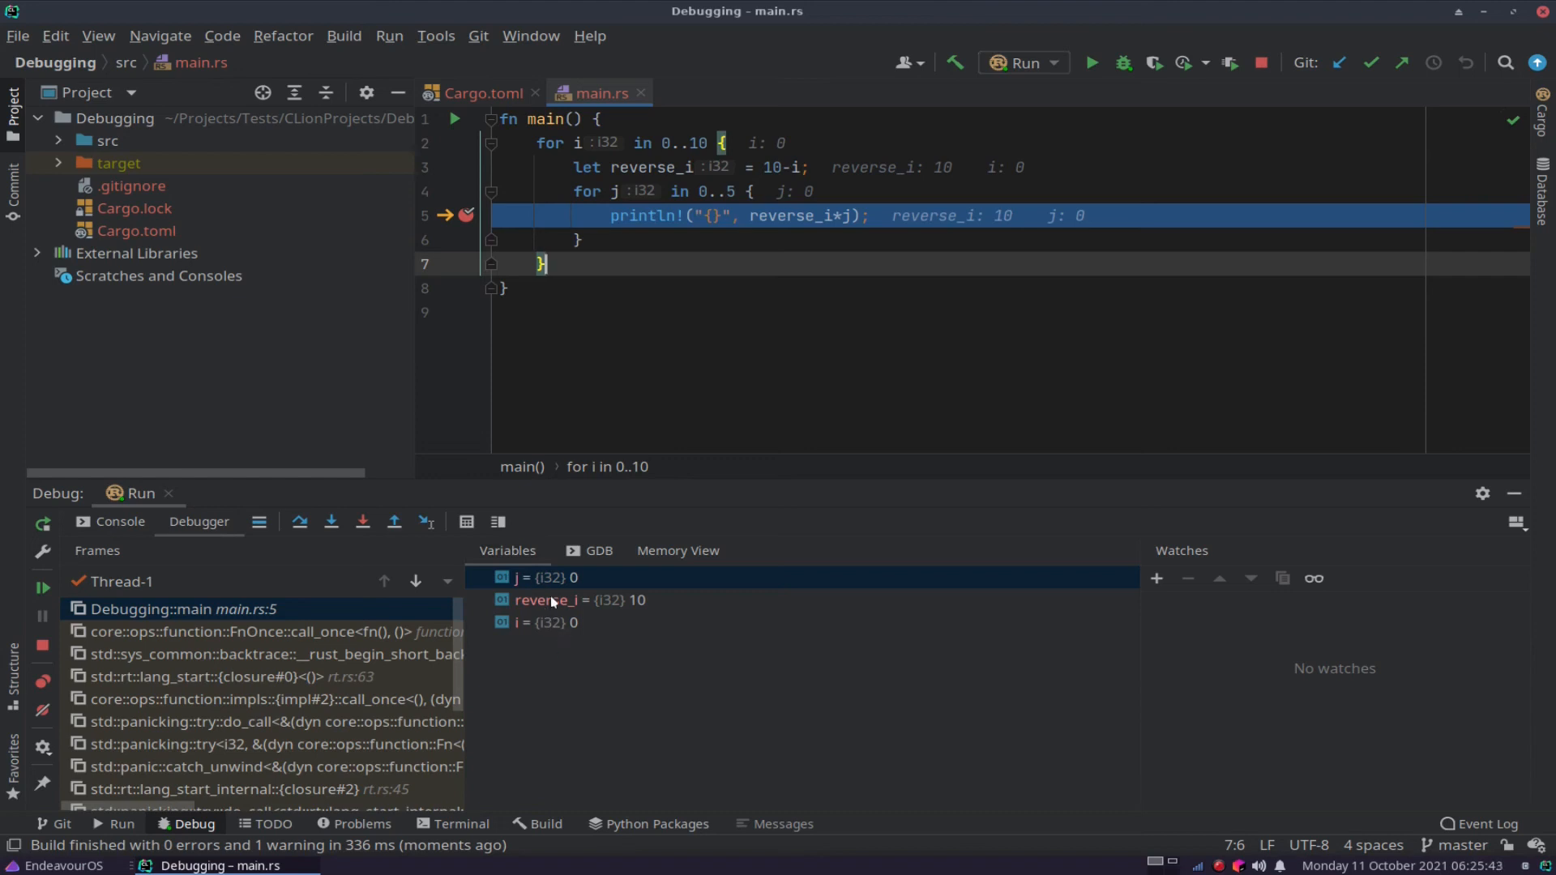
{"action": "mouse_move", "coordinate": [636, 608]}
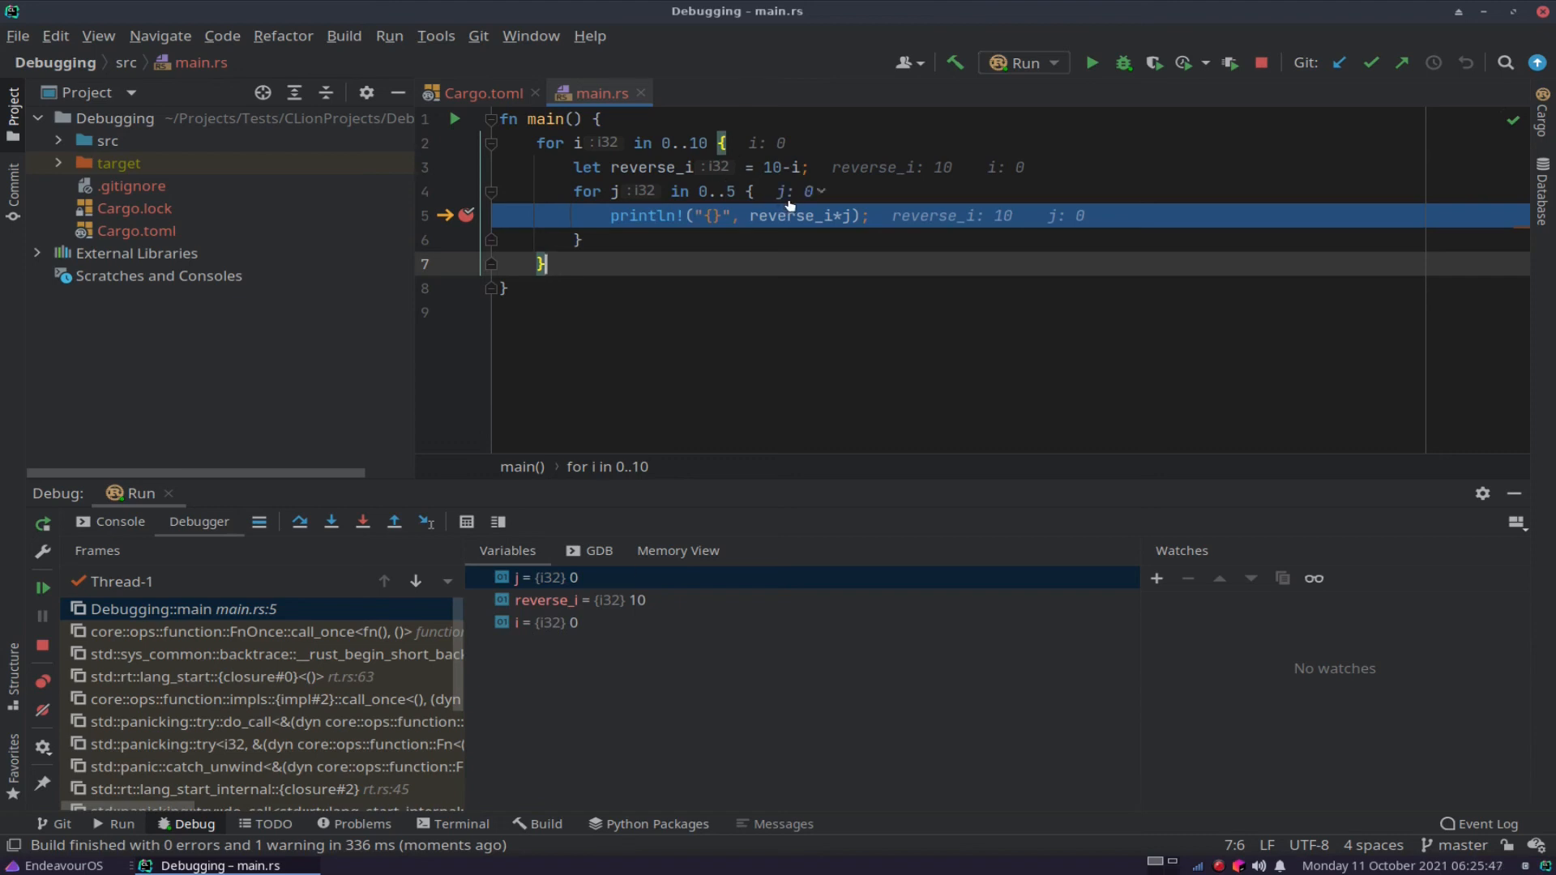
{"action": "mouse_move", "coordinate": [472, 172]}
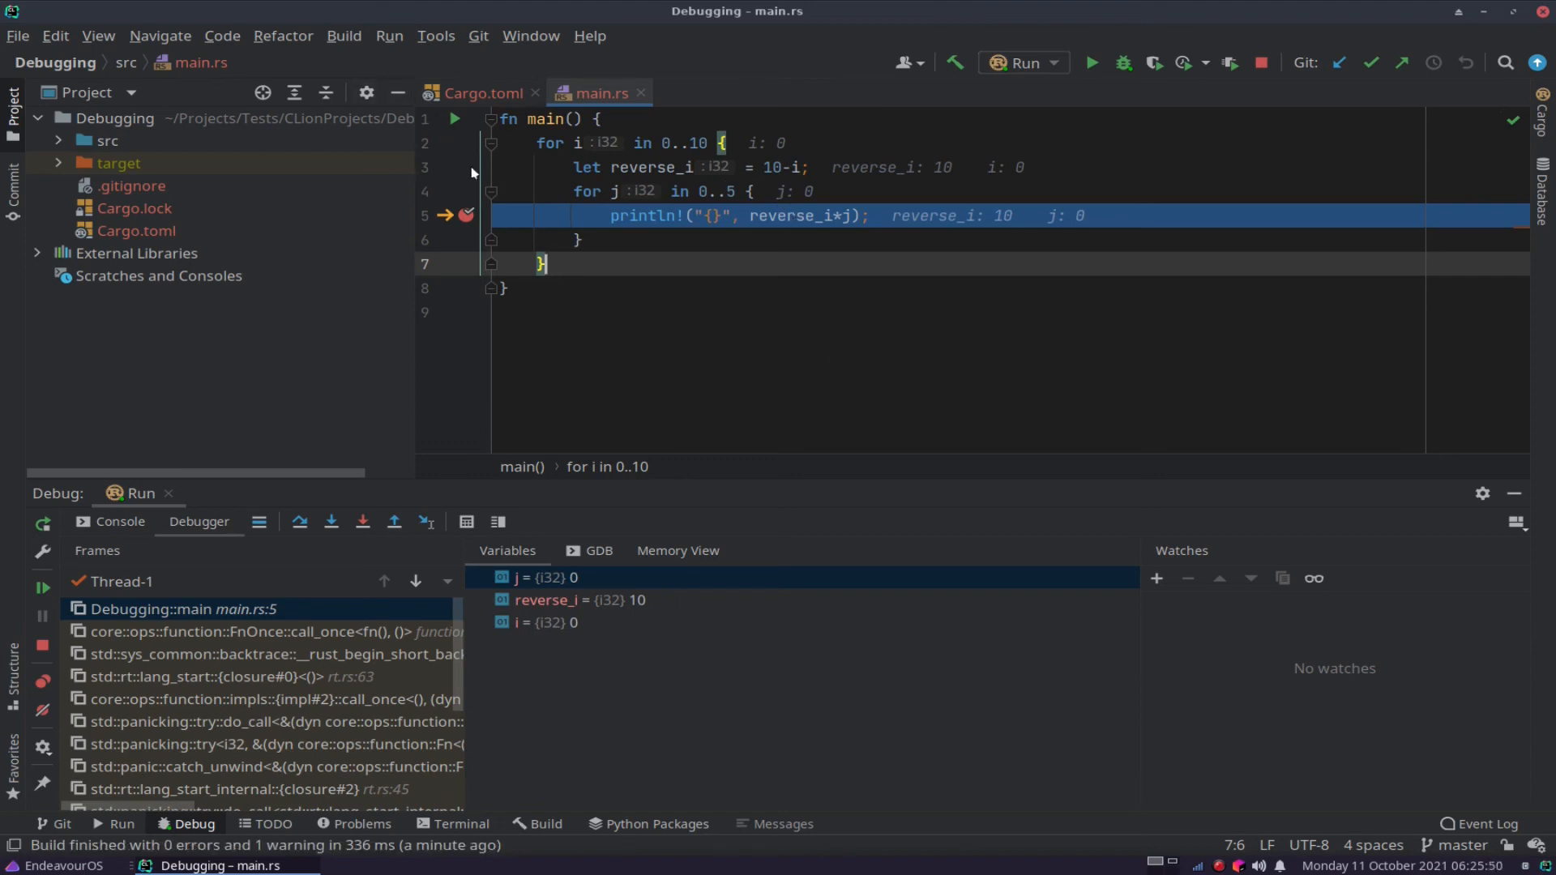
Add a breakpoint on the reverse_i assignment on line 3.
{"action": "left_click", "coordinate": [465, 167]}
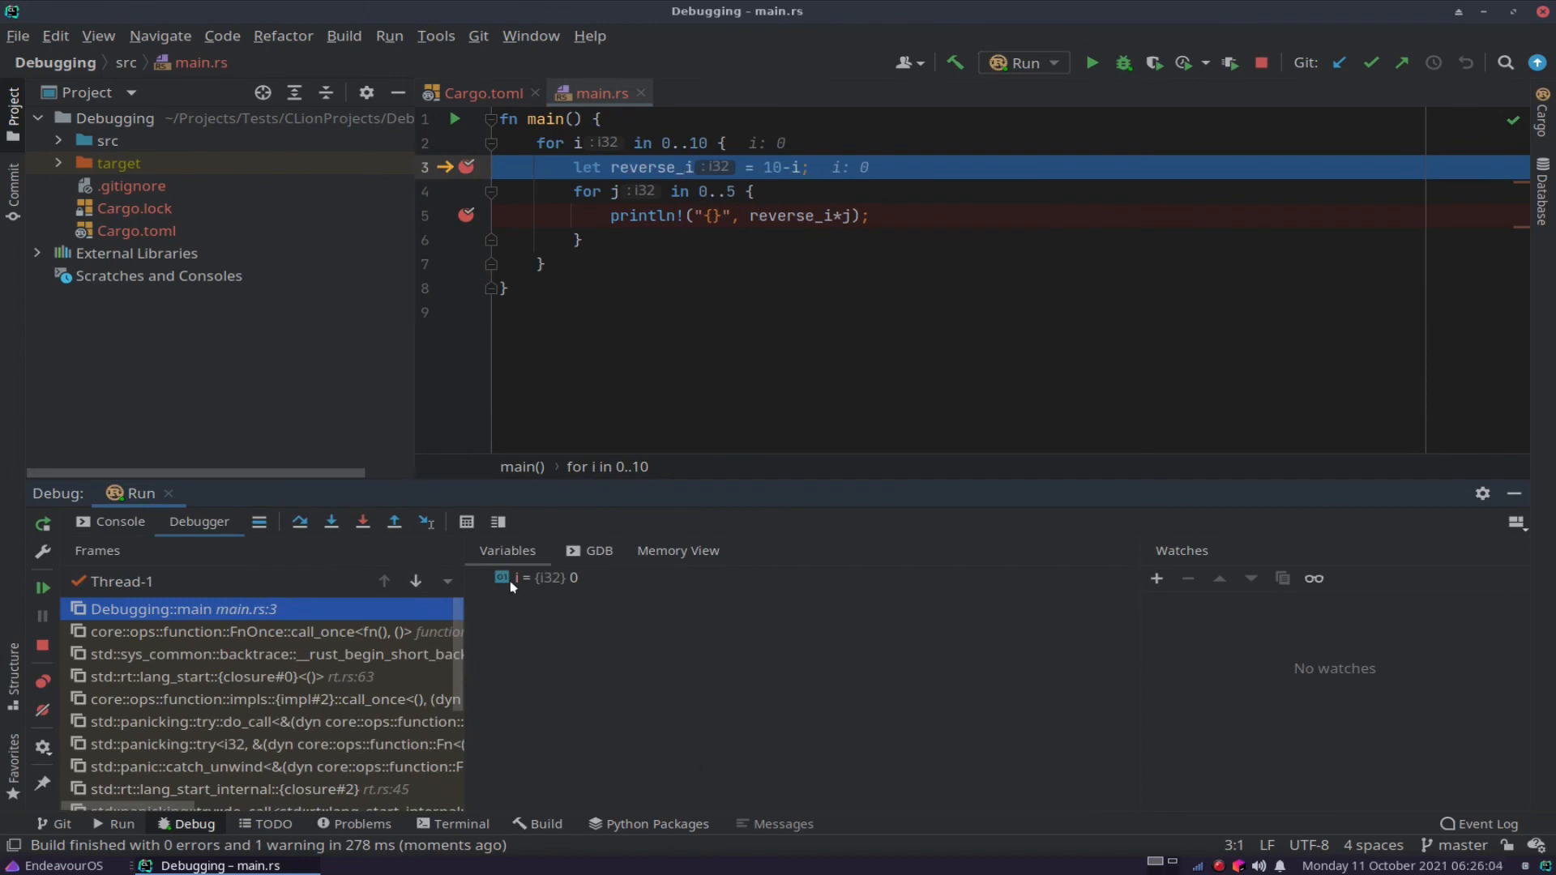
{"action": "mouse_move", "coordinate": [636, 614]}
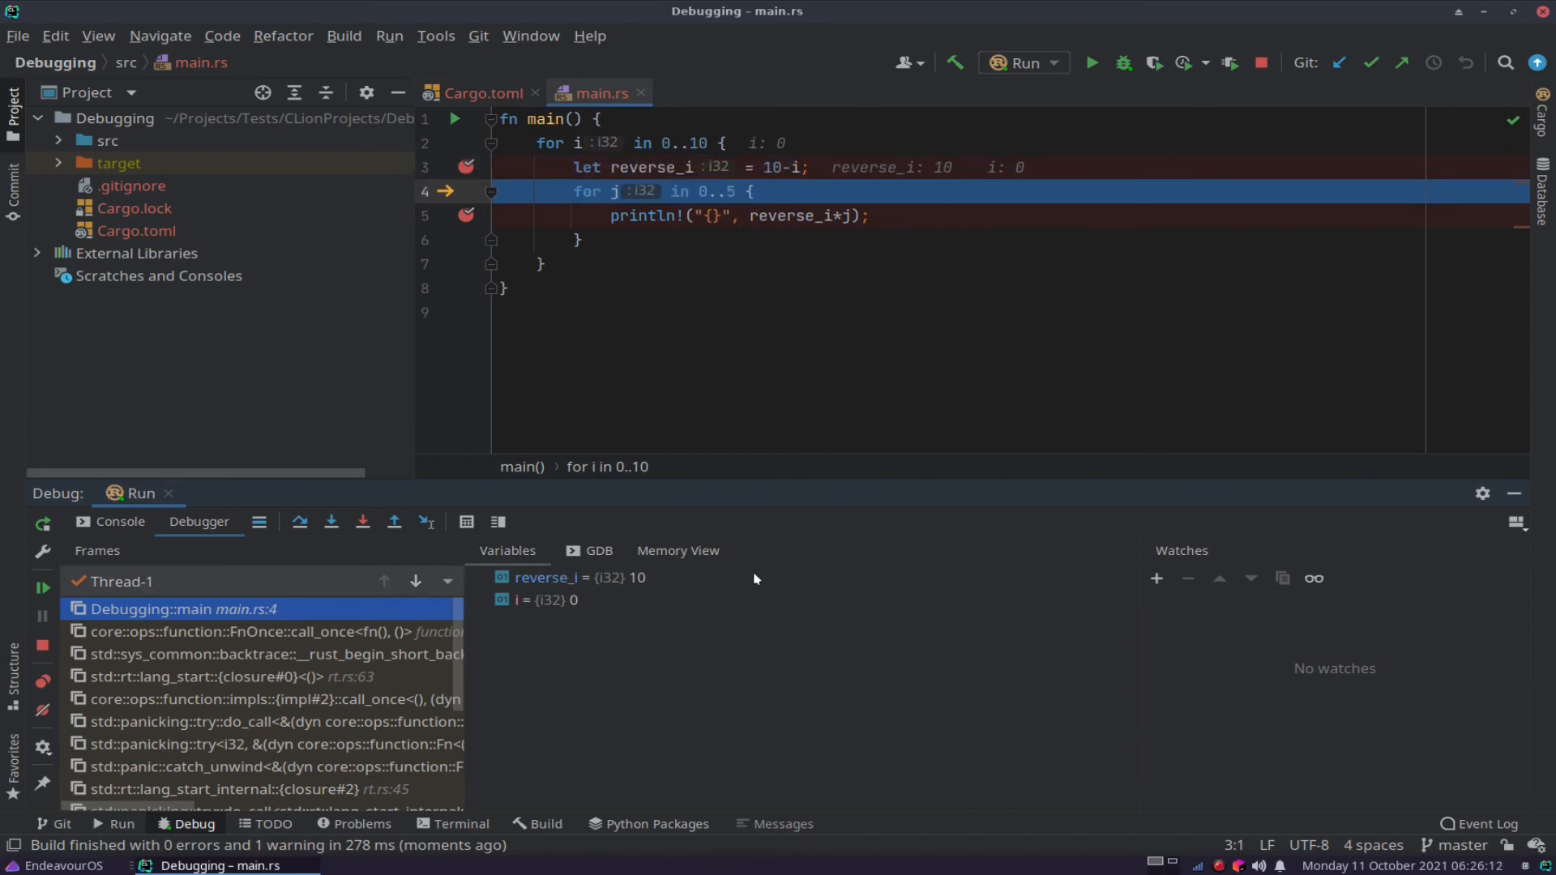
{"action": "mouse_move", "coordinate": [732, 587]}
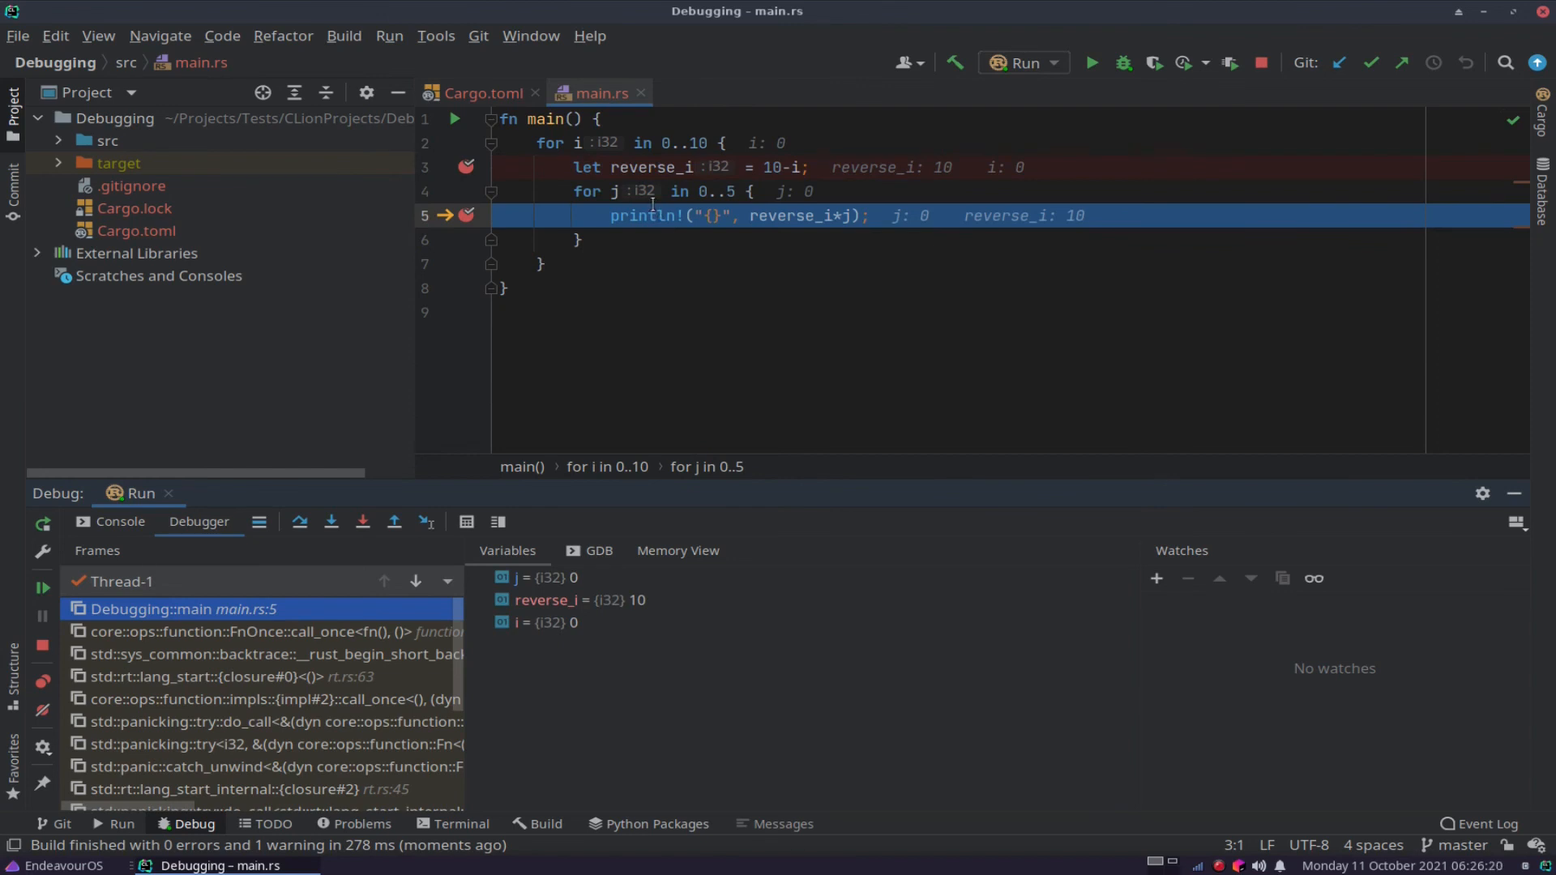
{"action": "mouse_move", "coordinate": [846, 222]}
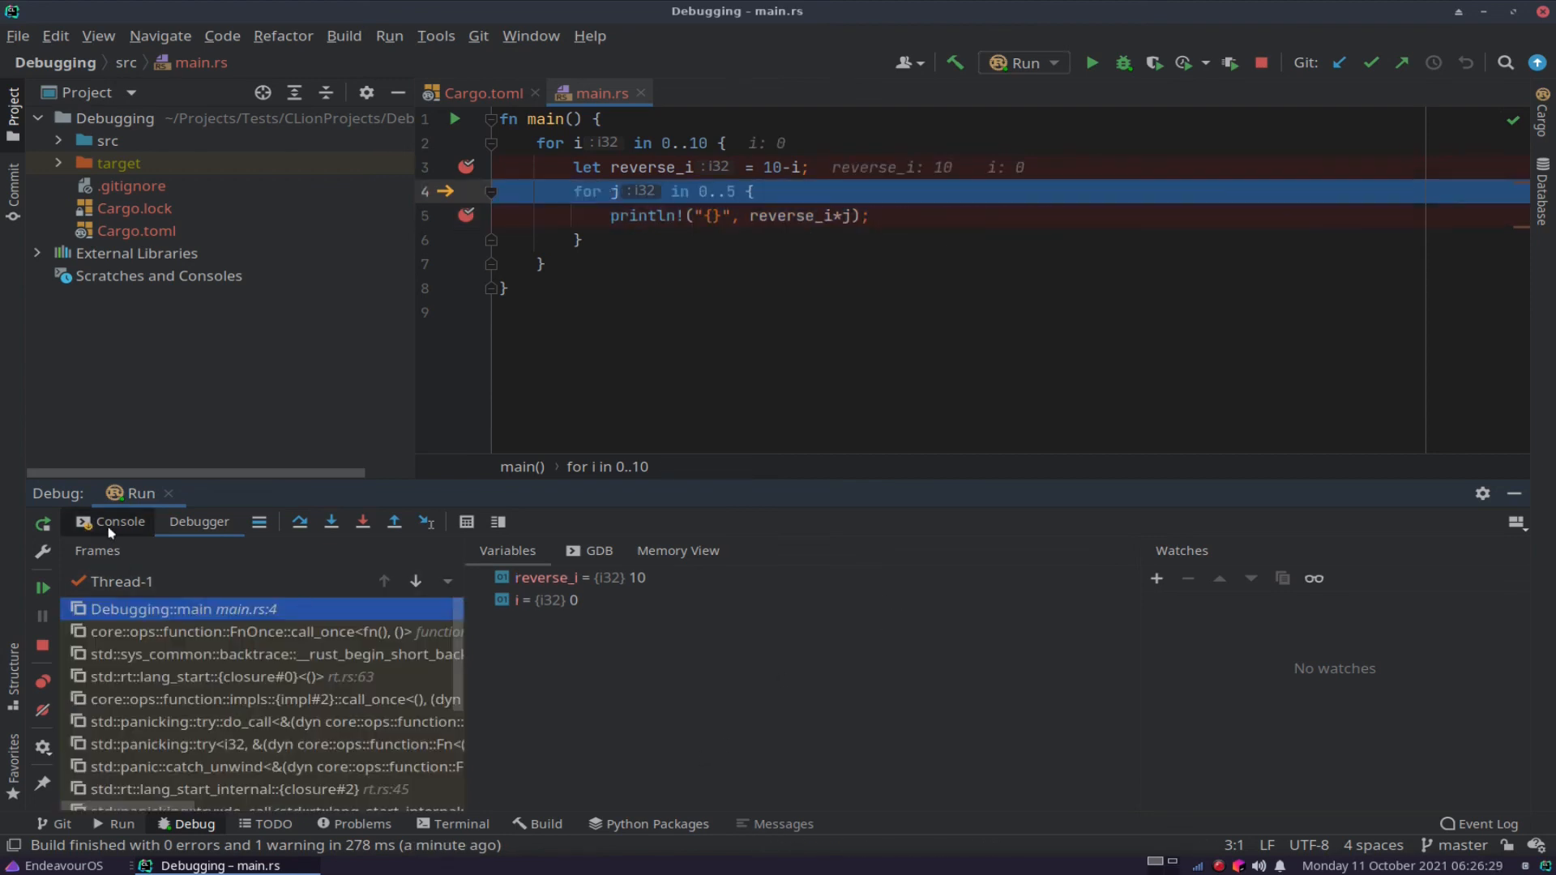
Show the Console tab to watch the printed products while stepping.
{"action": "left_click", "coordinate": [119, 522]}
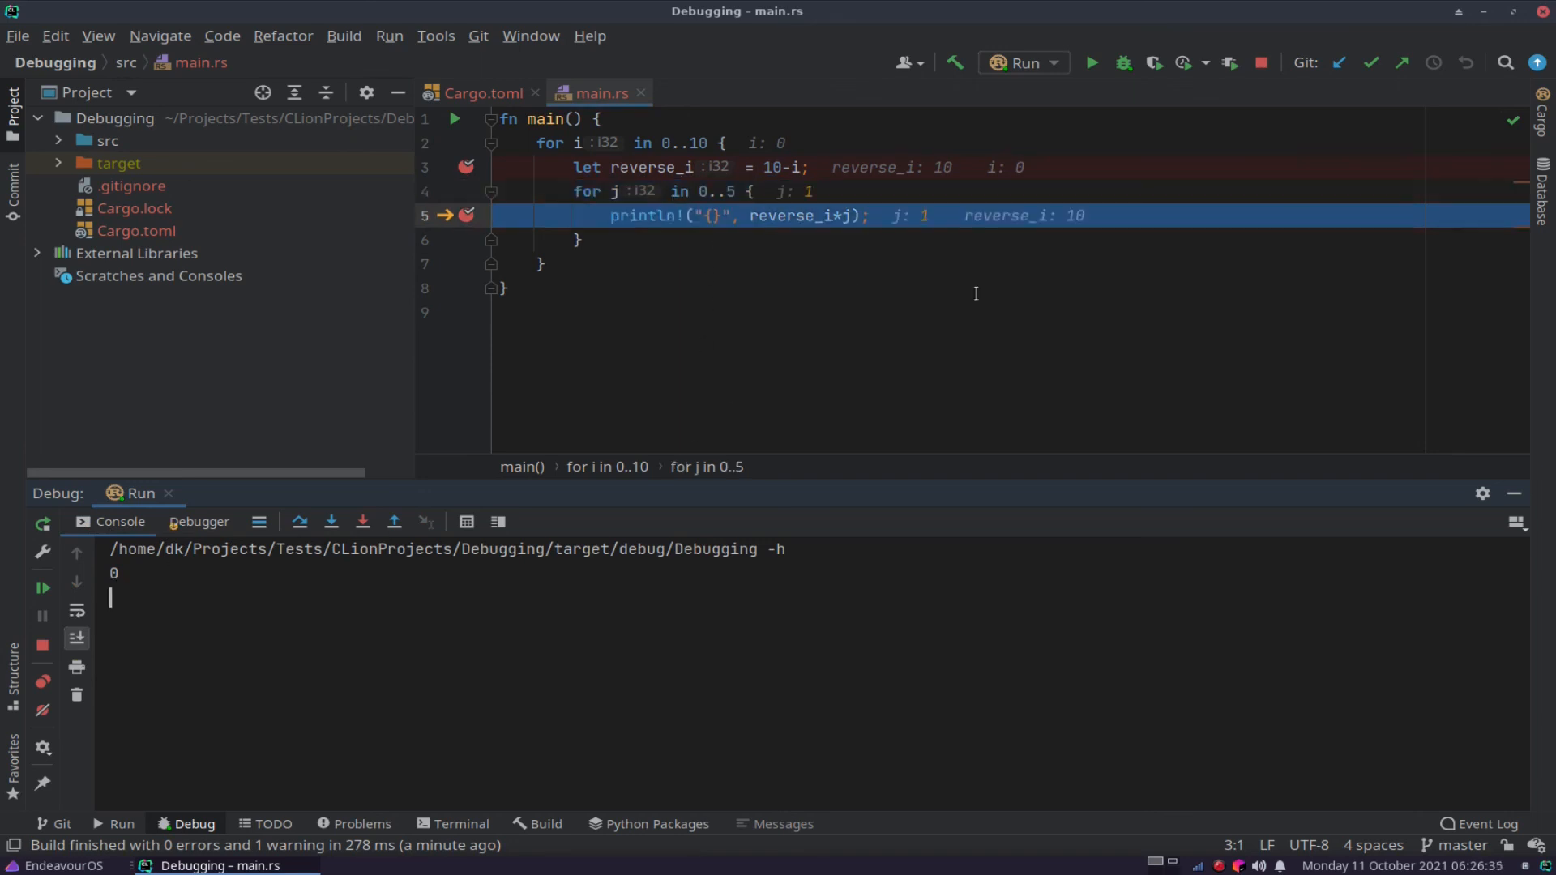
{"action": "mouse_move", "coordinate": [929, 370]}
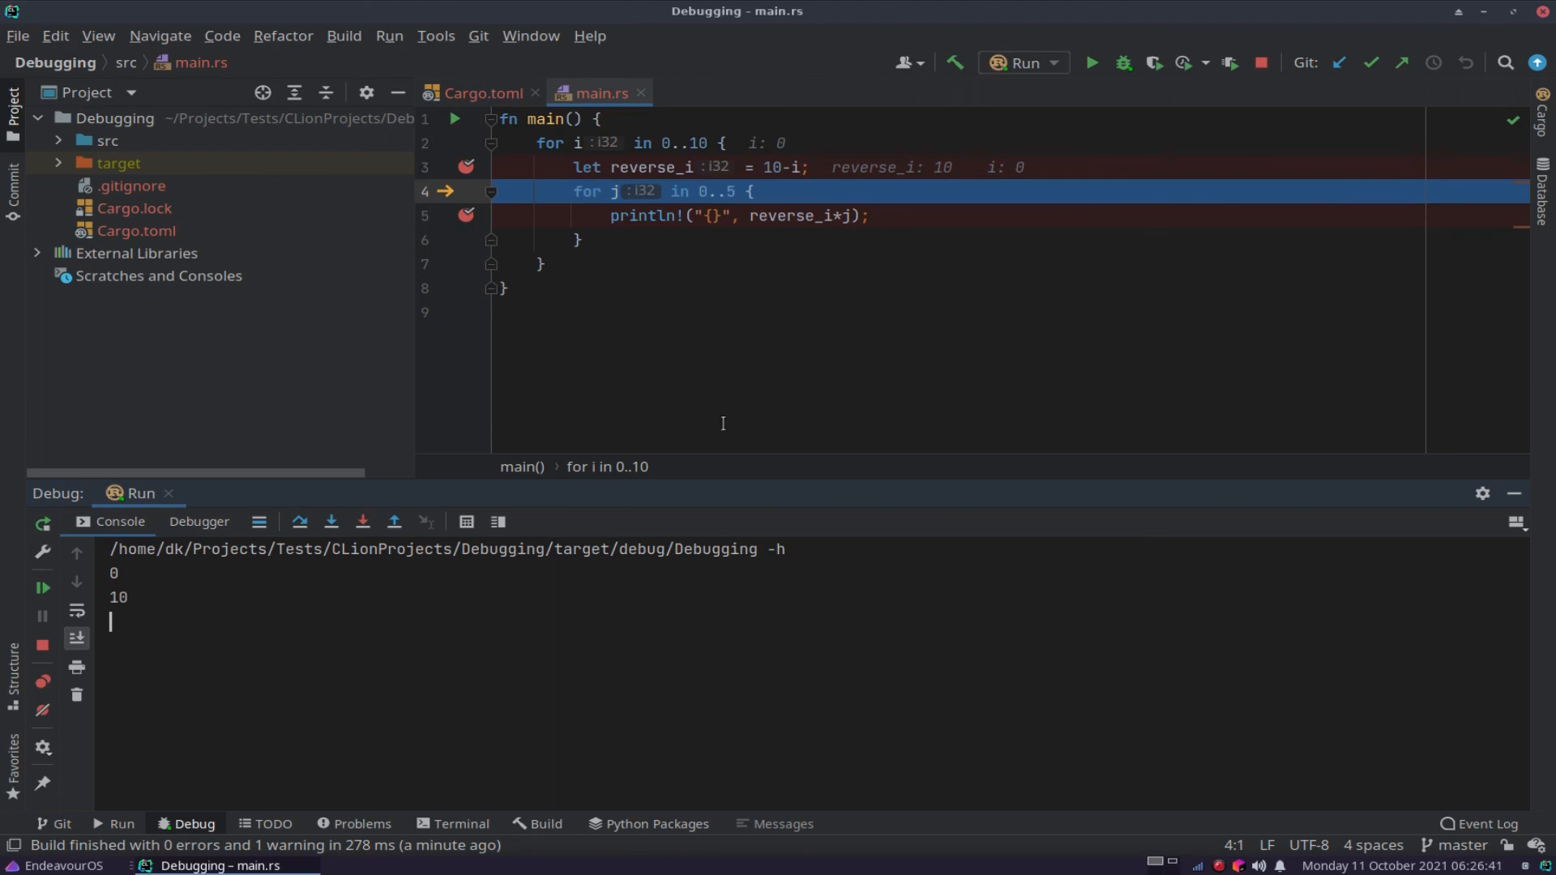
{"action": "mouse_move", "coordinate": [863, 288]}
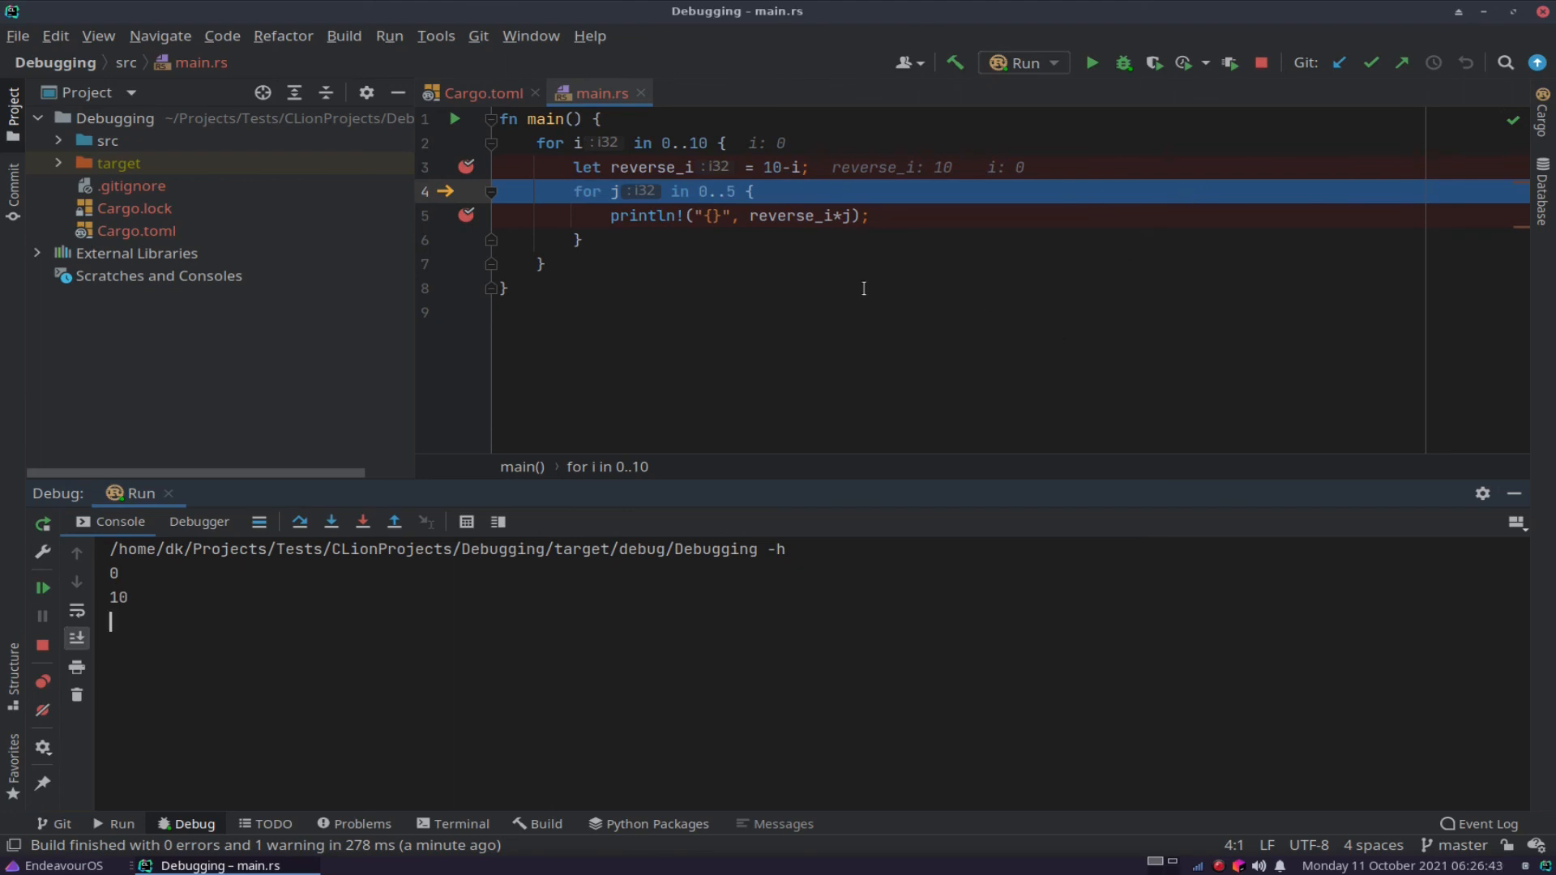
{"action": "mouse_move", "coordinate": [802, 276]}
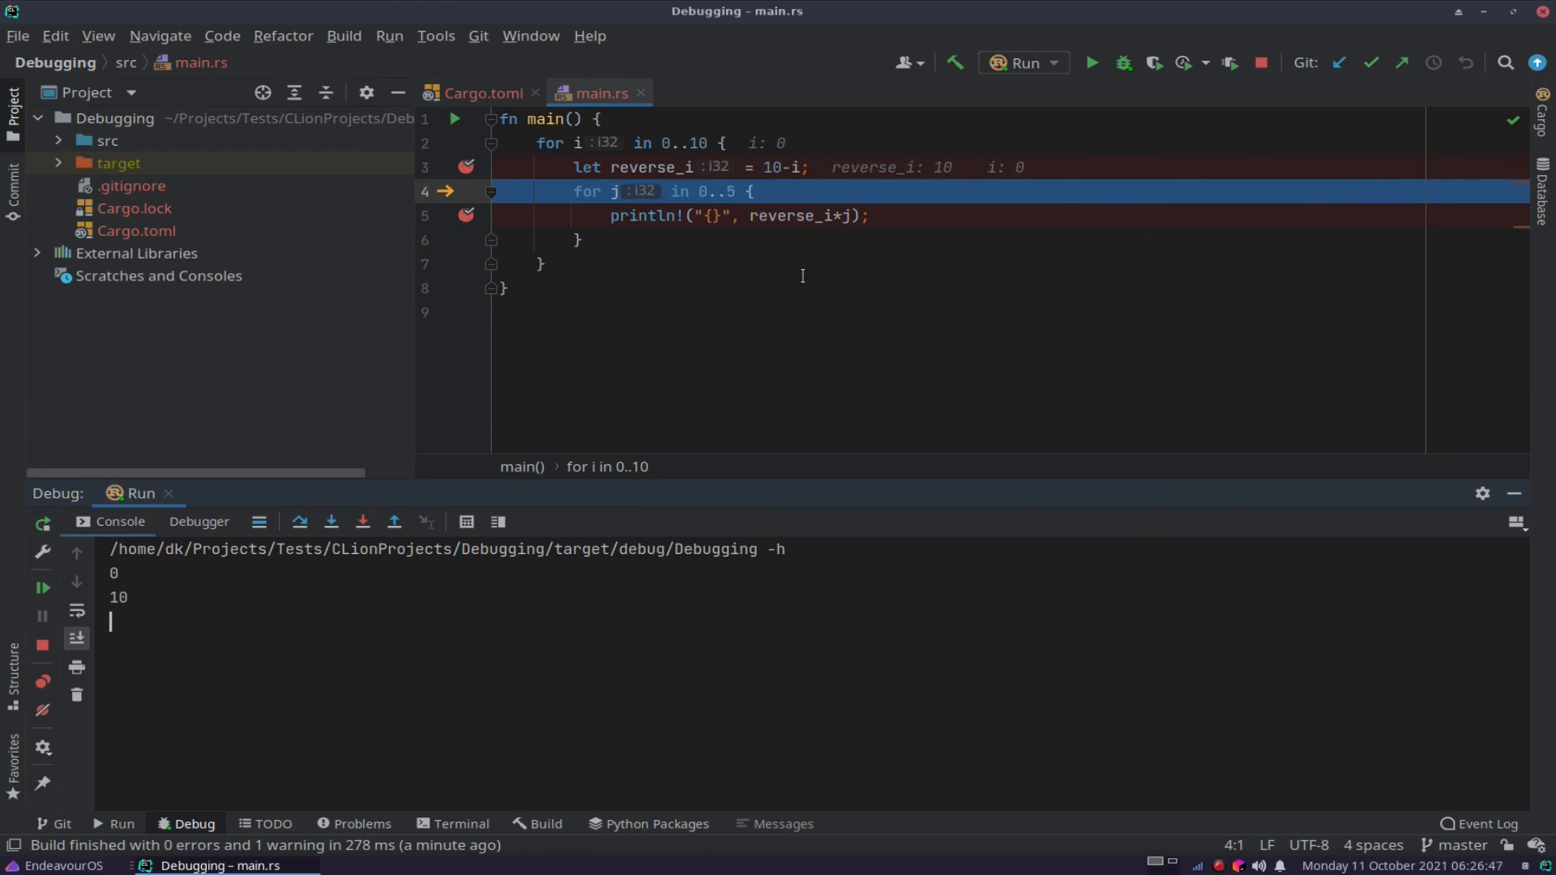
{"action": "mouse_move", "coordinate": [685, 252]}
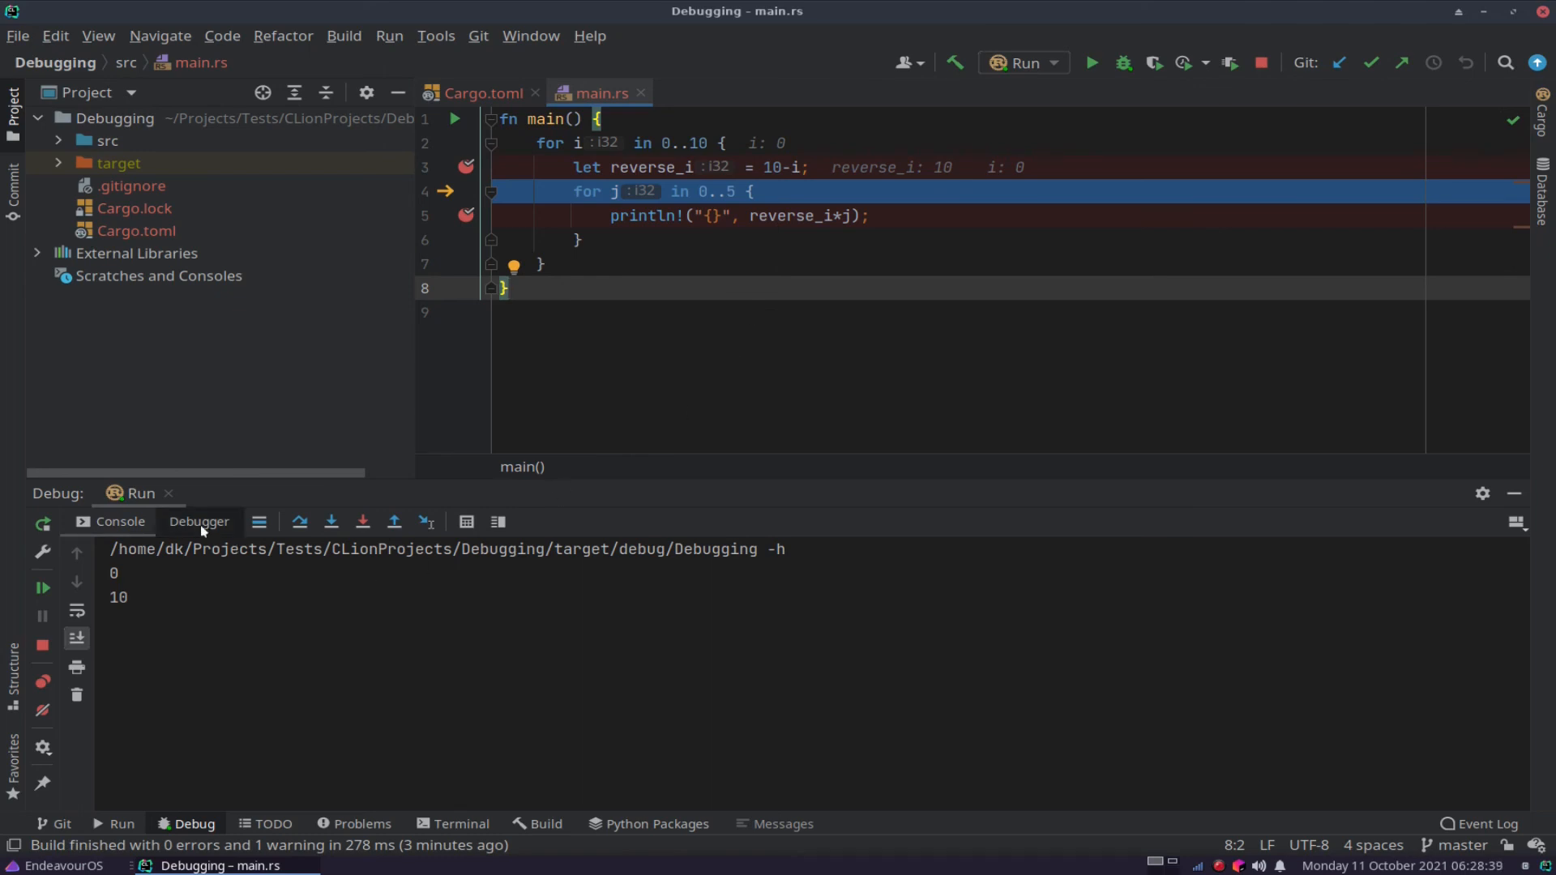
Return to the Debugger tab's Frames and Variables, showing reverse_i = 10.
{"action": "left_click", "coordinate": [198, 521]}
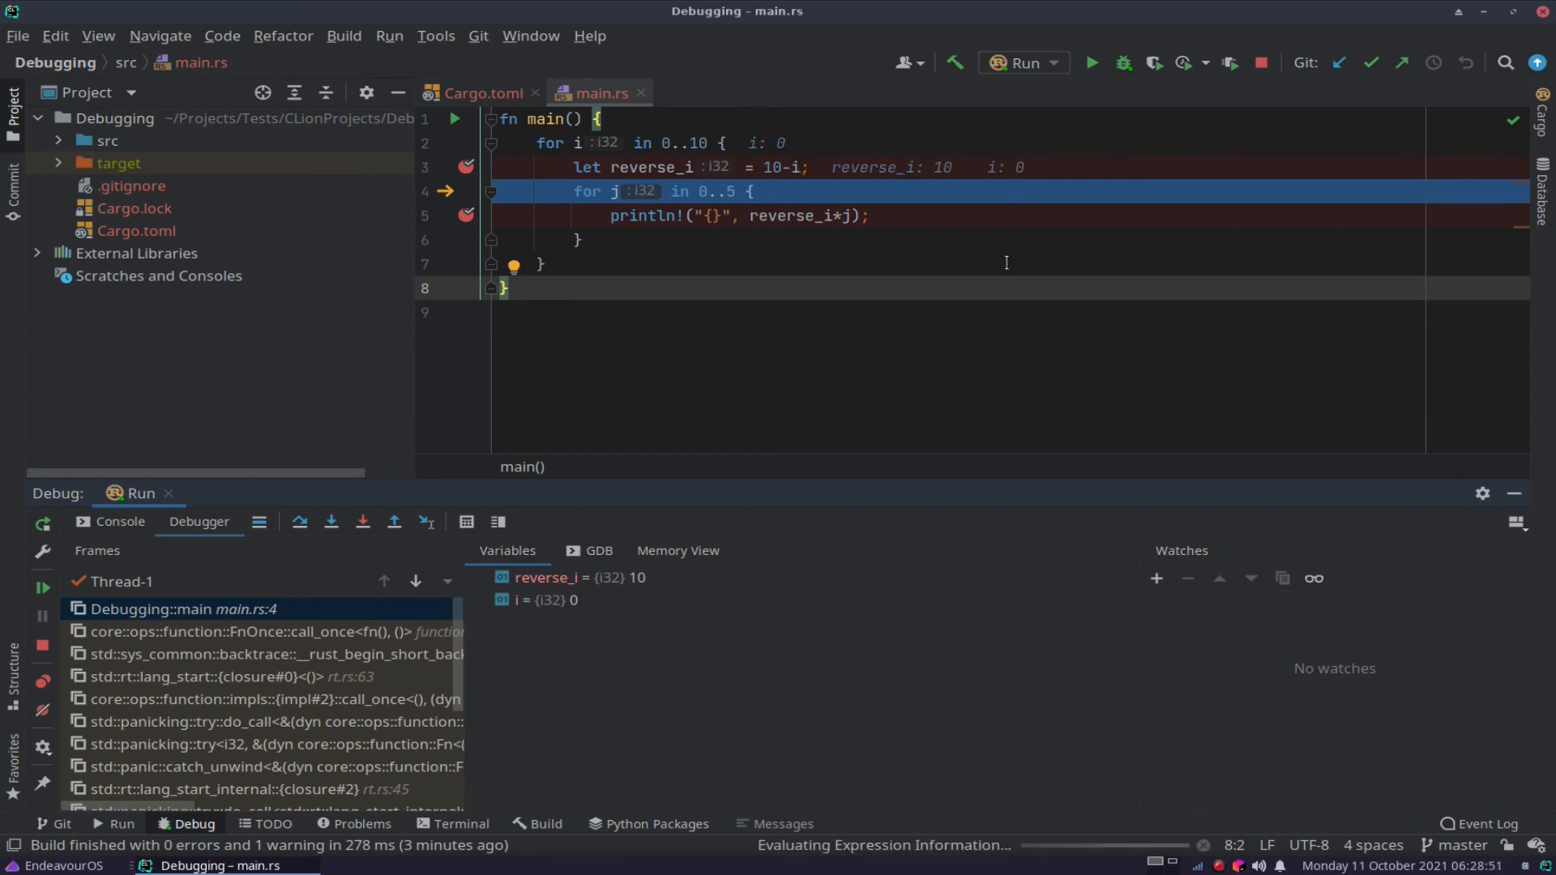
{"action": "mouse_move", "coordinate": [920, 611]}
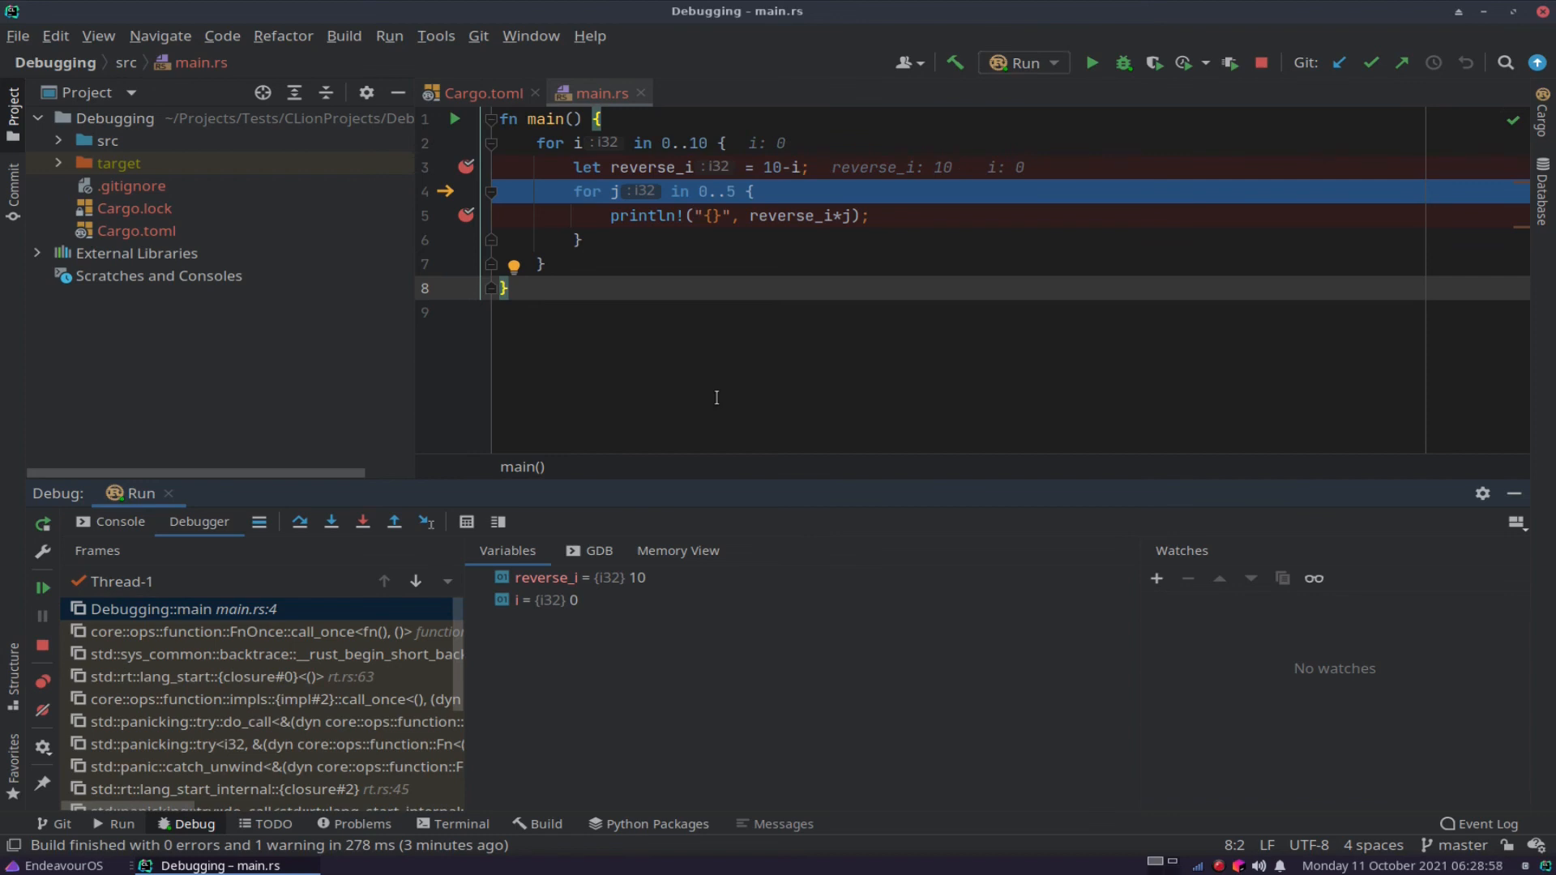
{"action": "mouse_move", "coordinate": [687, 280]}
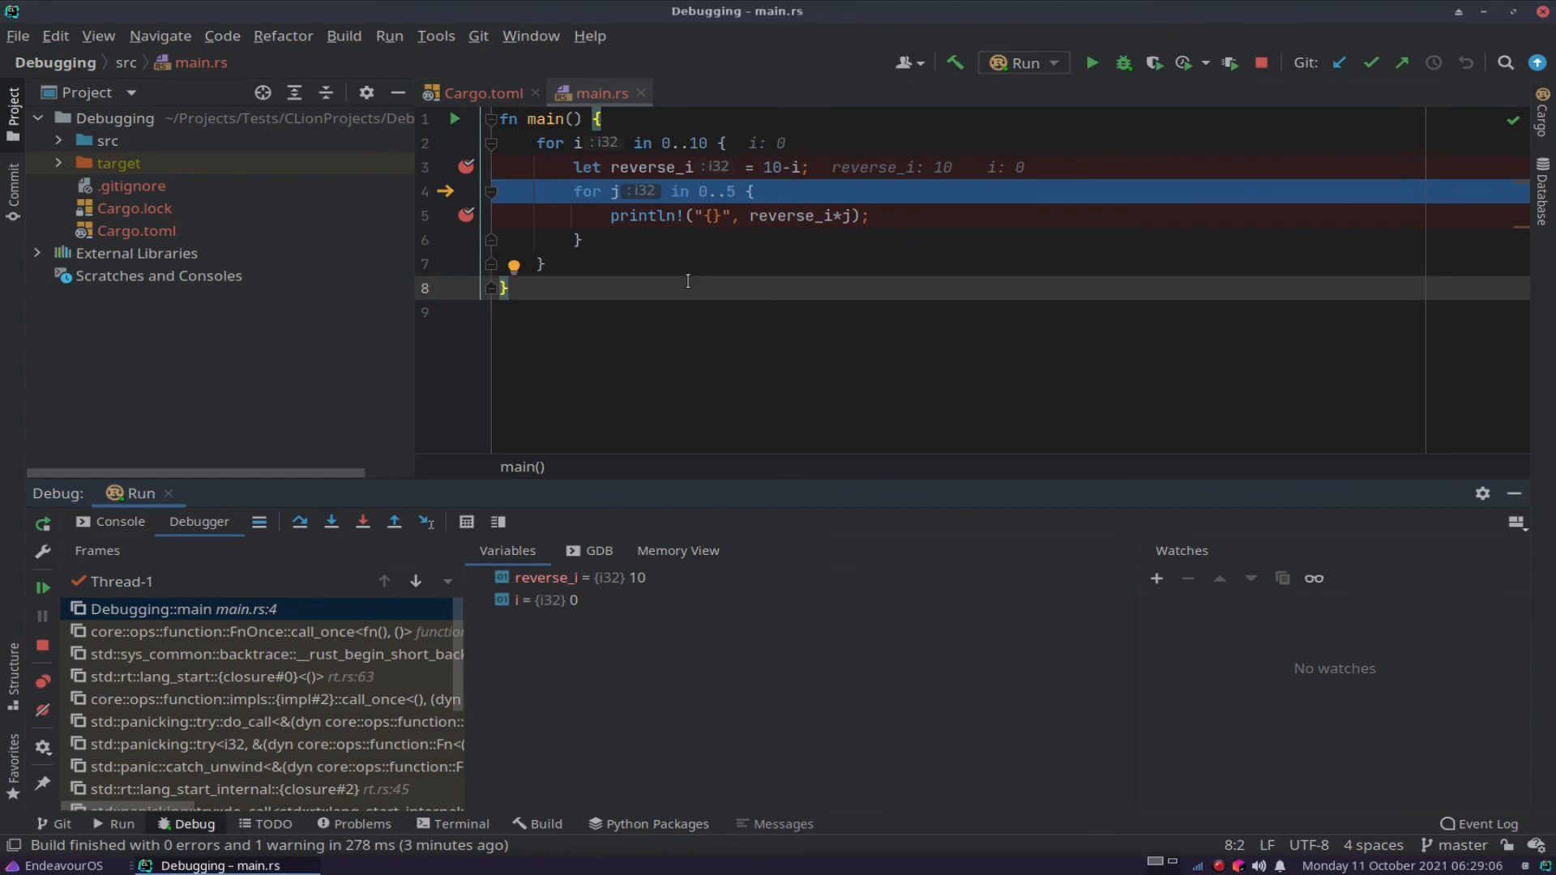